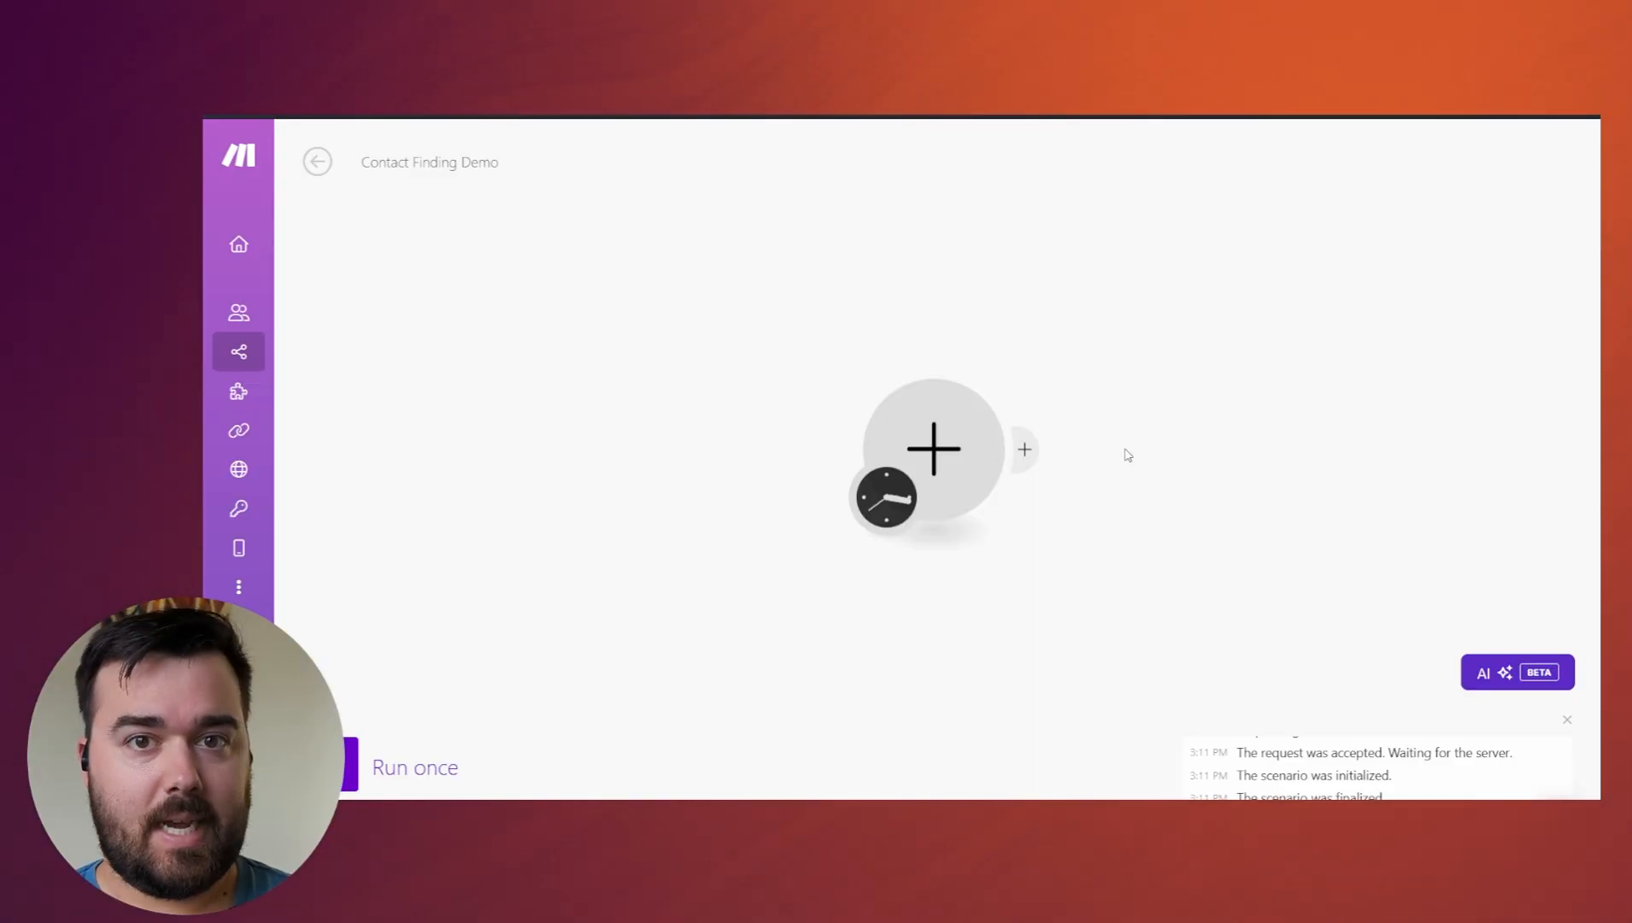
{"action": "mouse_move", "coordinate": [989, 590]}
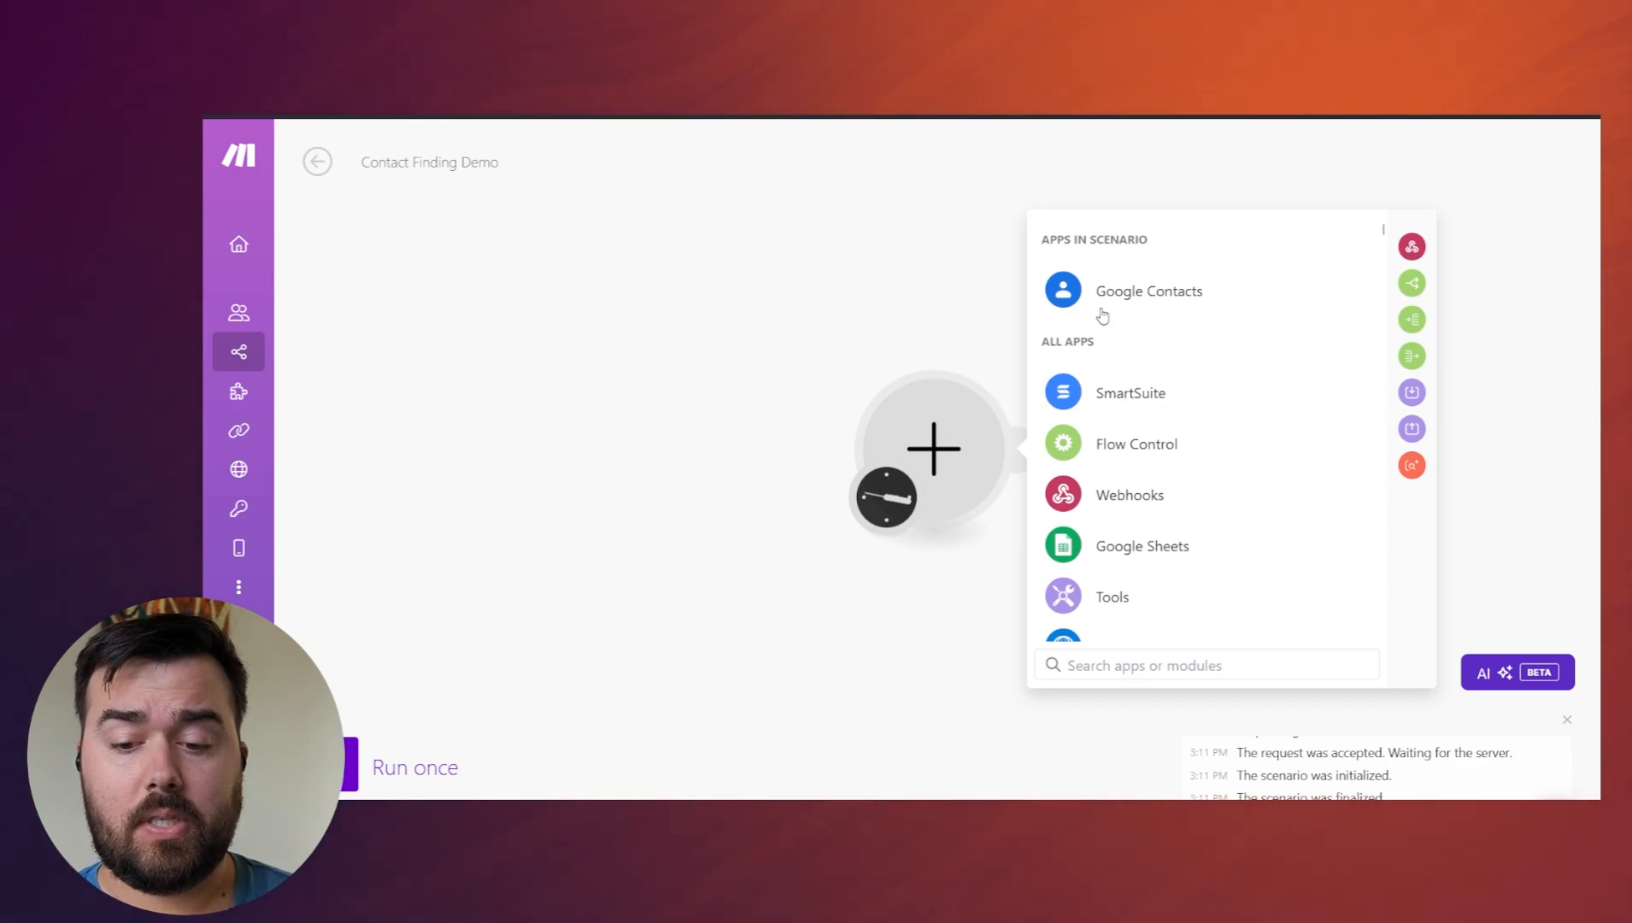
Start the scenario with a Google Contacts Watch Contacts trigger.
{"action": "left_click", "coordinate": [1148, 291]}
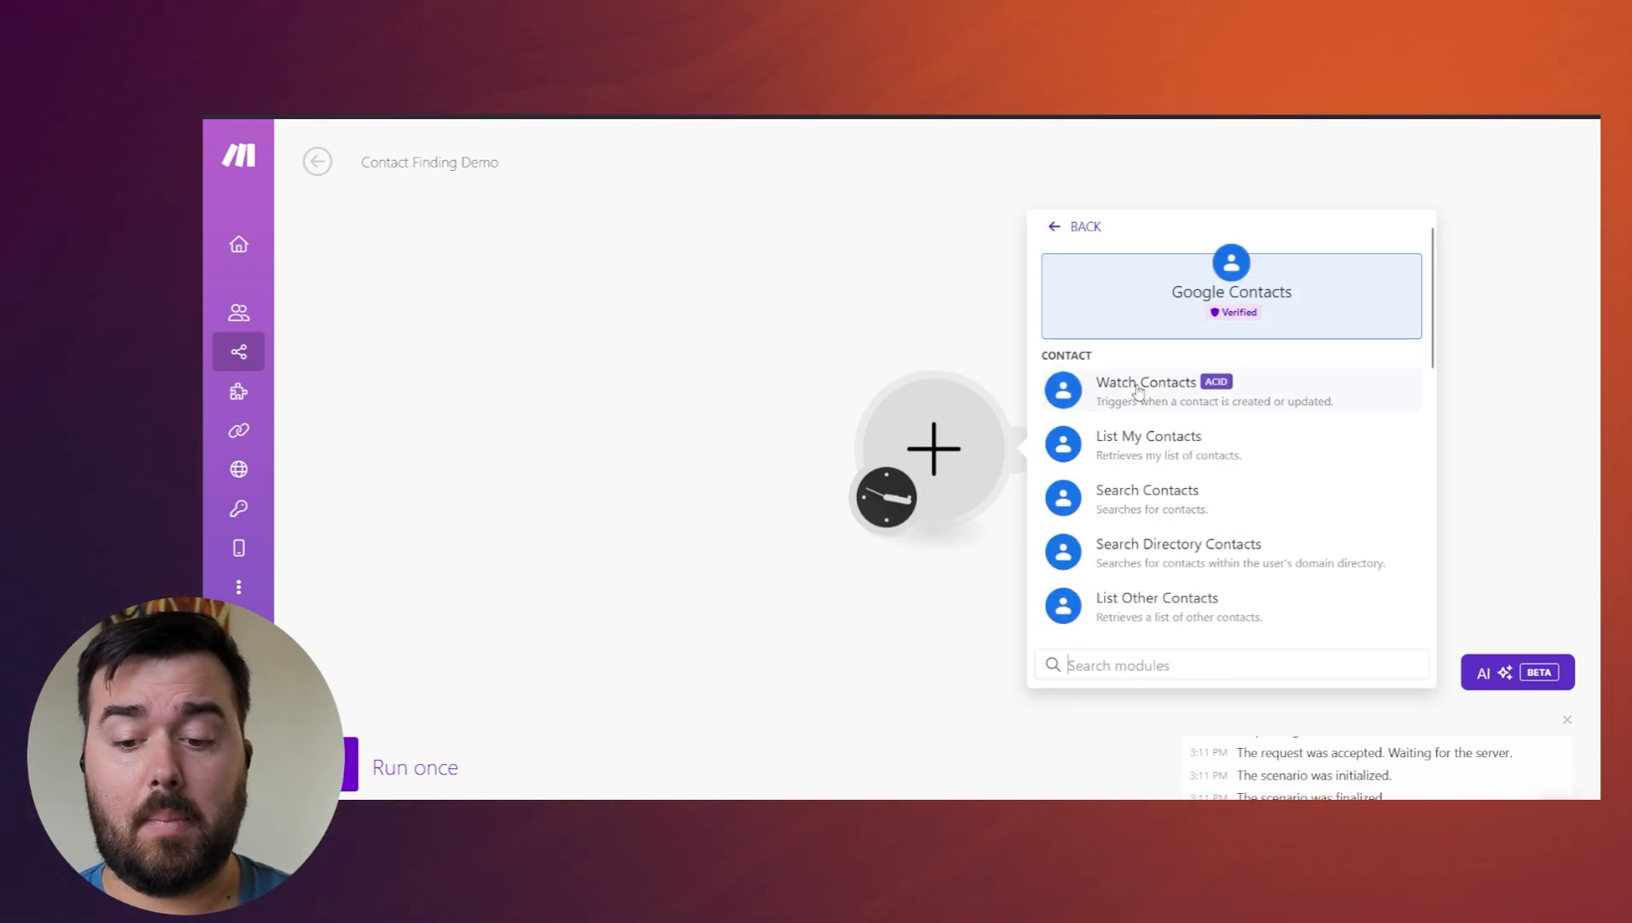
{"action": "left_click", "coordinate": [1145, 390]}
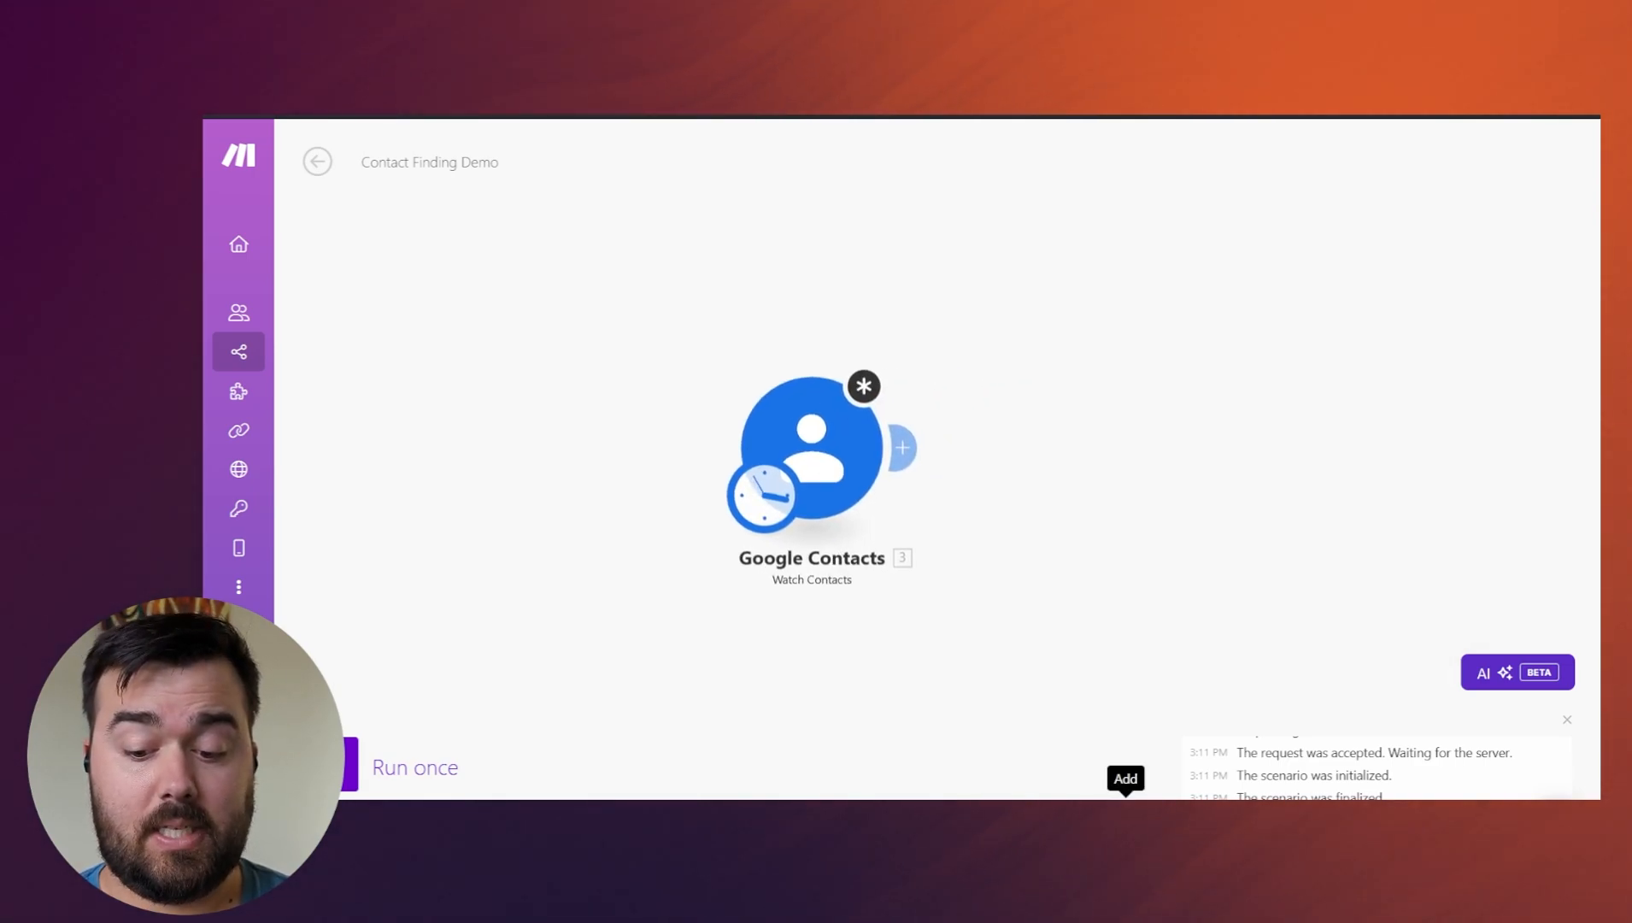
Follow the trigger with a SmartSuite Create a Record module.
{"action": "left_click", "coordinate": [901, 448]}
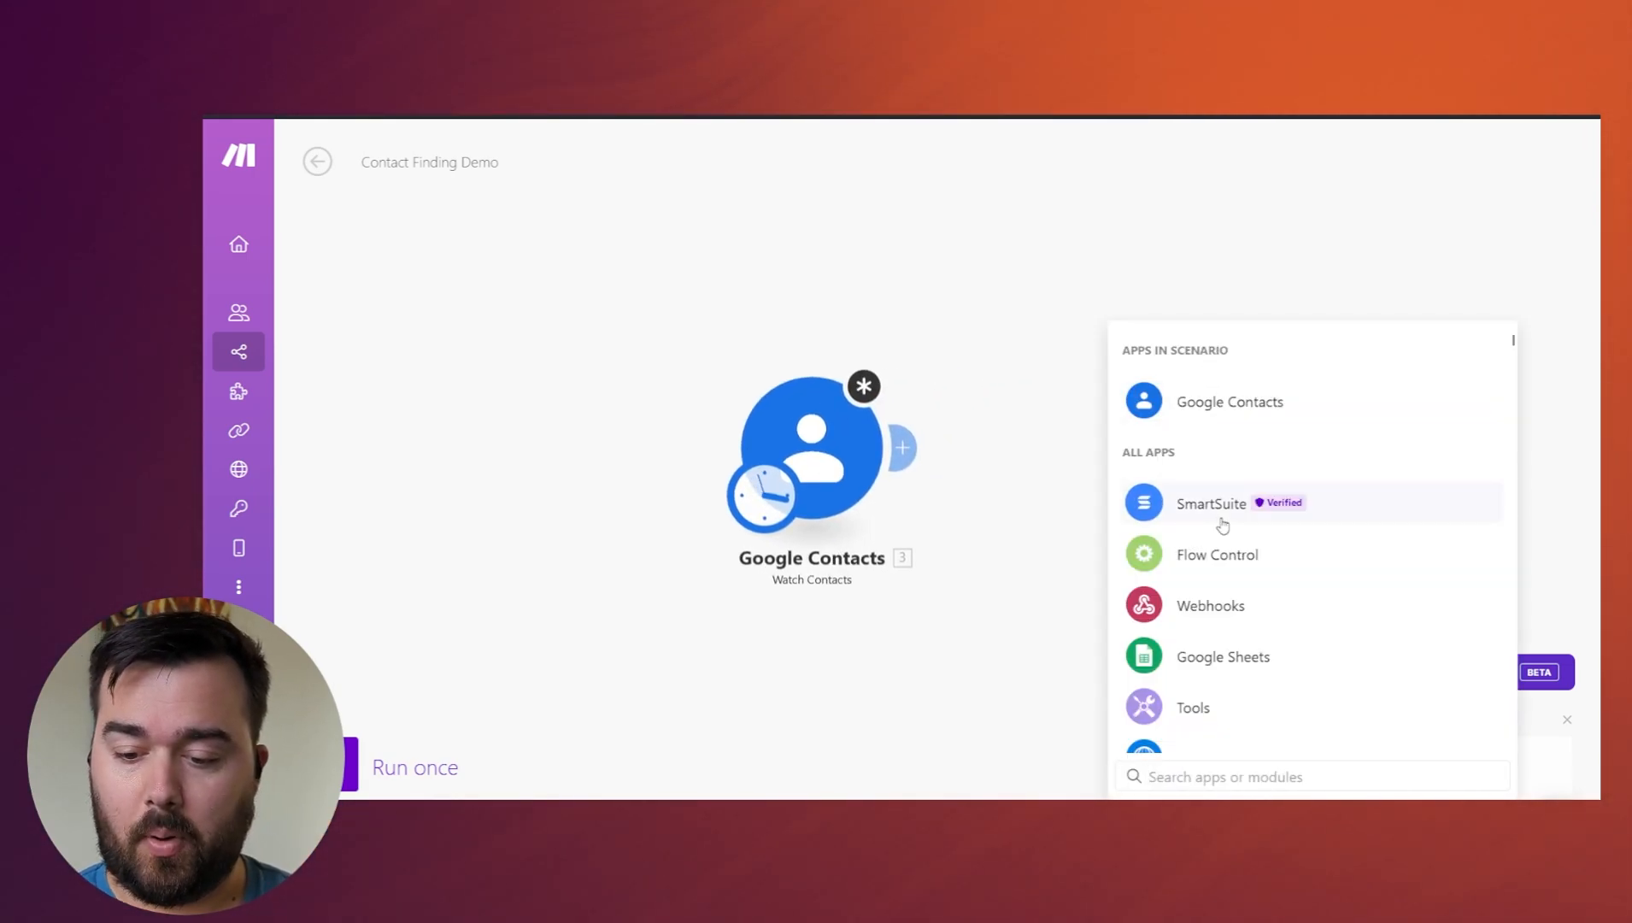
{"action": "left_click", "coordinate": [1210, 503]}
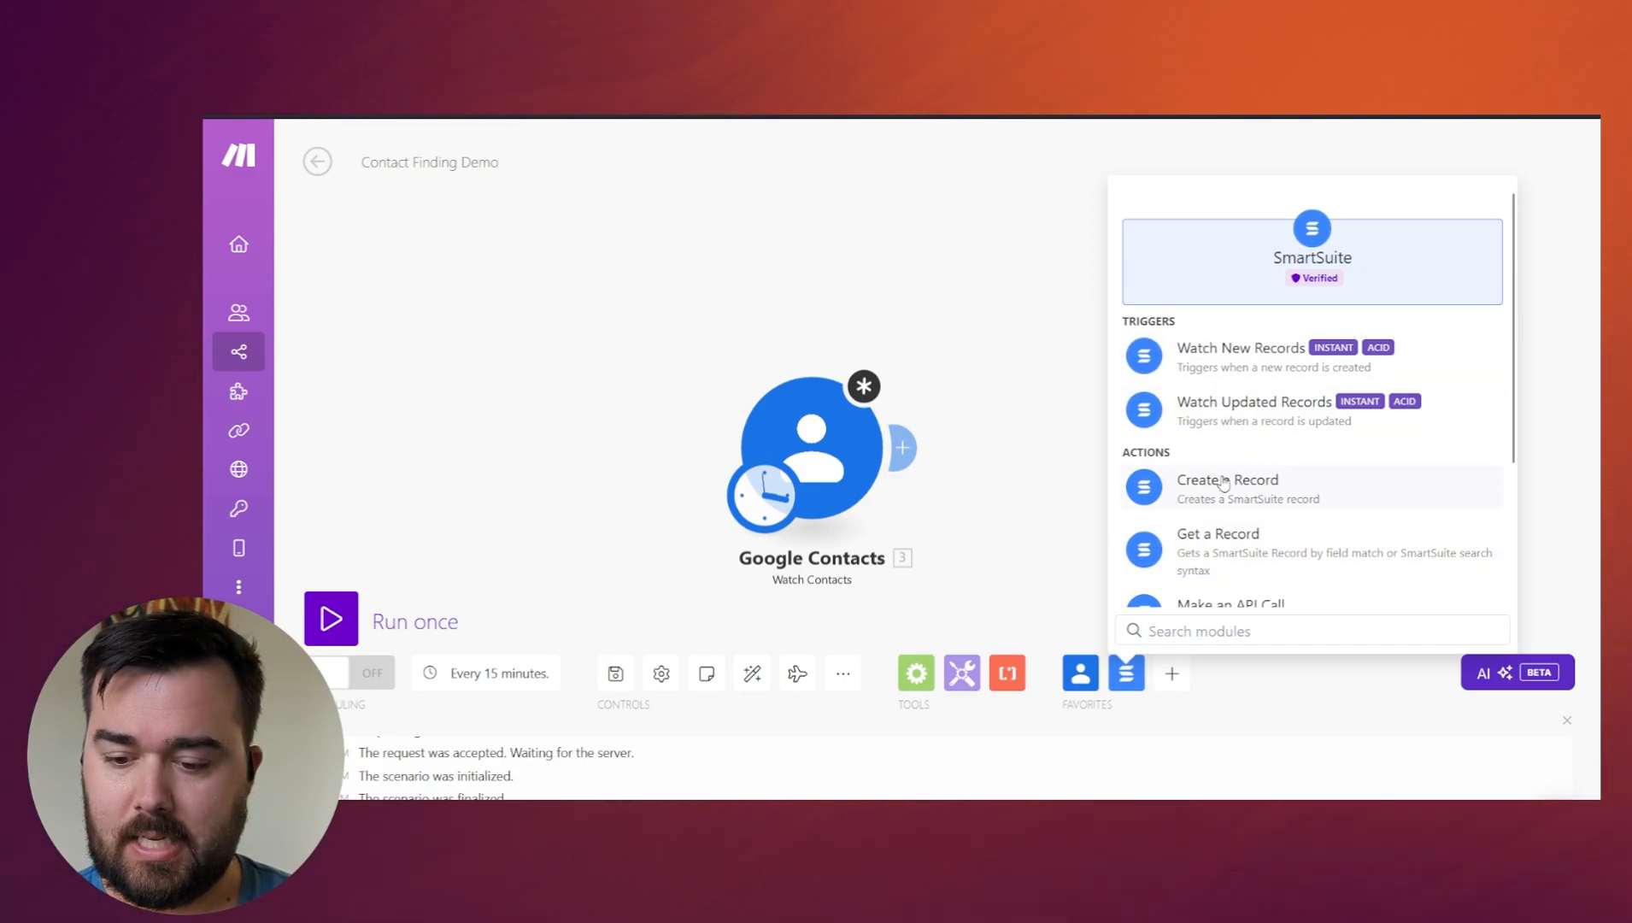
{"action": "left_click", "coordinate": [1226, 480]}
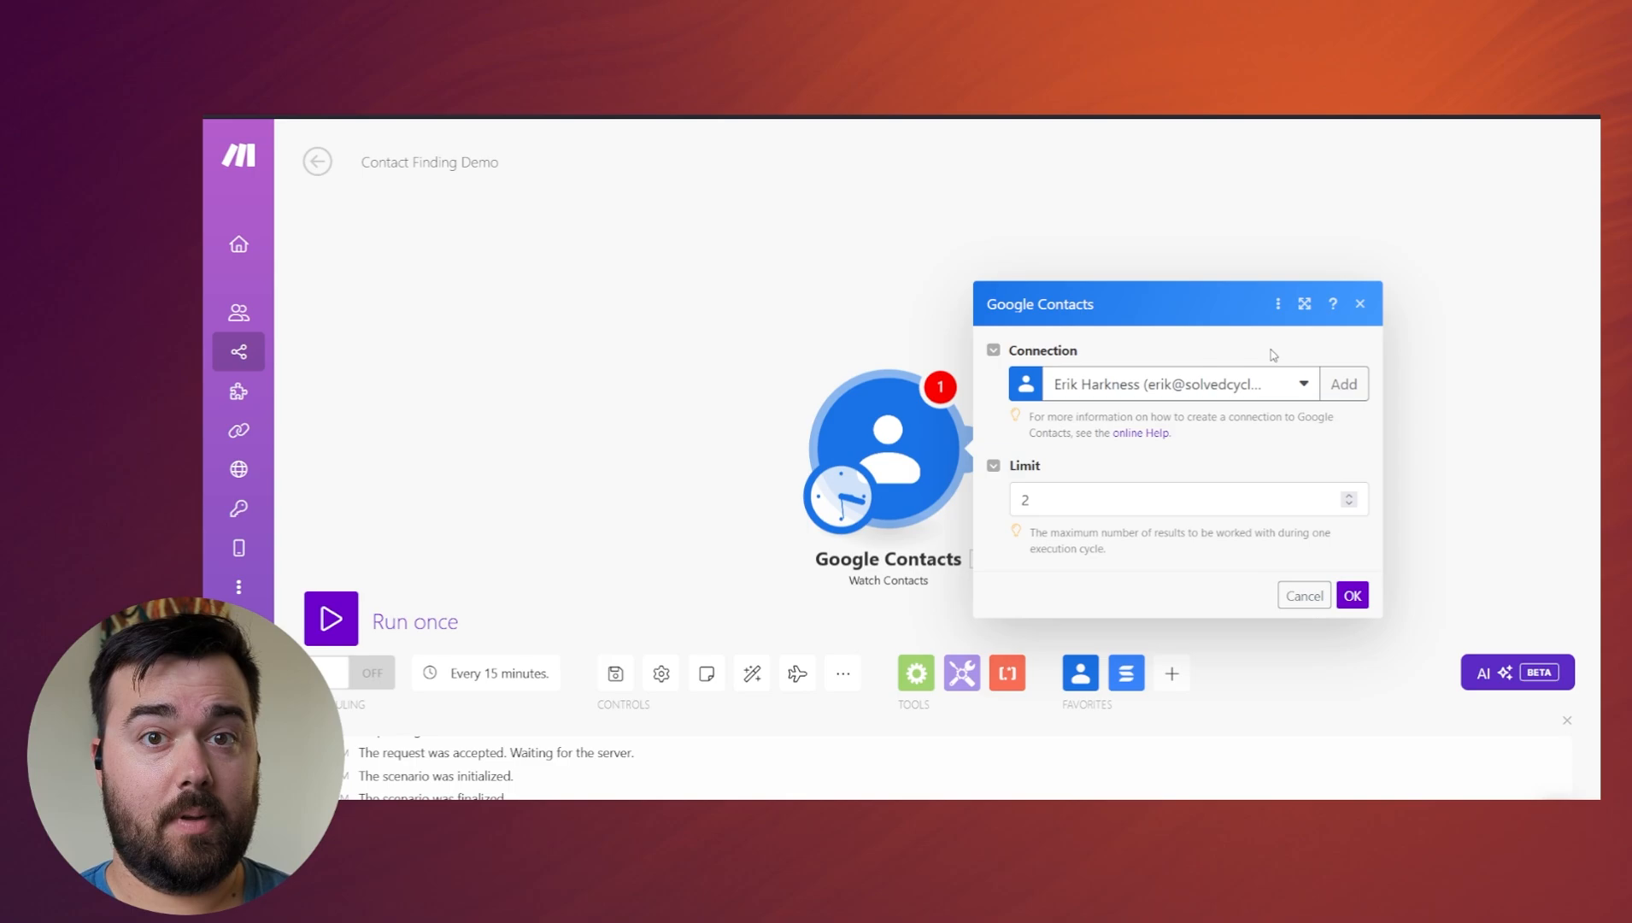
{"action": "mouse_move", "coordinate": [1414, 336]}
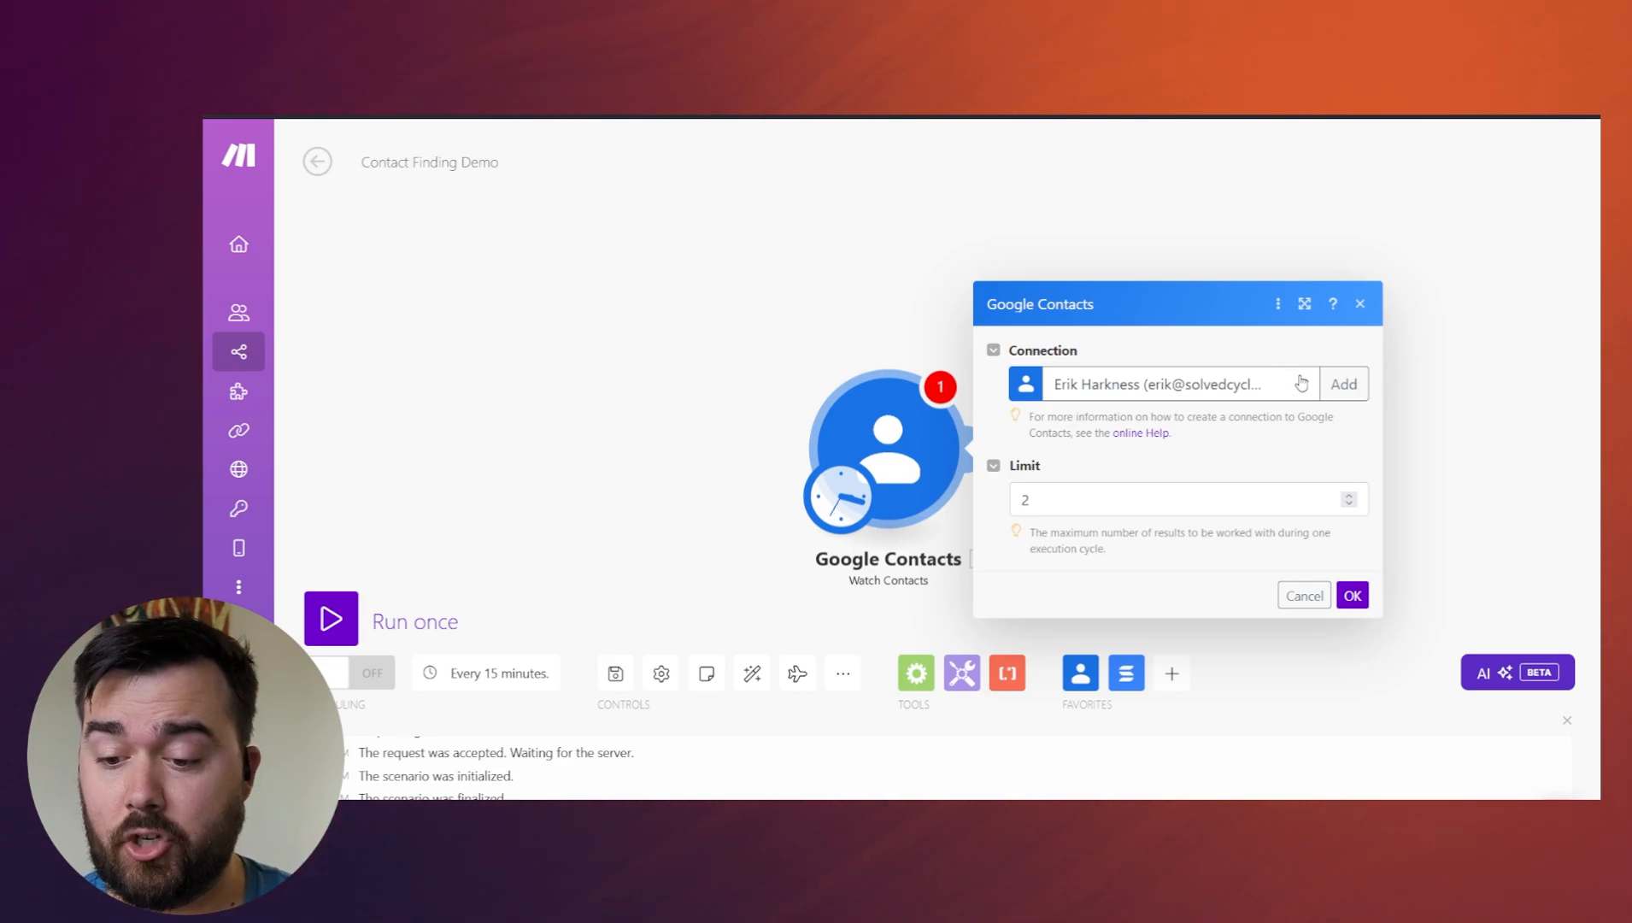
Add a new Google connection named Example Account and authorize it with a Google sign-in.
{"action": "left_click", "coordinate": [1166, 385]}
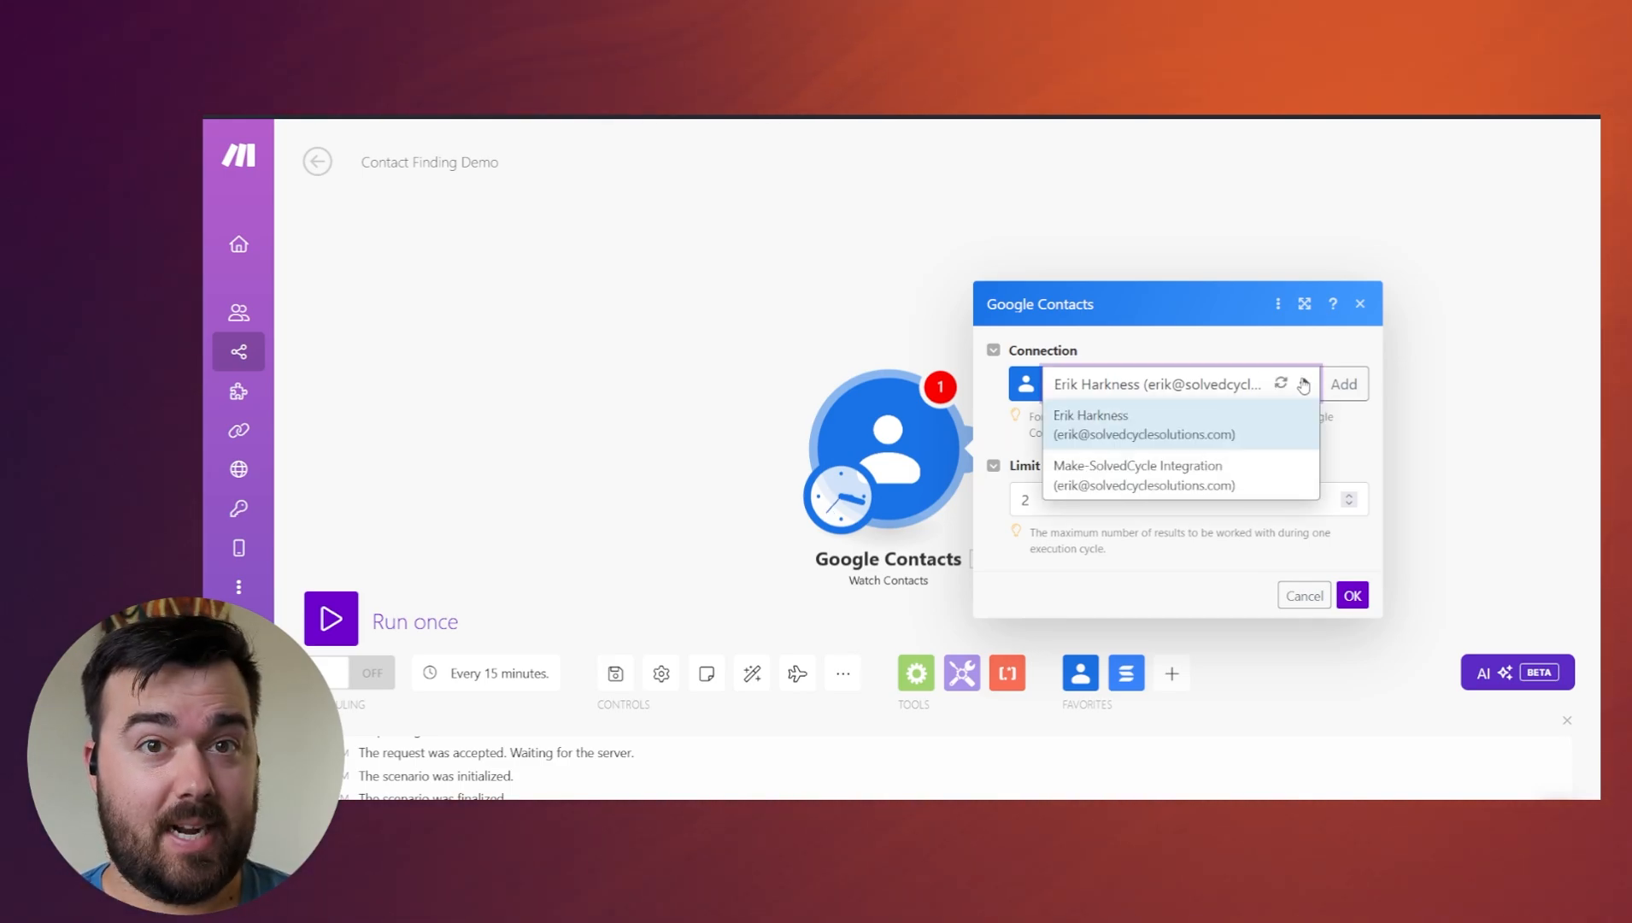
{"action": "left_click", "coordinate": [1344, 384]}
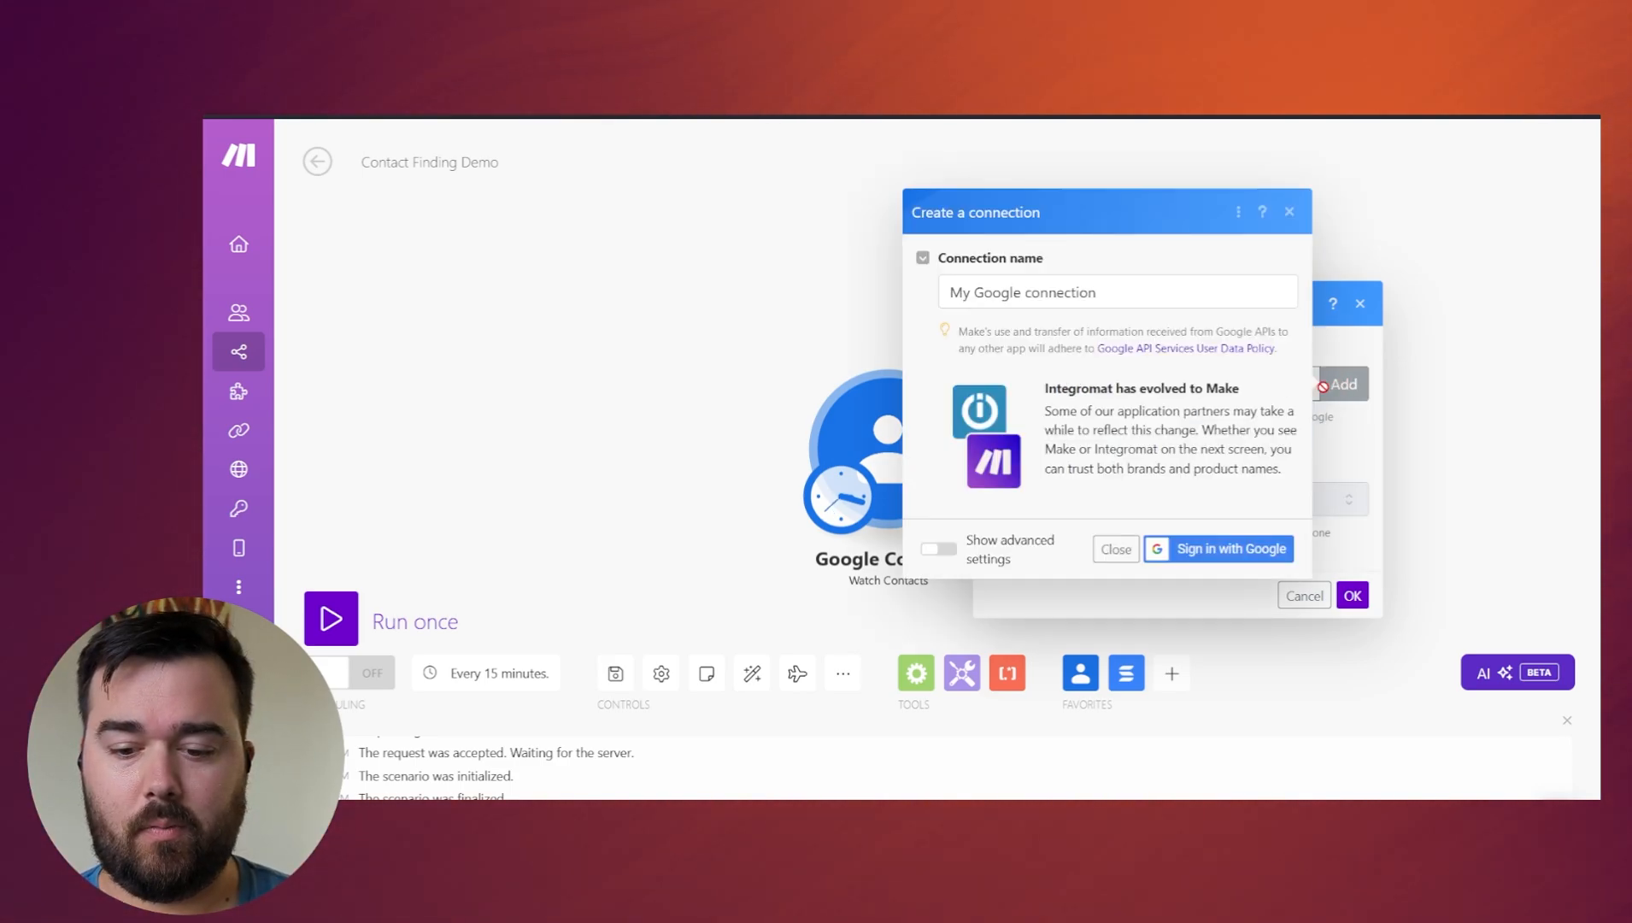
{"action": "left_click", "coordinate": [1116, 292]}
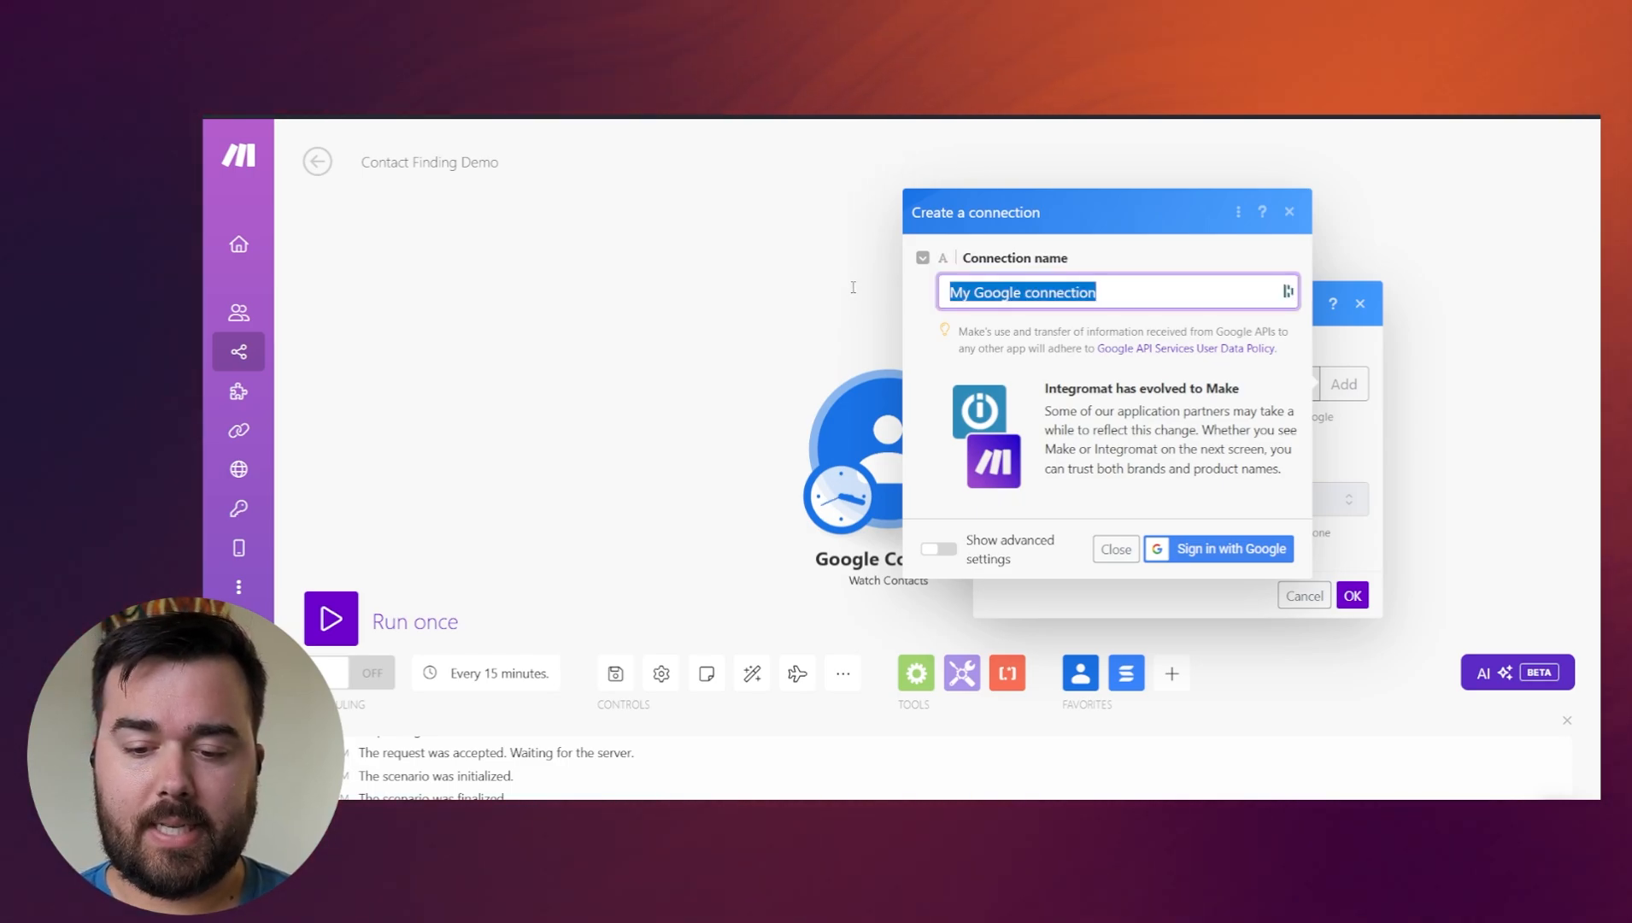
{"action": "type", "text": "Example"}
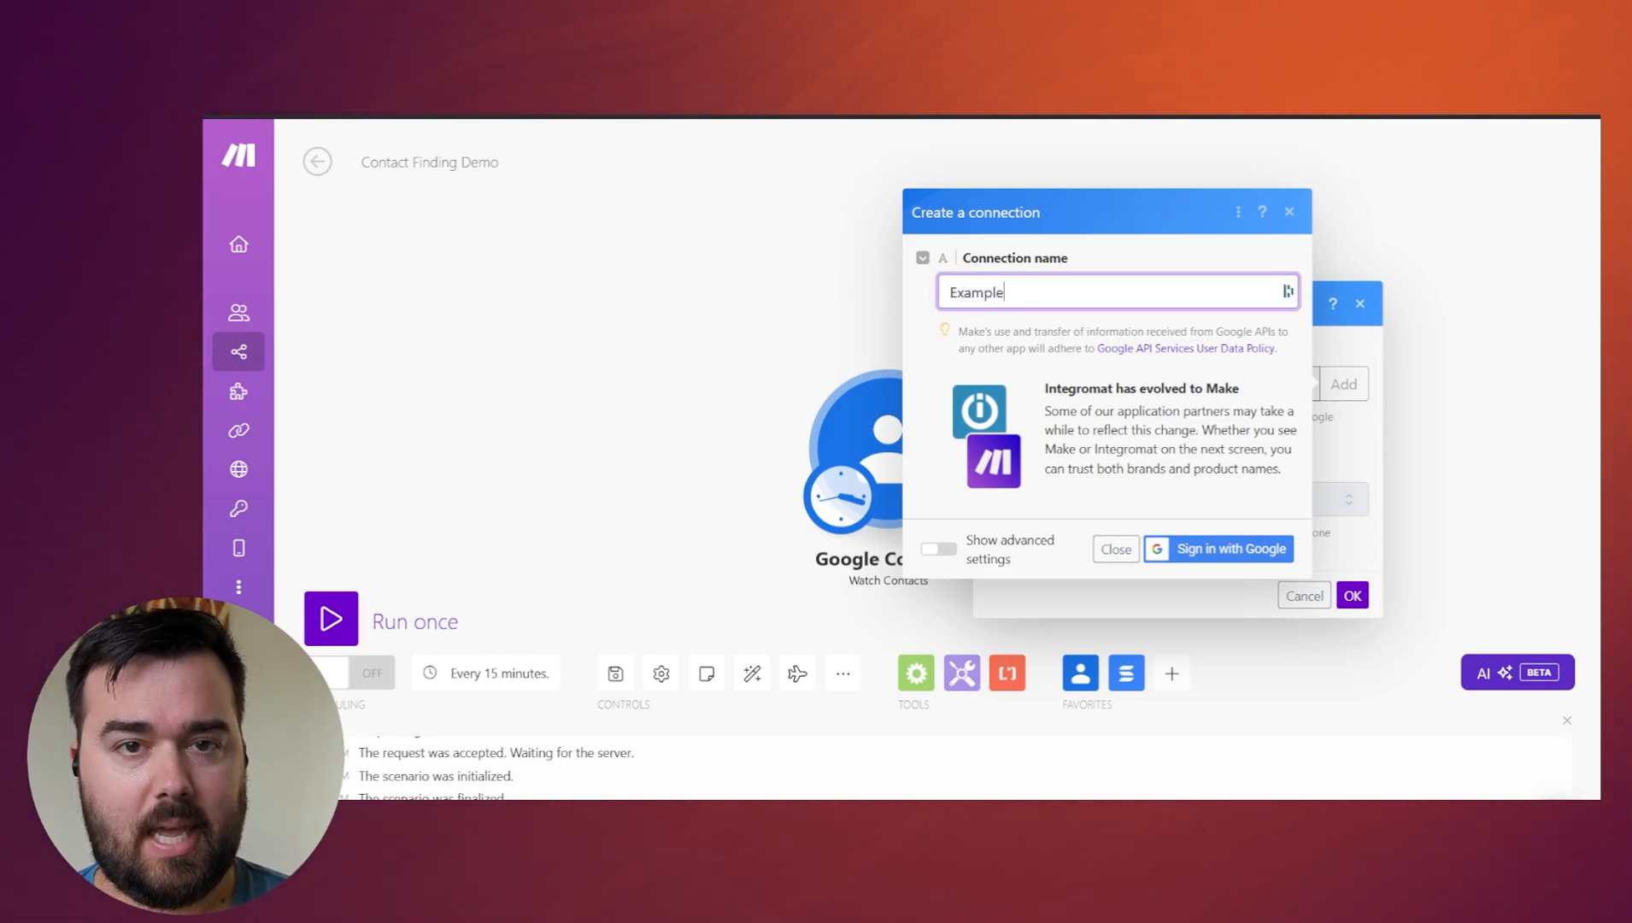
{"action": "type", "text": "Account"}
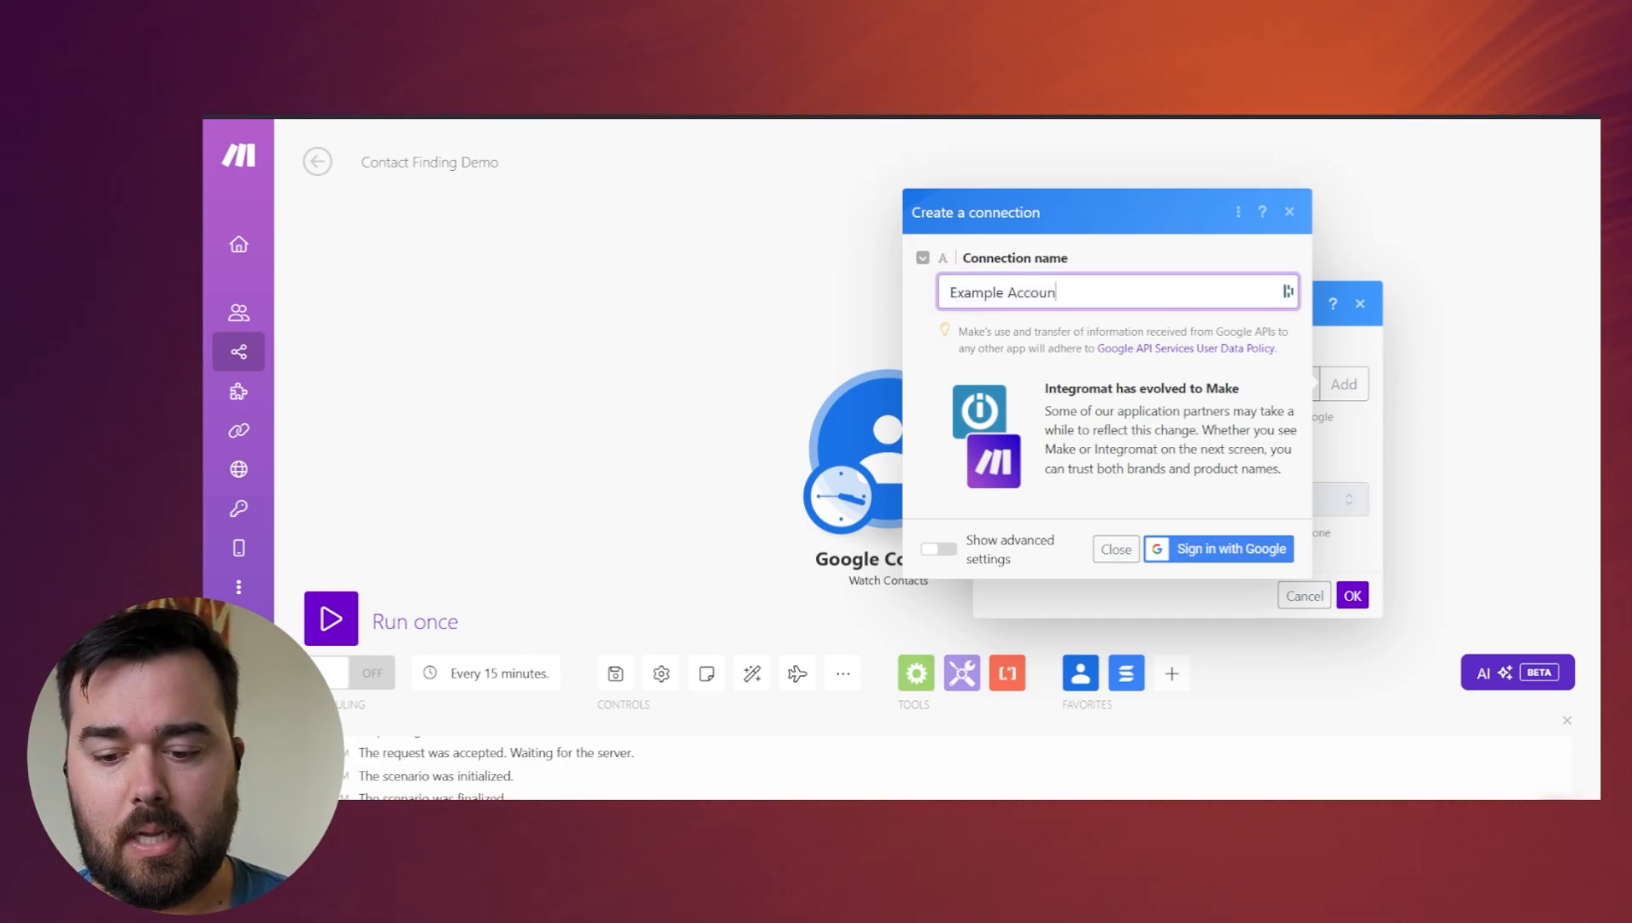
{"action": "type", "text": "t"}
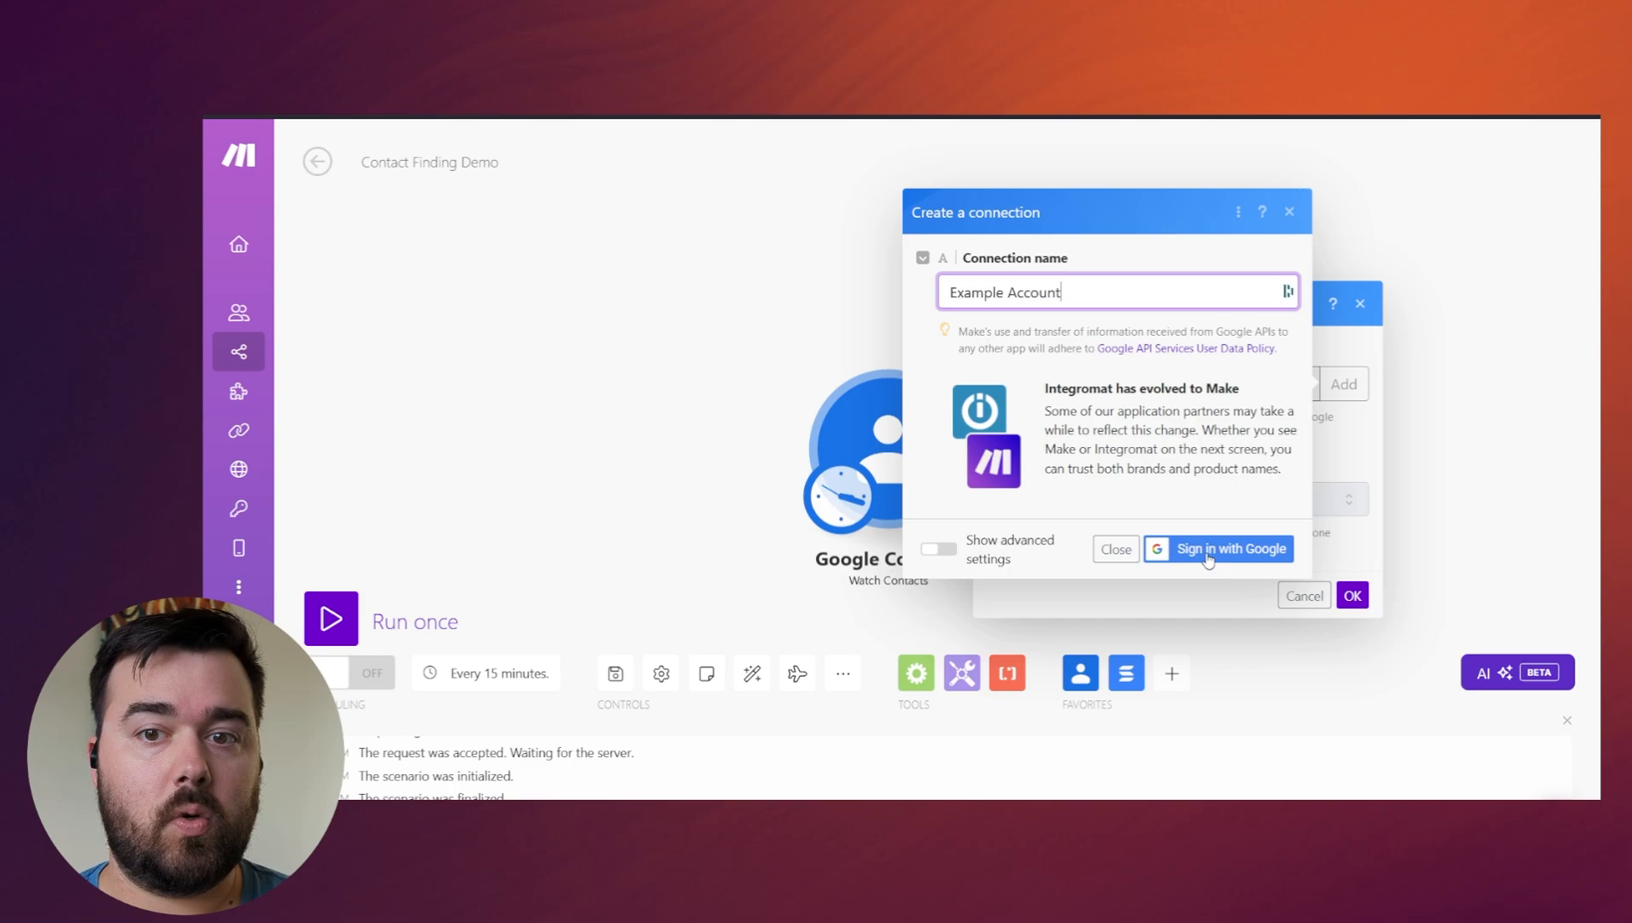
{"action": "left_click", "coordinate": [1225, 549]}
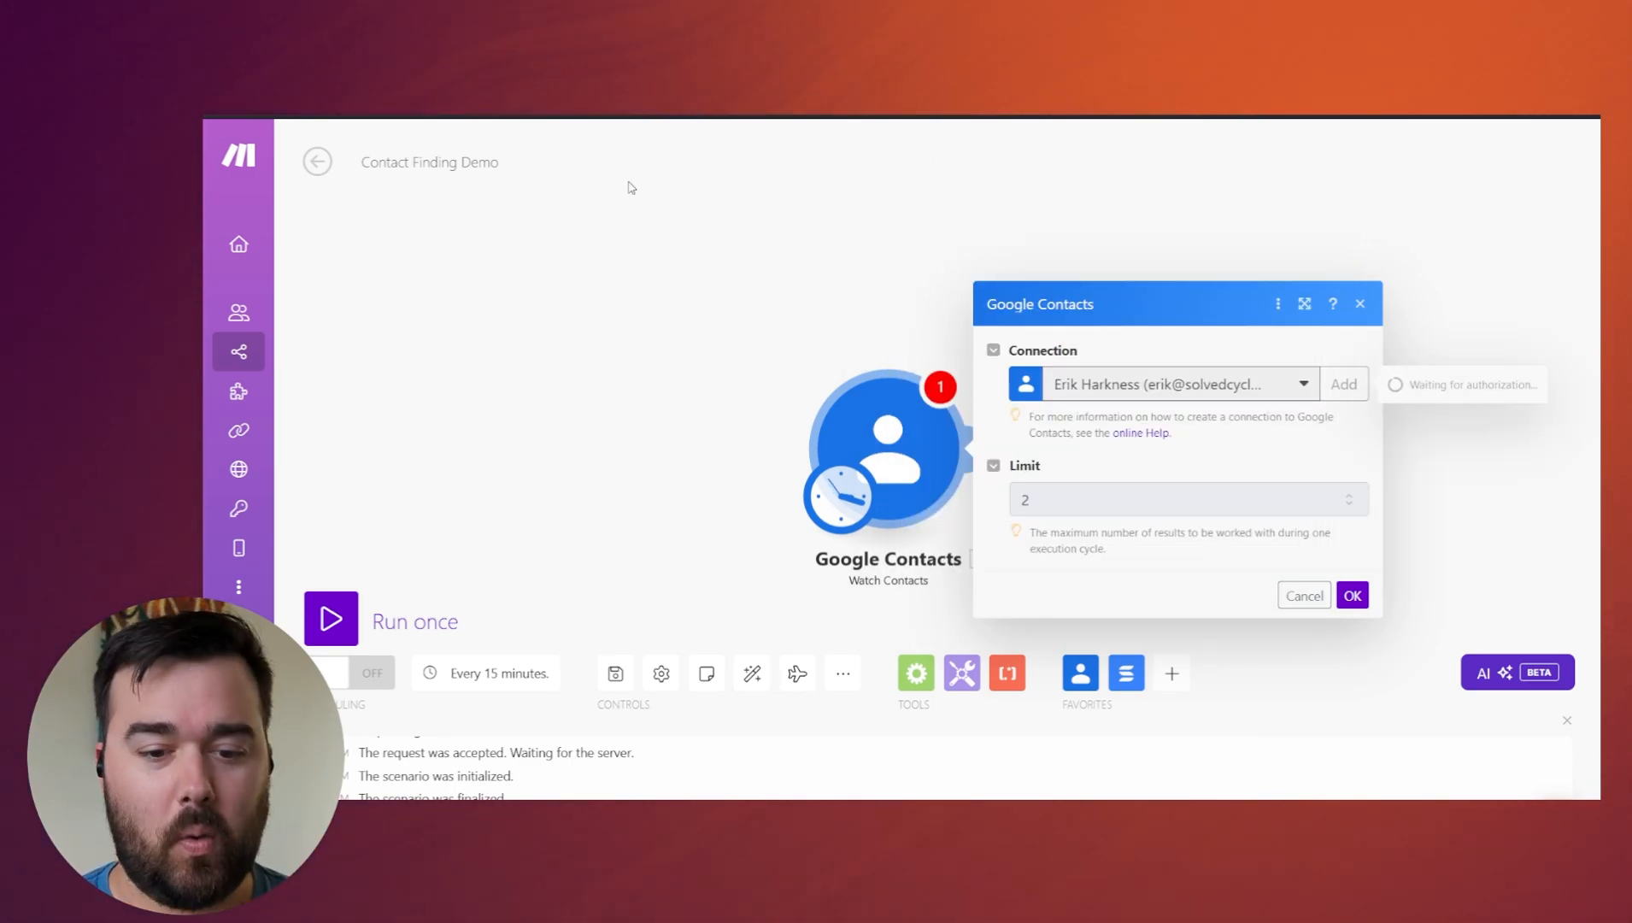
{"action": "mouse_move", "coordinate": [733, 231]}
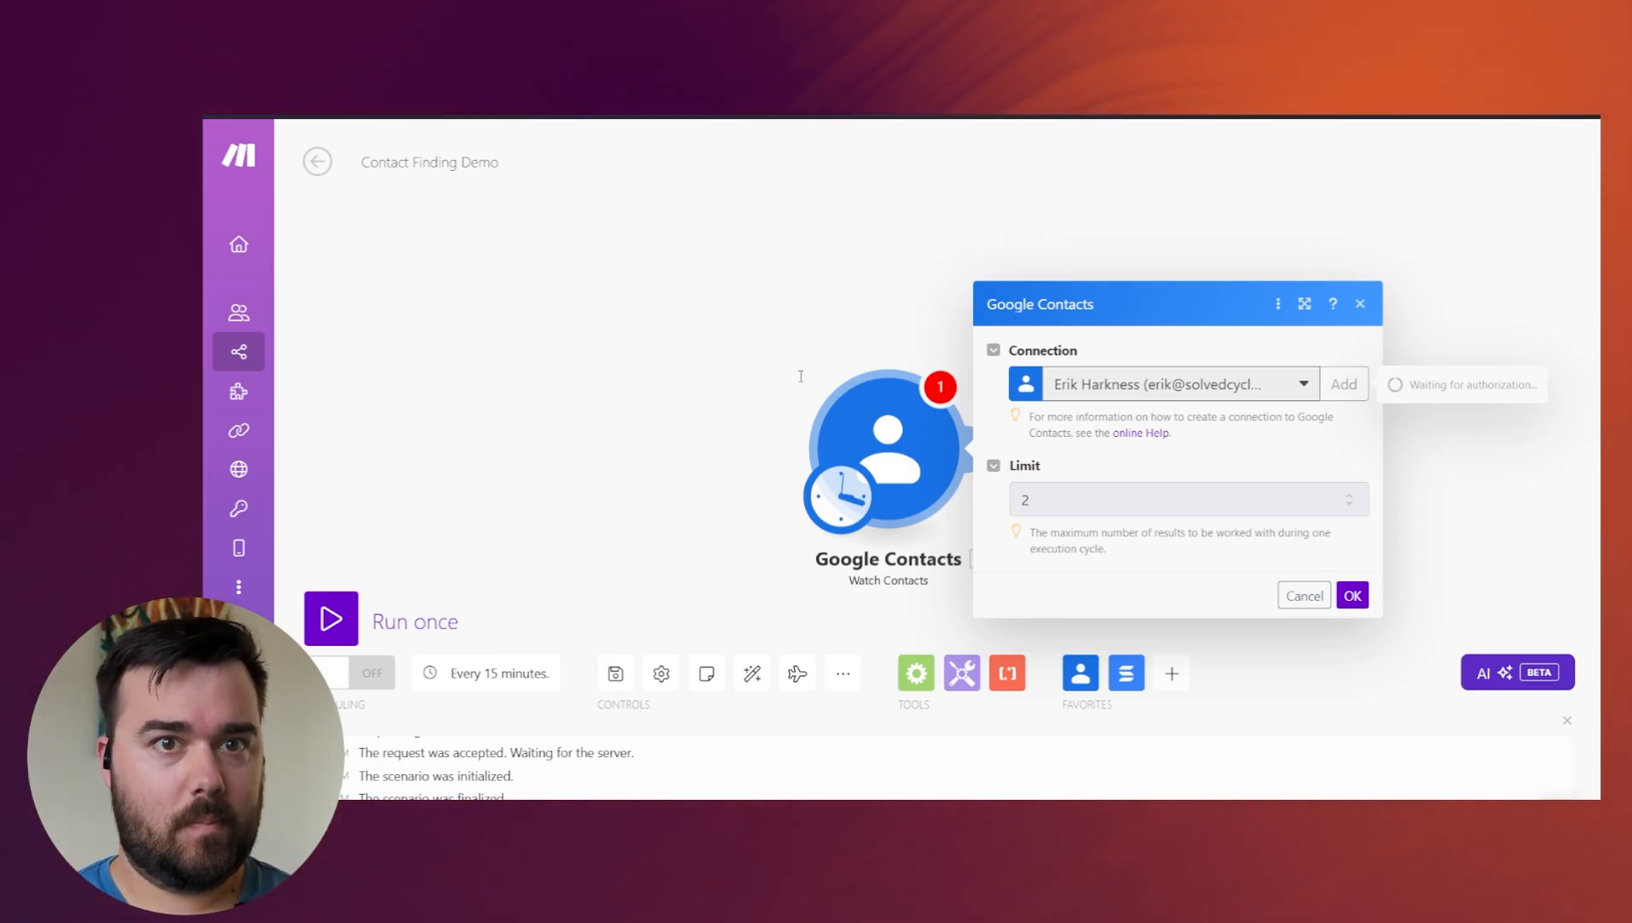
{"action": "mouse_move", "coordinate": [952, 441]}
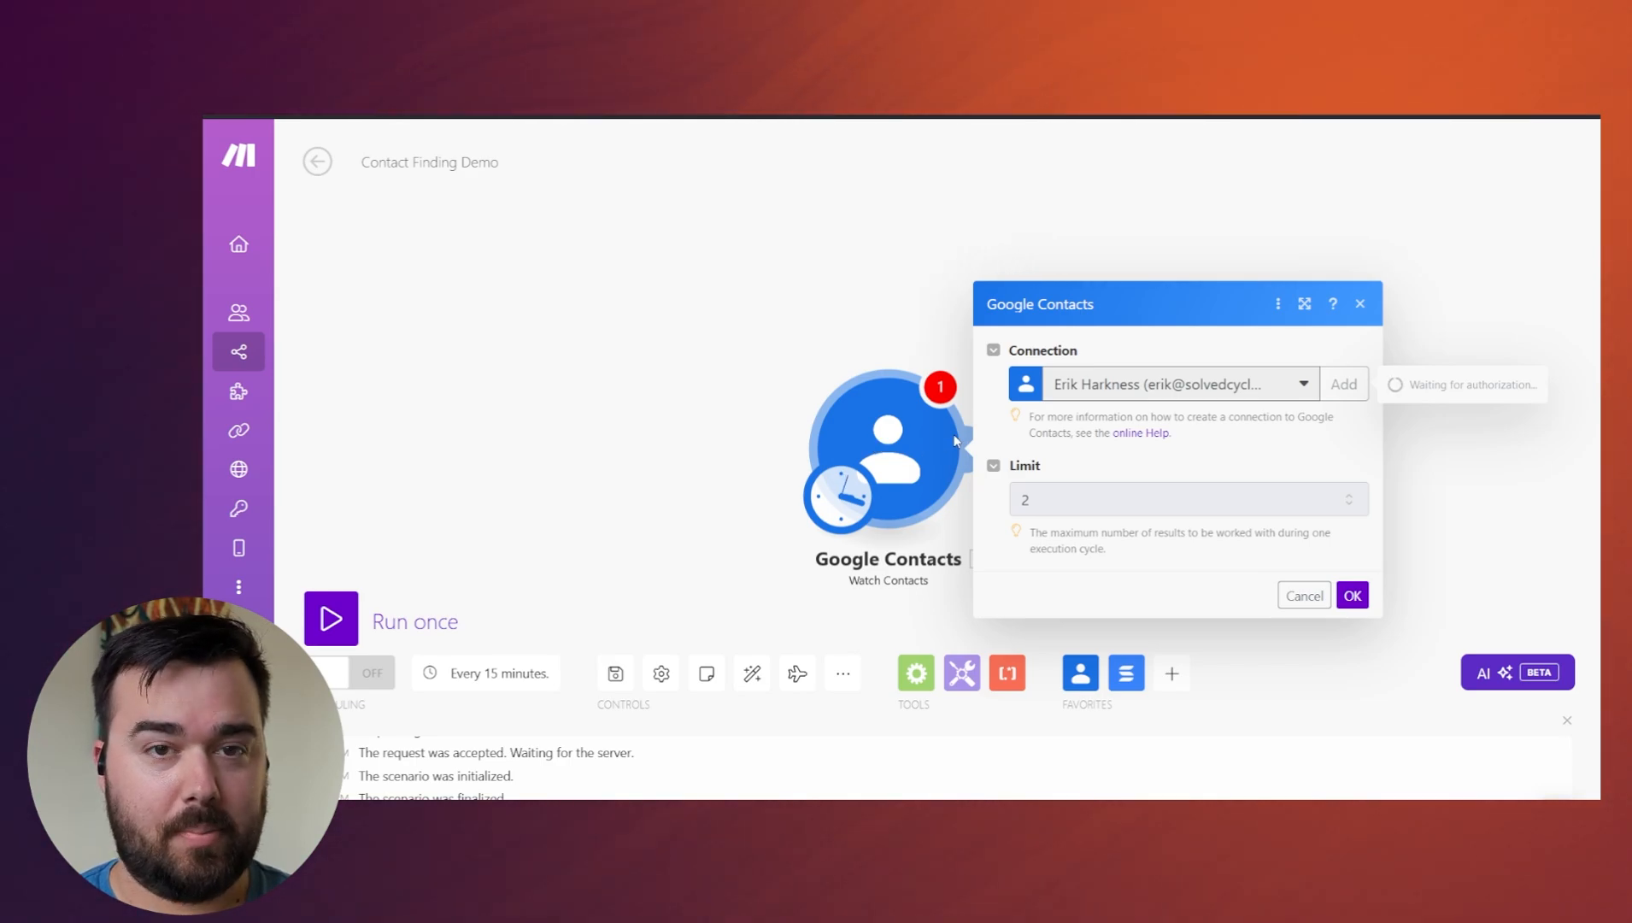
{"action": "mouse_move", "coordinate": [779, 562]}
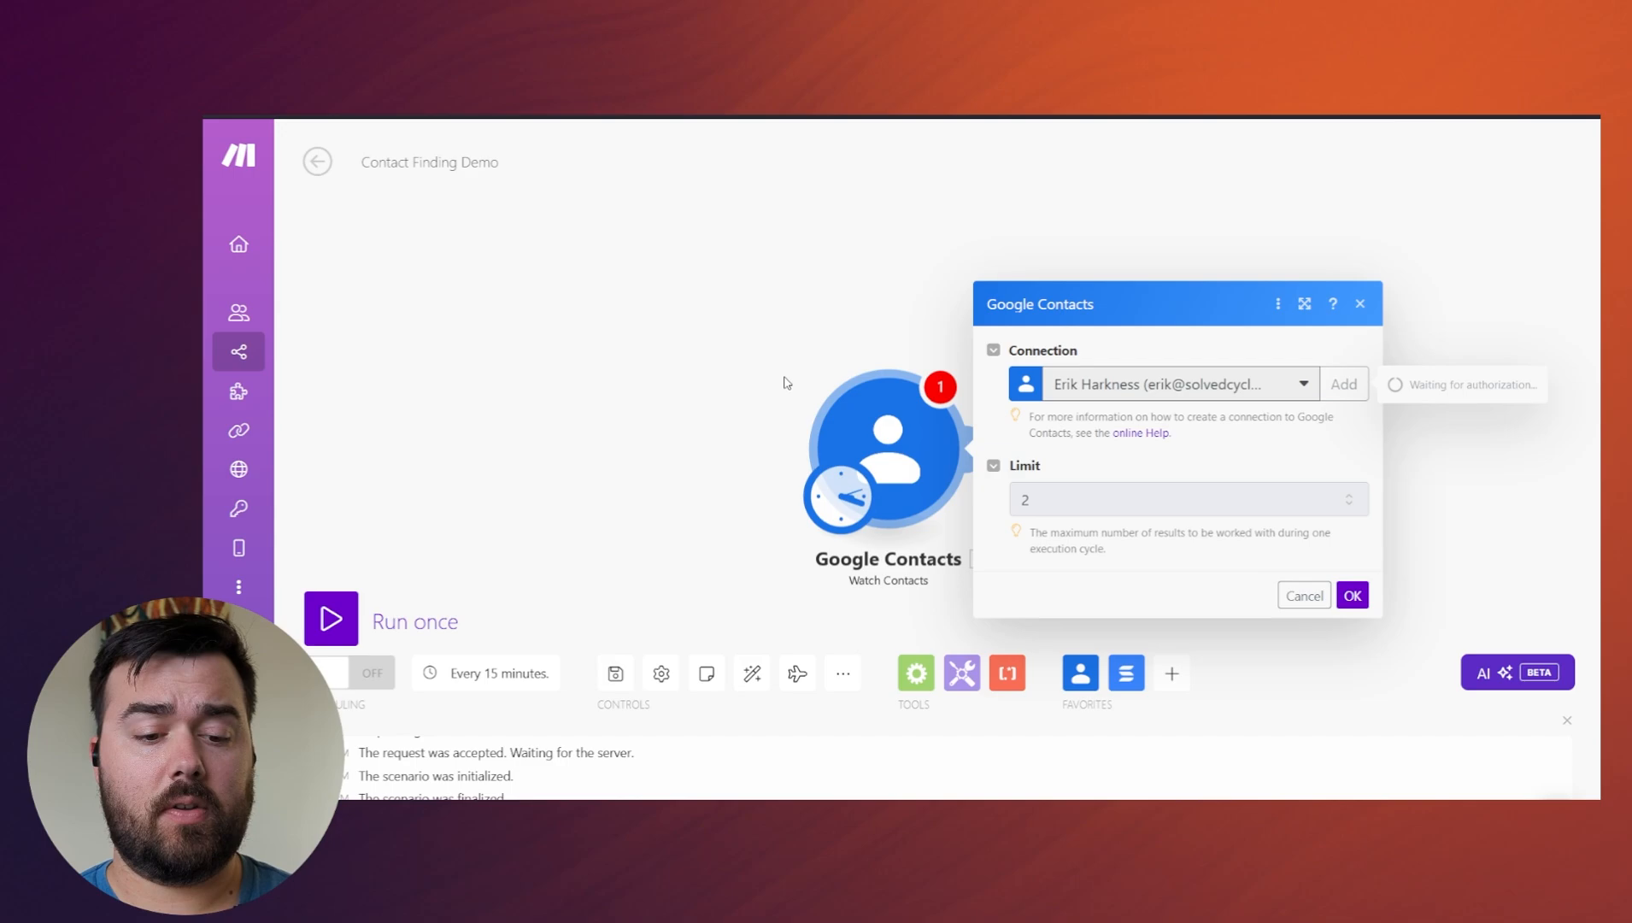
{"action": "mouse_move", "coordinate": [800, 633]}
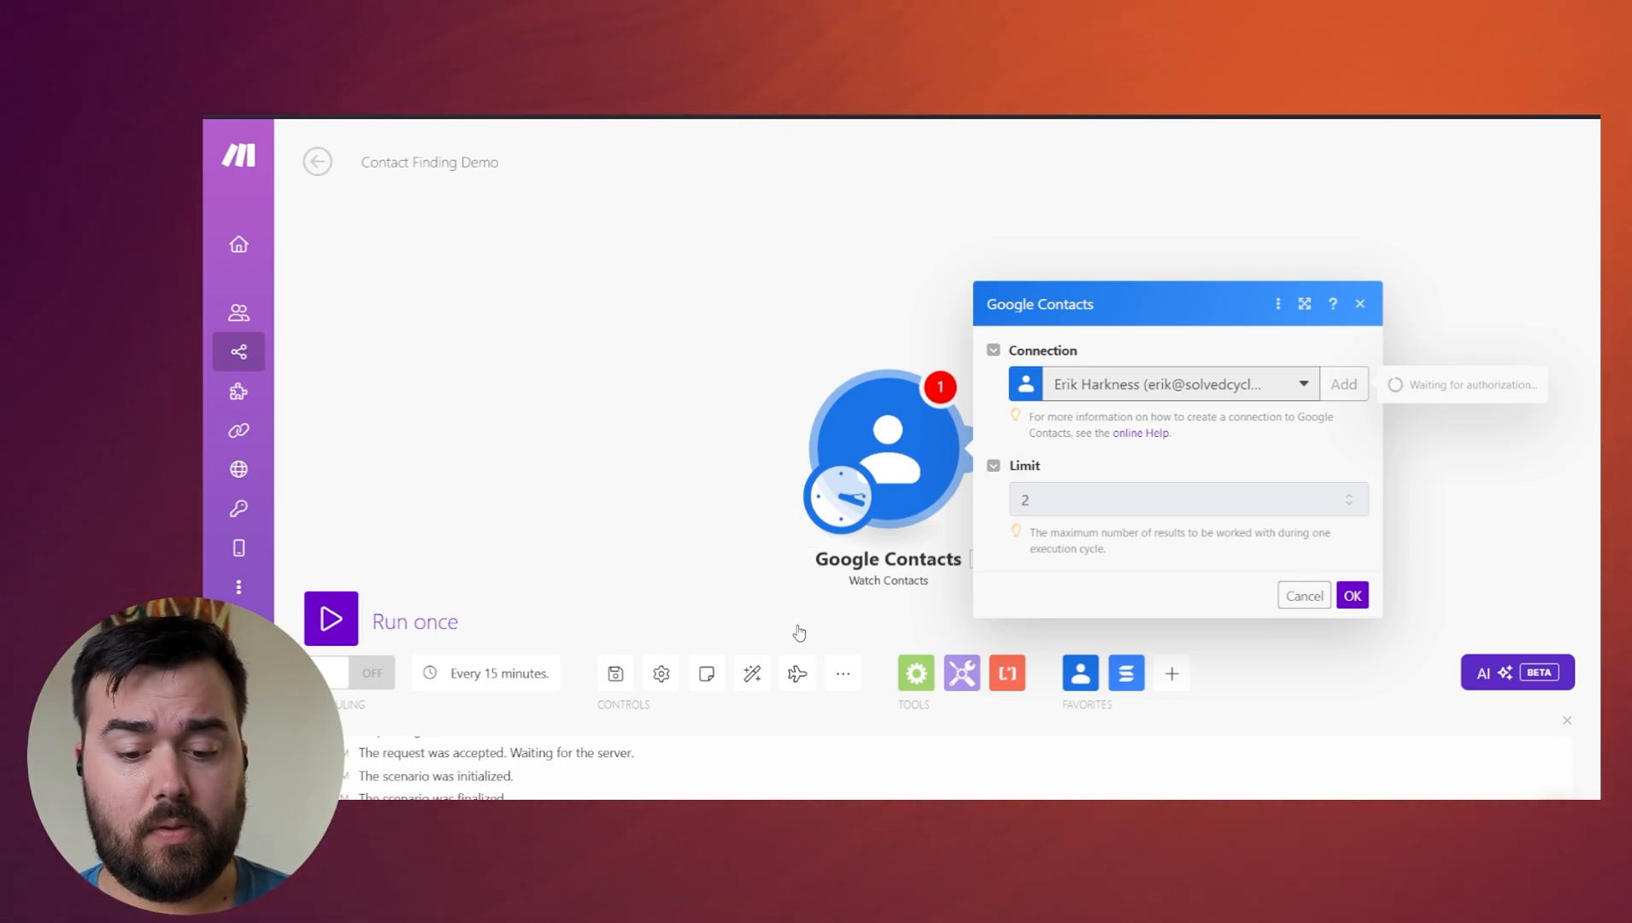
{"action": "mouse_move", "coordinate": [827, 588]}
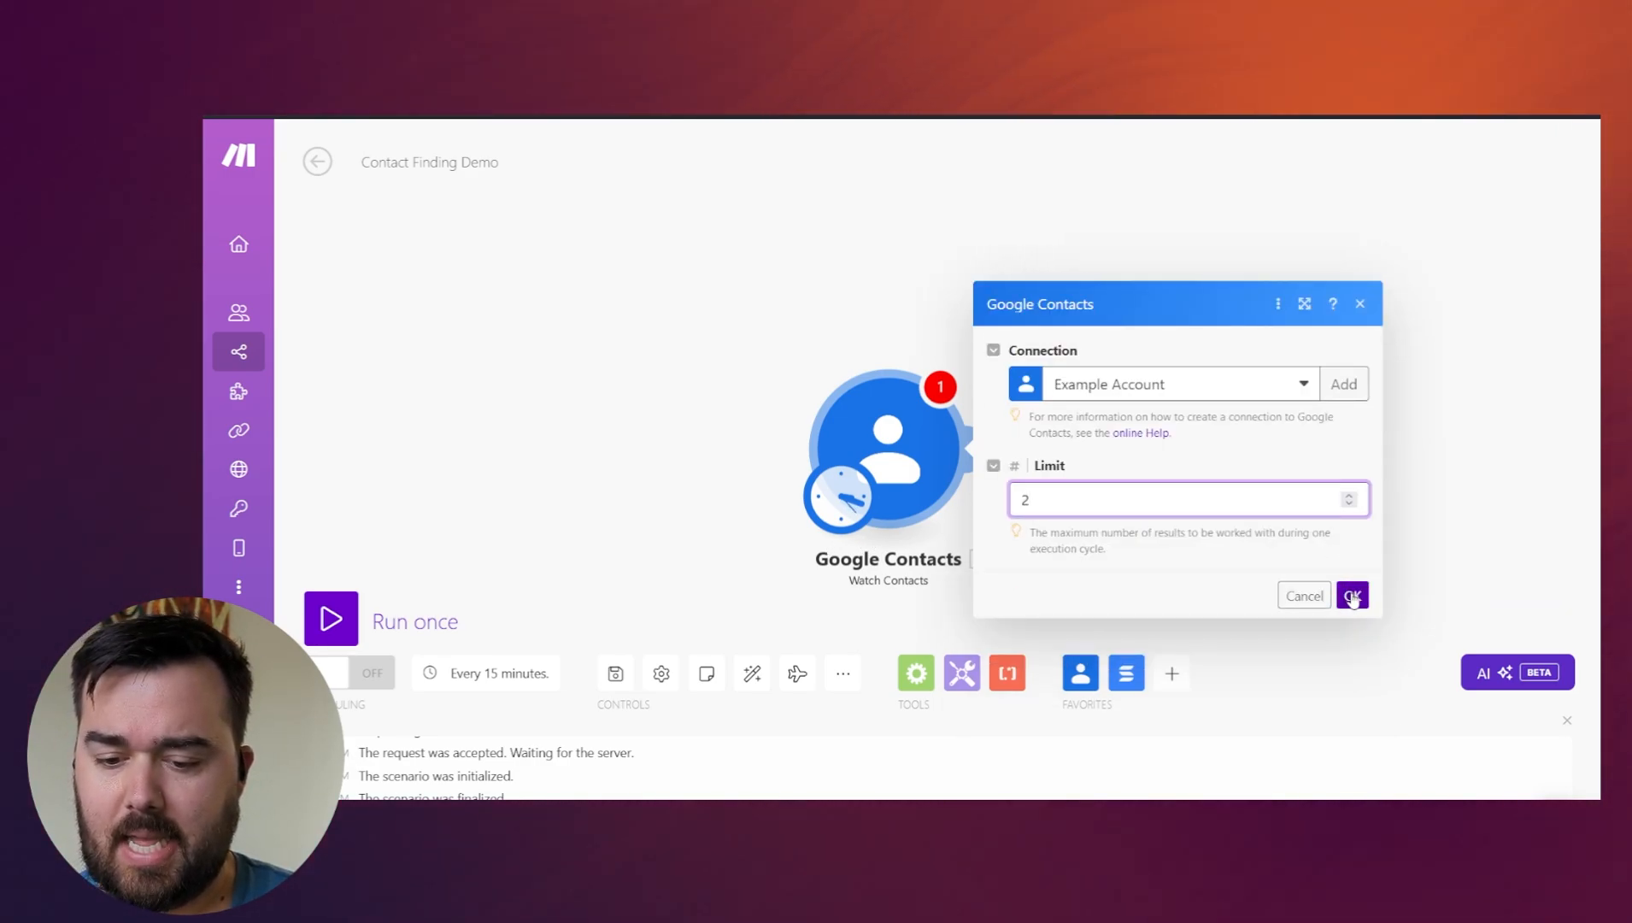
Save the trigger settings and have it process contacts from now on.
{"action": "left_click", "coordinate": [1352, 594]}
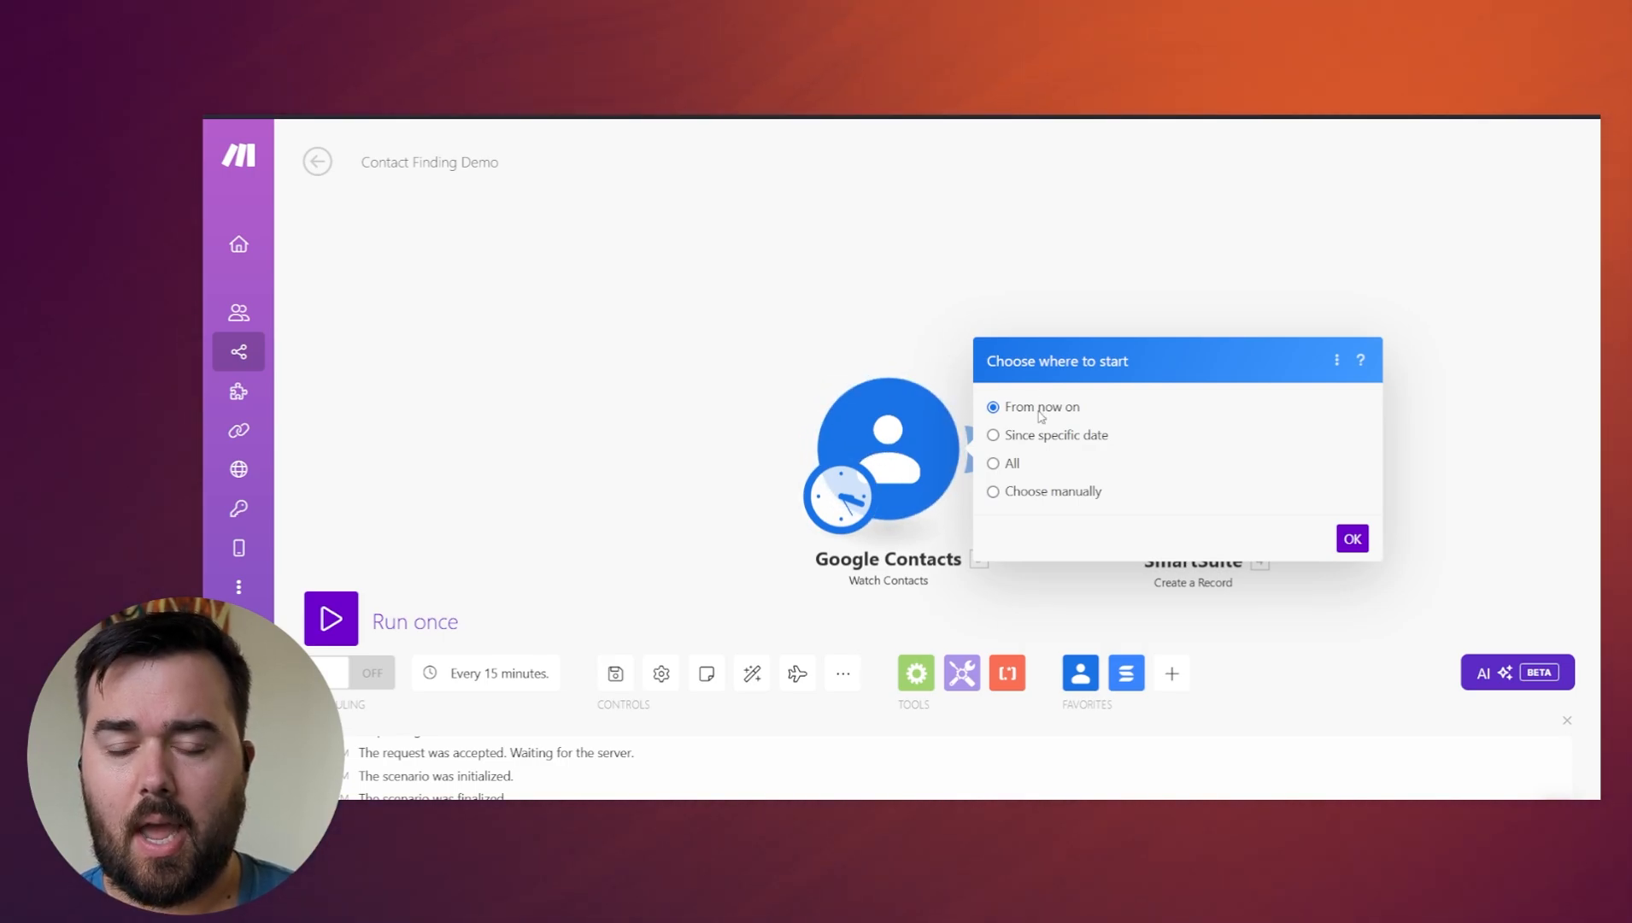
{"action": "mouse_move", "coordinate": [1046, 418]}
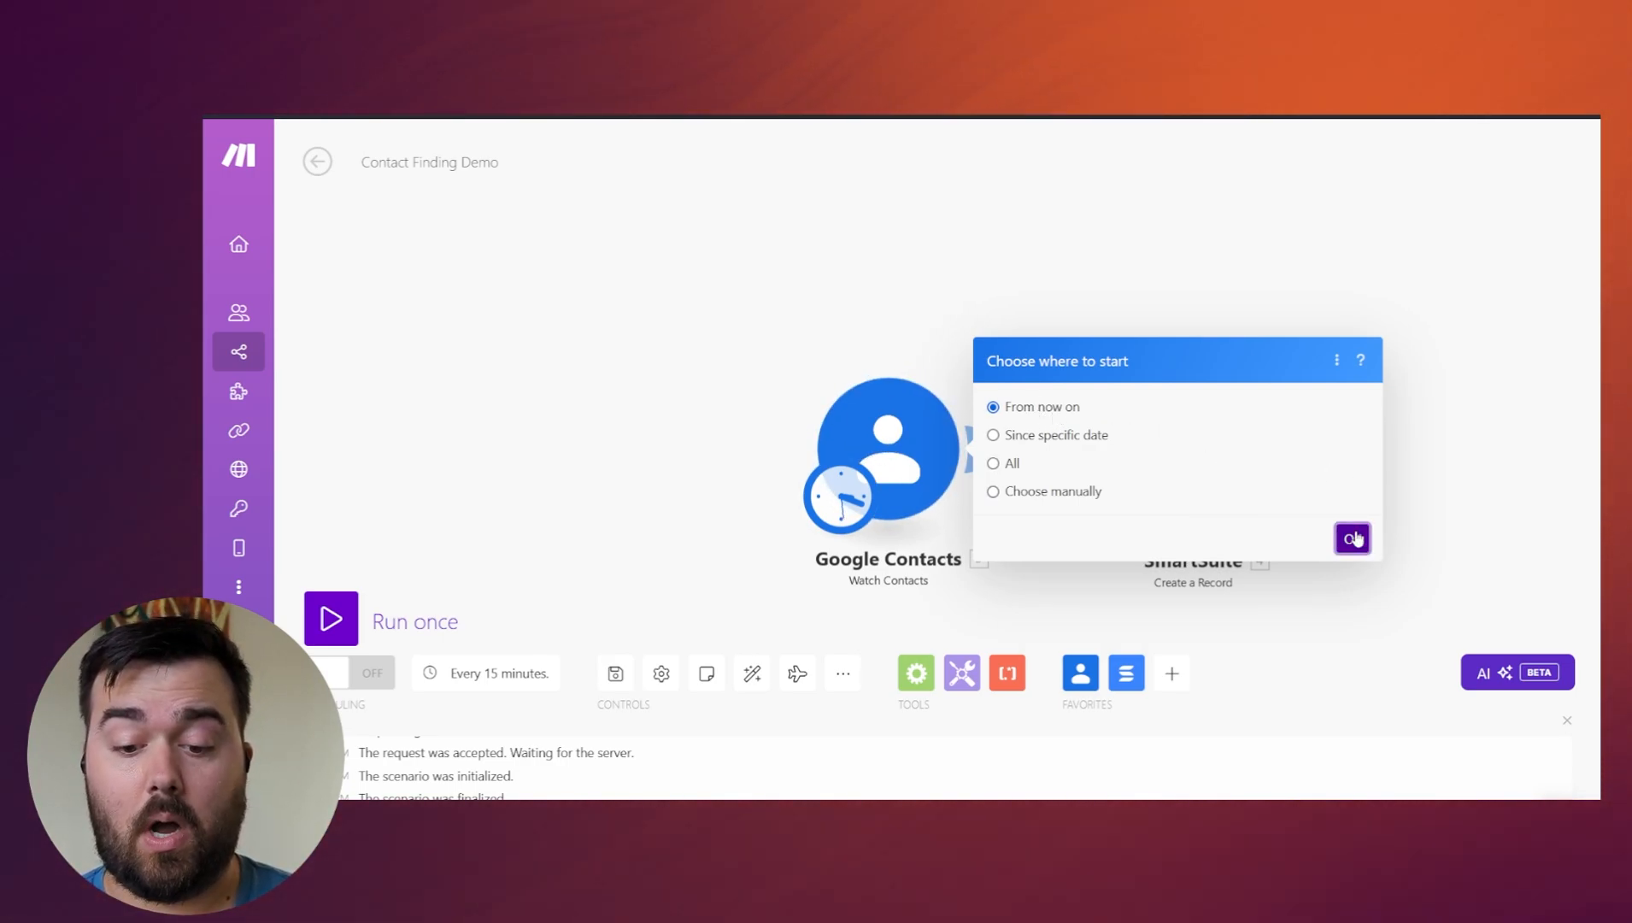
{"action": "left_click", "coordinate": [1352, 538]}
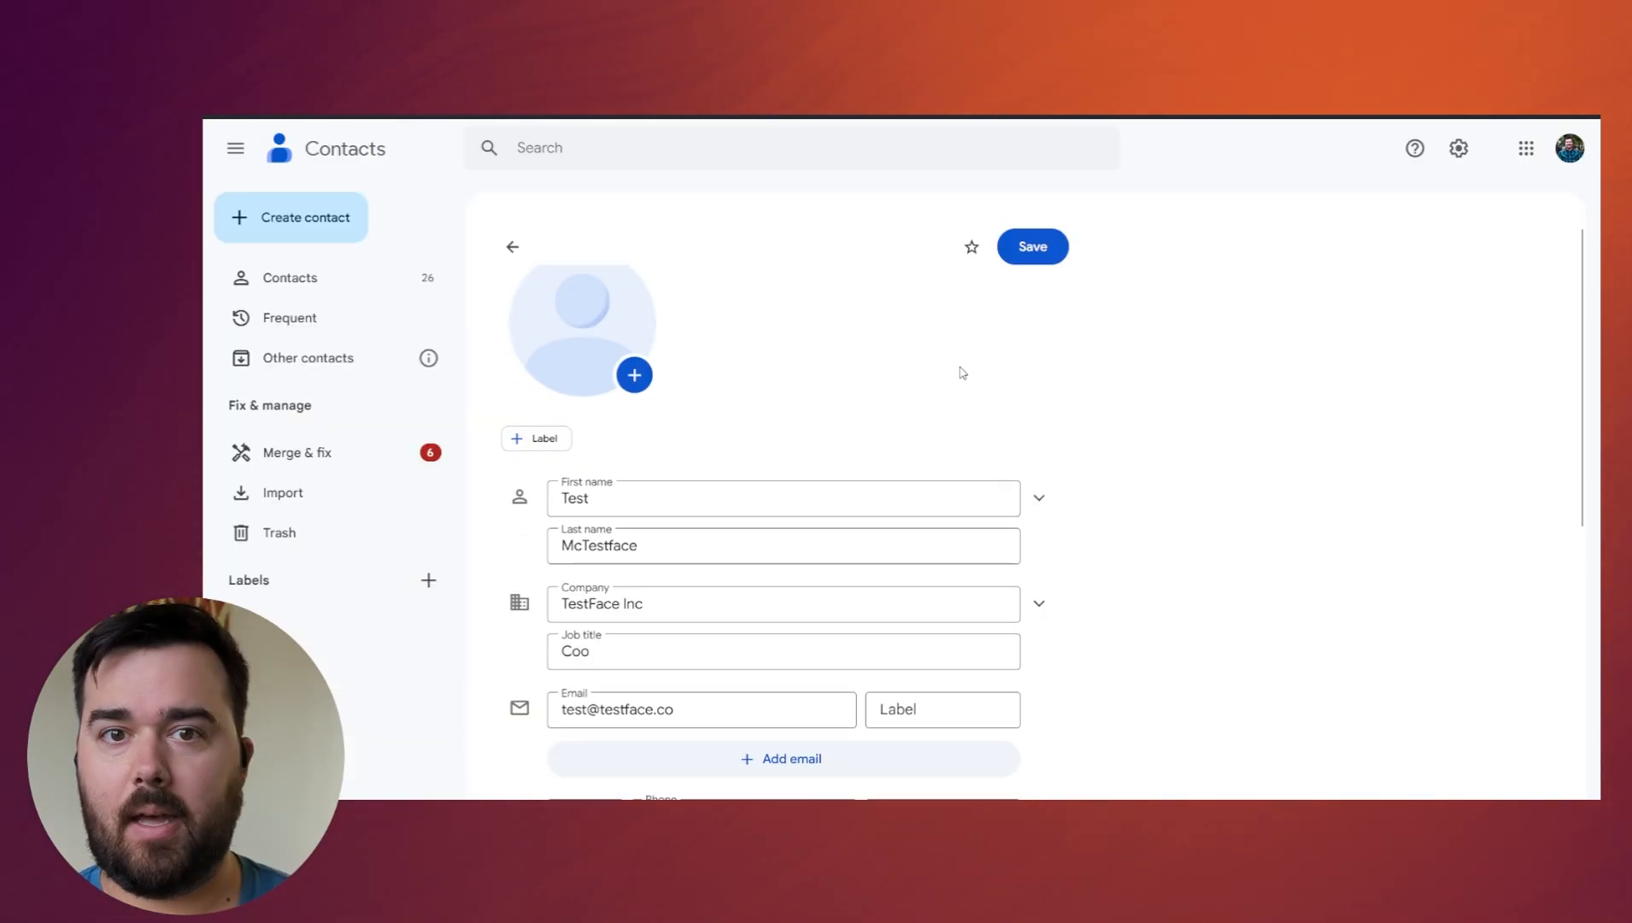
Scroll down the Create contact form for Test McTestface of TestFace Inc to reach the status and notes fields.
{"action": "scroll", "scroll_direction": "down", "scroll_amount": 3}
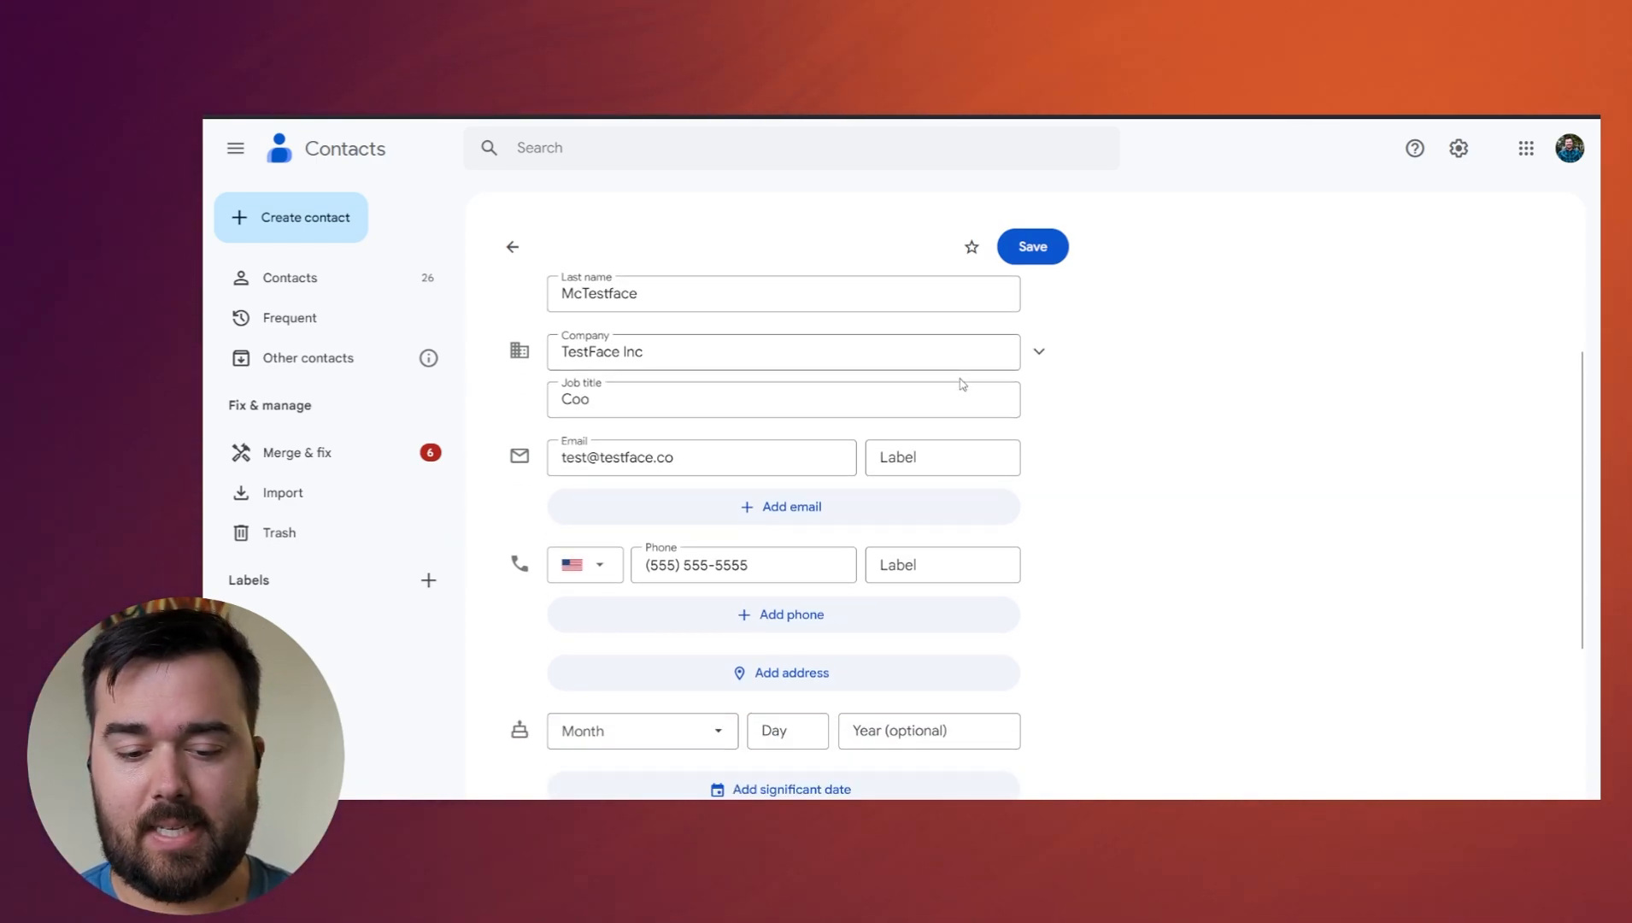
{"action": "scroll", "scroll_direction": "down", "scroll_amount": 3}
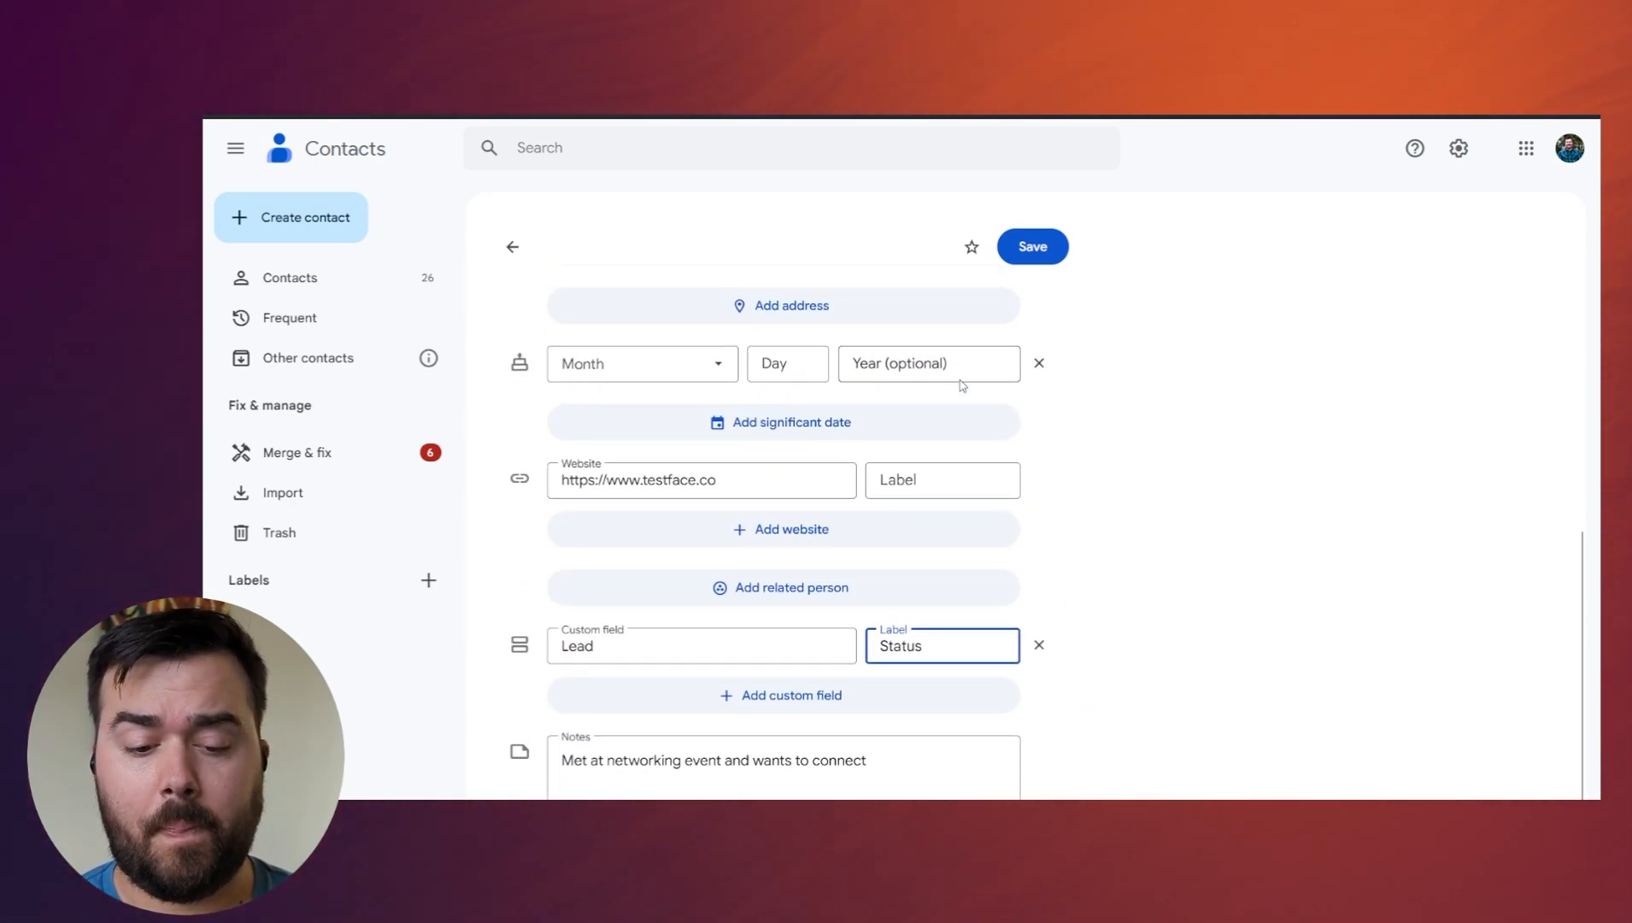
{"action": "scroll", "scroll_direction": "down", "scroll_amount": 3}
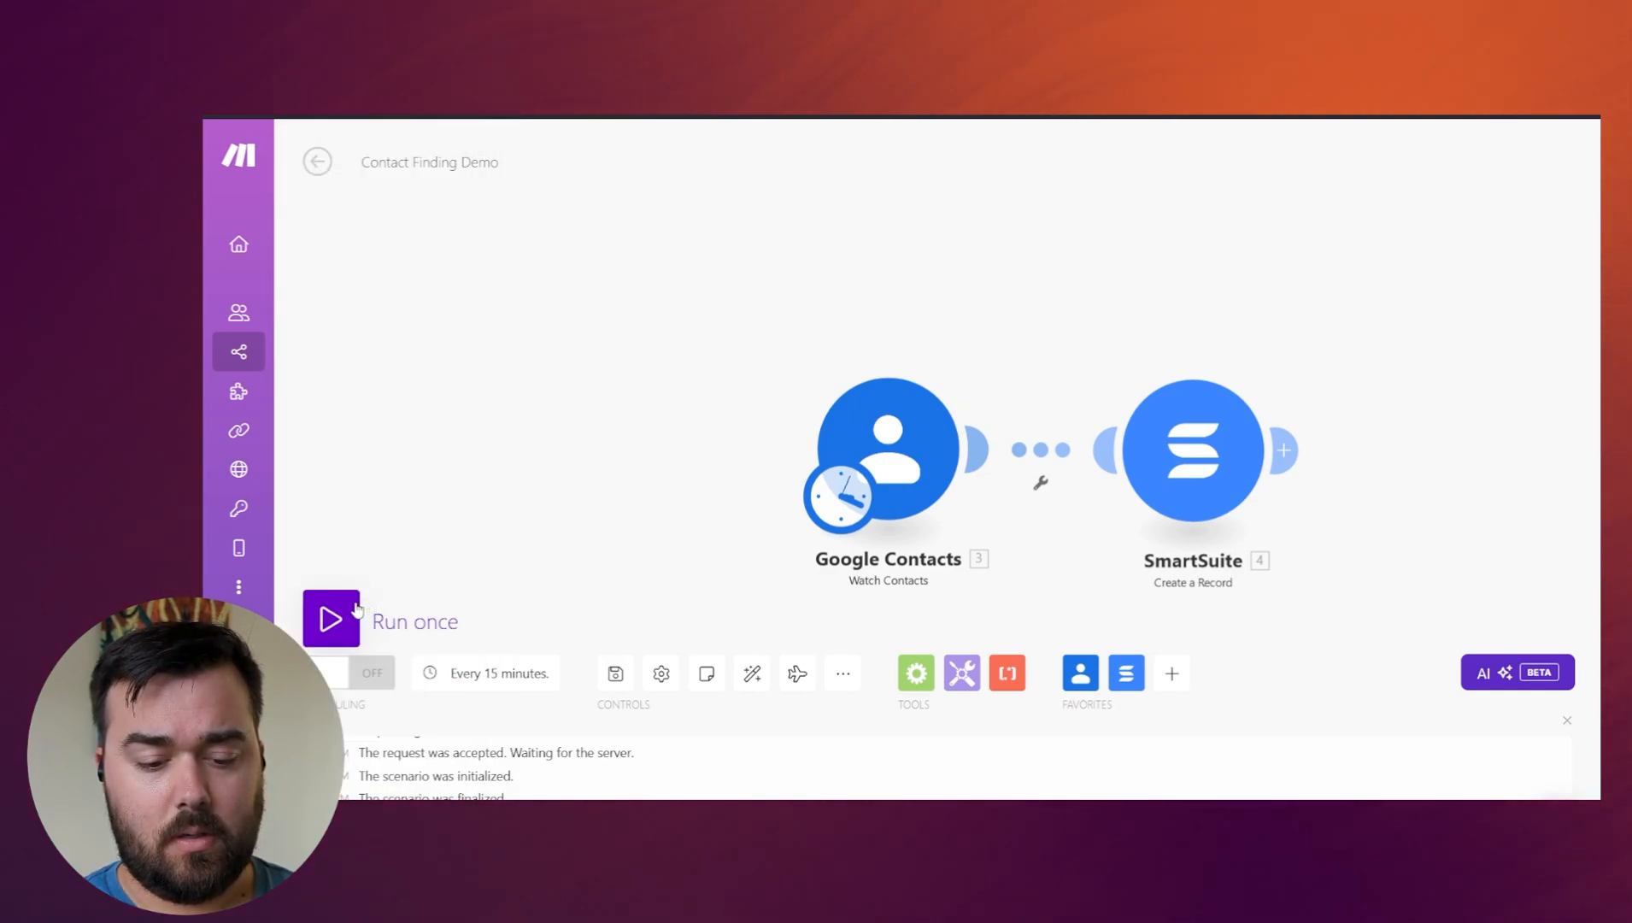
Run the scenario once and view the one contact the Google Contacts trigger returned.
{"action": "left_click", "coordinate": [330, 621]}
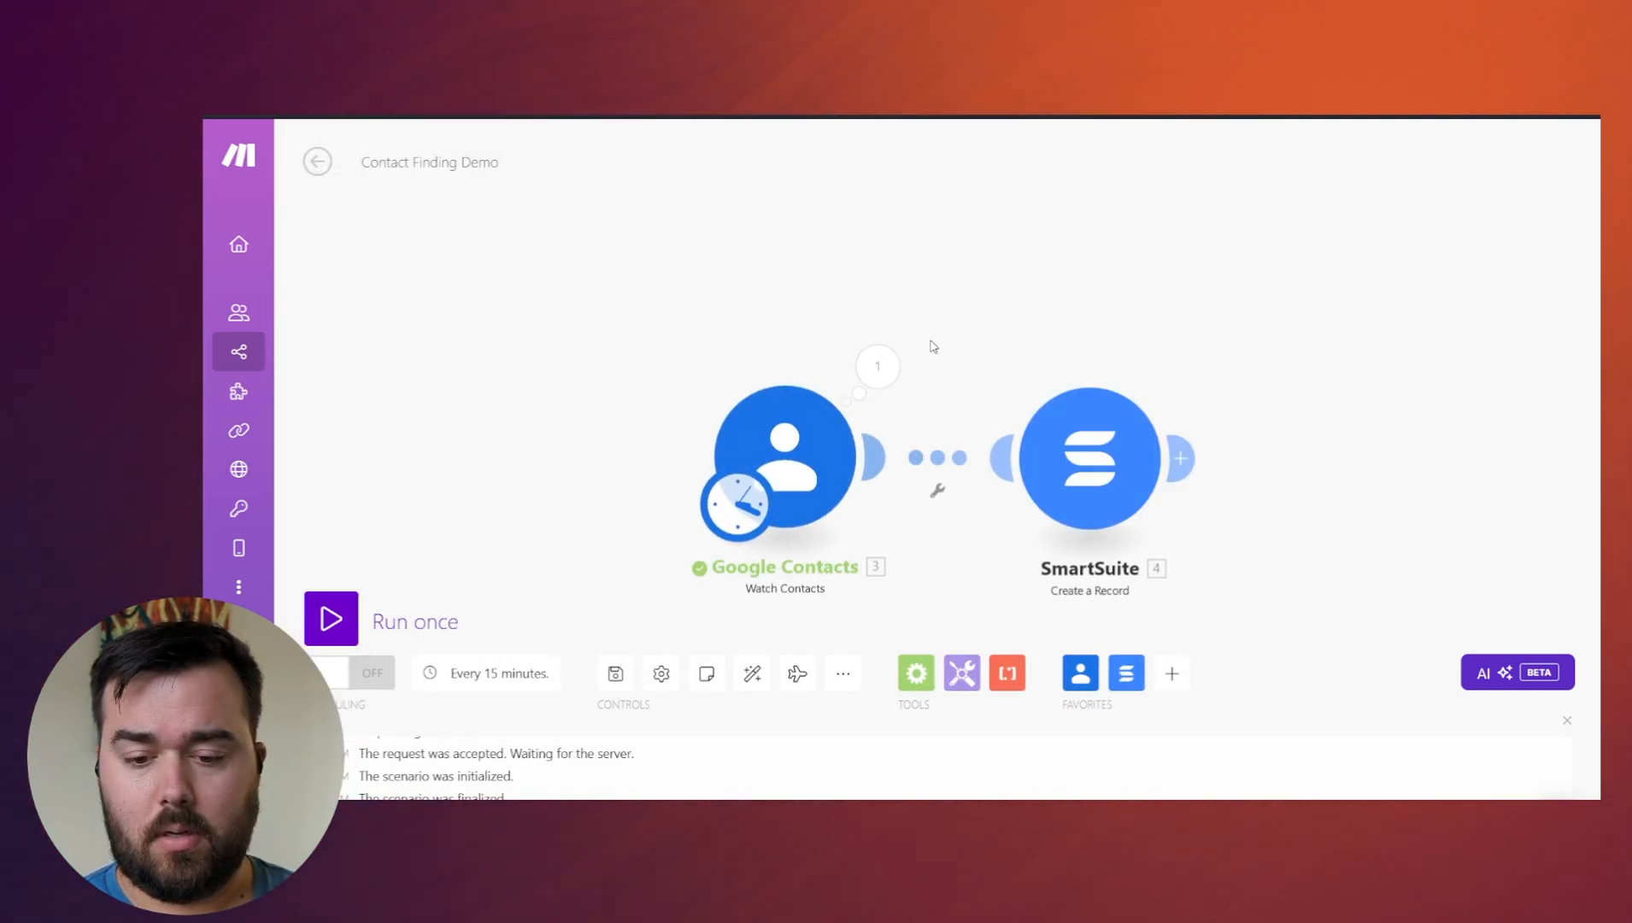
{"action": "left_click", "coordinate": [877, 366]}
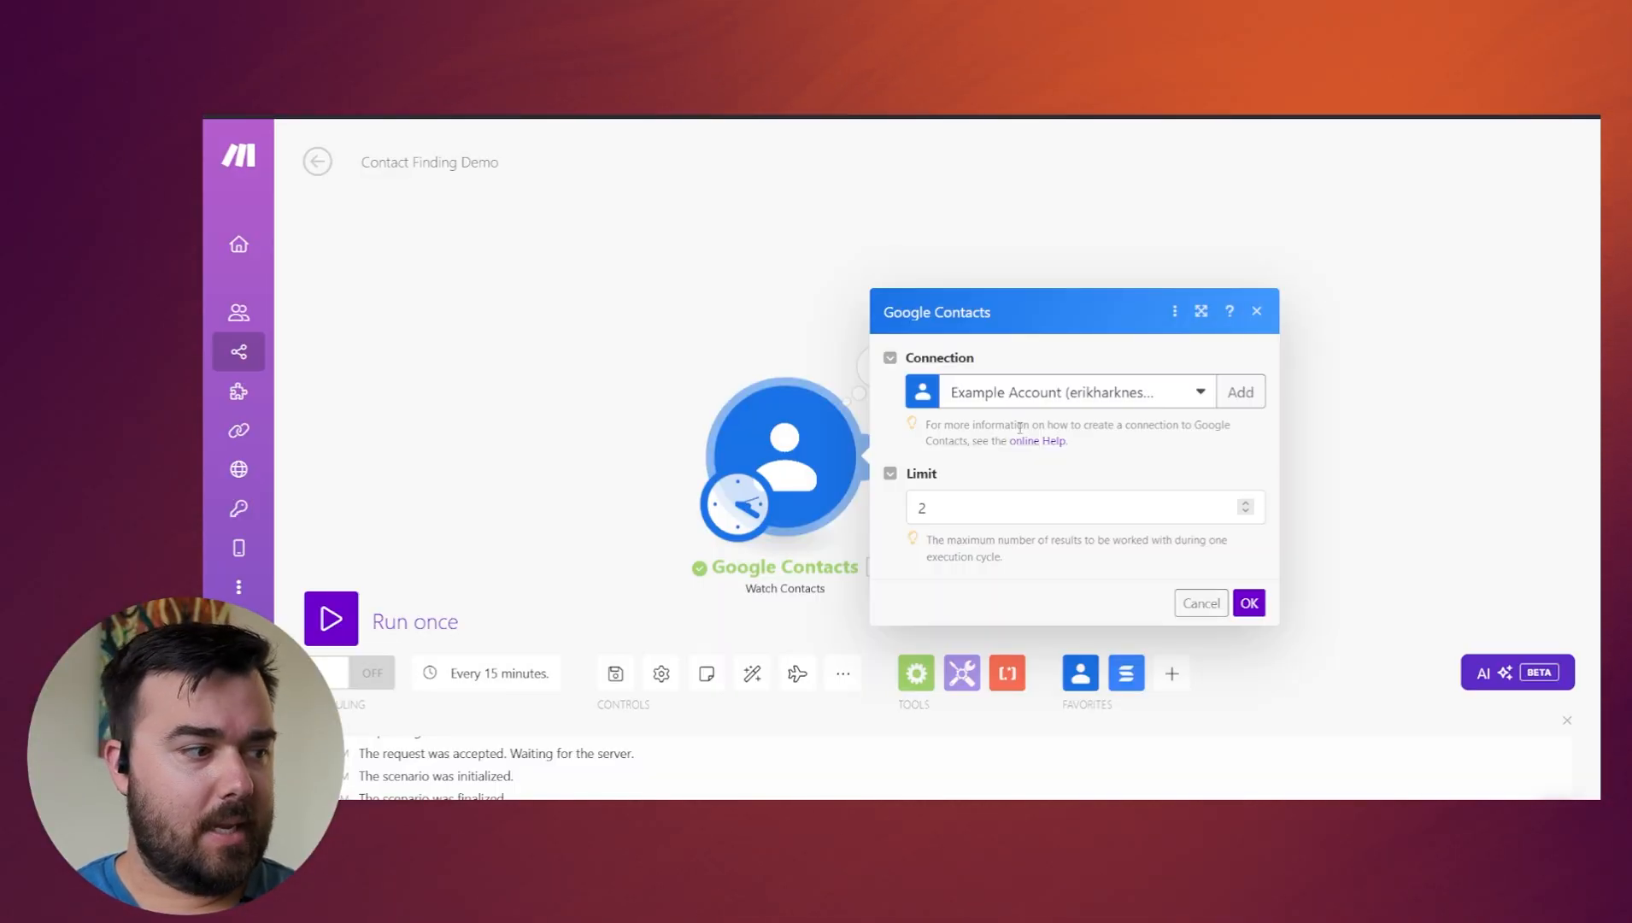
{"action": "mouse_move", "coordinate": [957, 427]}
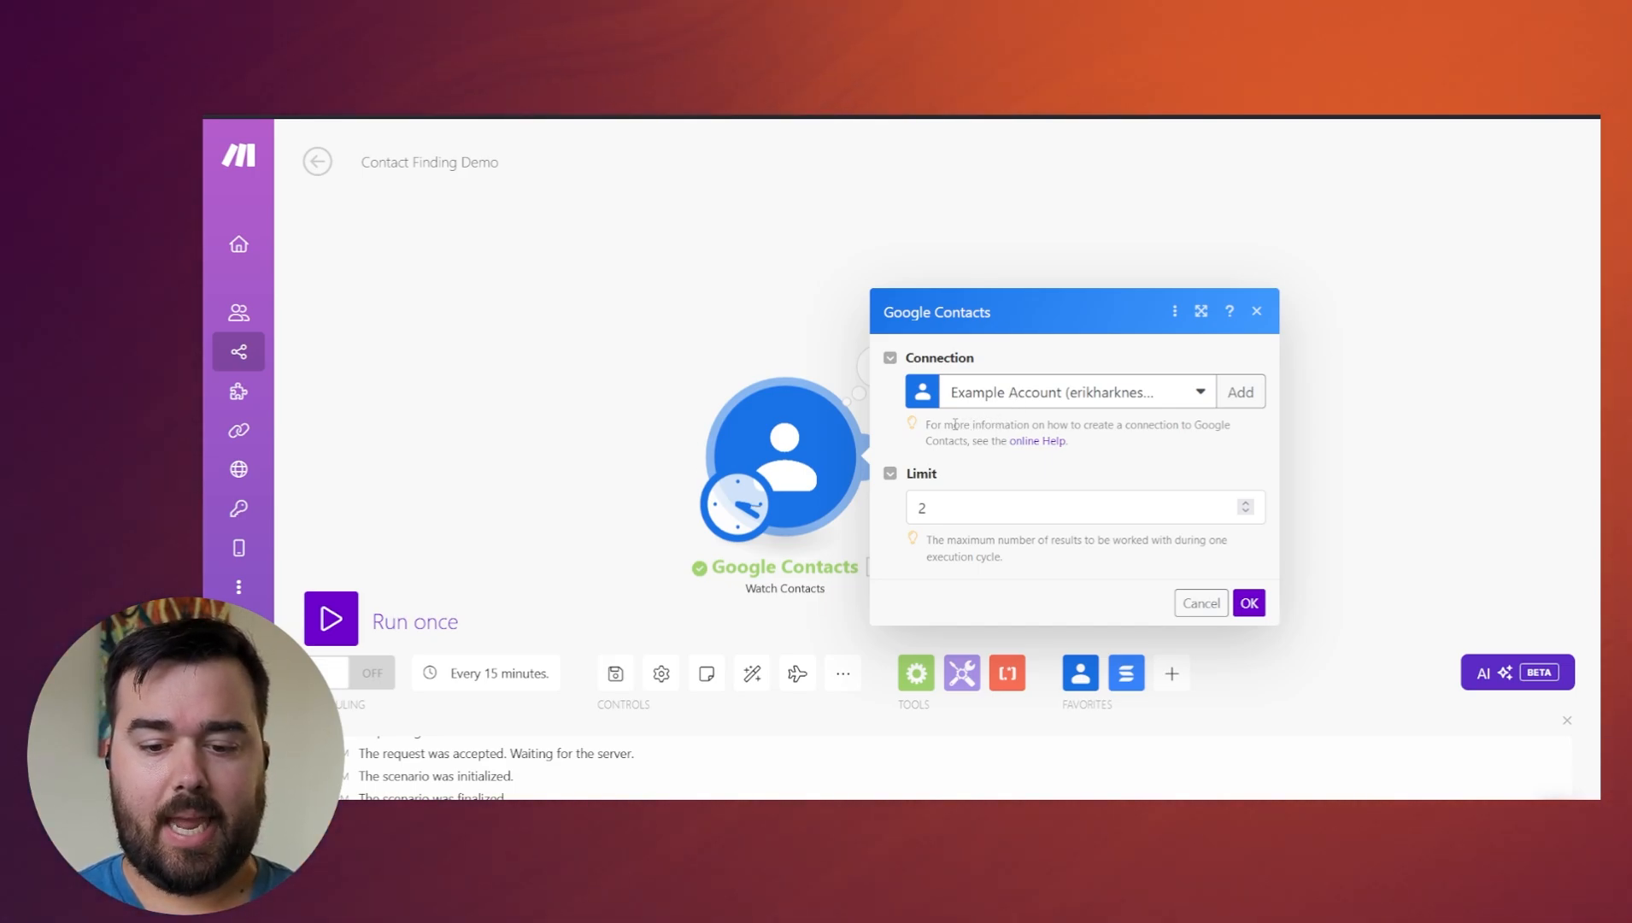
Highlight the connection help note and follow its online Help link to the Google Contacts connection guide.
{"action": "left_click_drag", "start_coordinate": [928, 424], "coordinate": [1094, 424]}
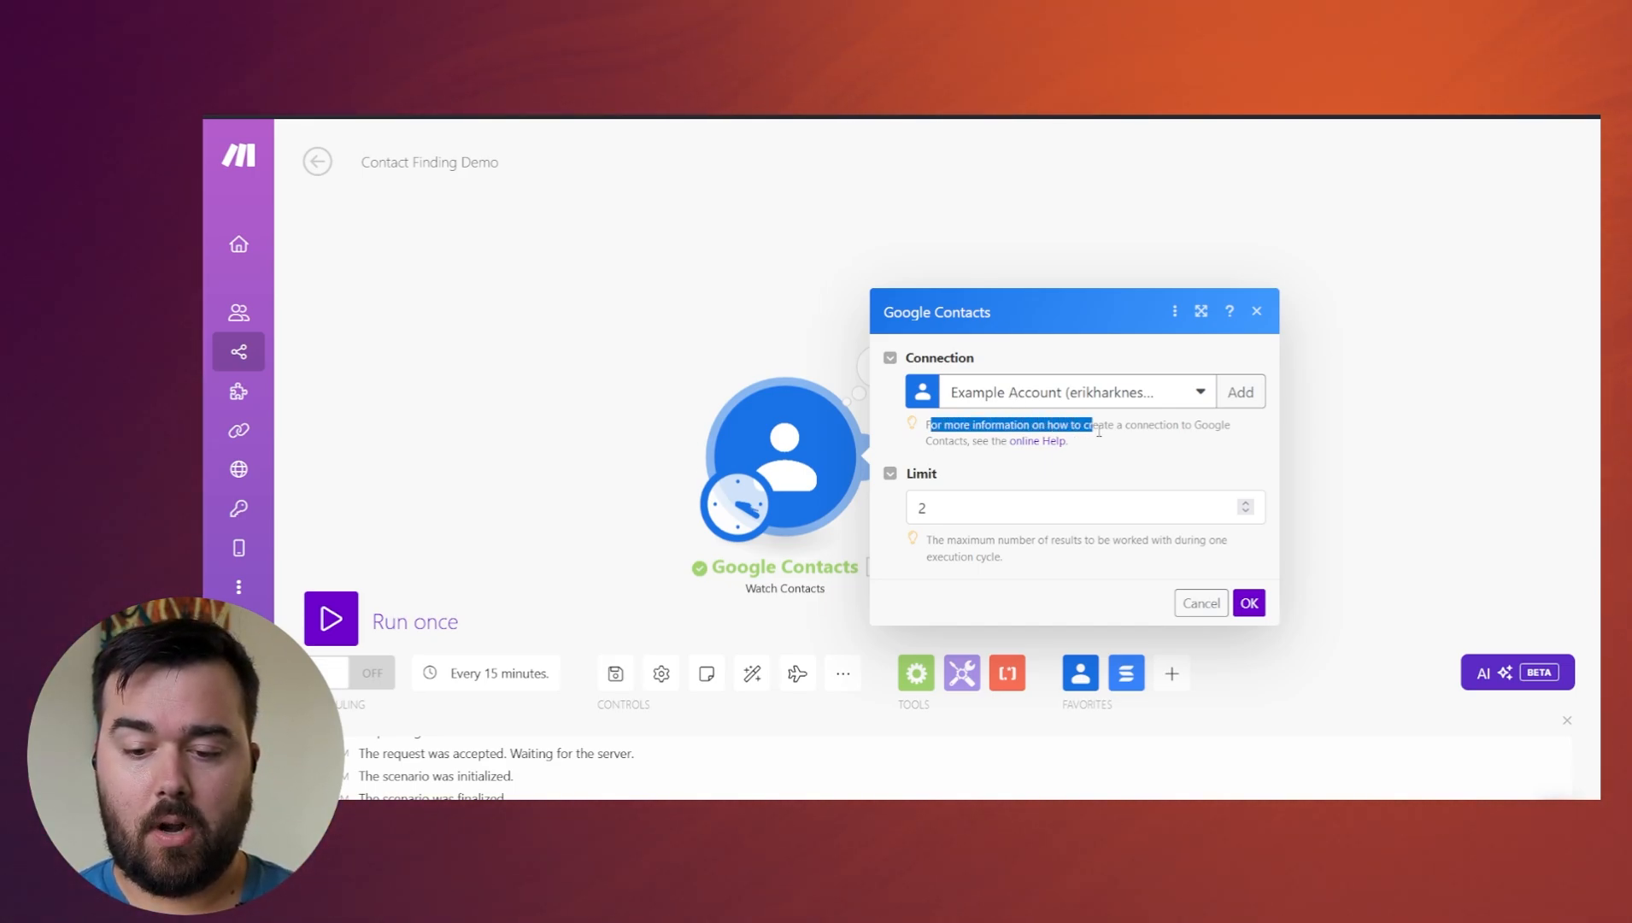
{"action": "left_click_drag", "start_coordinate": [1098, 428], "coordinate": [1021, 446]}
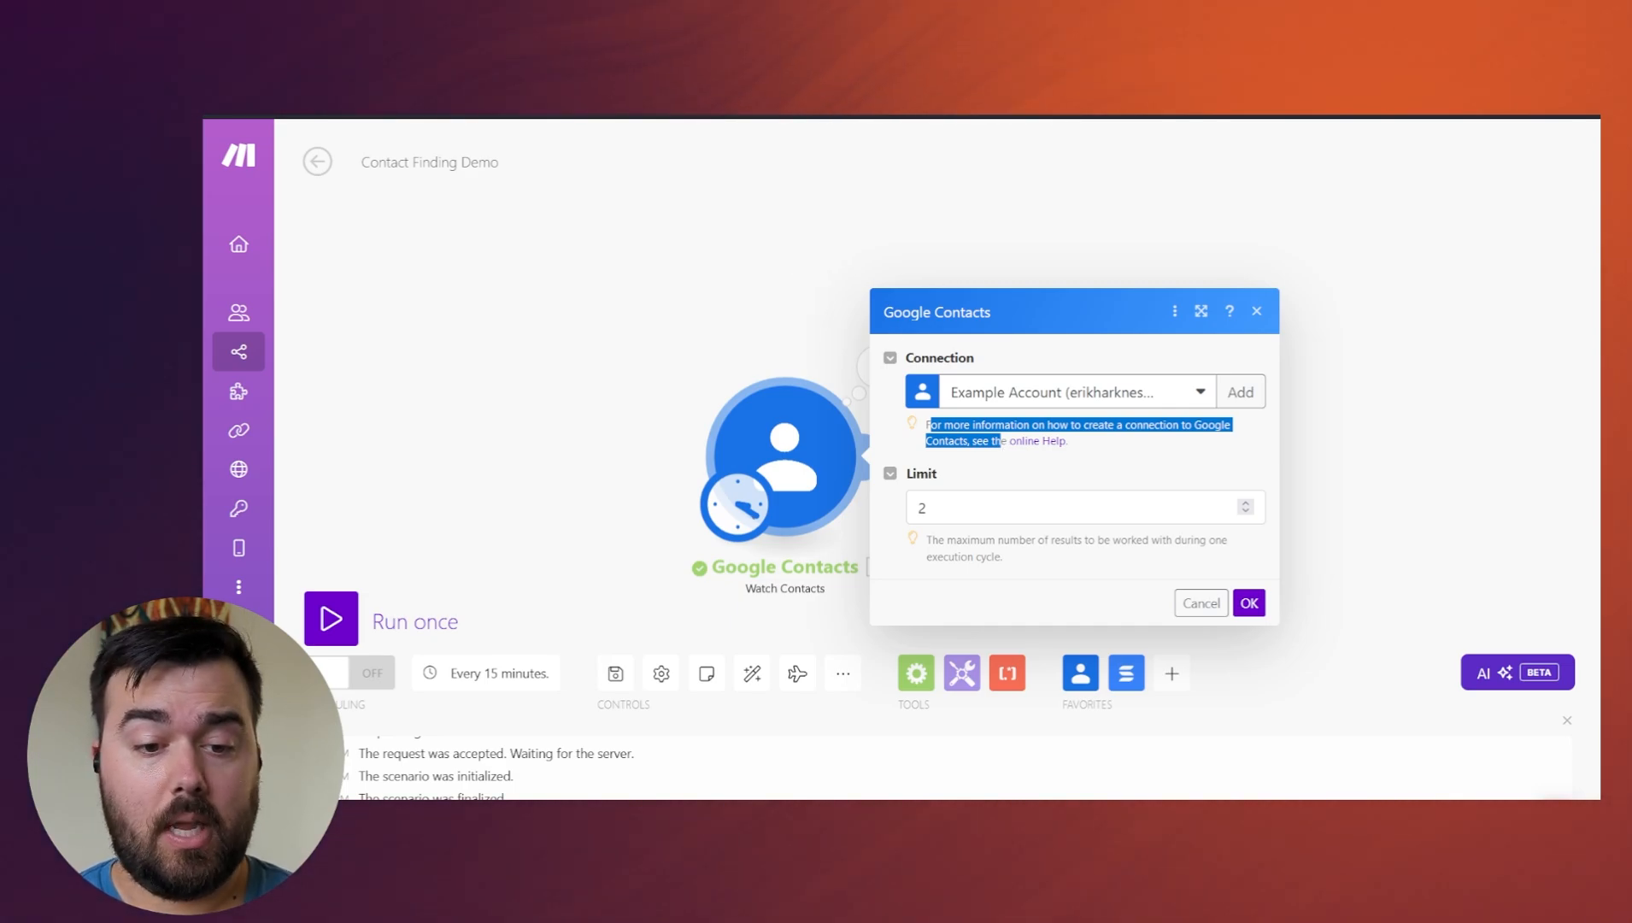
{"action": "left_click", "coordinate": [1029, 441]}
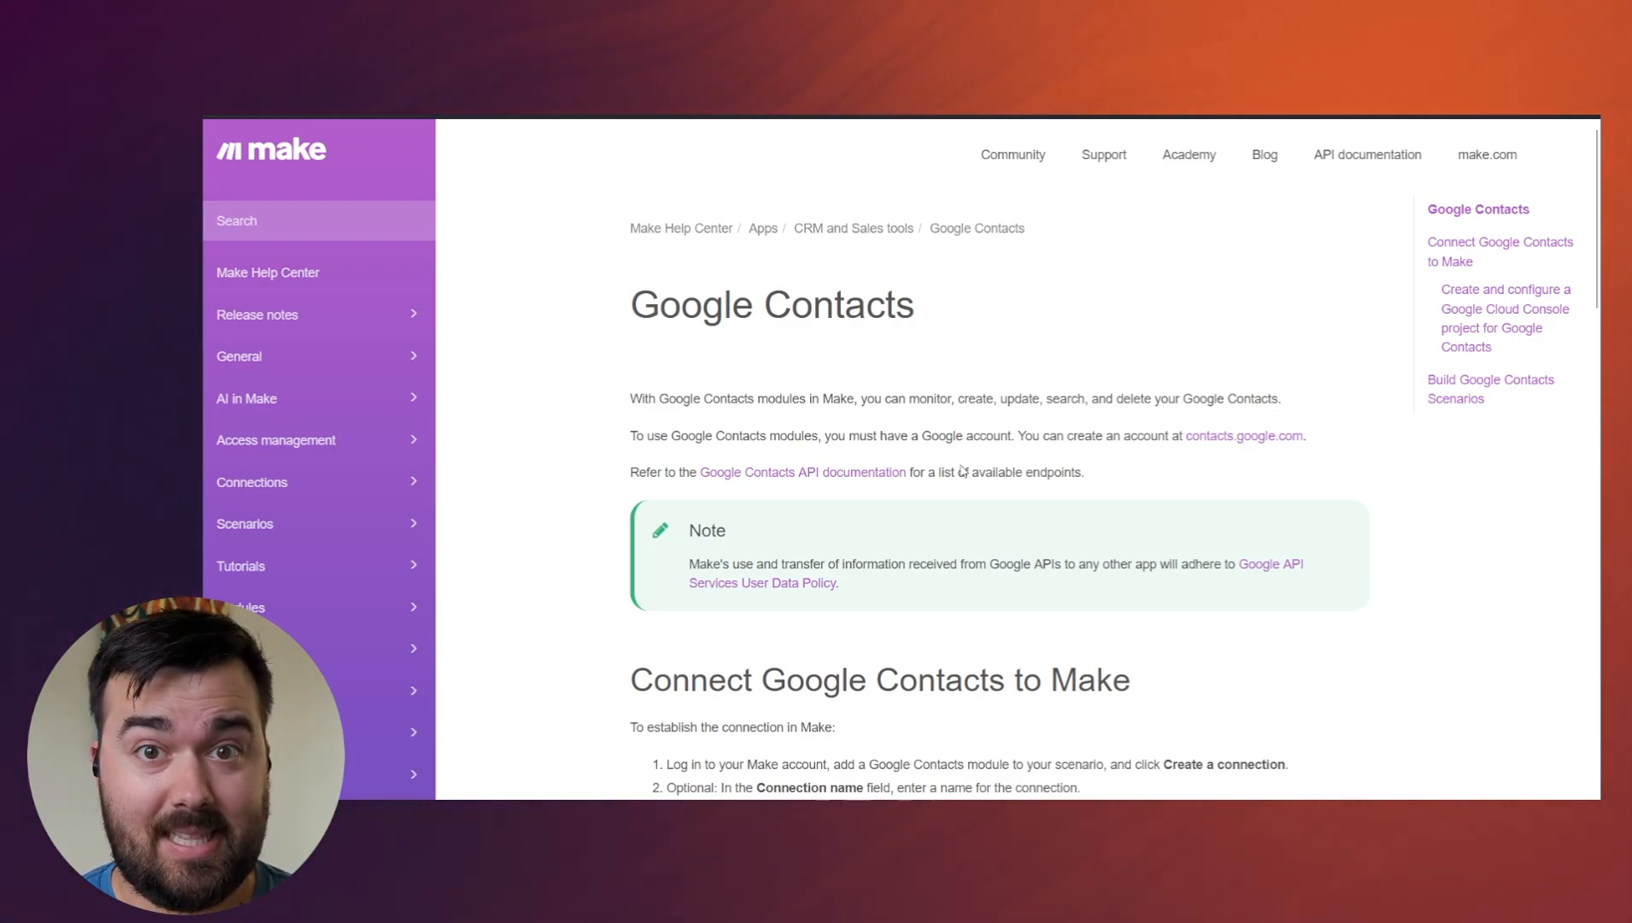
{"action": "scroll", "scroll_direction": "down", "scroll_amount": 3}
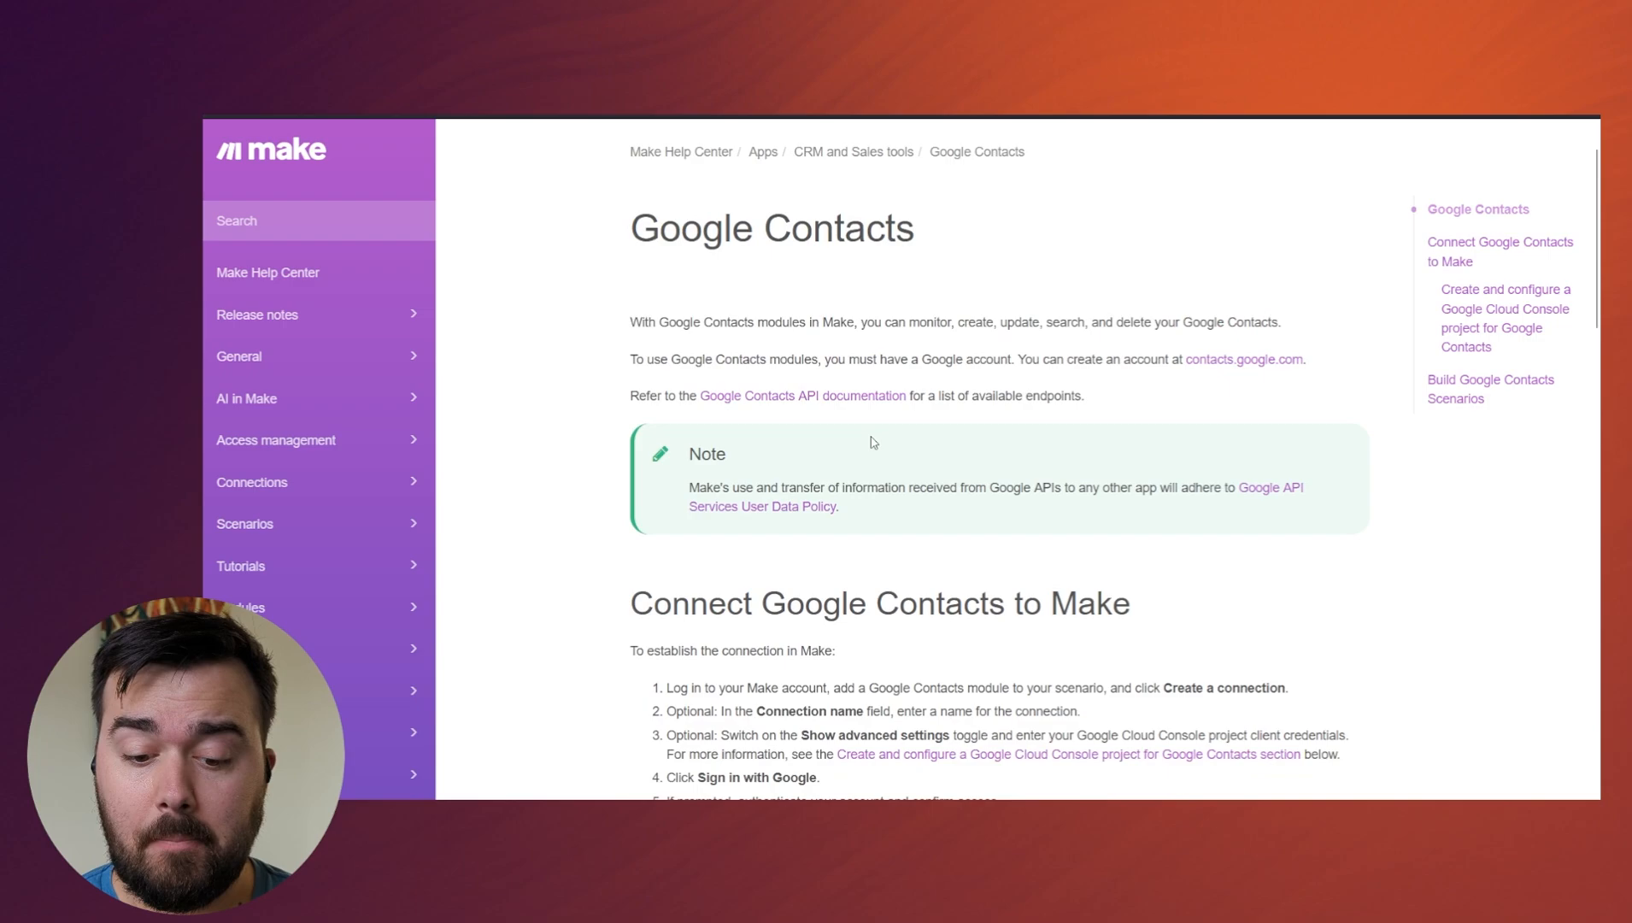
{"action": "scroll", "scroll_direction": "down", "scroll_amount": 3}
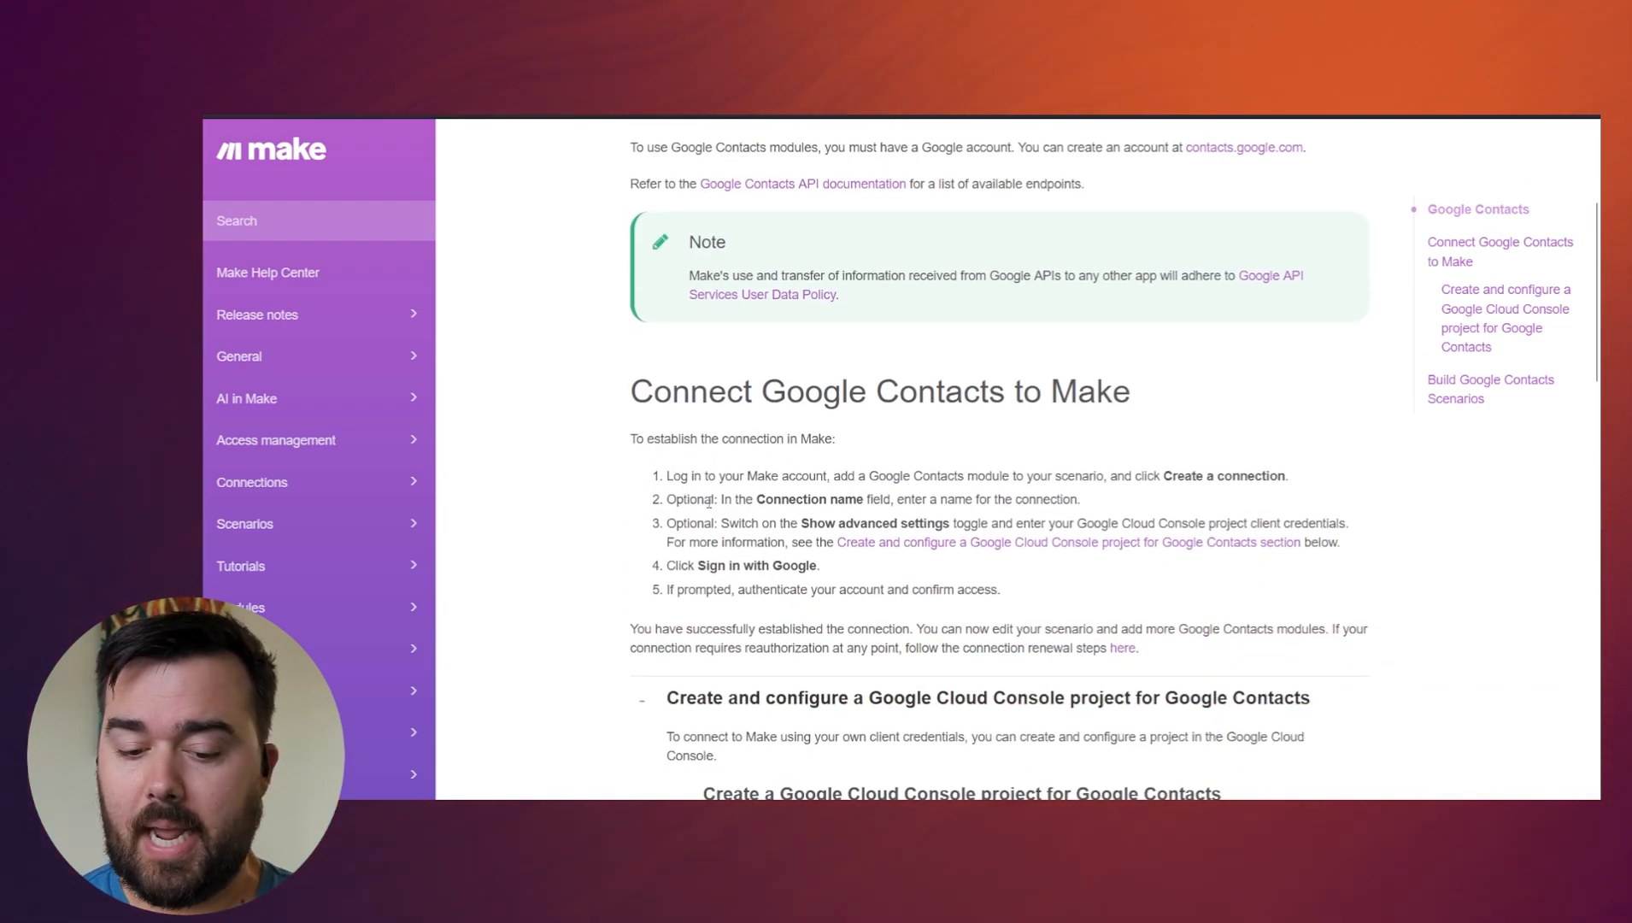
{"action": "scroll", "scroll_direction": "down", "scroll_amount": 3}
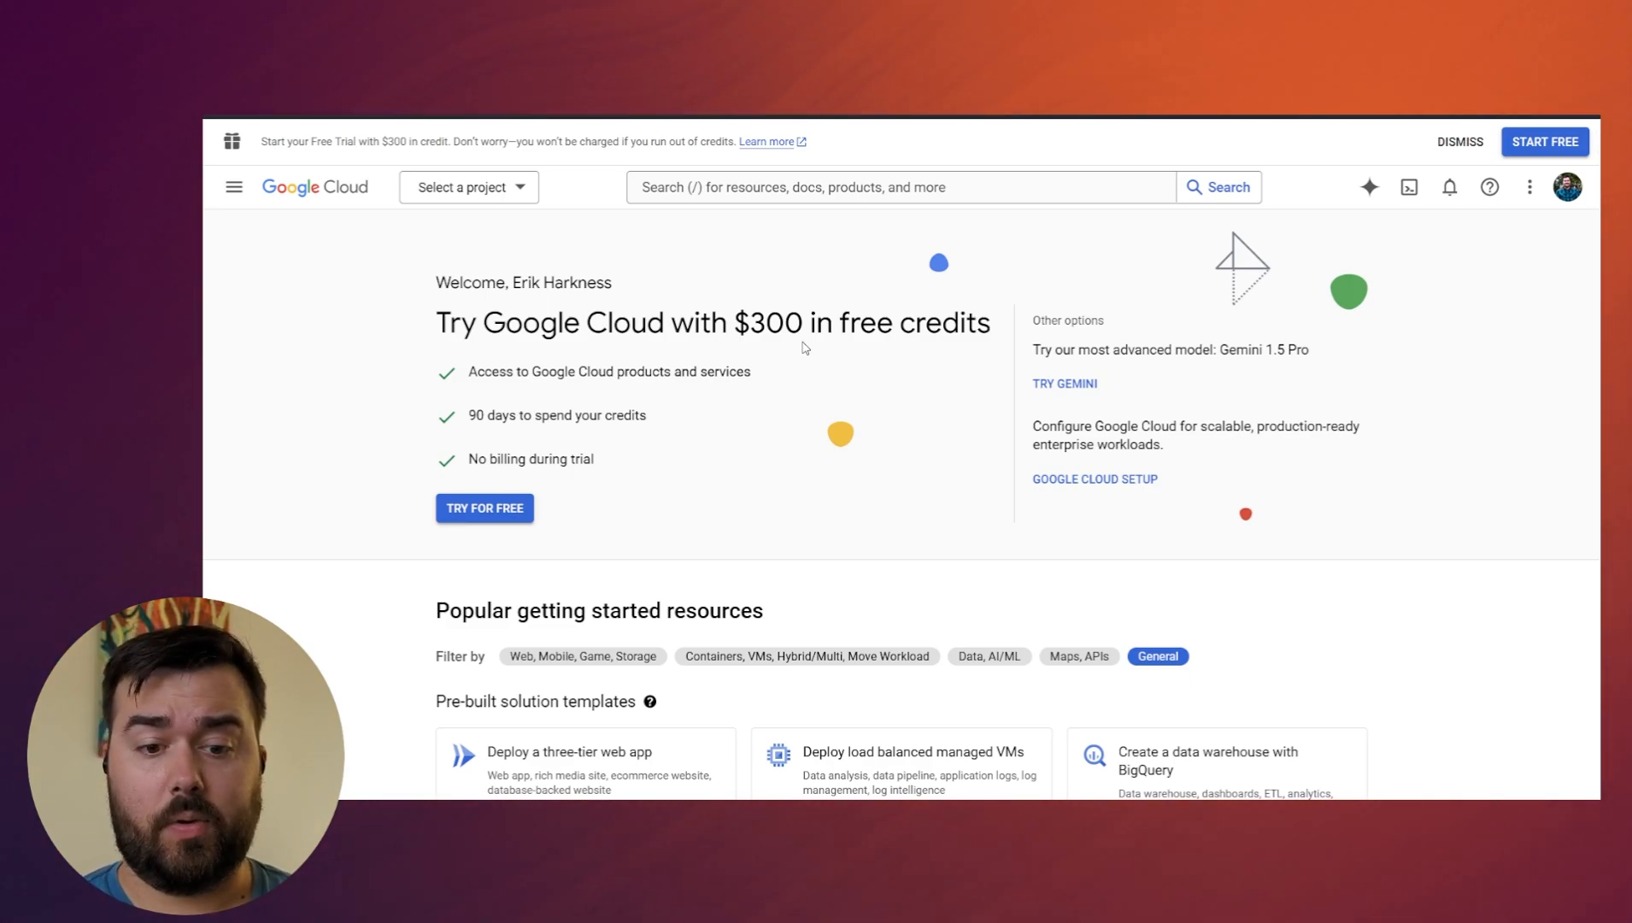
From the project selector, start a New Project in Google Cloud Console.
{"action": "scroll", "scroll_direction": "down", "scroll_amount": 3}
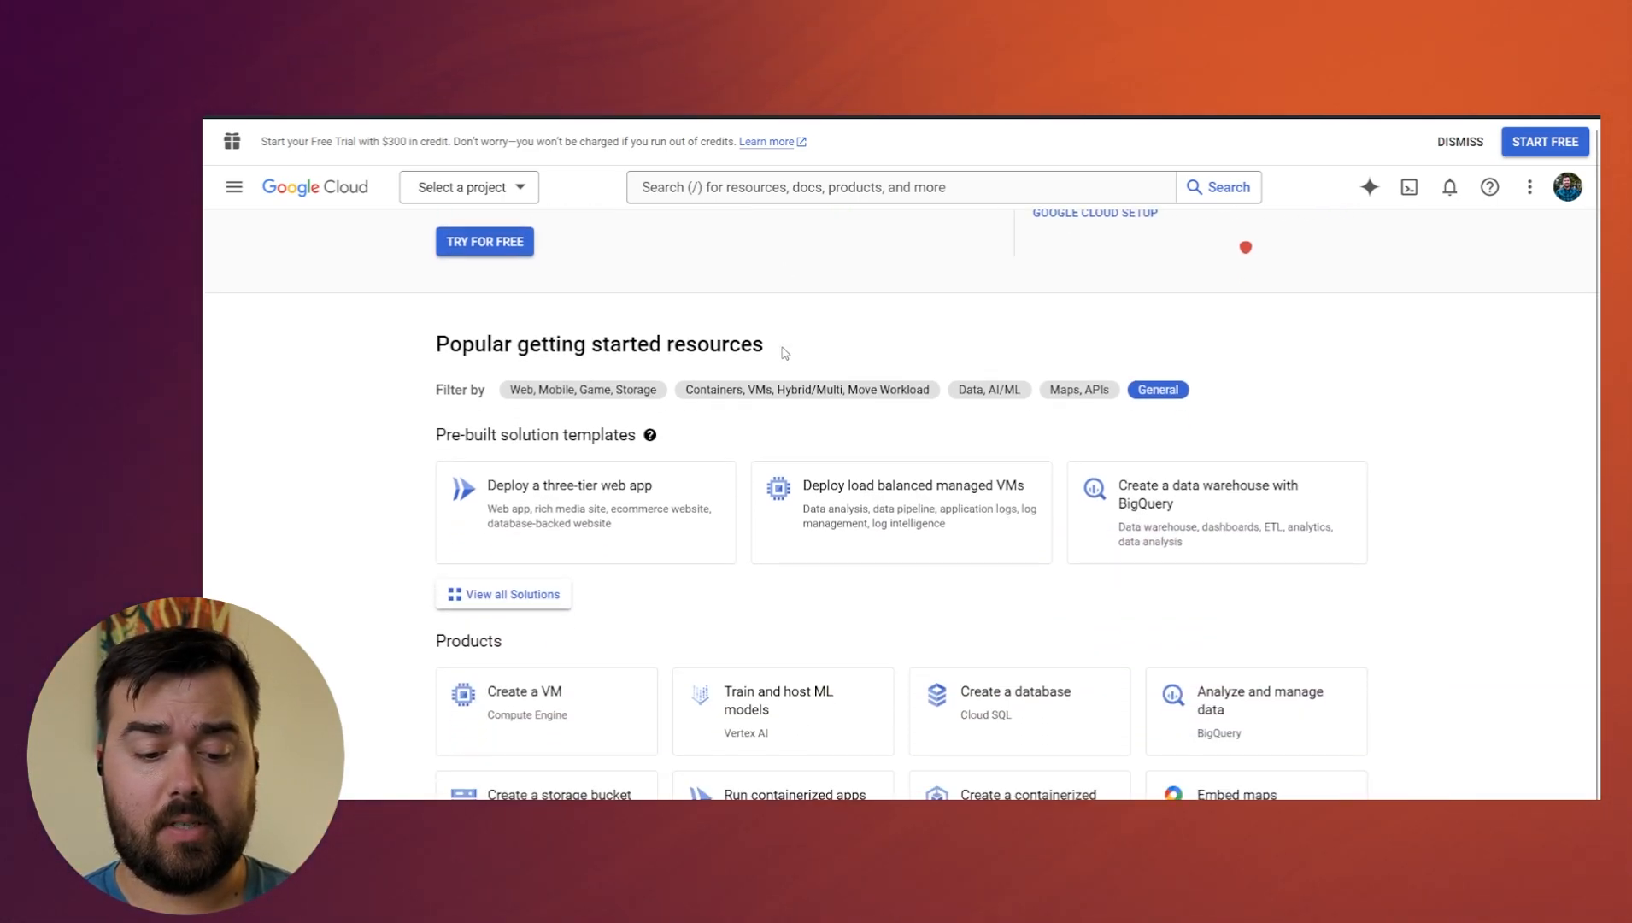
{"action": "scroll", "scroll_direction": "down", "scroll_amount": 3}
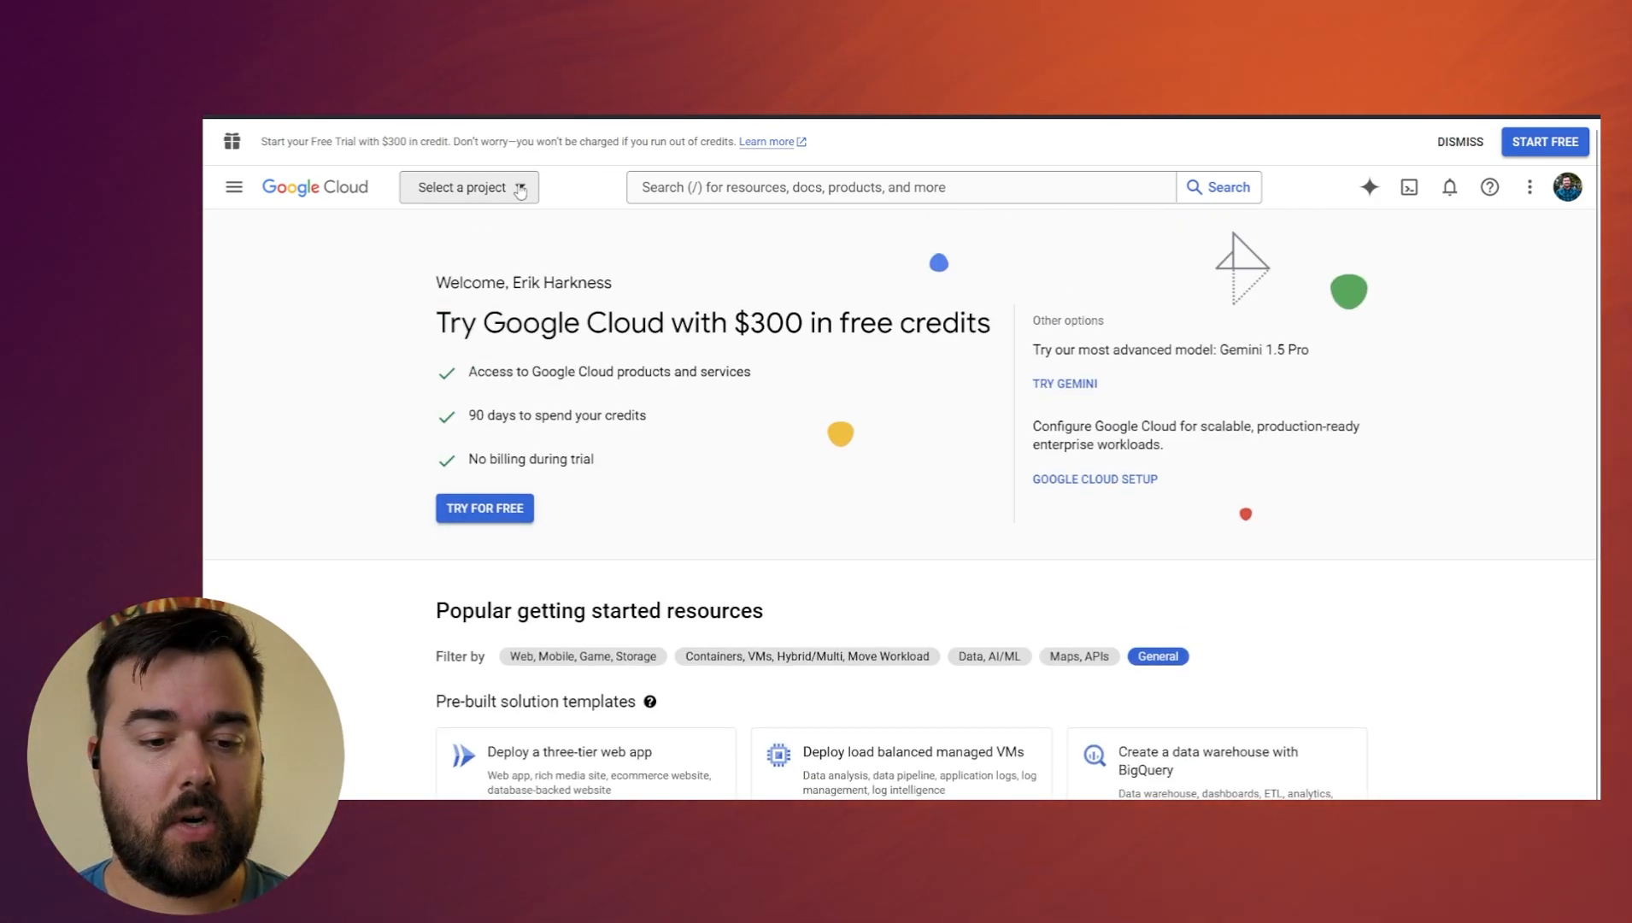
{"action": "left_click", "coordinate": [466, 188]}
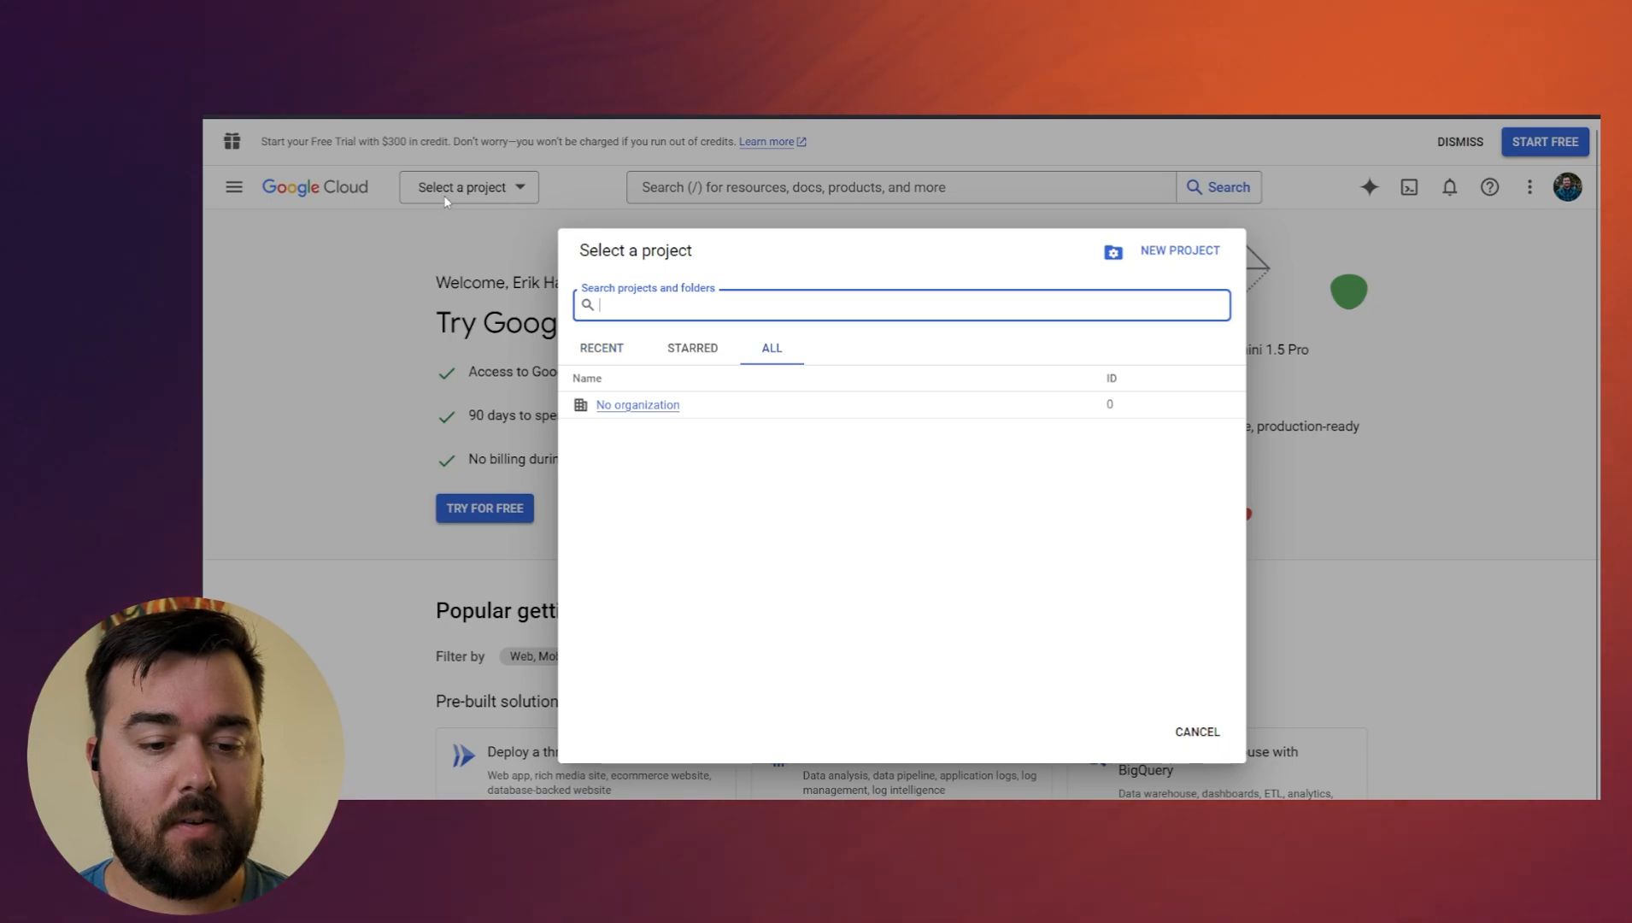
{"action": "mouse_move", "coordinate": [860, 383]}
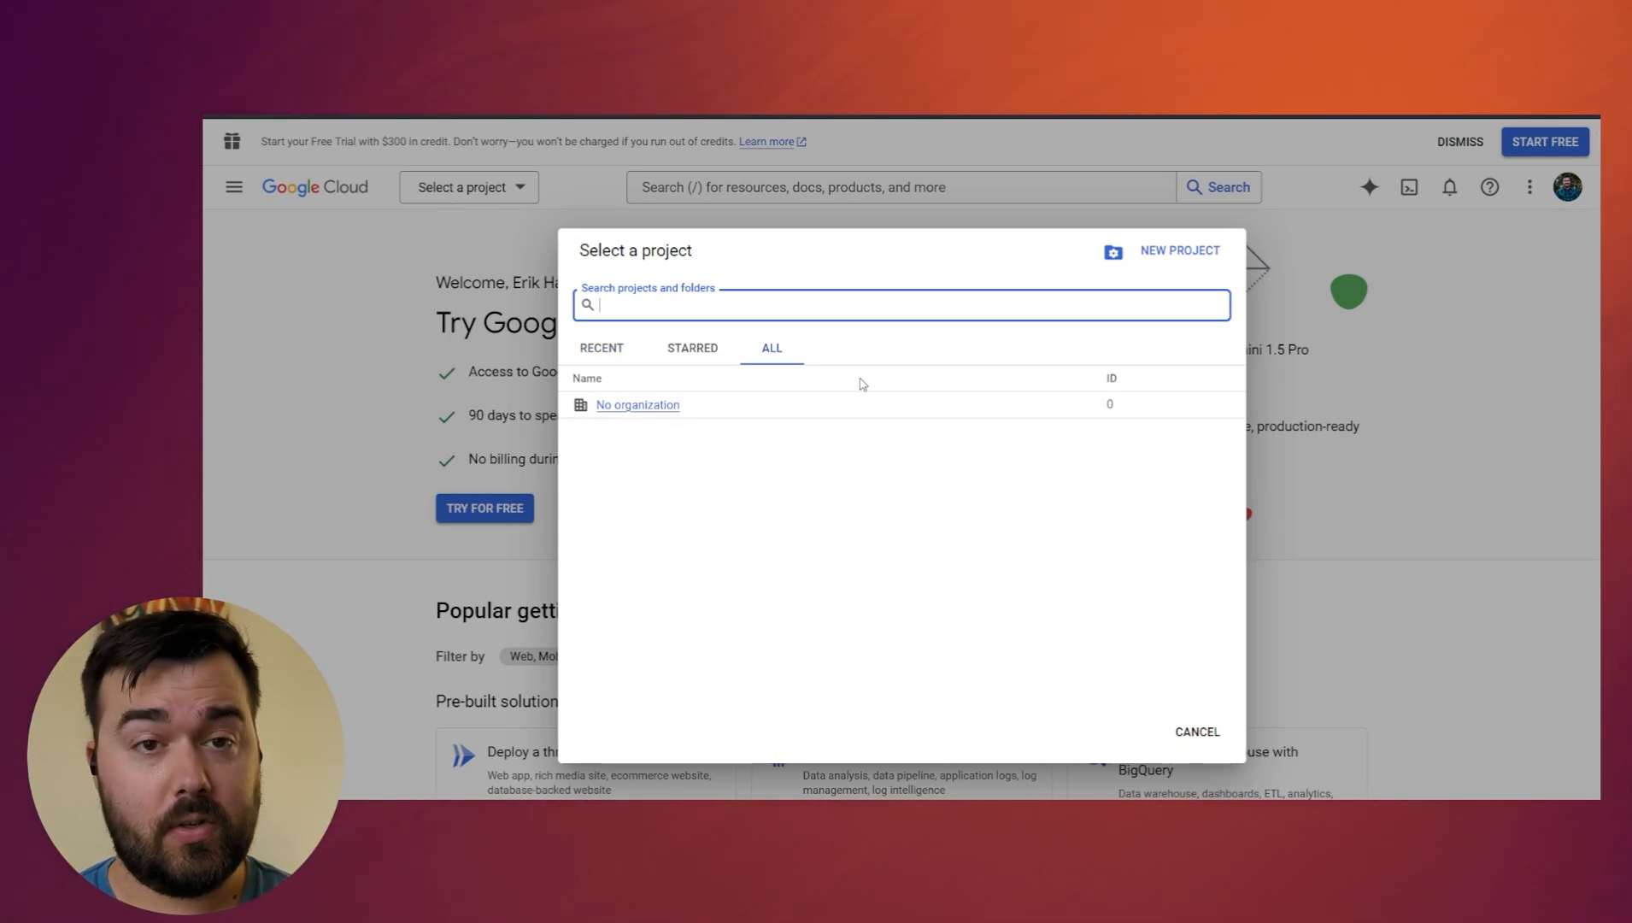
{"action": "left_click", "coordinate": [1195, 731]}
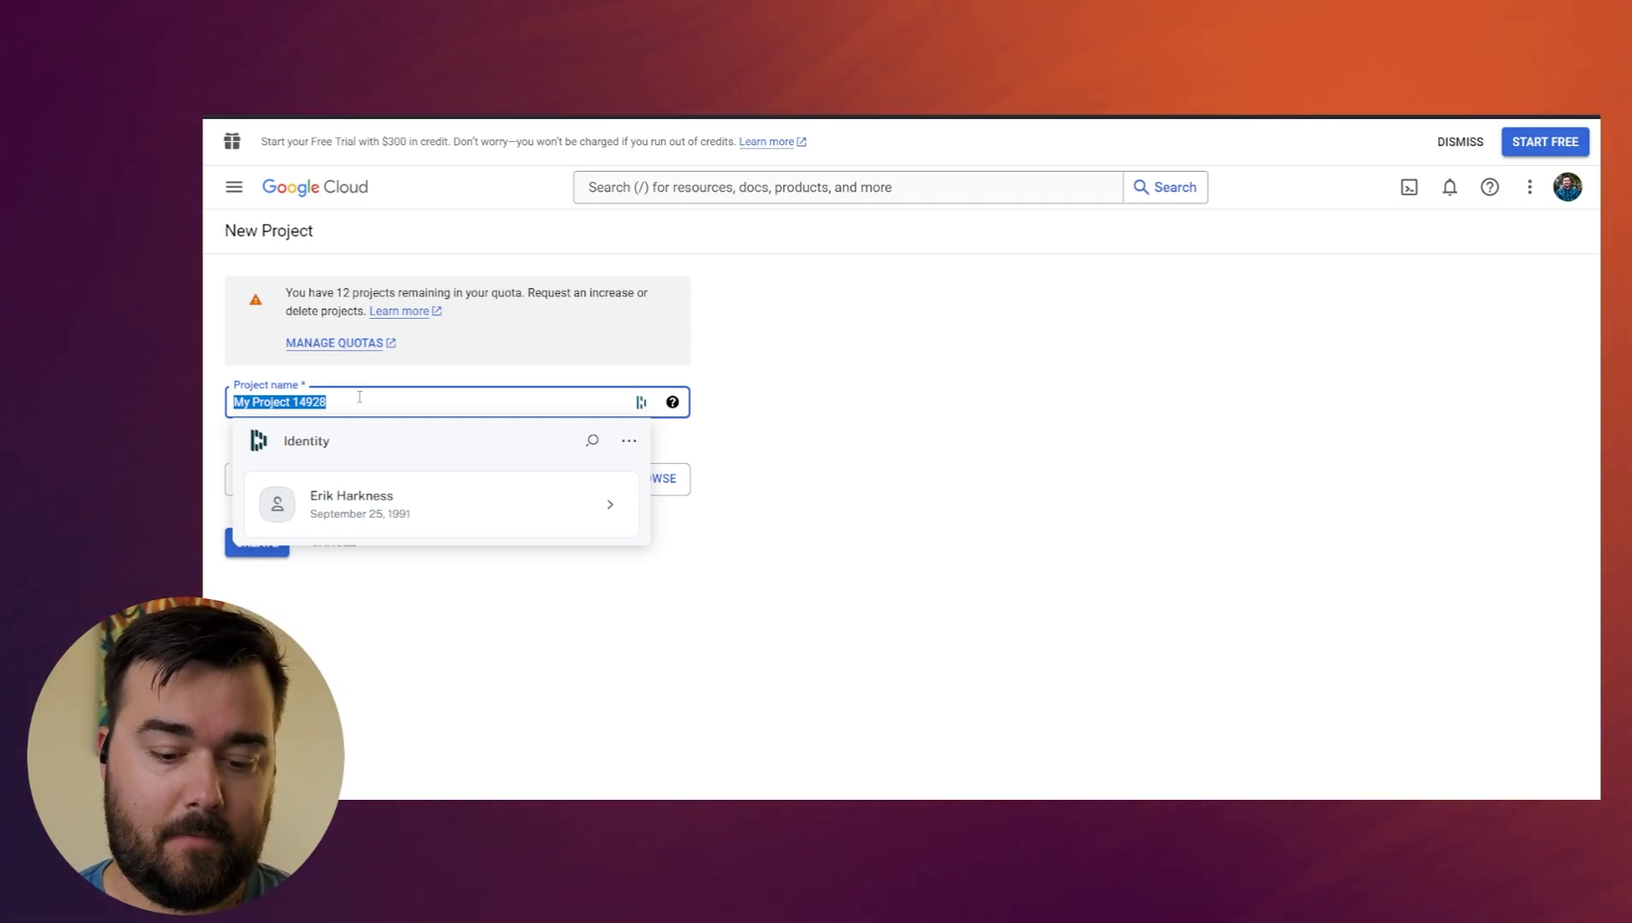
Create a project named Make-integration and switch to it as the active project.
{"action": "type", "text": "Make."}
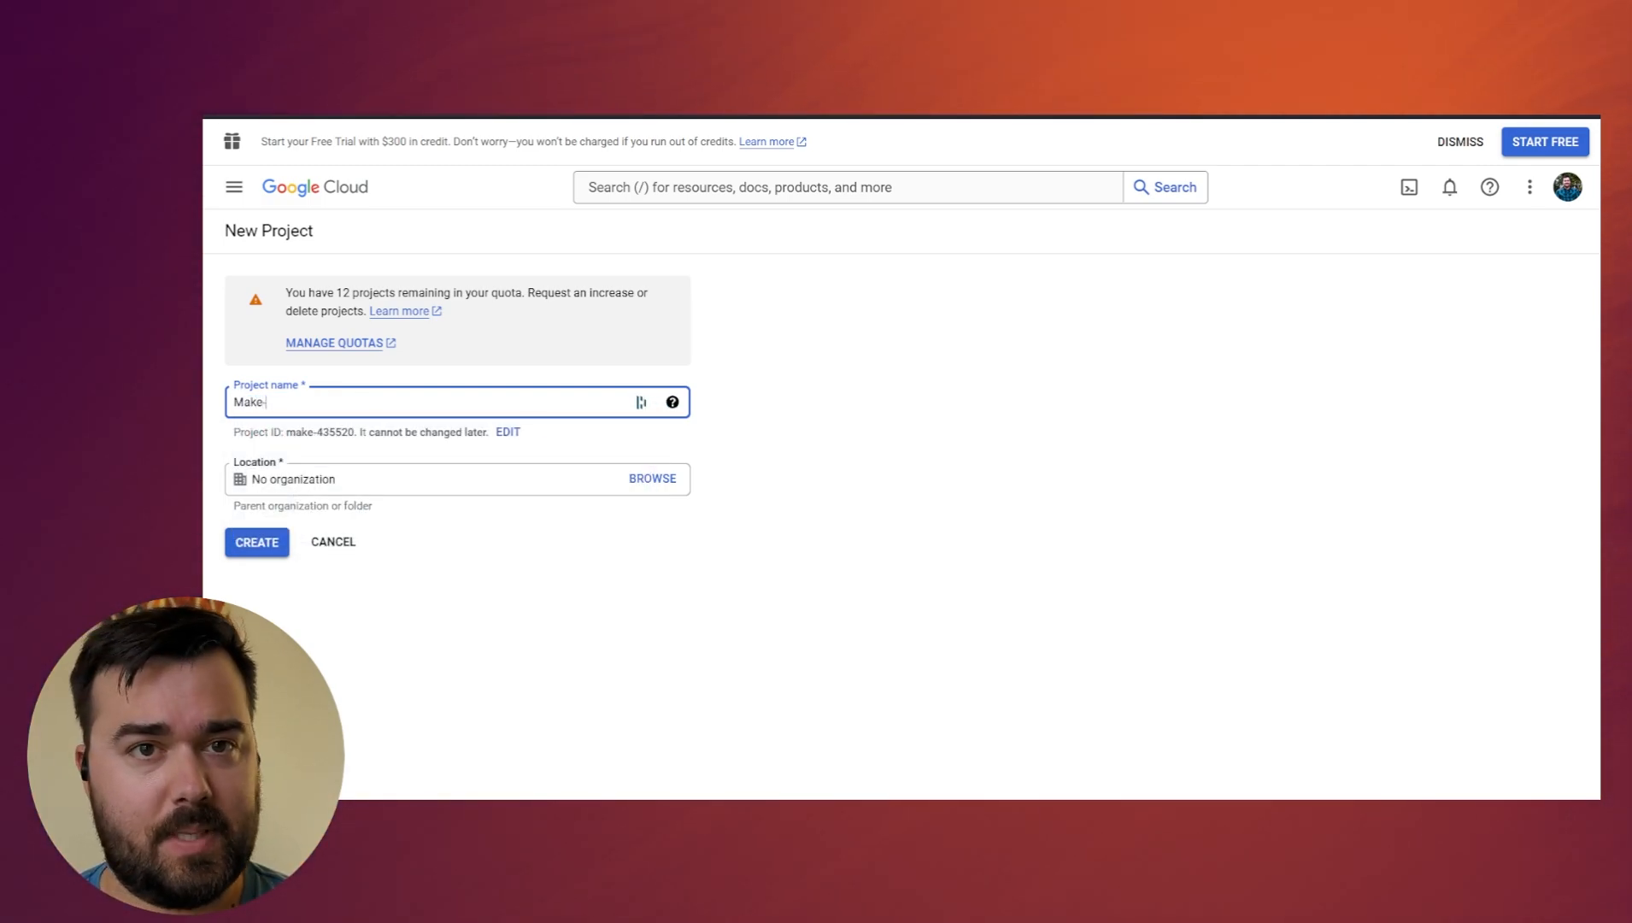
{"action": "type", "text": "integrat"}
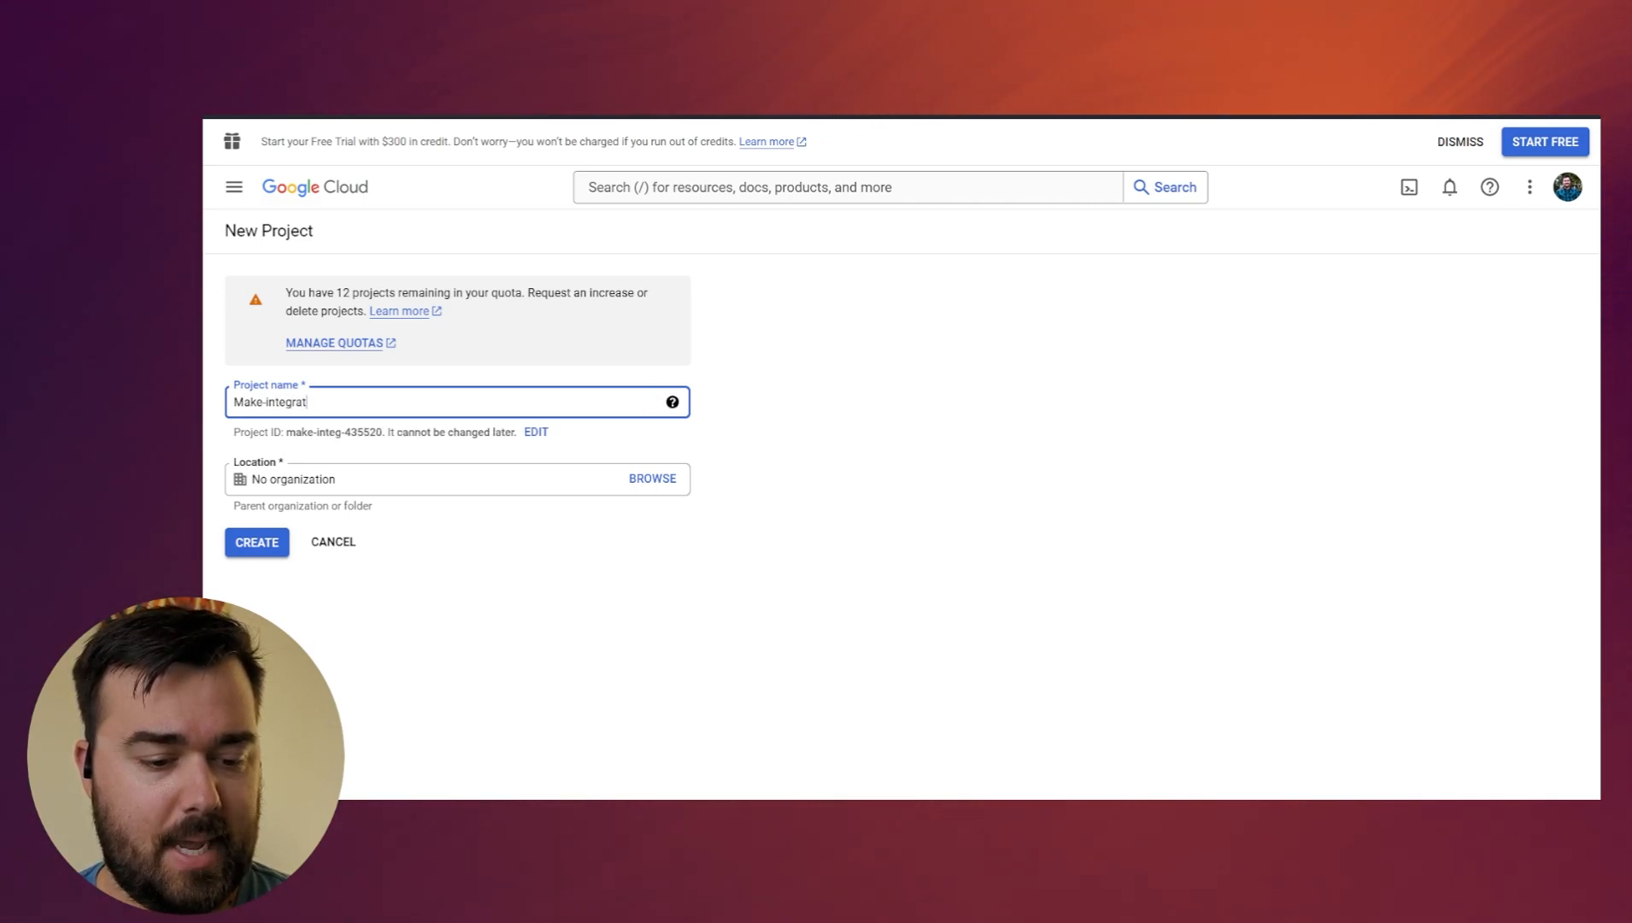
{"action": "type", "text": "ion"}
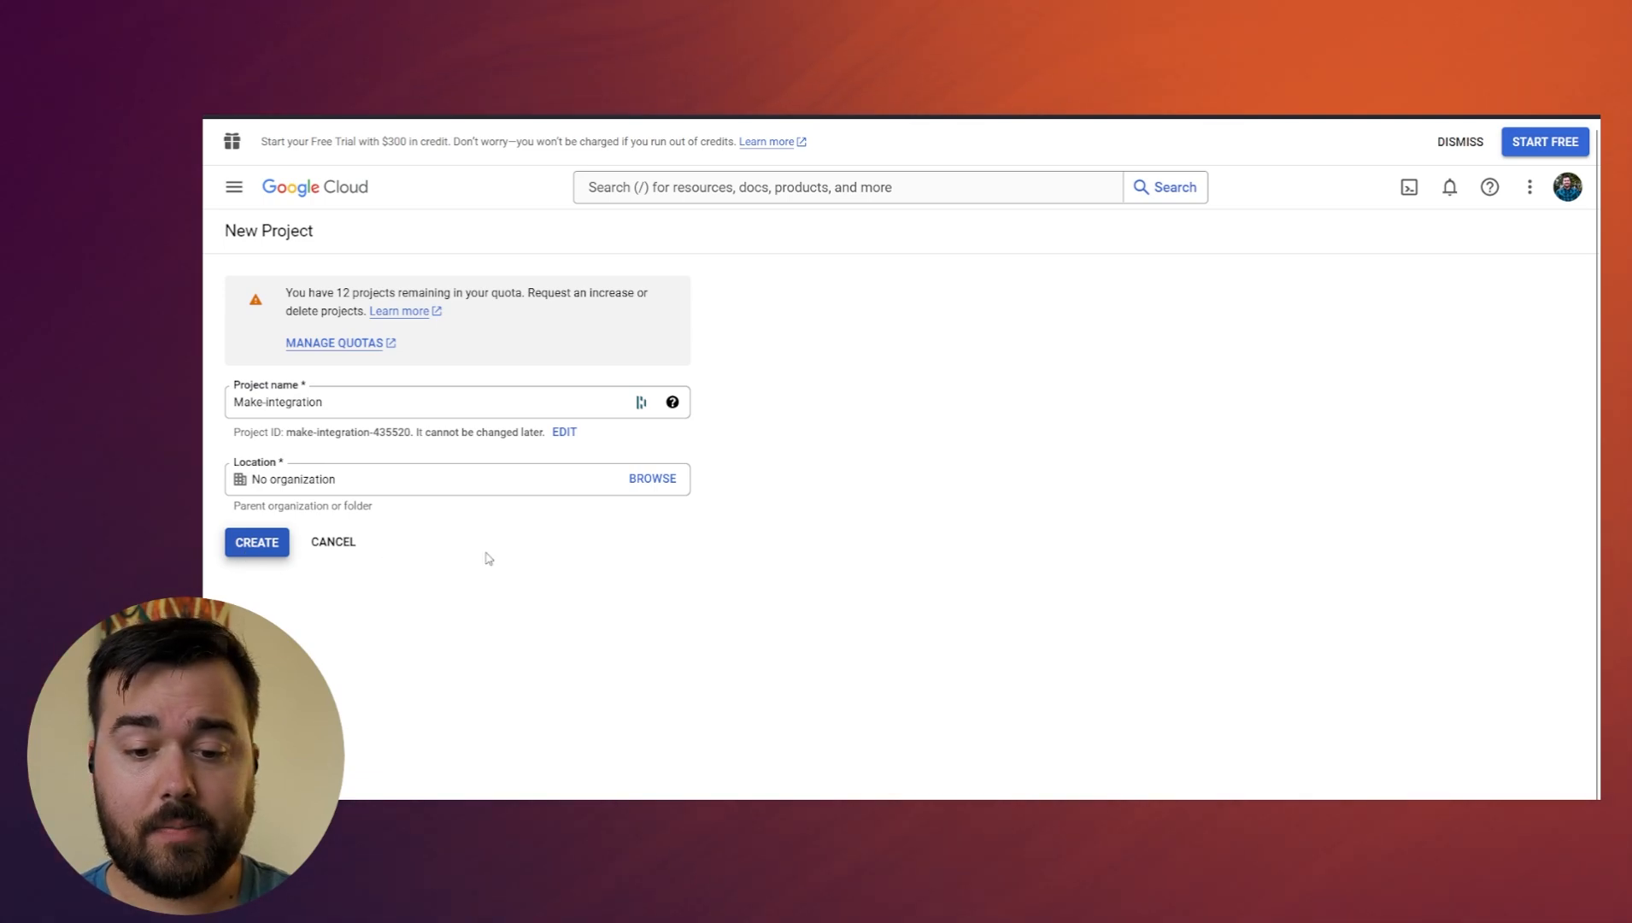
{"action": "left_click", "coordinate": [256, 542]}
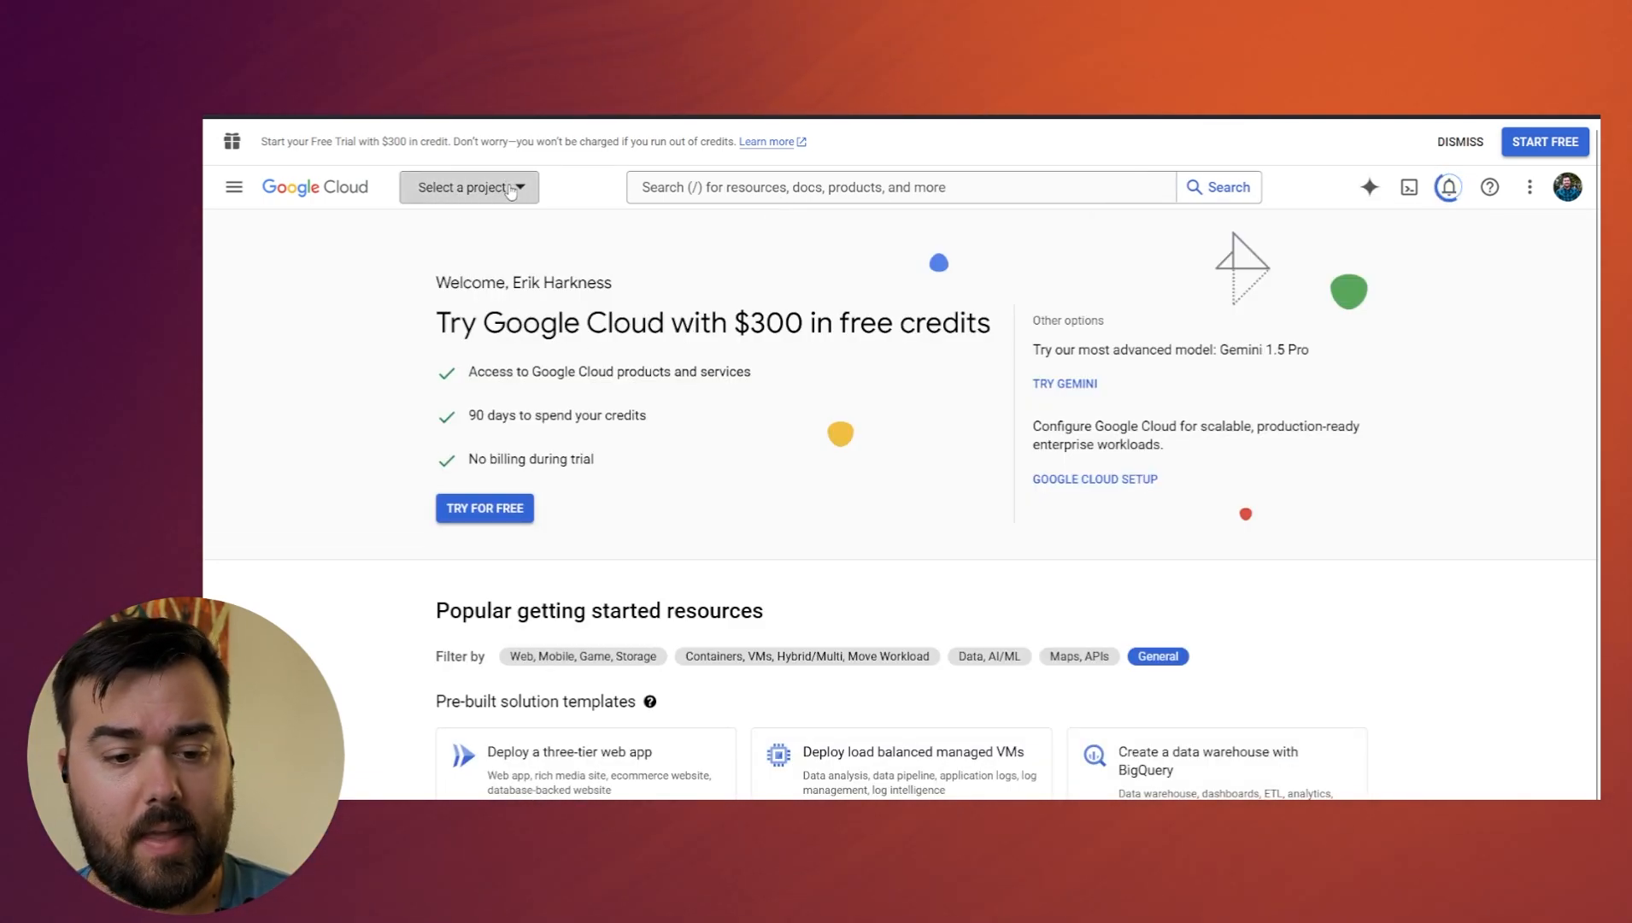
{"action": "left_click", "coordinate": [468, 188]}
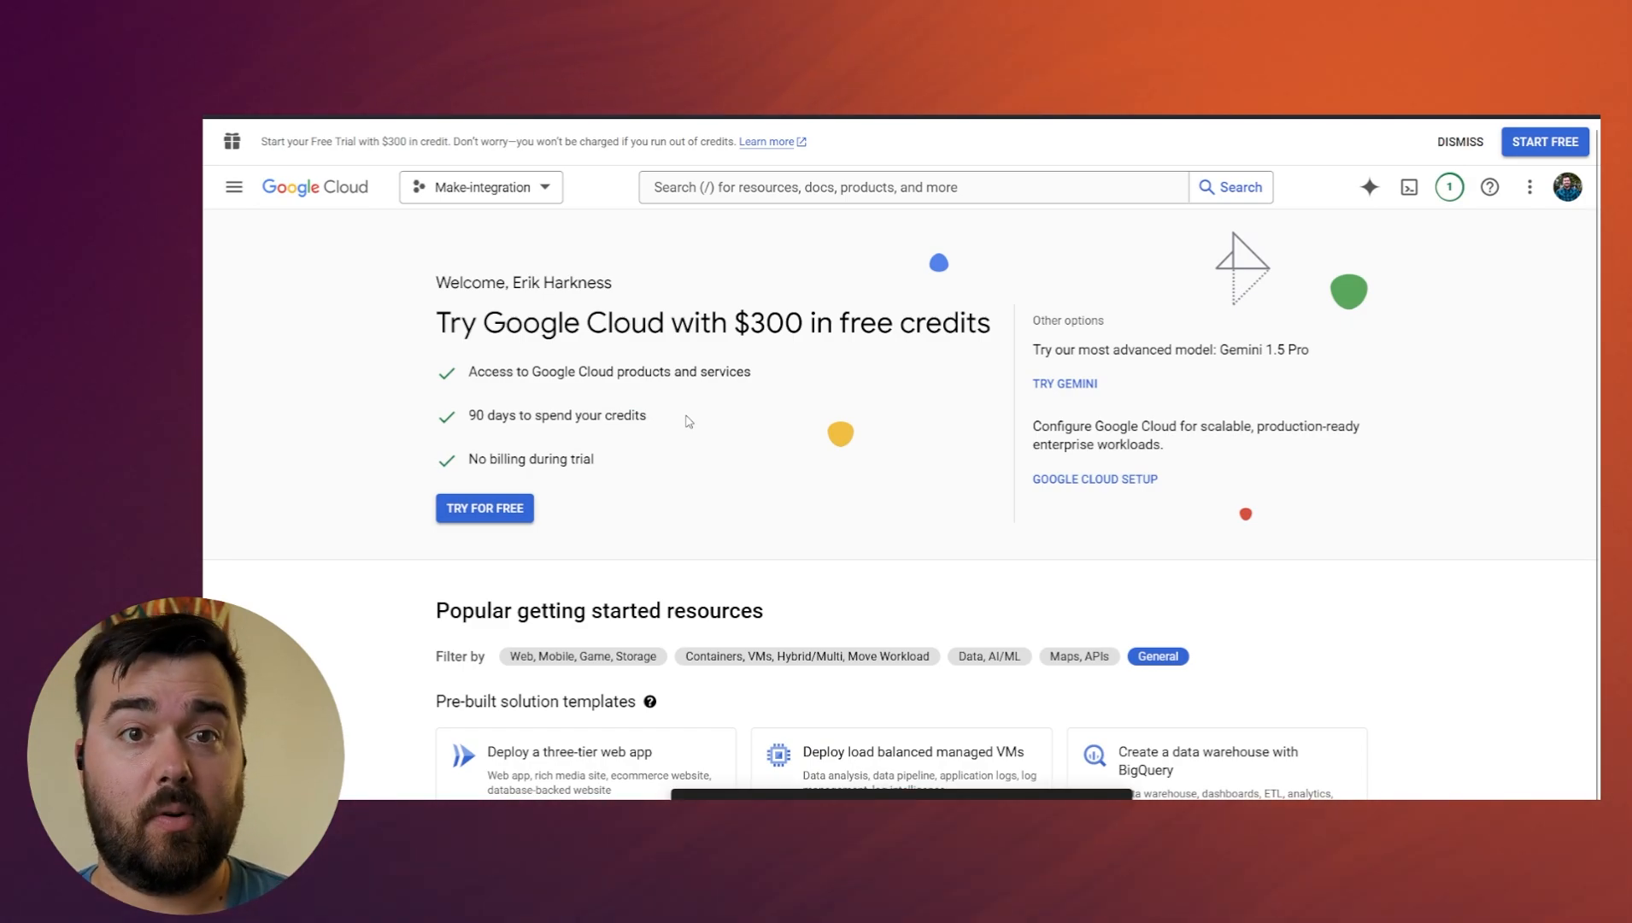
Navigate to APIs & Services and the OAuth consent screen settings.
{"action": "left_click", "coordinate": [232, 186]}
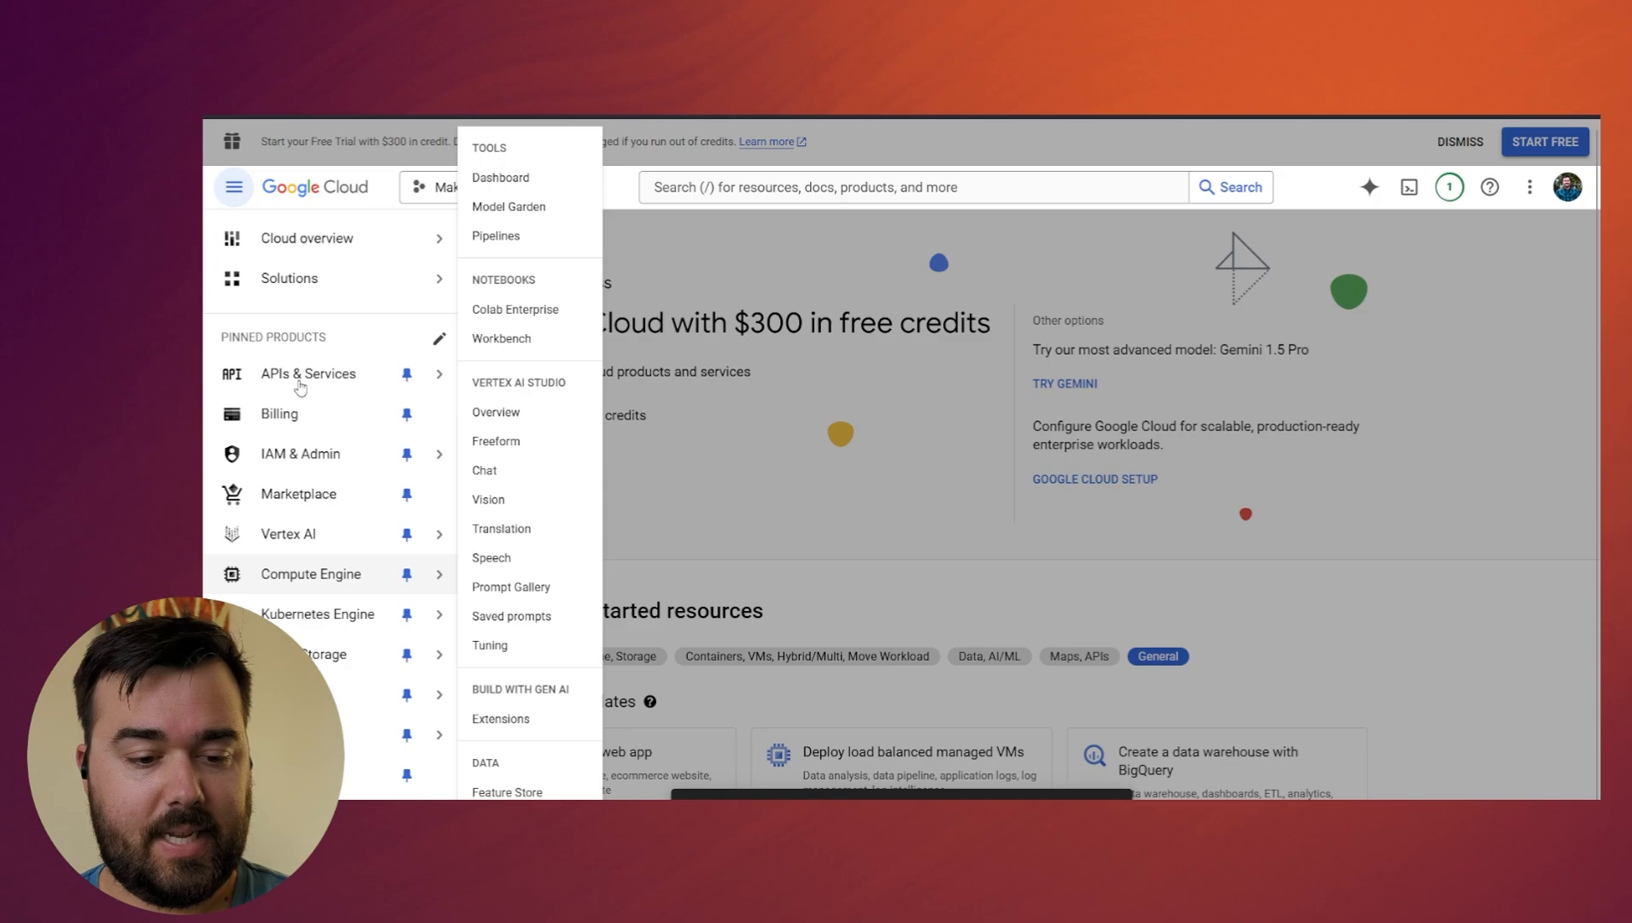
{"action": "left_click", "coordinate": [299, 453]}
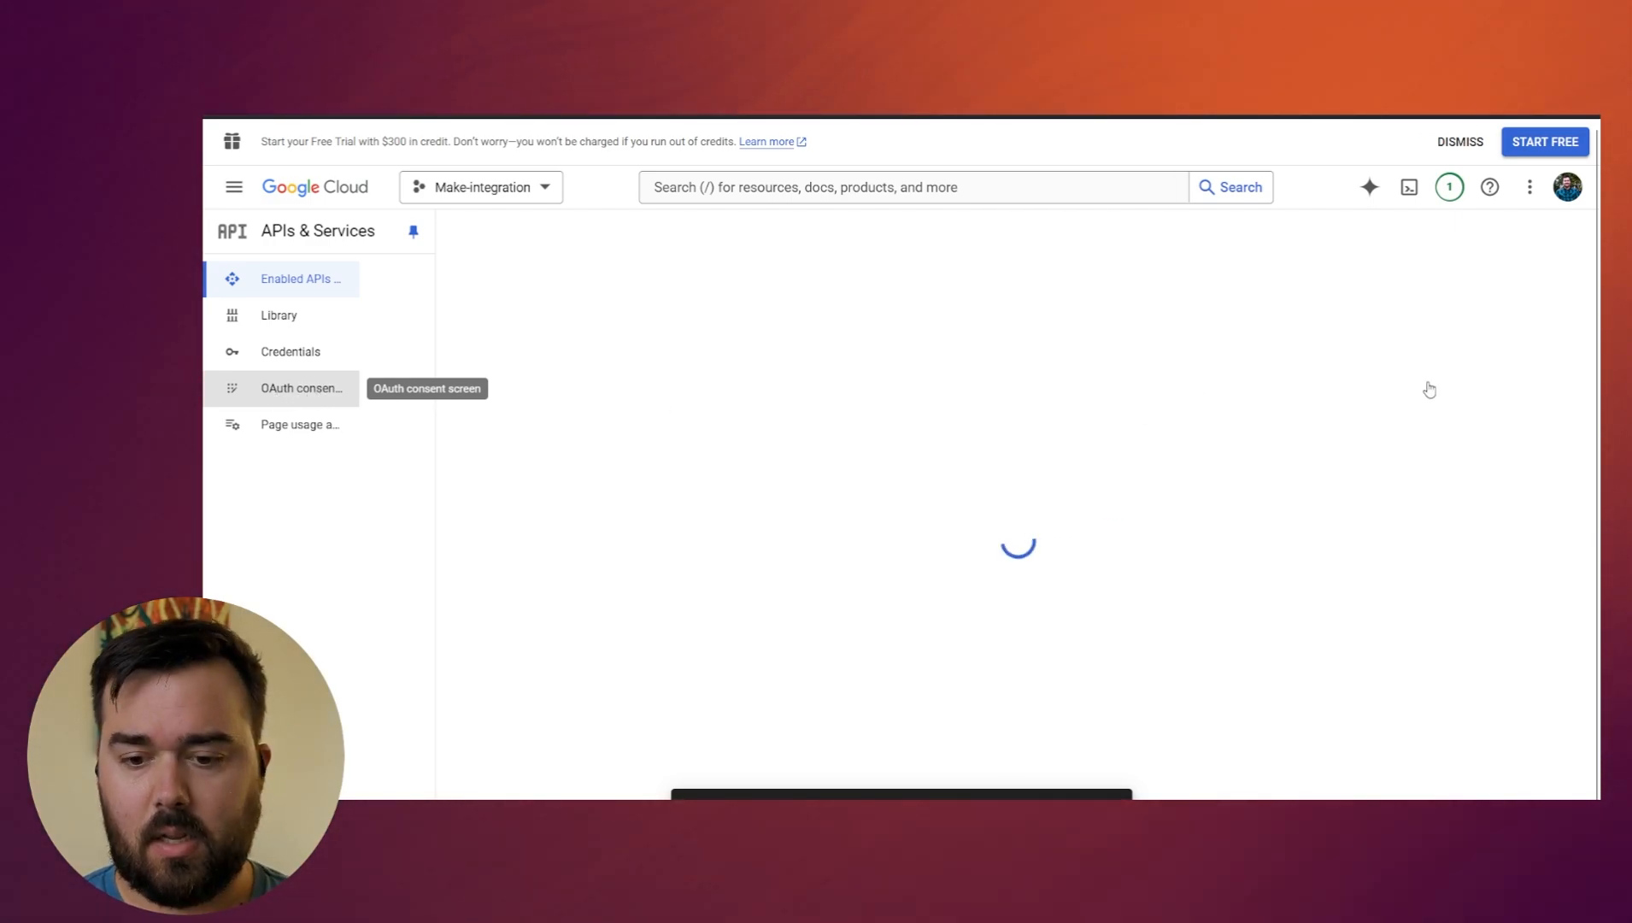
{"action": "left_click", "coordinate": [302, 388]}
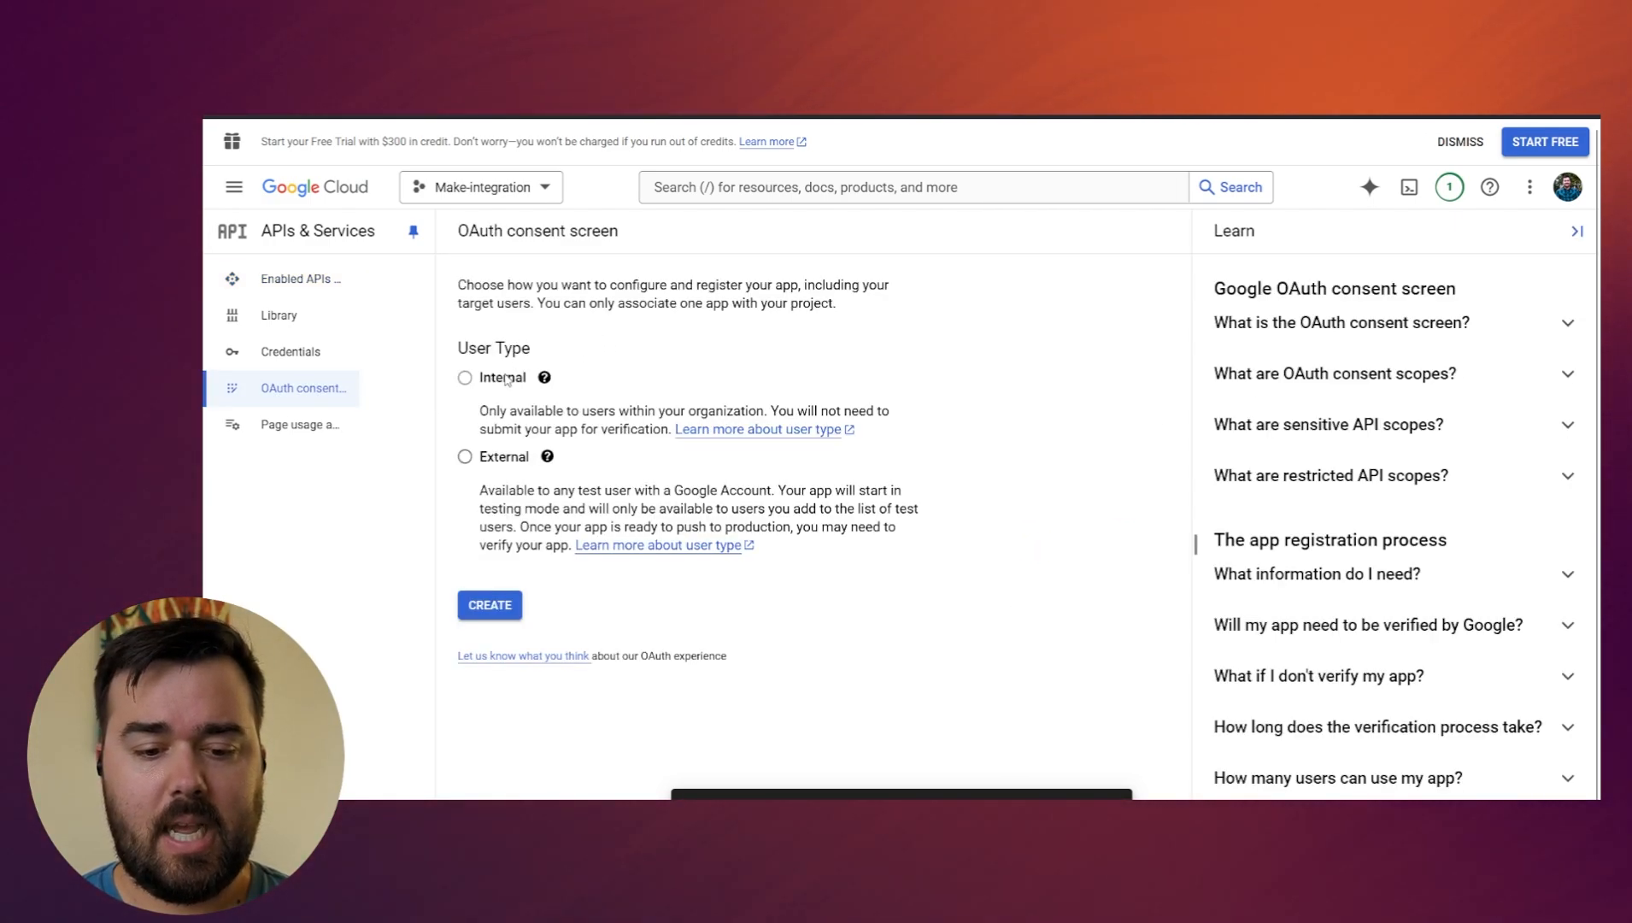
{"action": "mouse_move", "coordinate": [558, 320]}
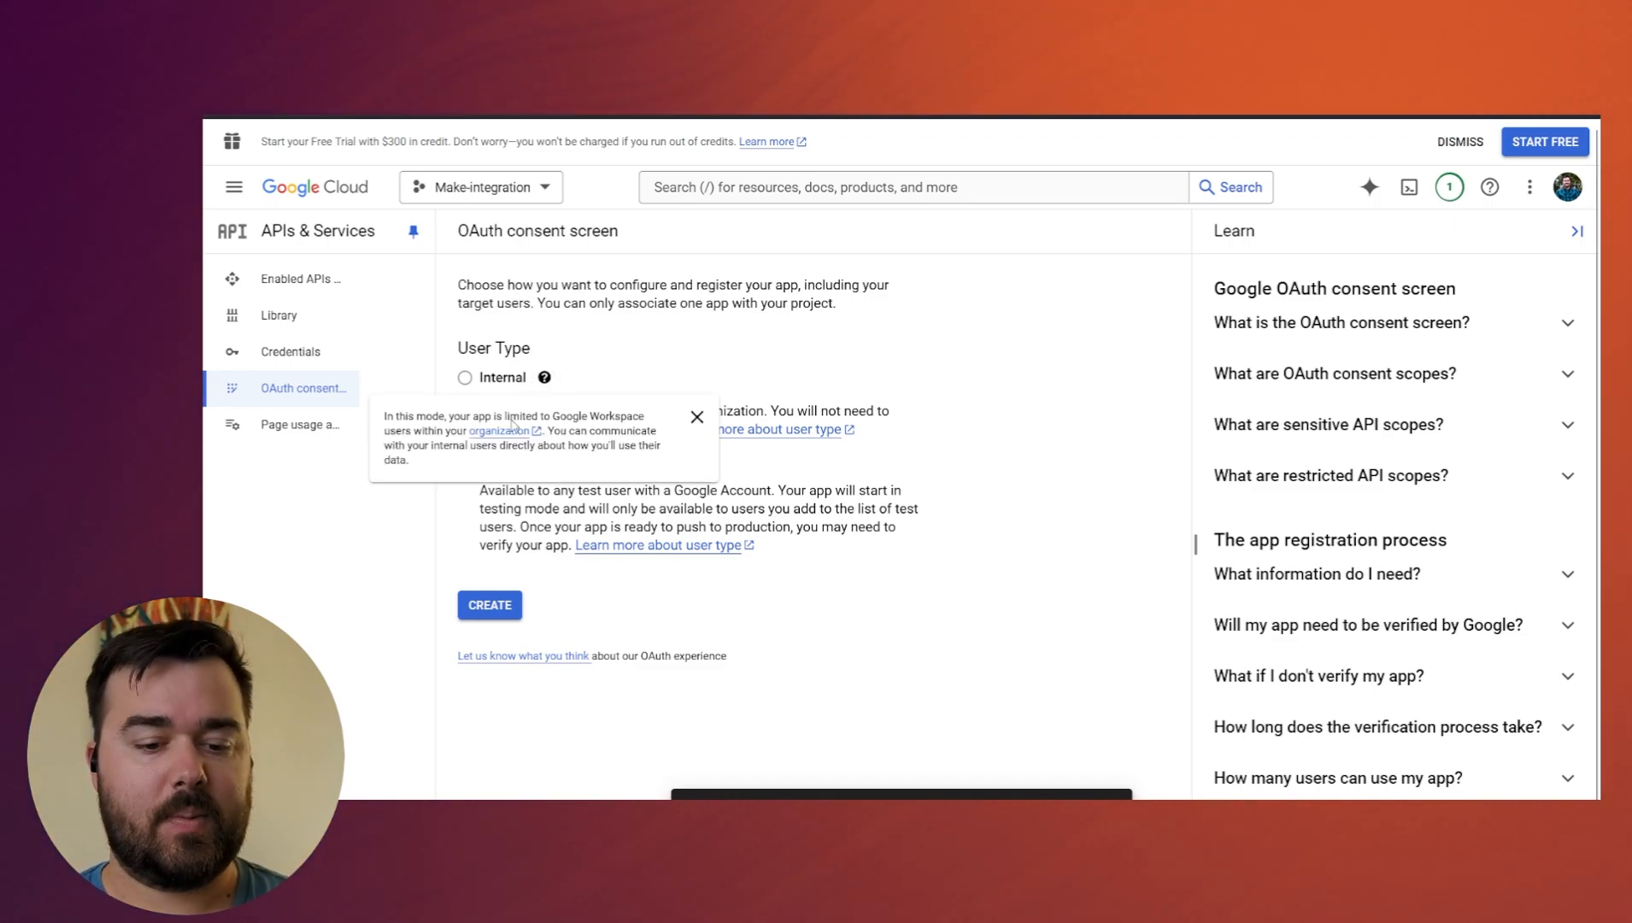
Begin the consent screen registration with External as the user type.
{"action": "left_click", "coordinate": [465, 457]}
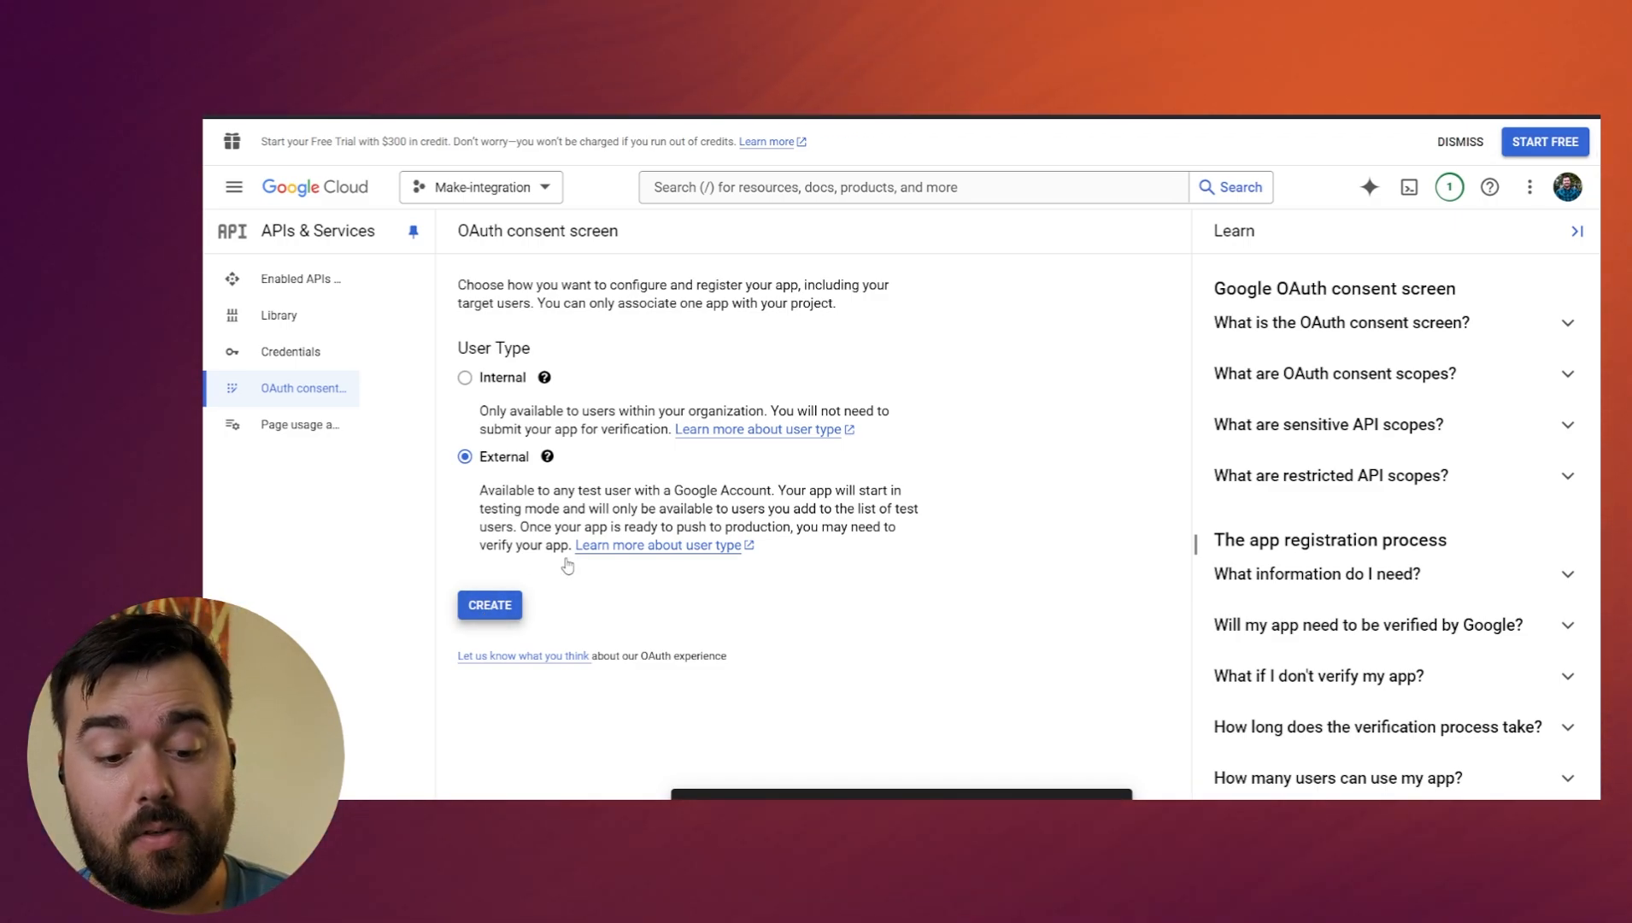
{"action": "left_click", "coordinate": [489, 605]}
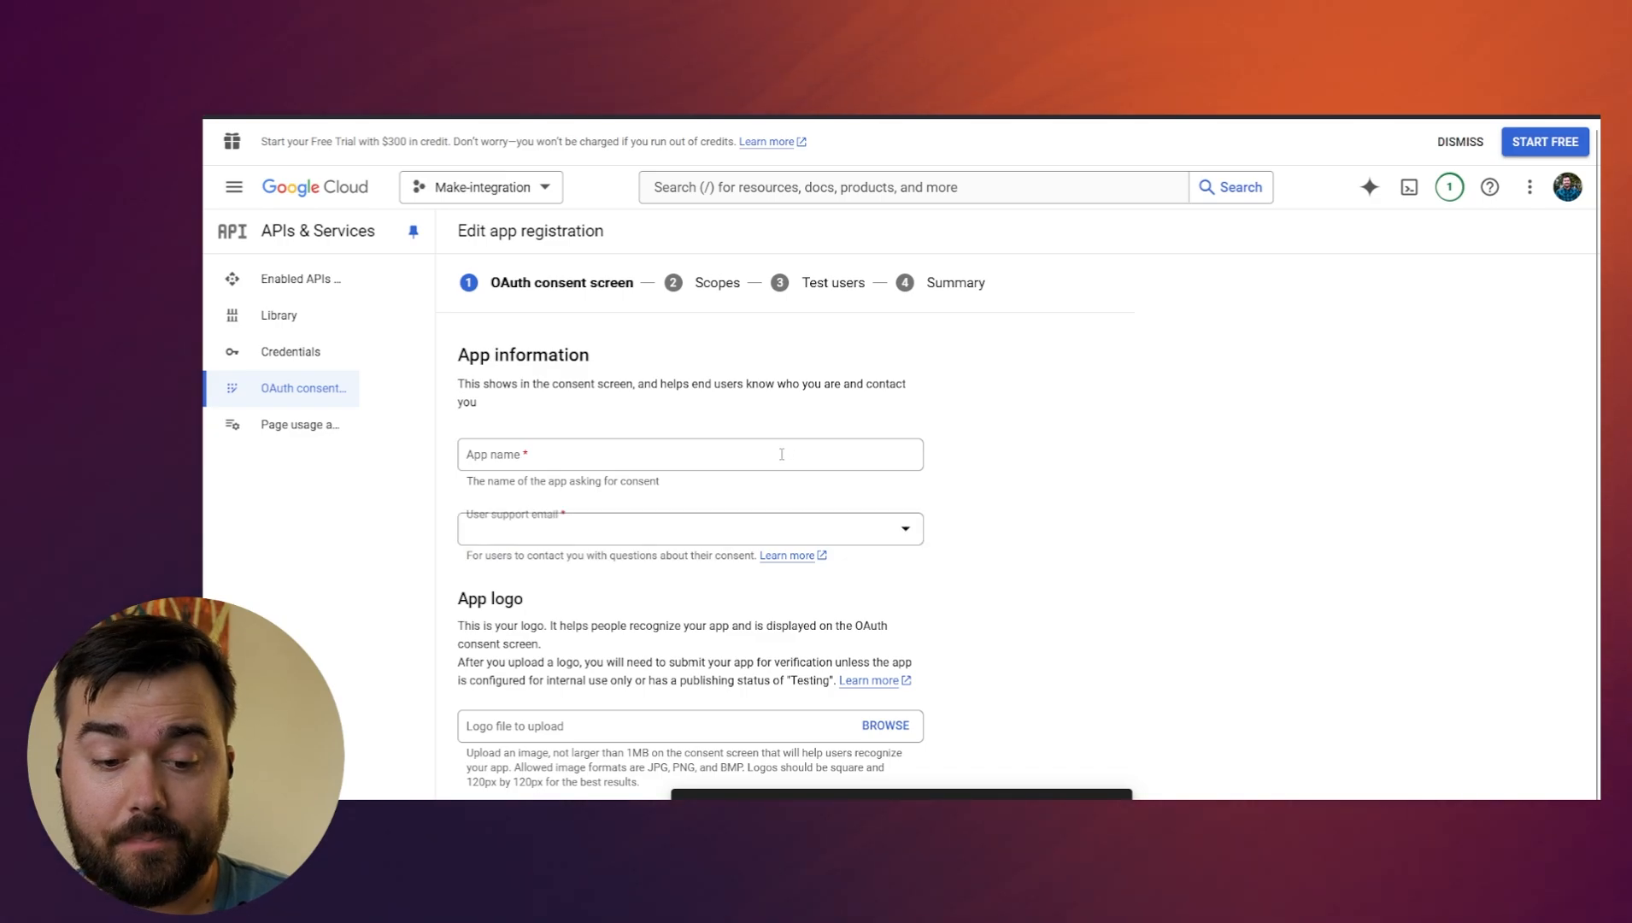
Name the consent app Make integration.
{"action": "left_click", "coordinate": [689, 454]}
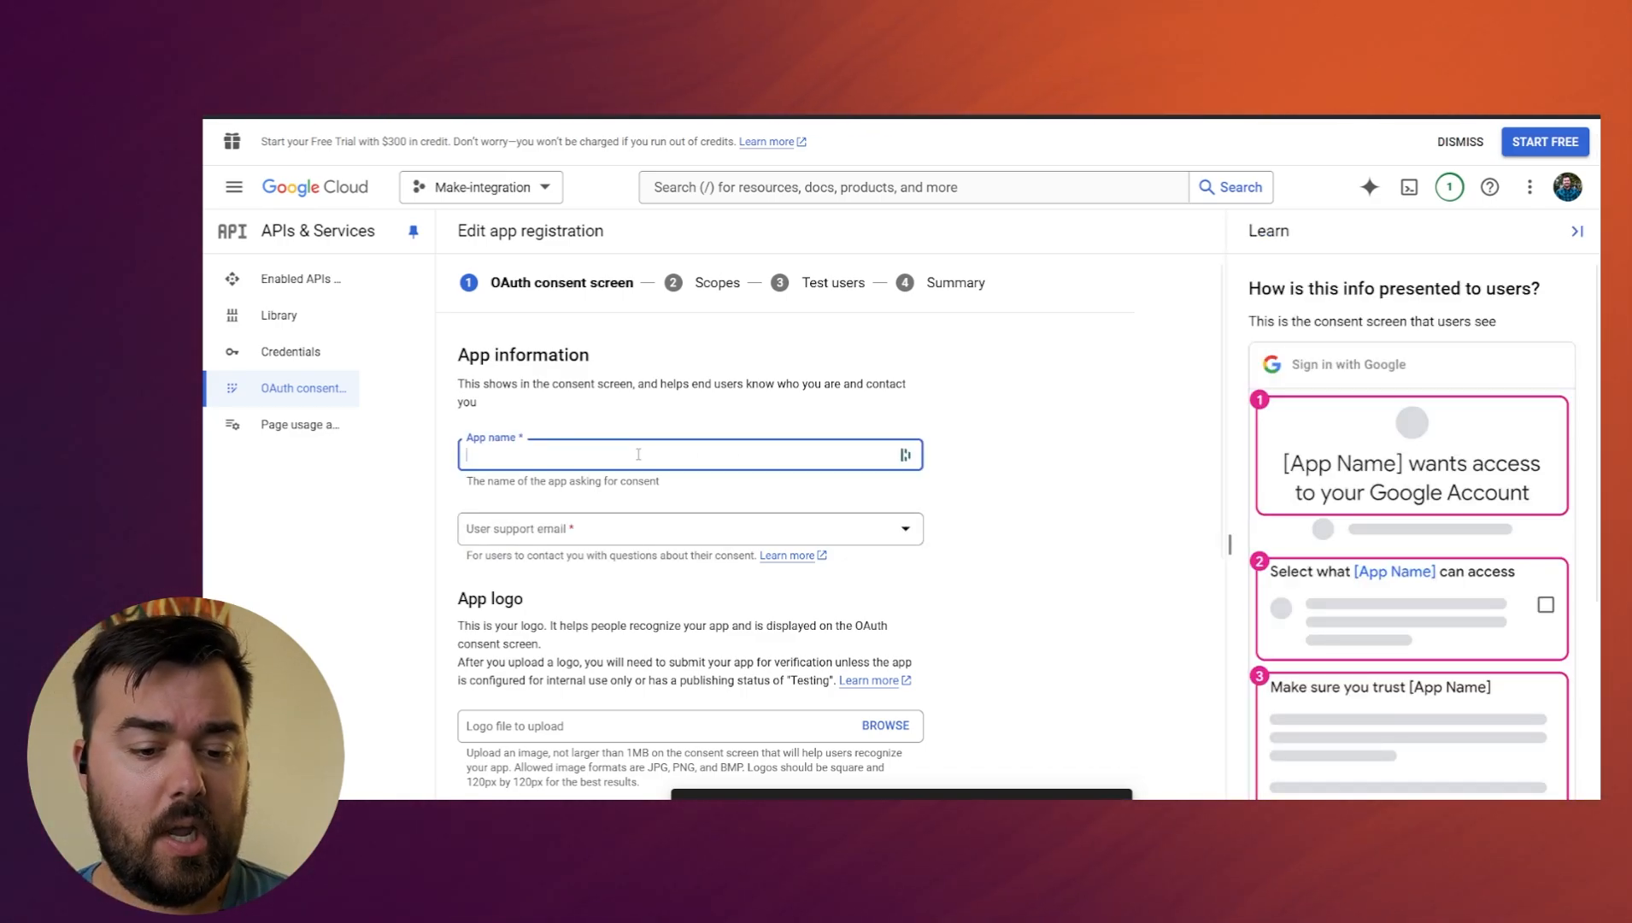
{"action": "type", "text": "Make integration"}
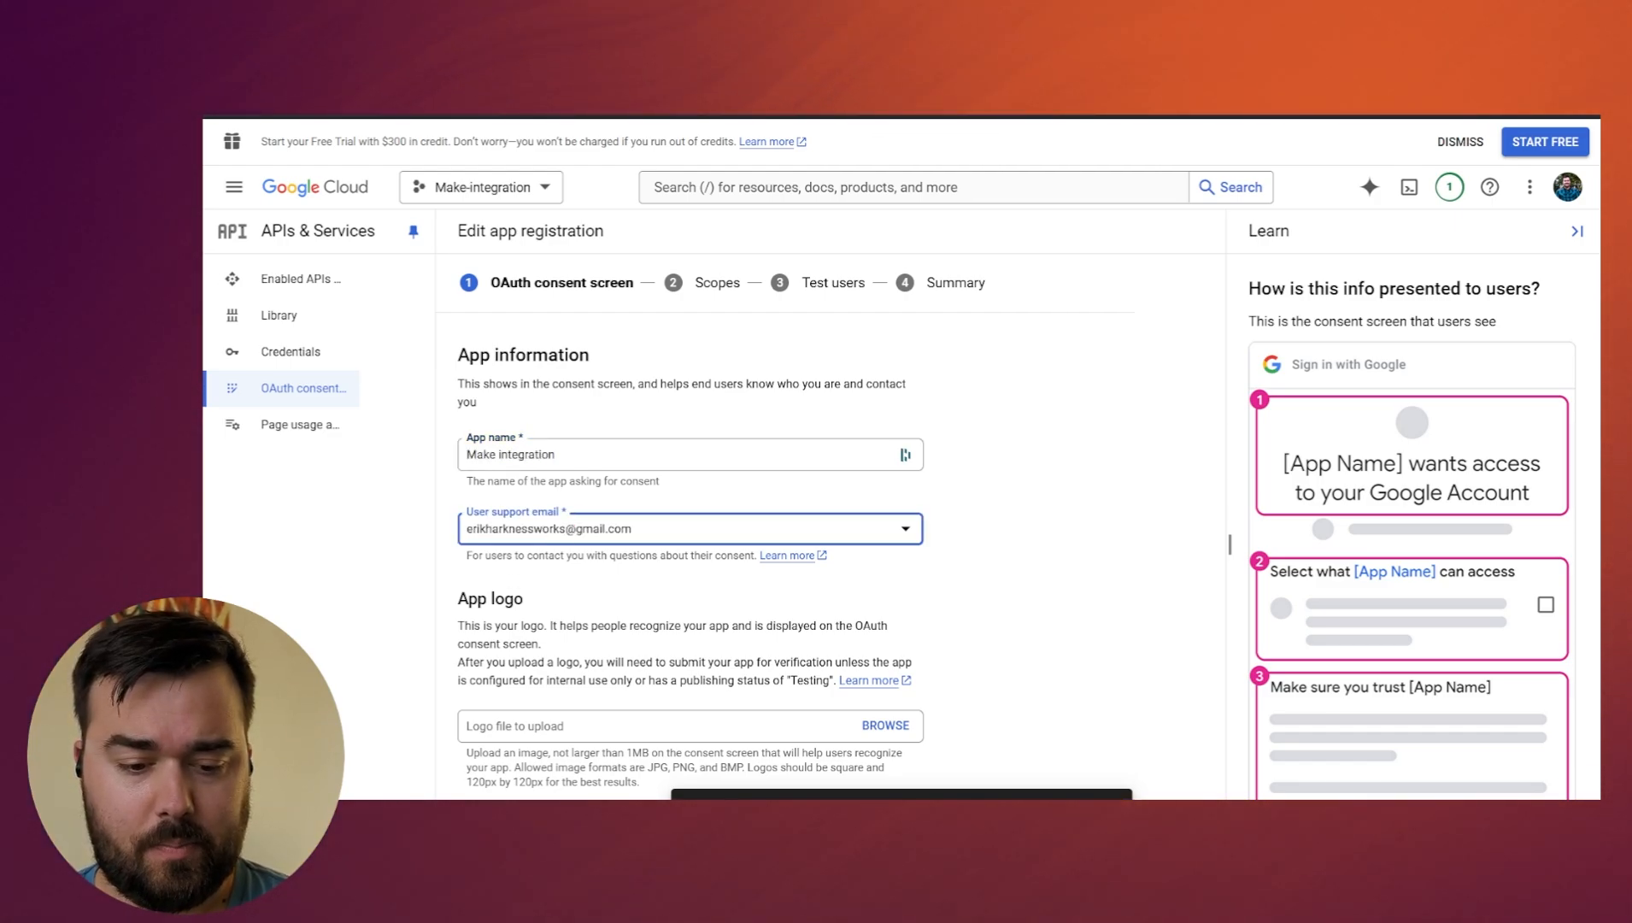
{"action": "mouse_move", "coordinate": [986, 476]}
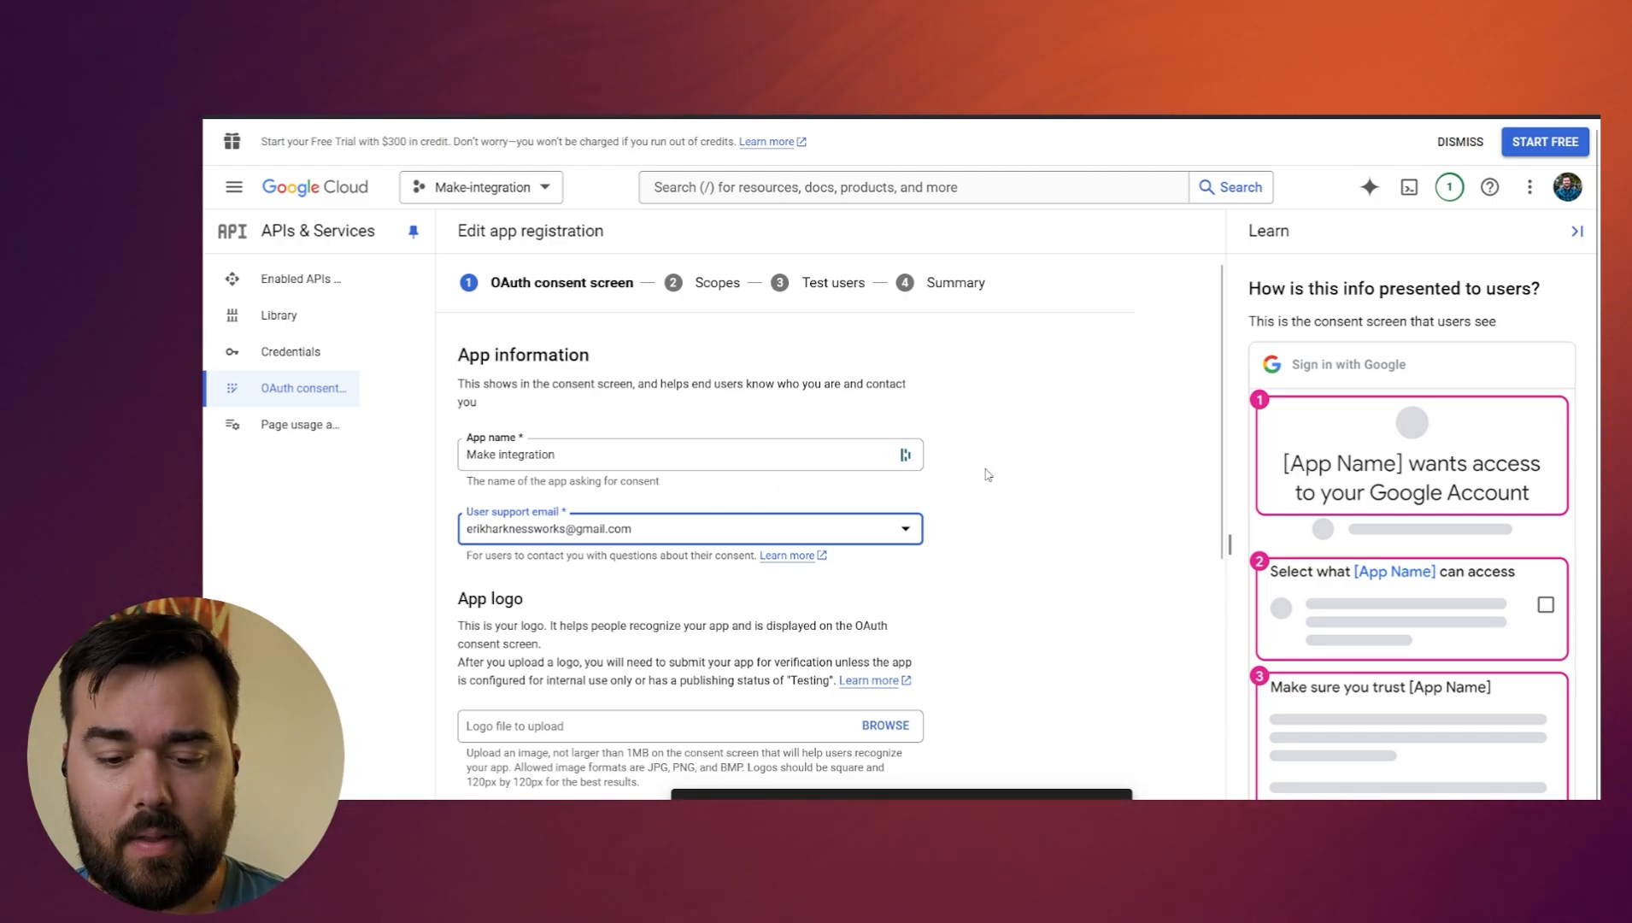
{"action": "scroll", "scroll_direction": "down", "scroll_amount": 3}
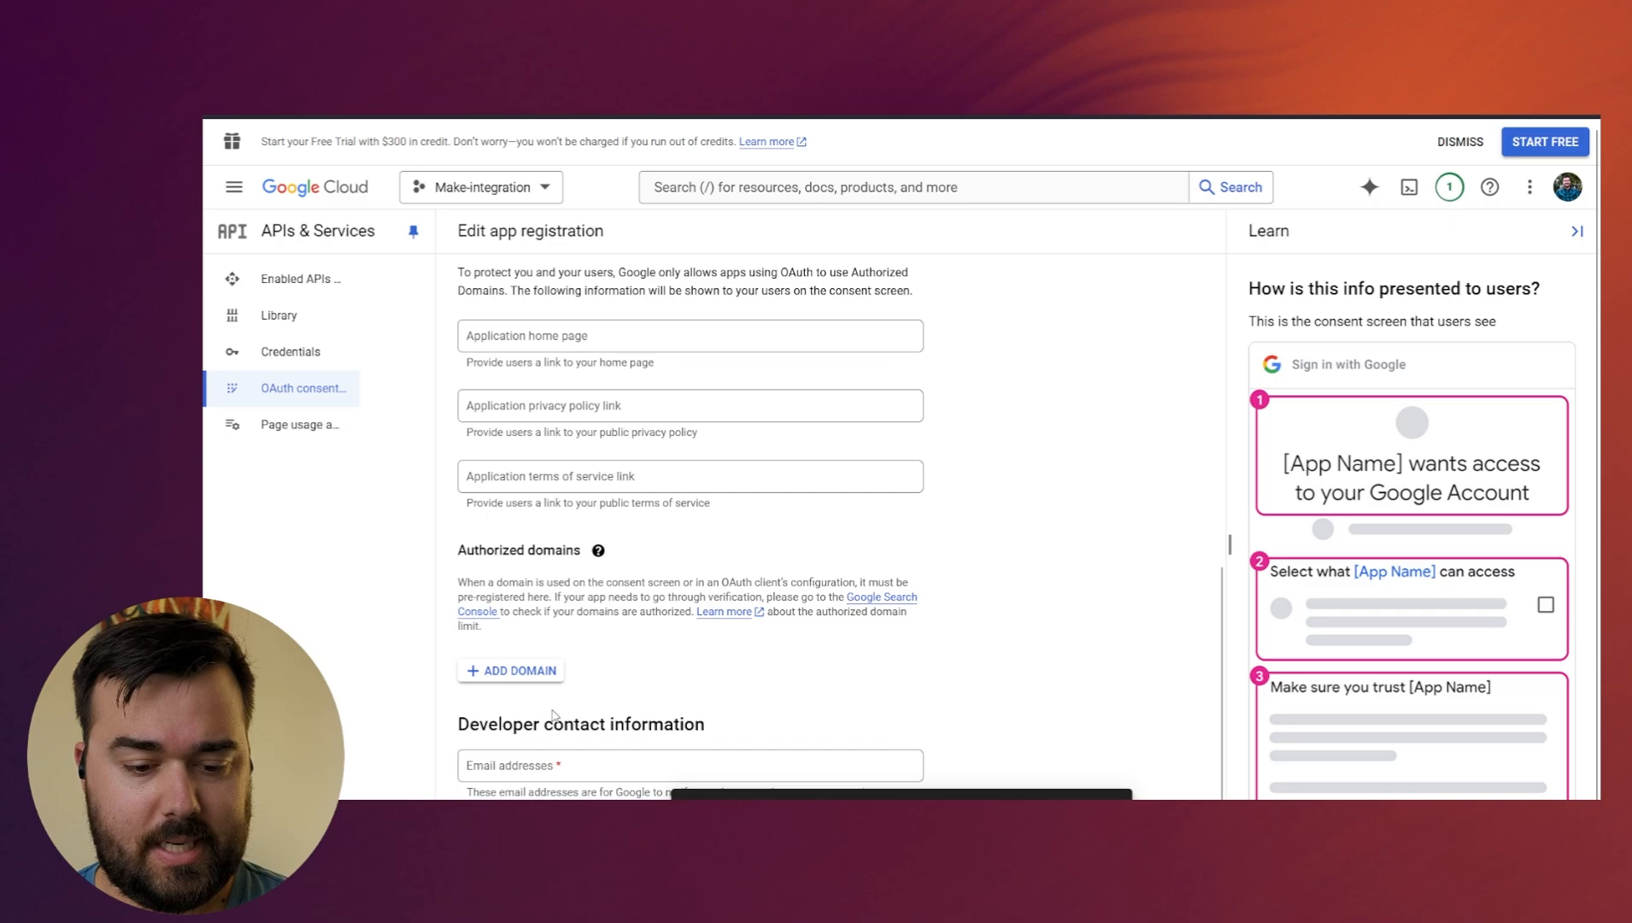
Enter the Gmail address as the developer contact email.
{"action": "left_click", "coordinate": [689, 764]}
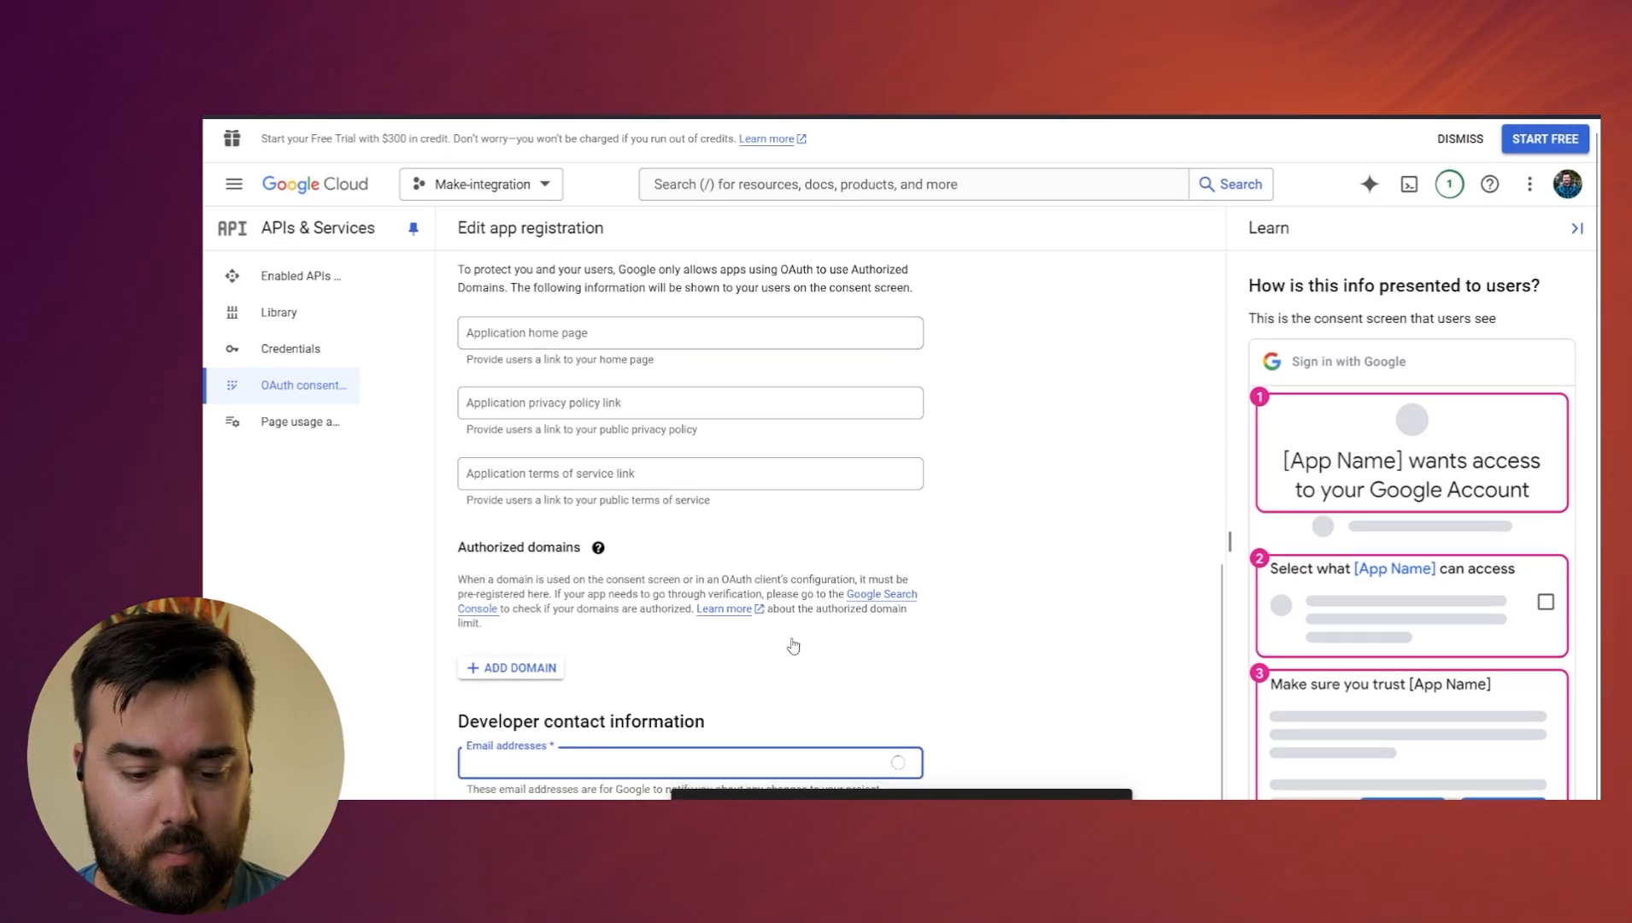
{"action": "left_click", "coordinate": [687, 762]}
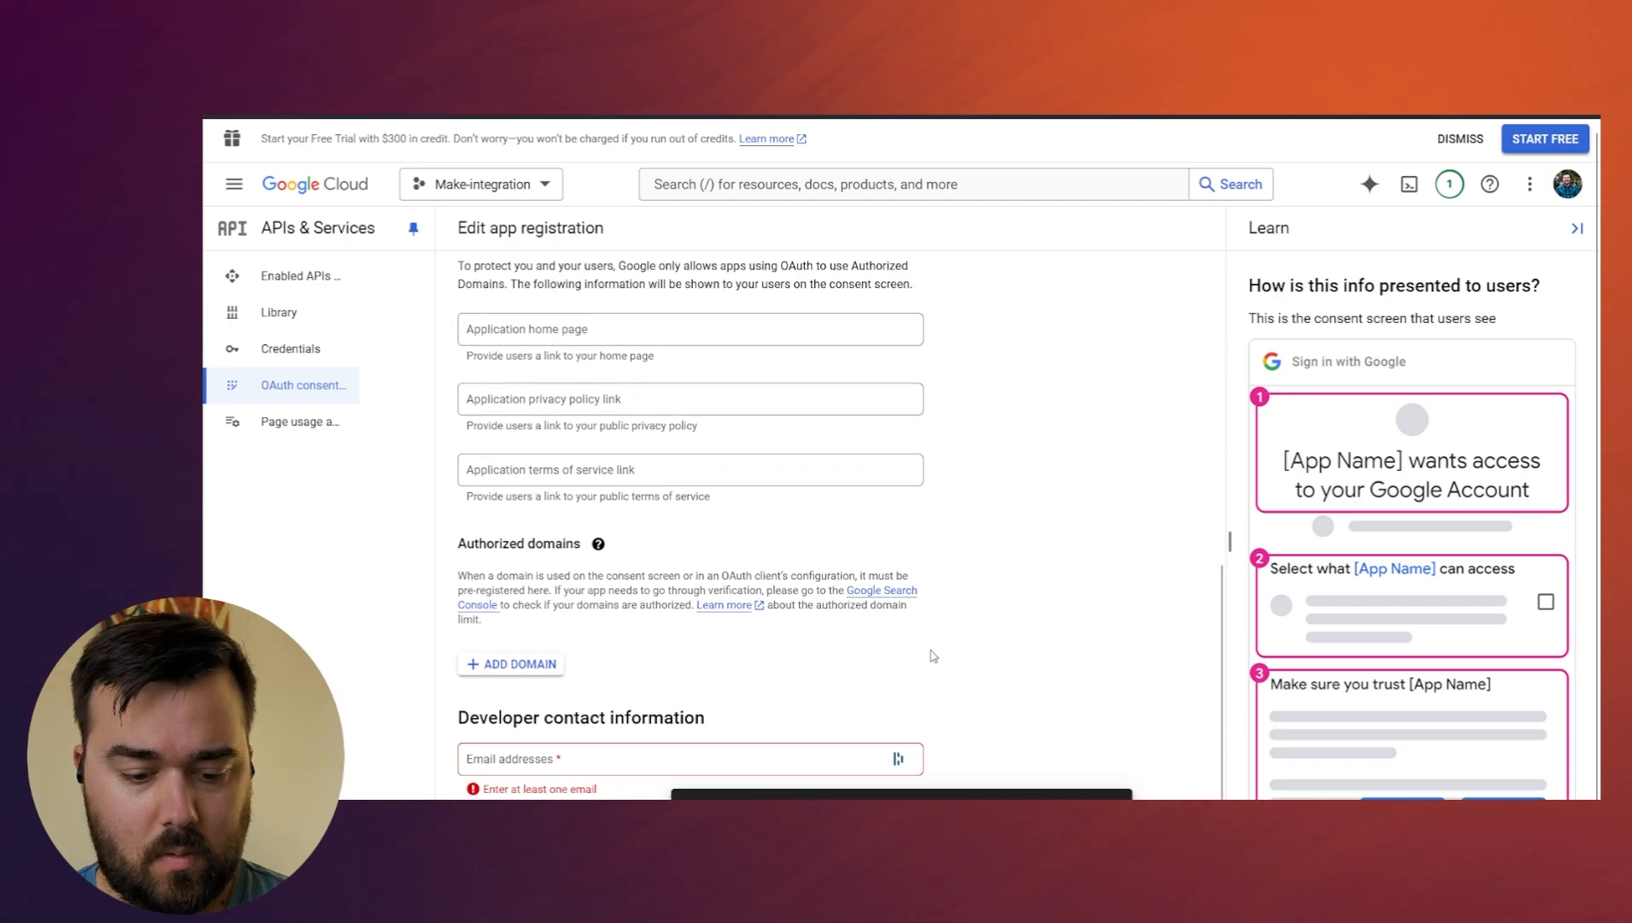
{"action": "left_click", "coordinate": [688, 759]}
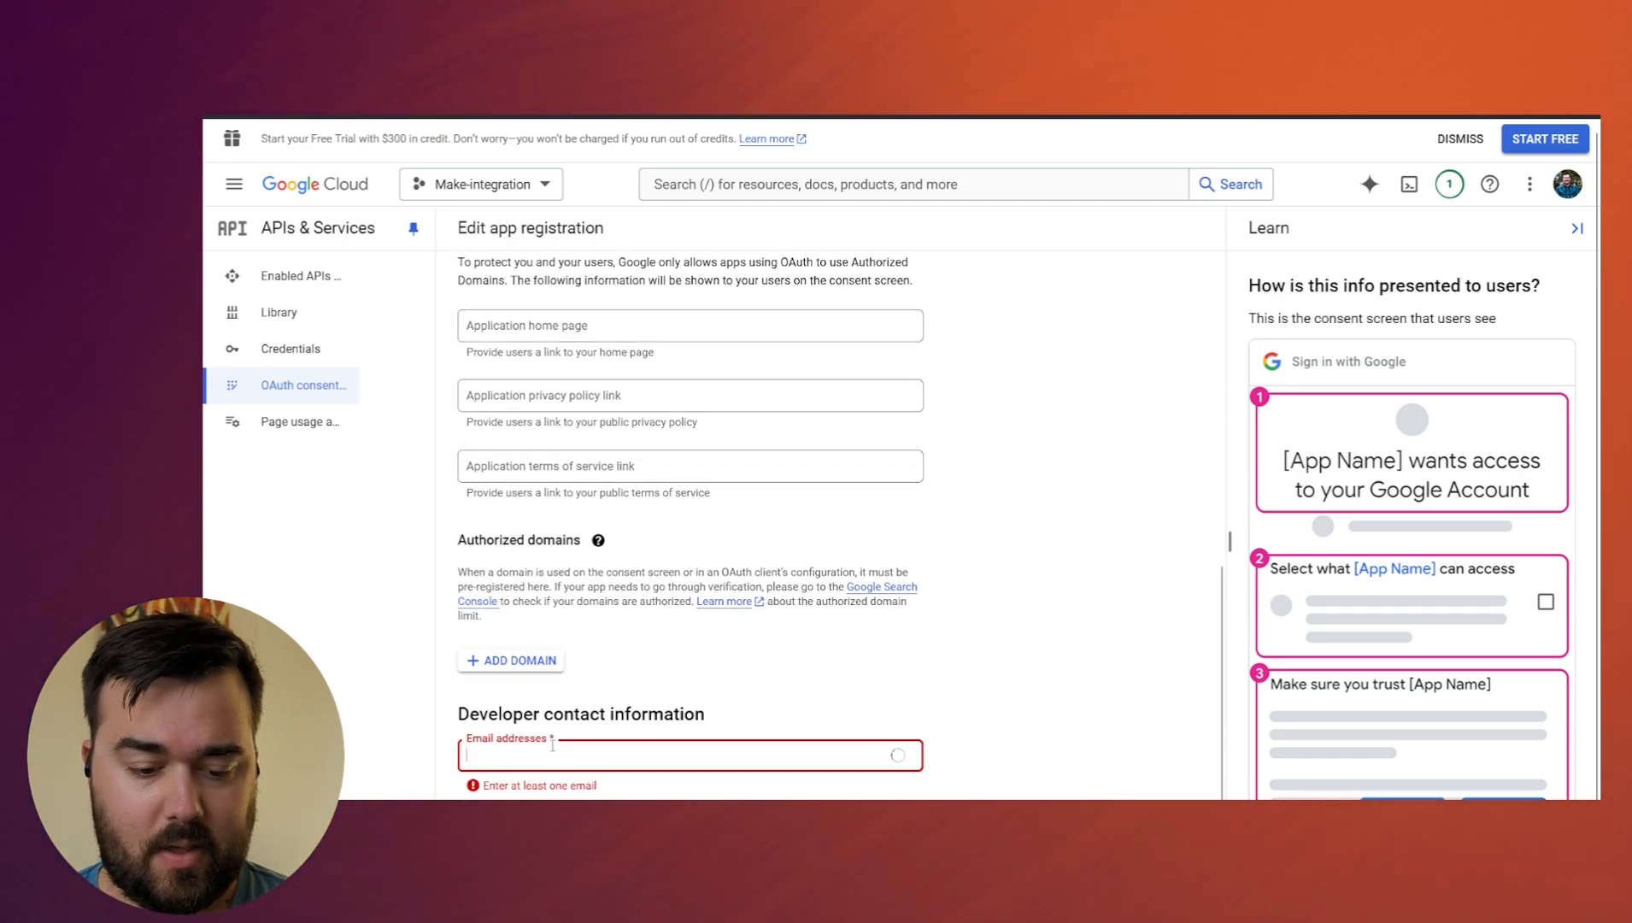
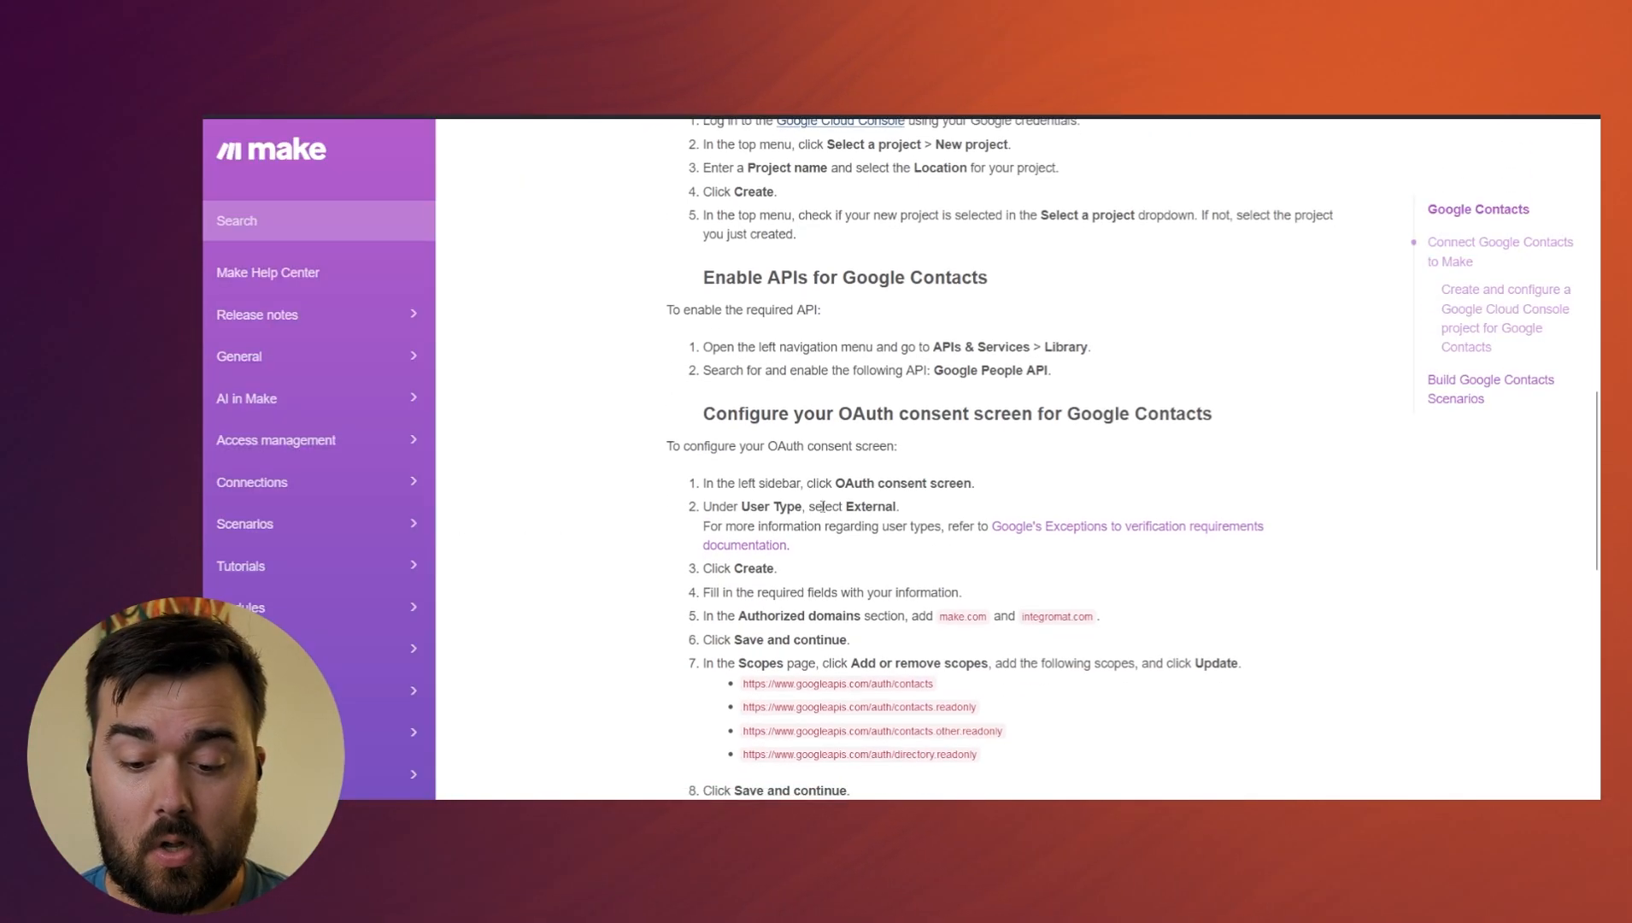
{"action": "scroll", "scroll_direction": "down", "scroll_amount": 3}
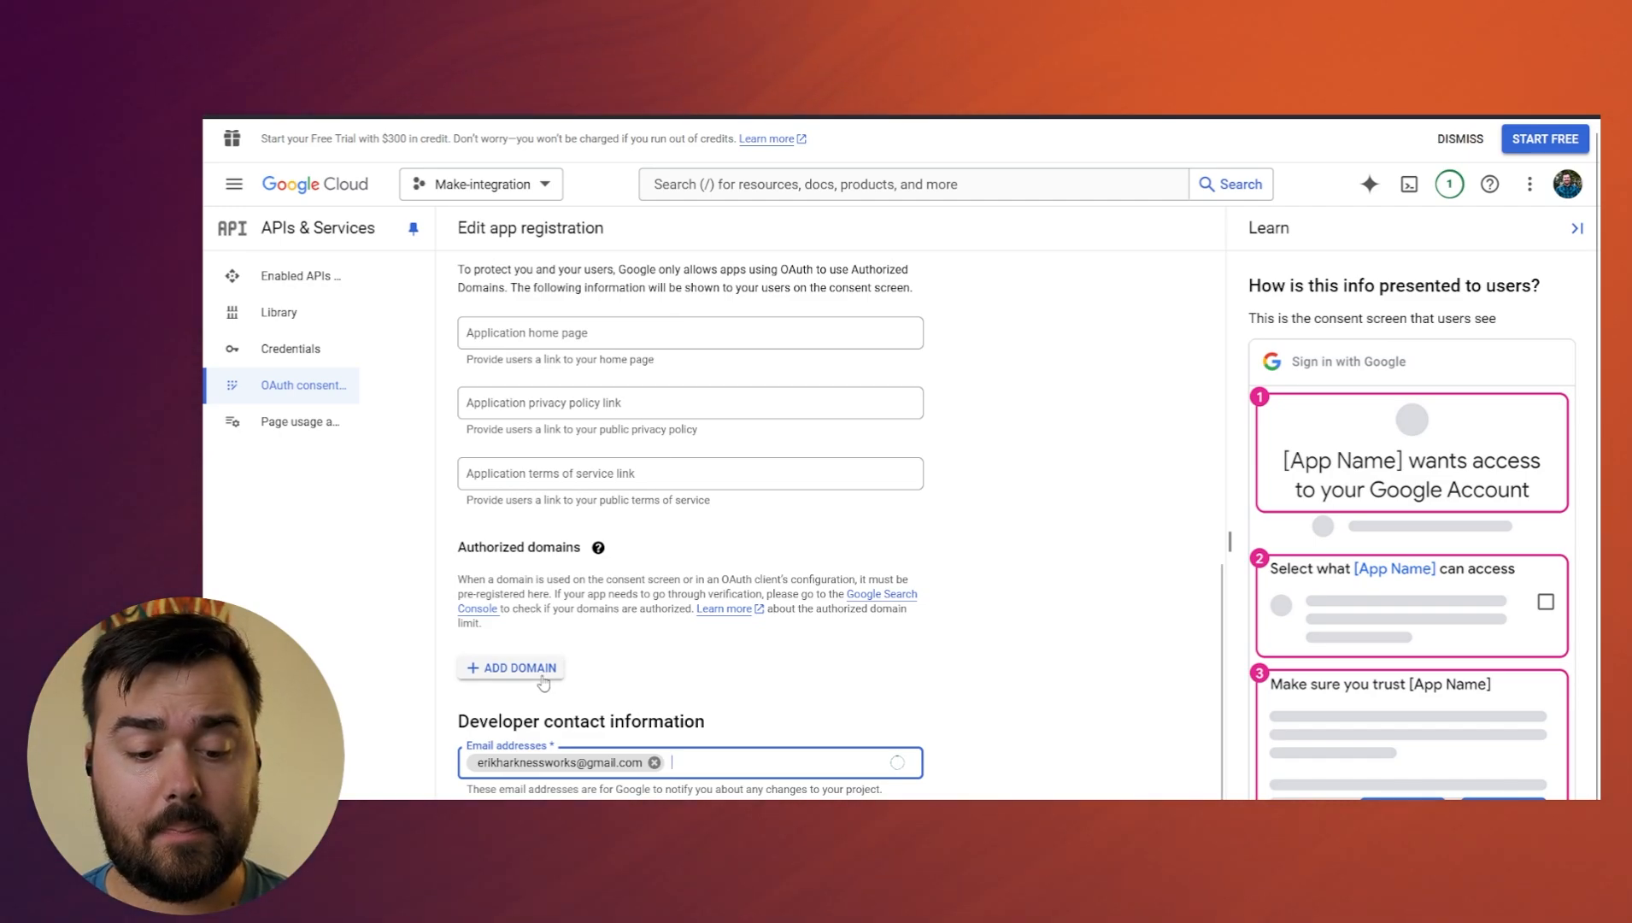
Add make.com and integromat.com as authorized domains and continue to the Scopes step.
{"action": "left_click", "coordinate": [510, 666]}
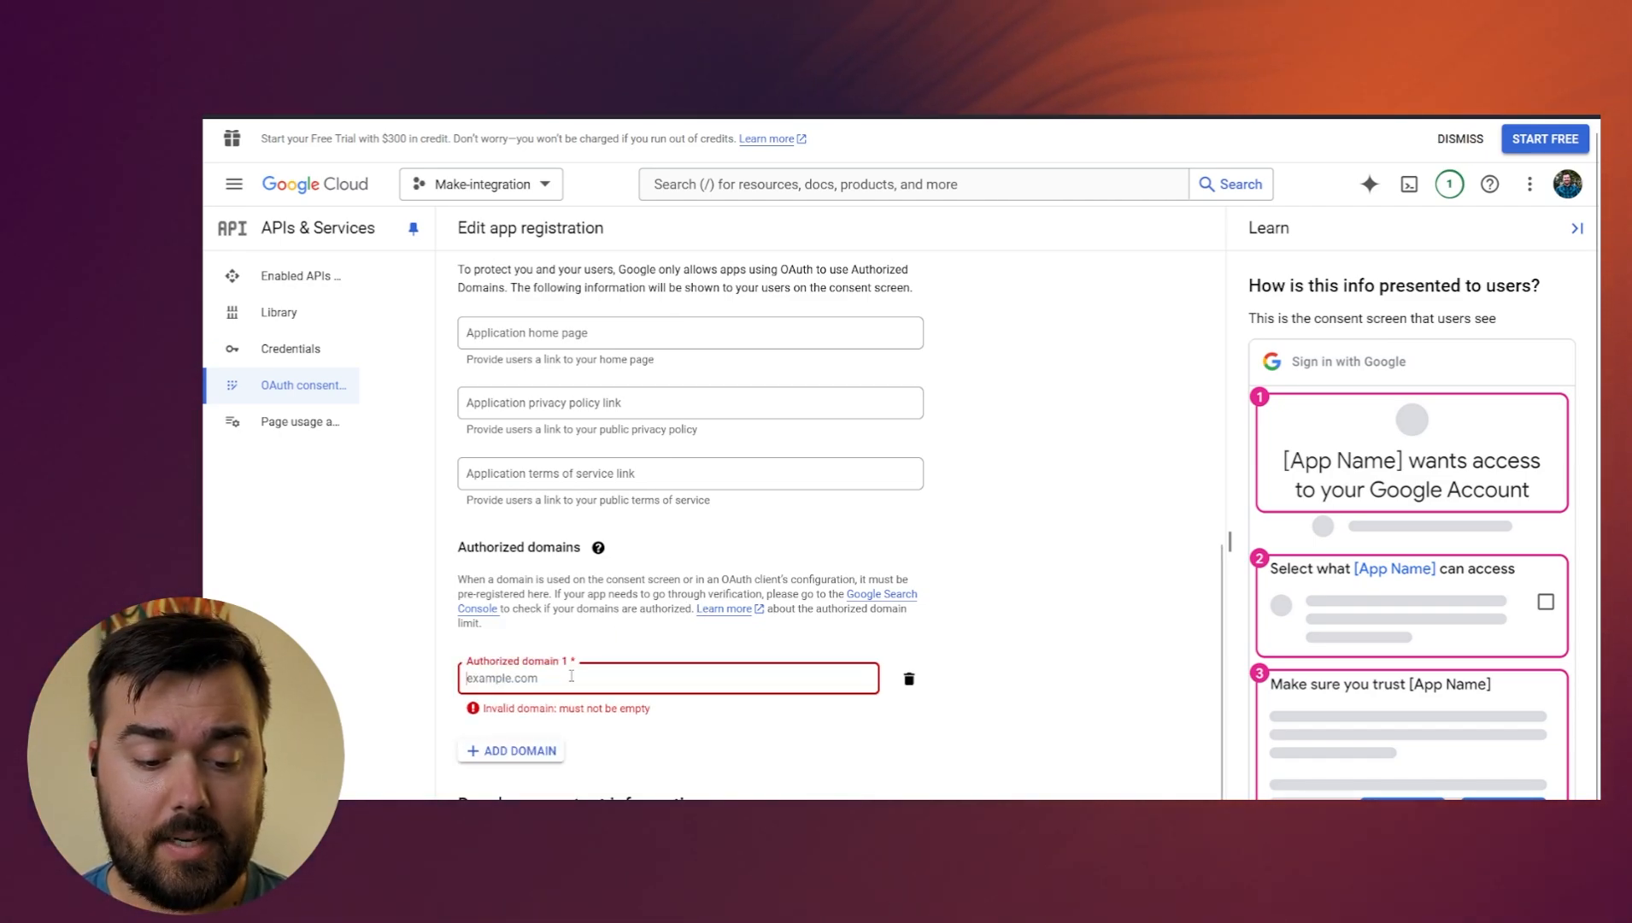
{"action": "type", "text": "make"}
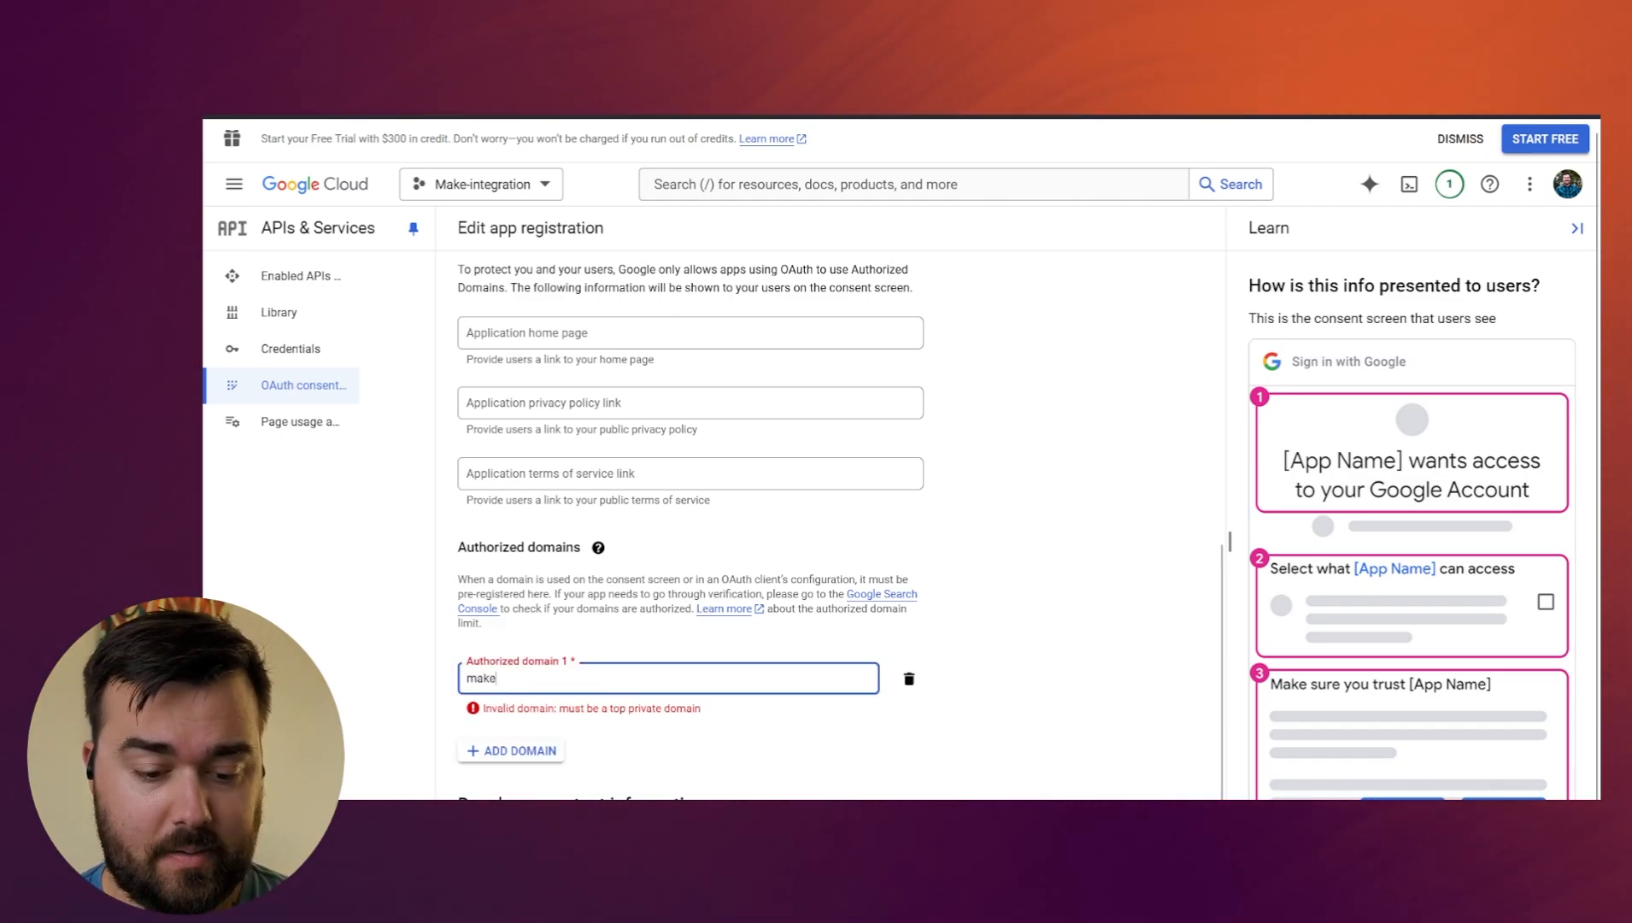
{"action": "type", "text": ".com"}
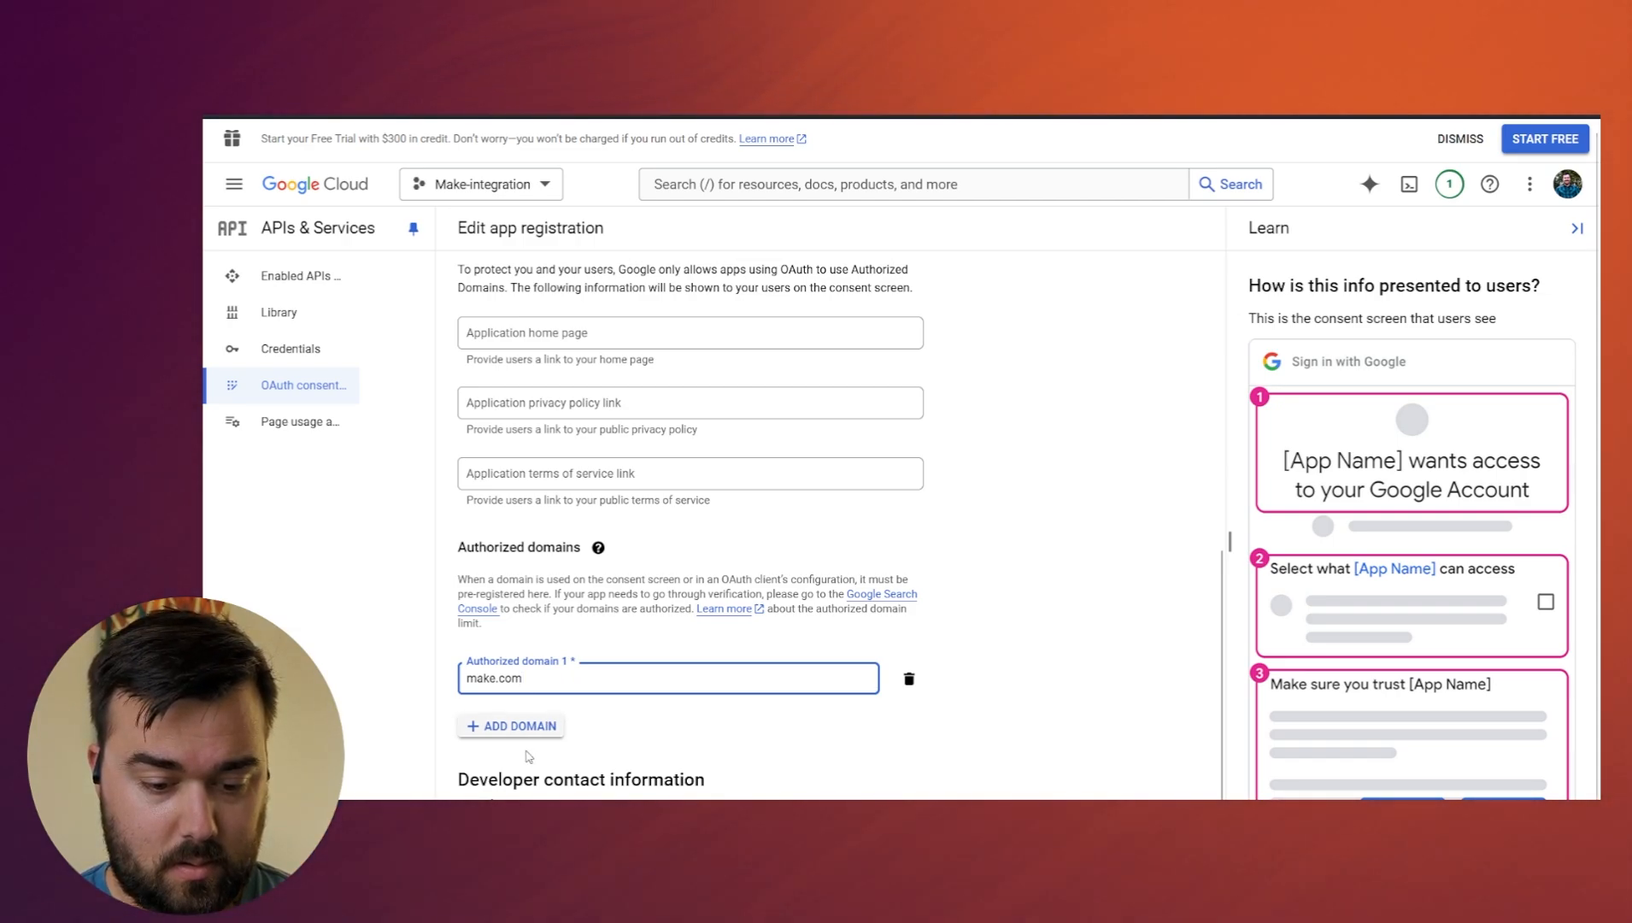
{"action": "left_click", "coordinate": [509, 725]}
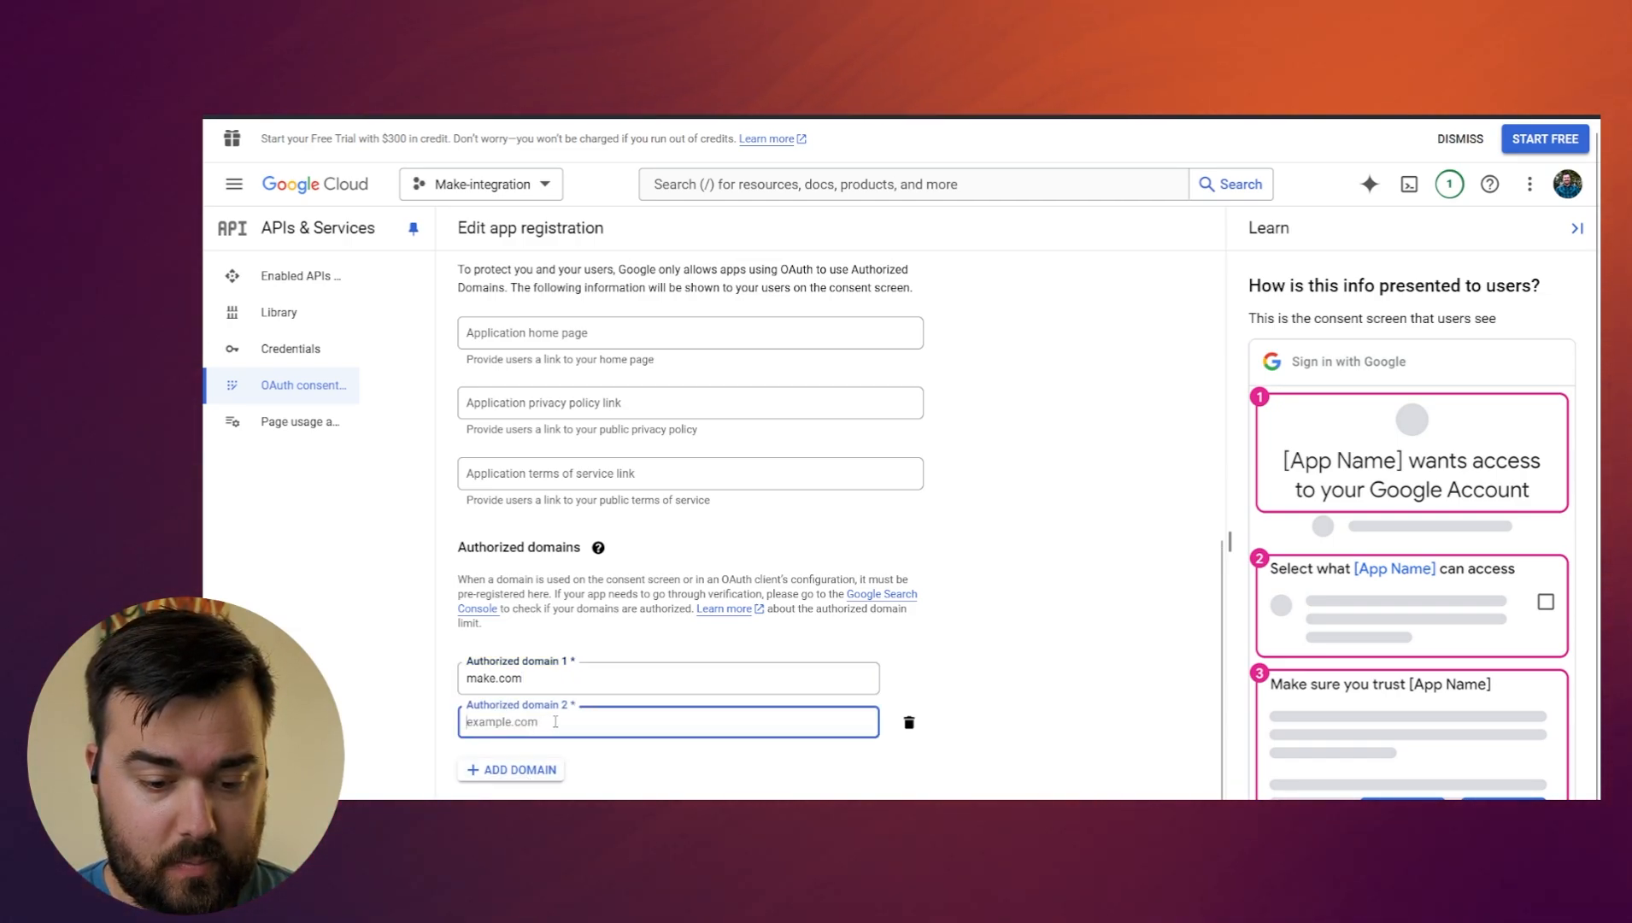
{"action": "type", "text": "integromat.com"}
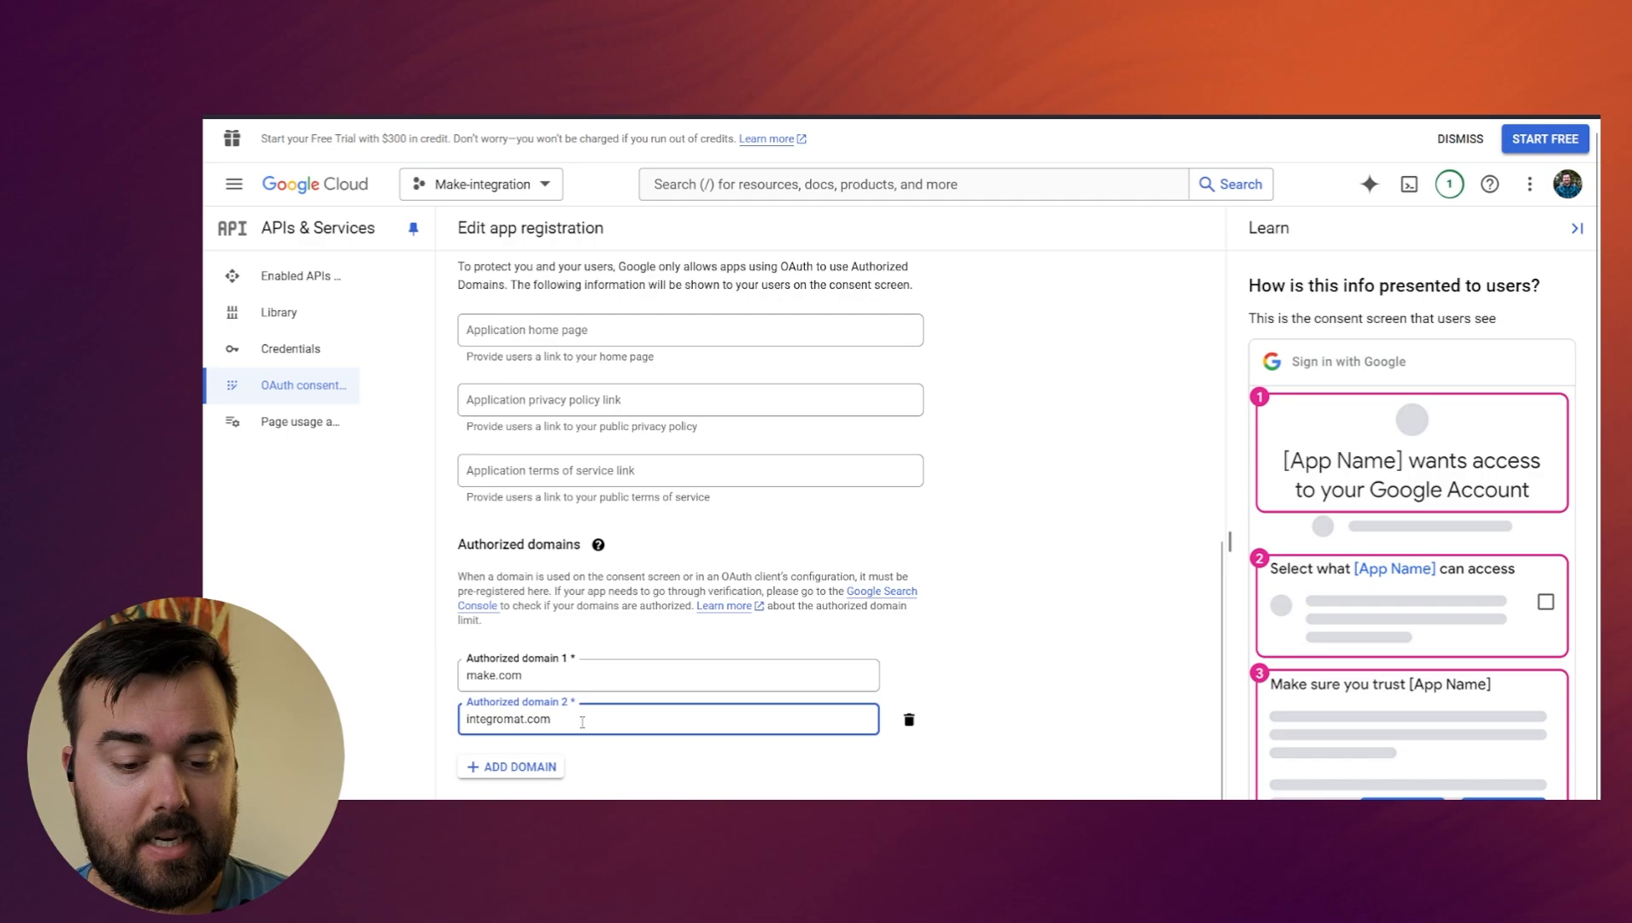
{"action": "scroll", "scroll_direction": "down", "scroll_amount": 3}
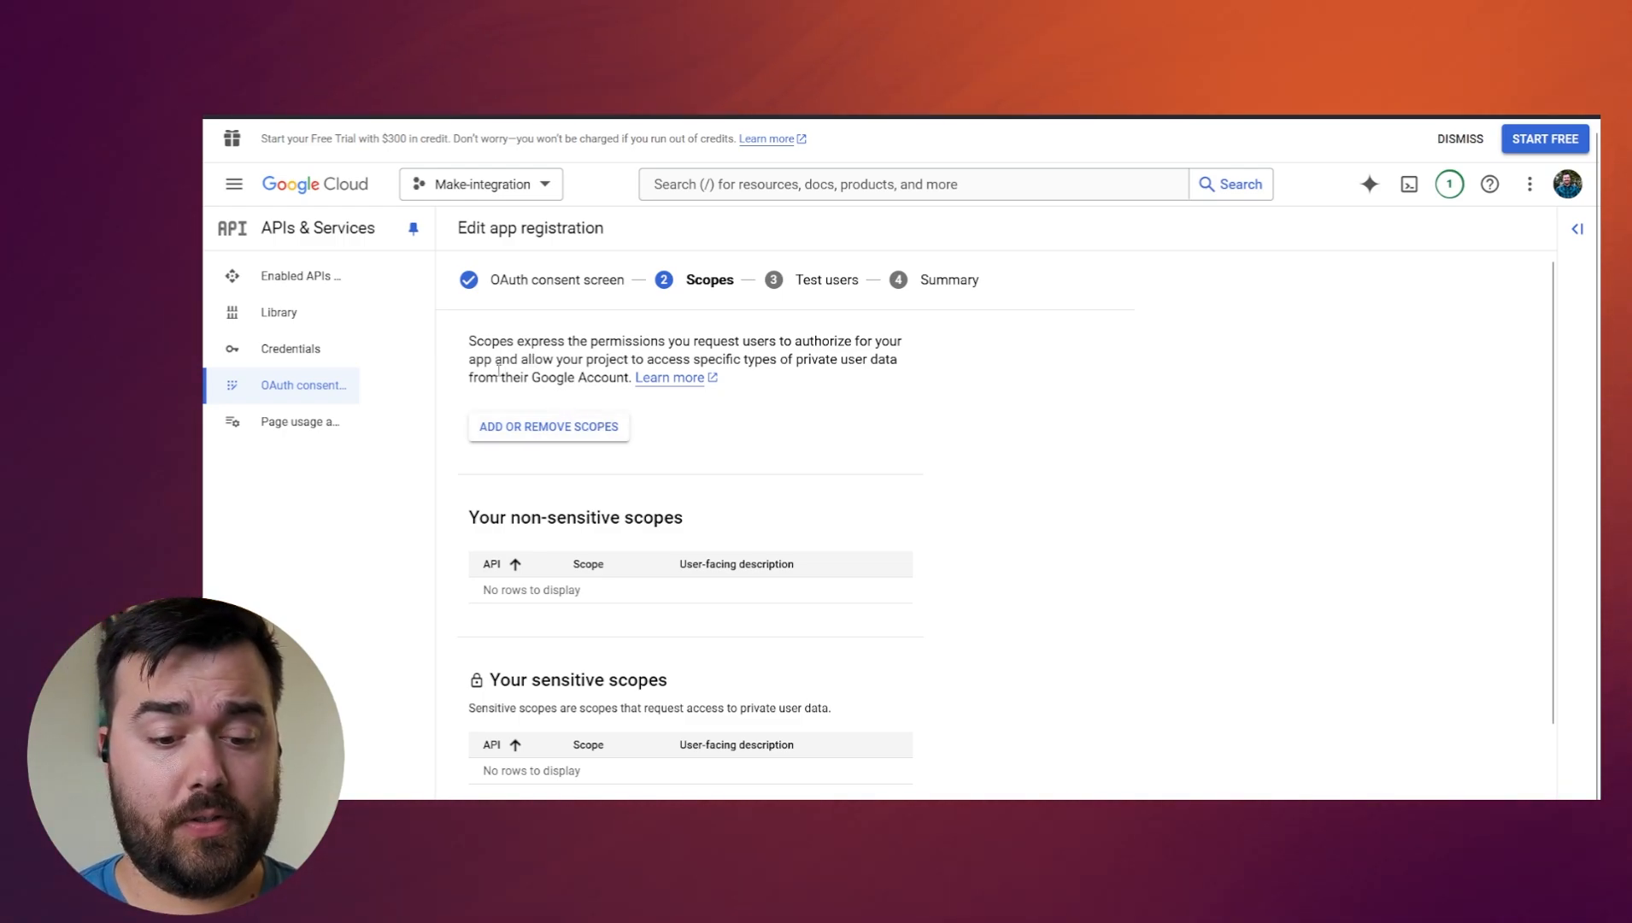
{"action": "left_click_drag", "start_coordinate": [476, 340], "coordinate": [670, 340]}
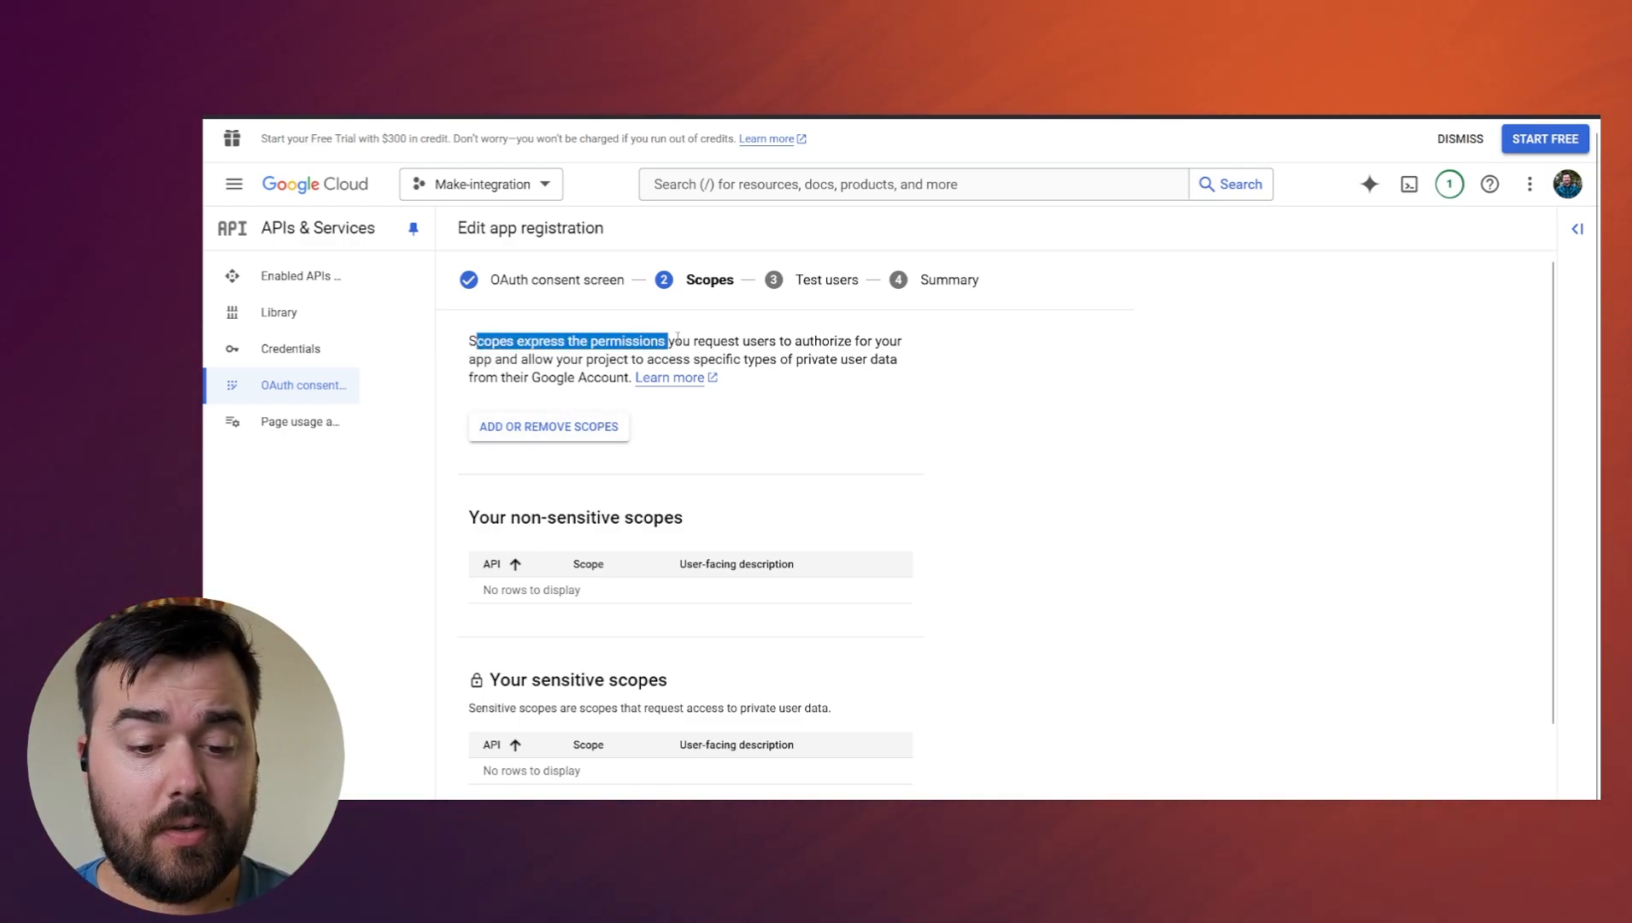
{"action": "left_click_drag", "start_coordinate": [672, 341], "coordinate": [786, 340]}
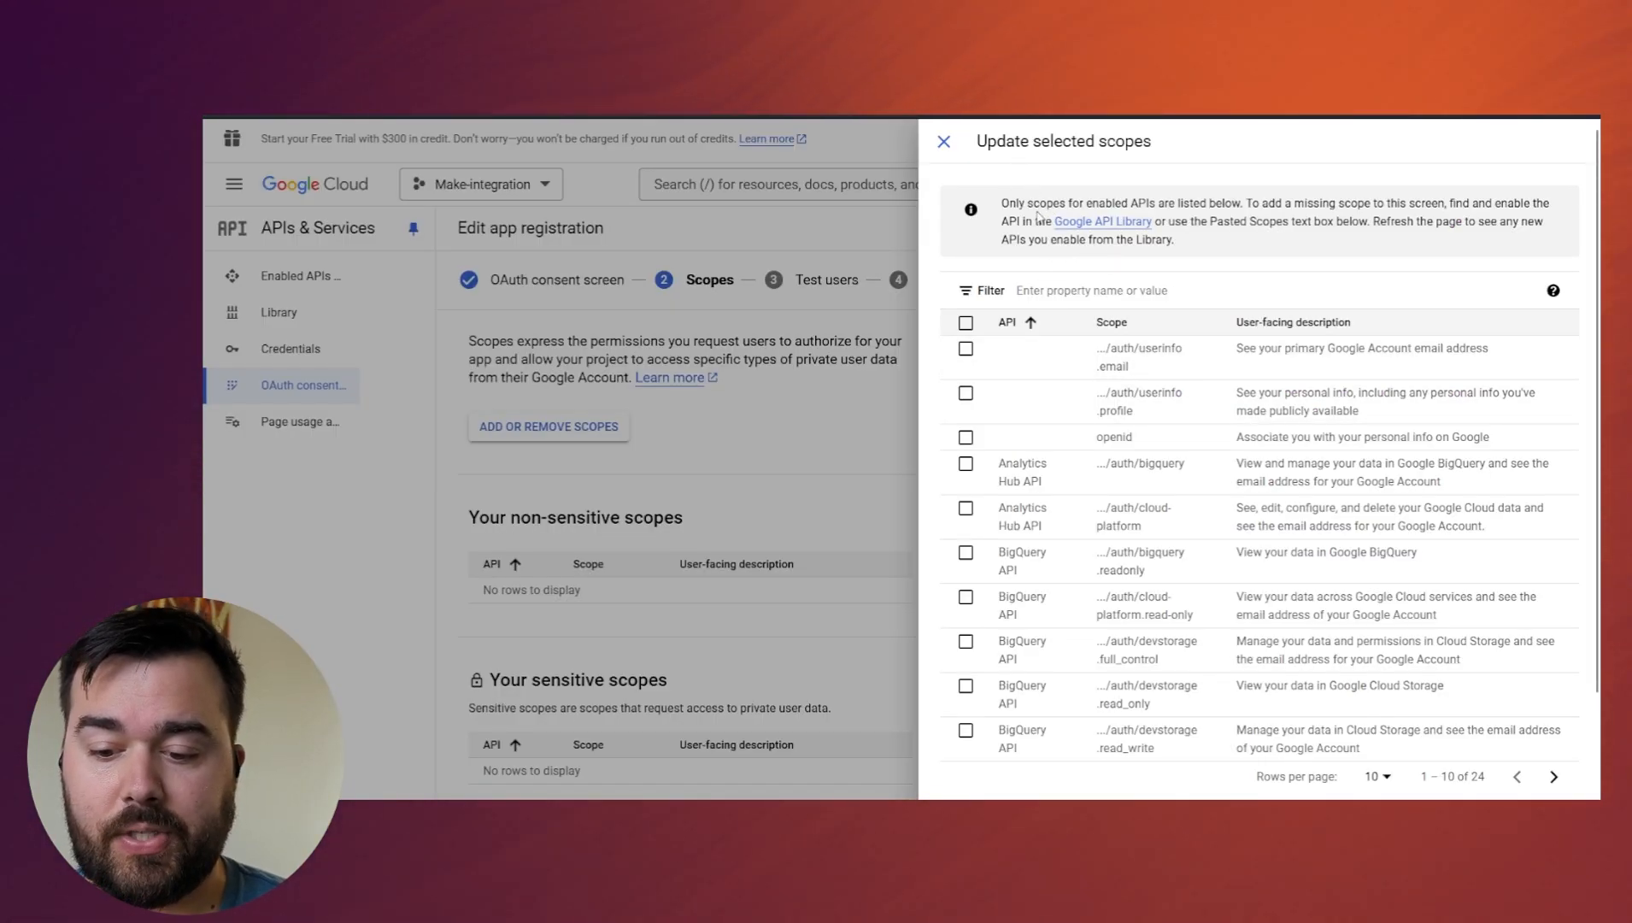
{"action": "scroll", "scroll_direction": "down", "scroll_amount": 3}
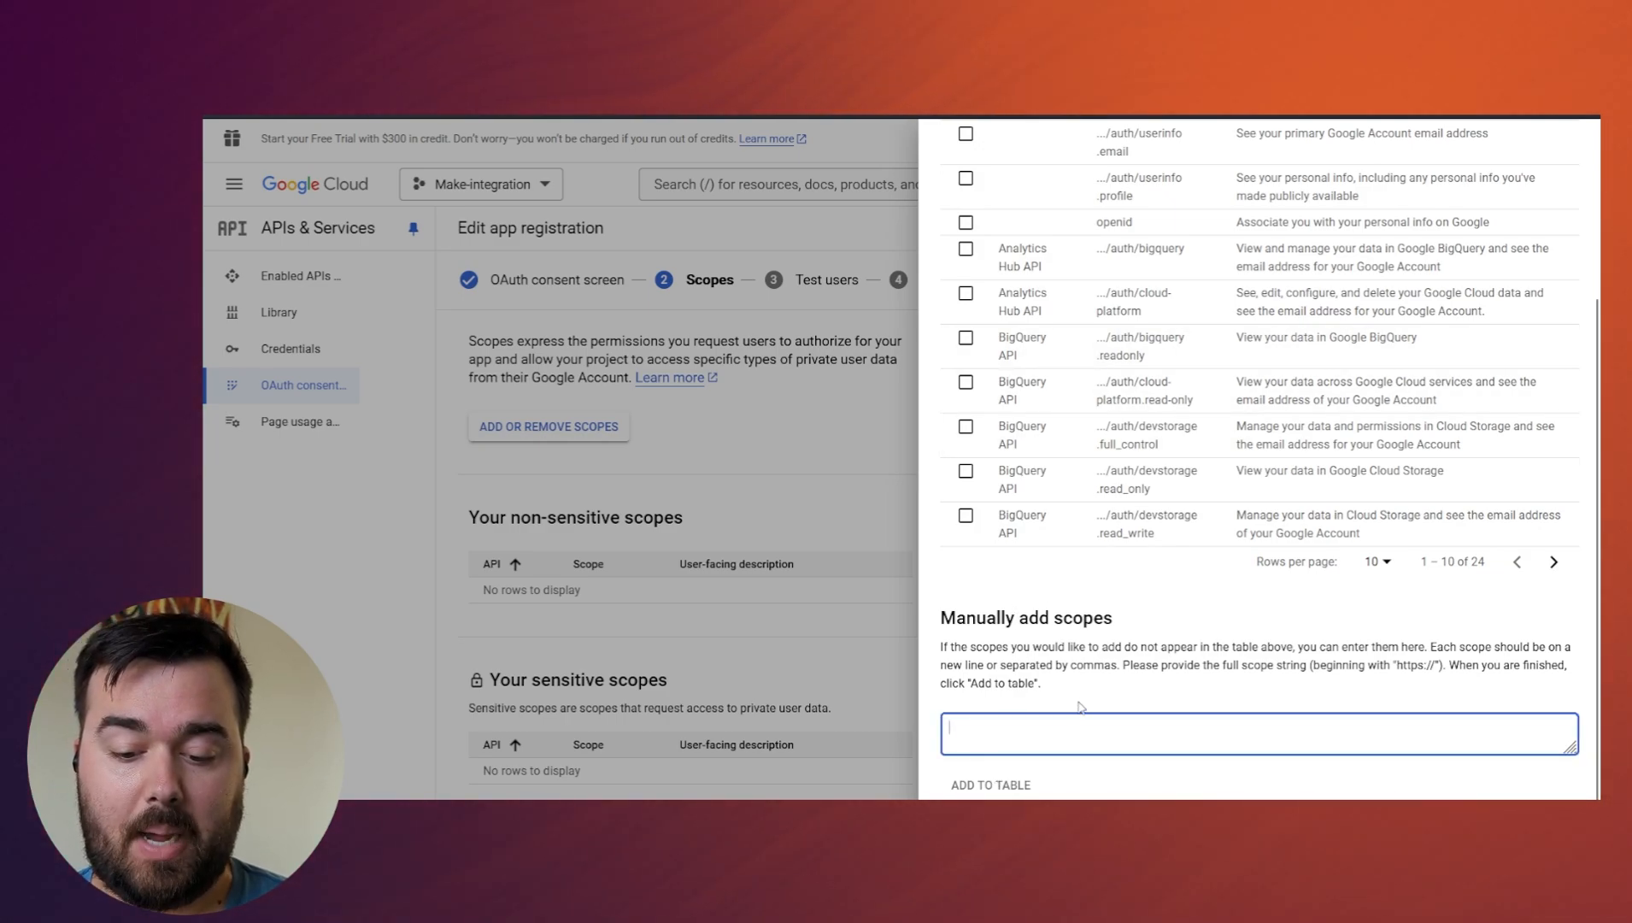
{"action": "type", "text": "https://www.googleapis.com/auth/contacts"}
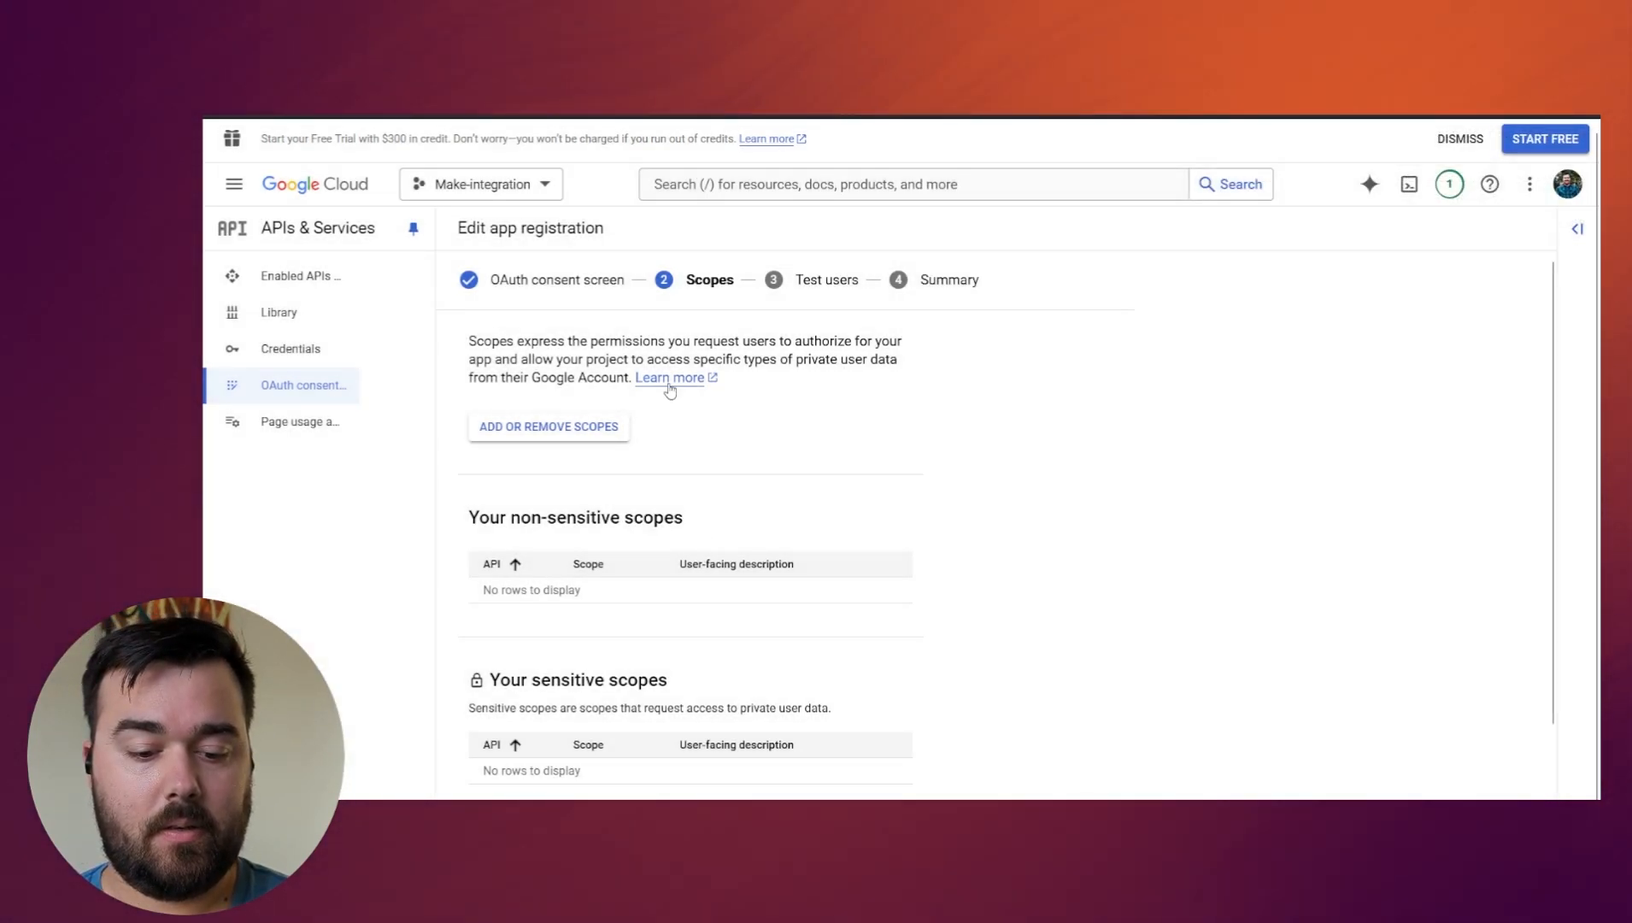
{"action": "scroll", "scroll_direction": "down", "scroll_amount": 3}
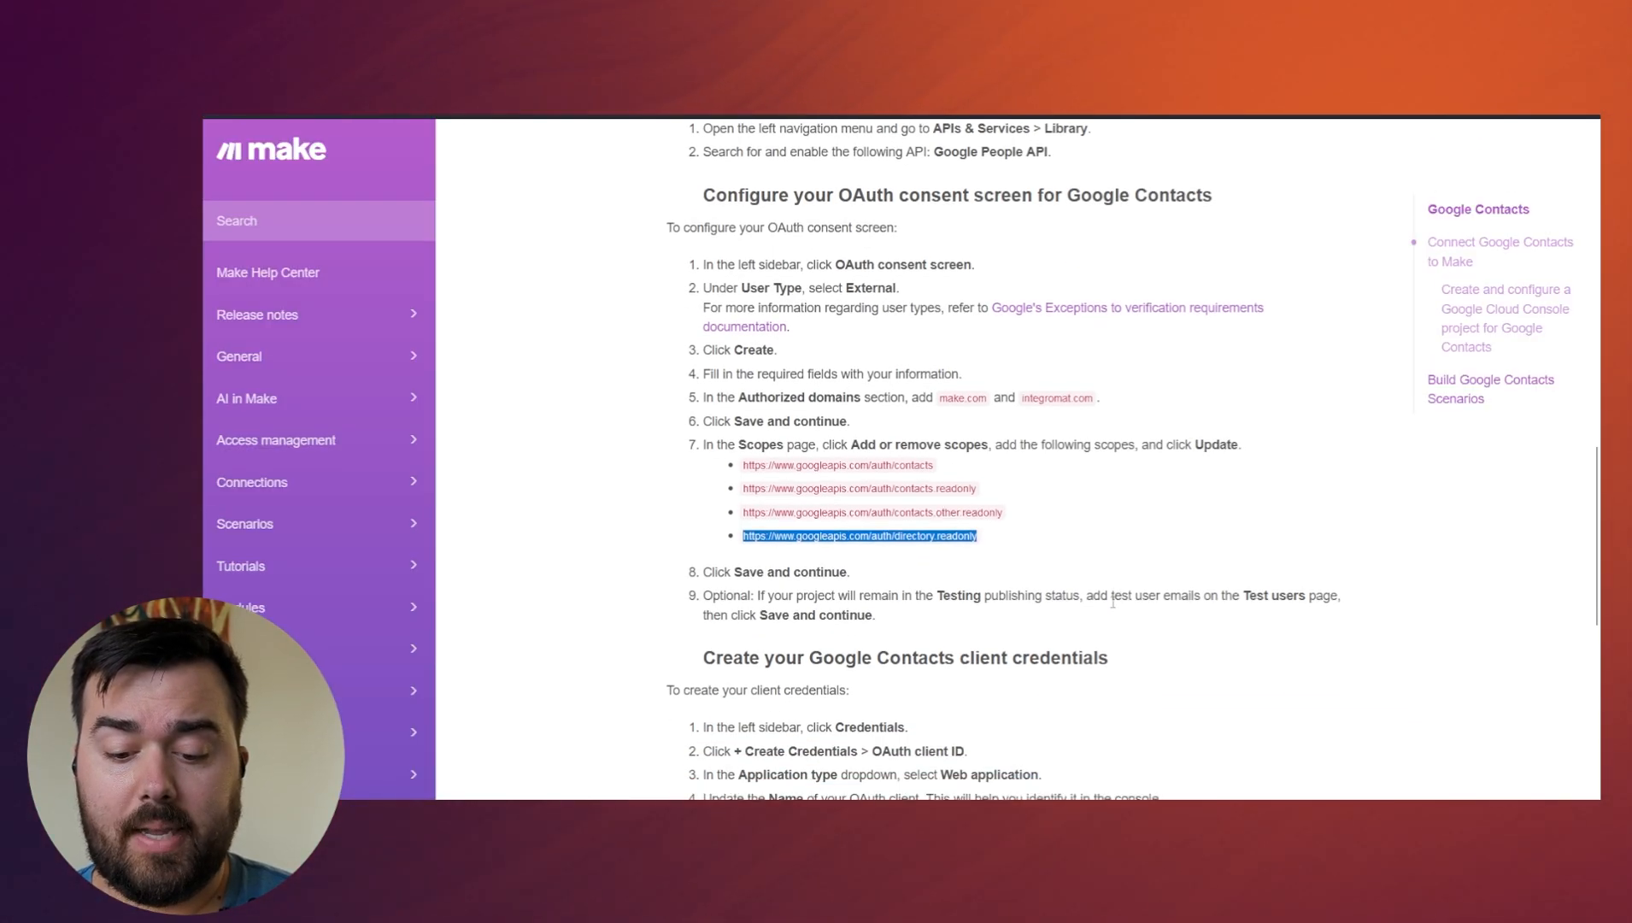
{"action": "scroll", "scroll_direction": "down", "scroll_amount": 3}
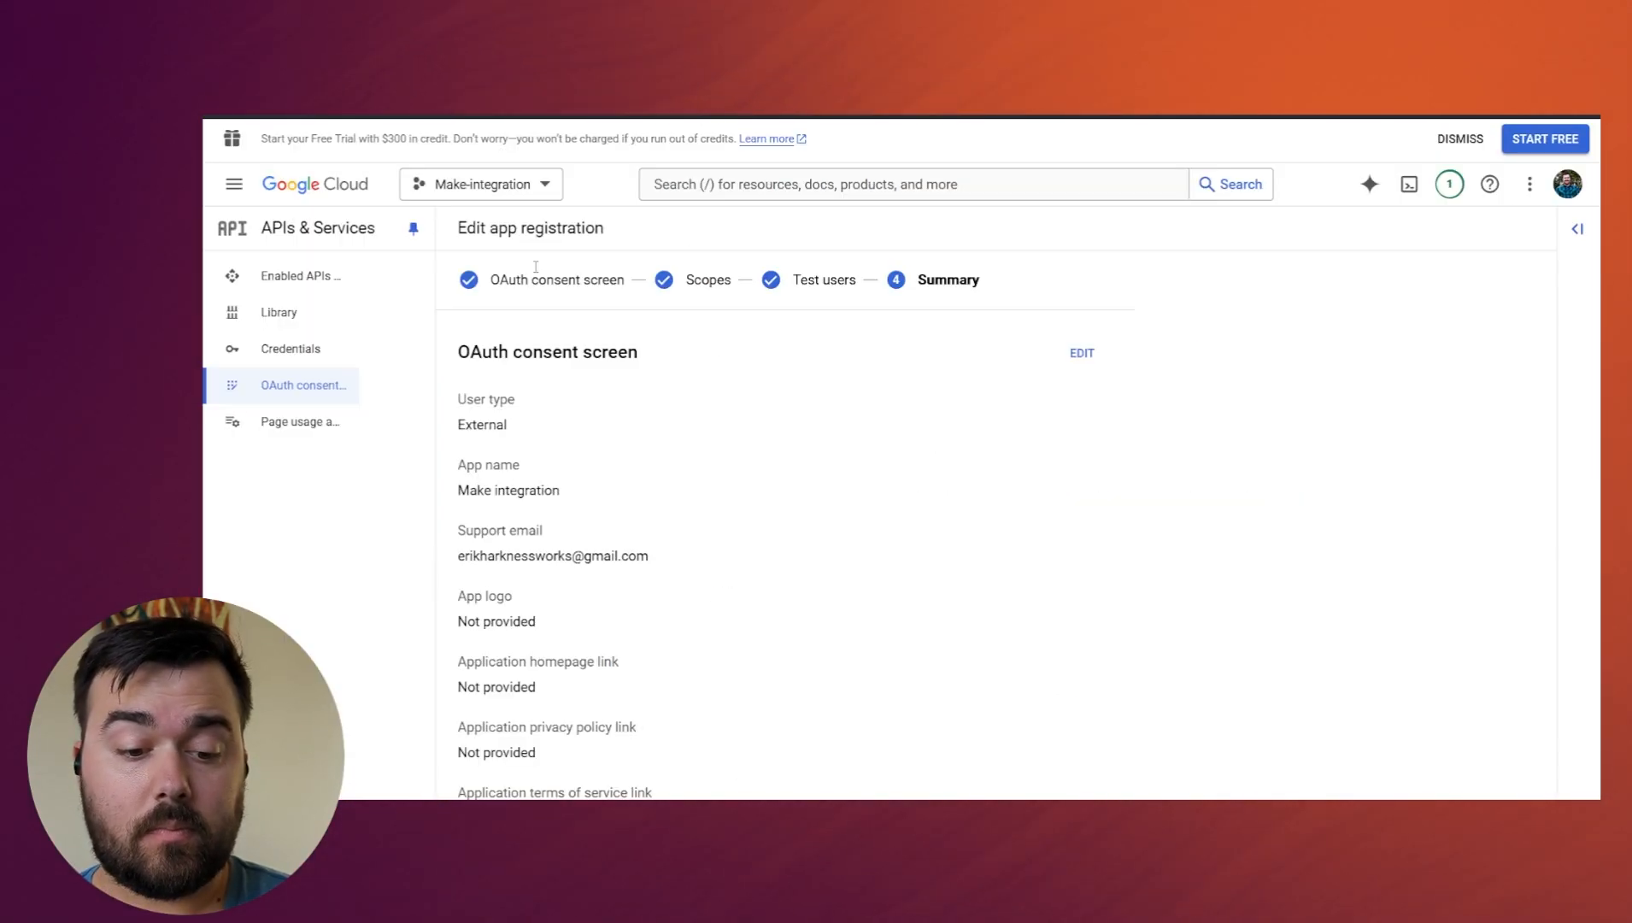
{"action": "mouse_move", "coordinate": [305, 384]}
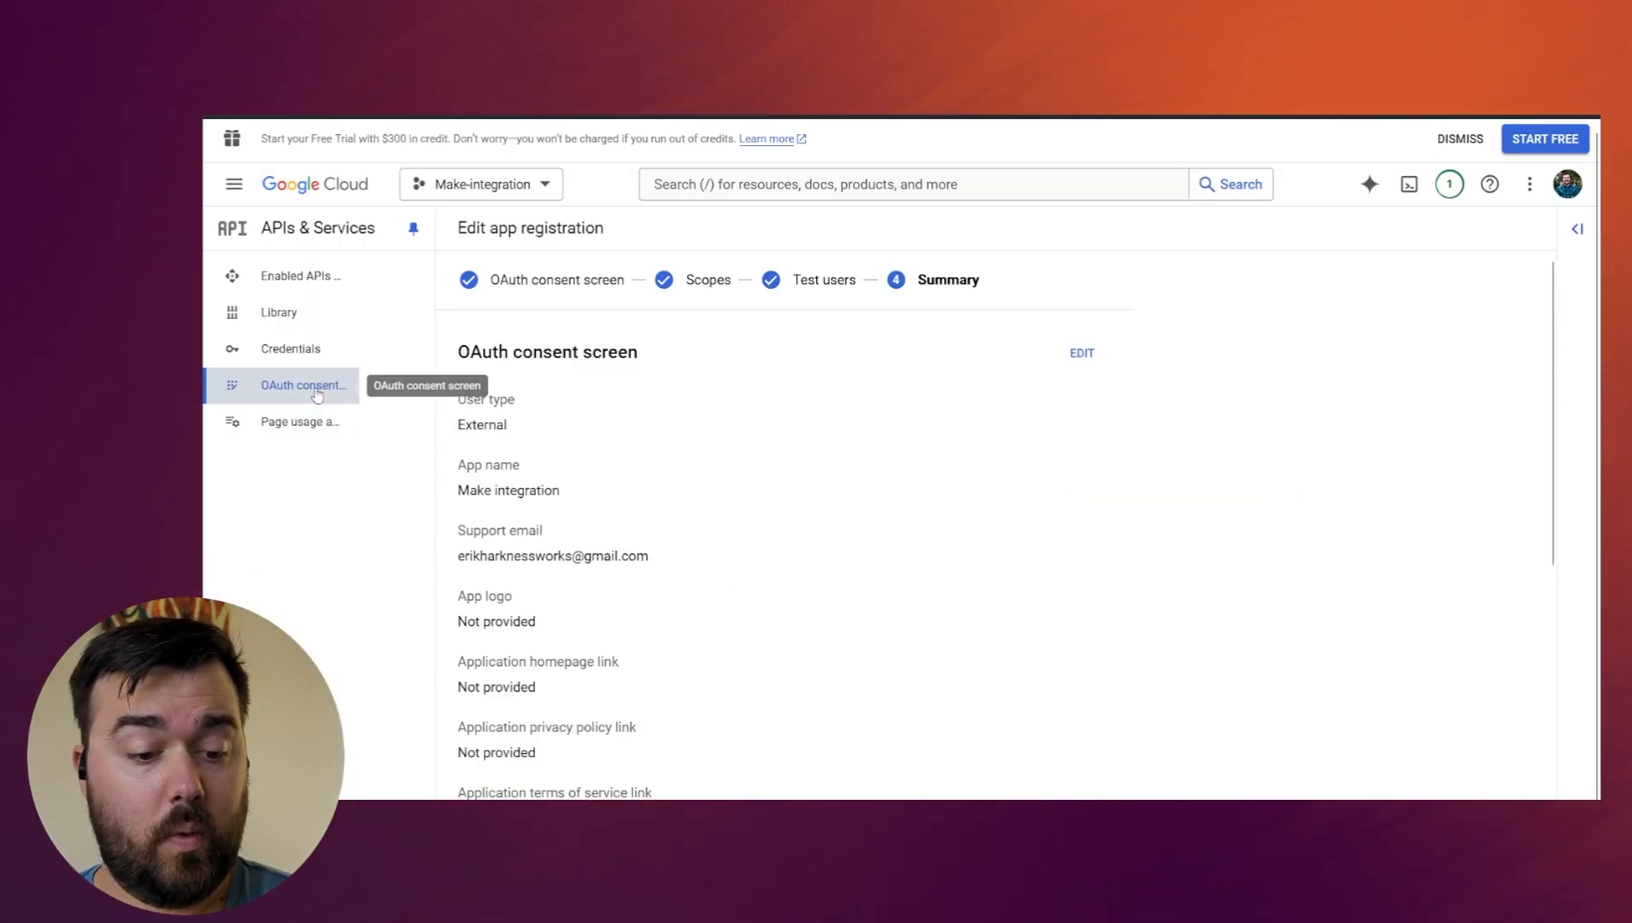
{"action": "mouse_move", "coordinate": [291, 349]}
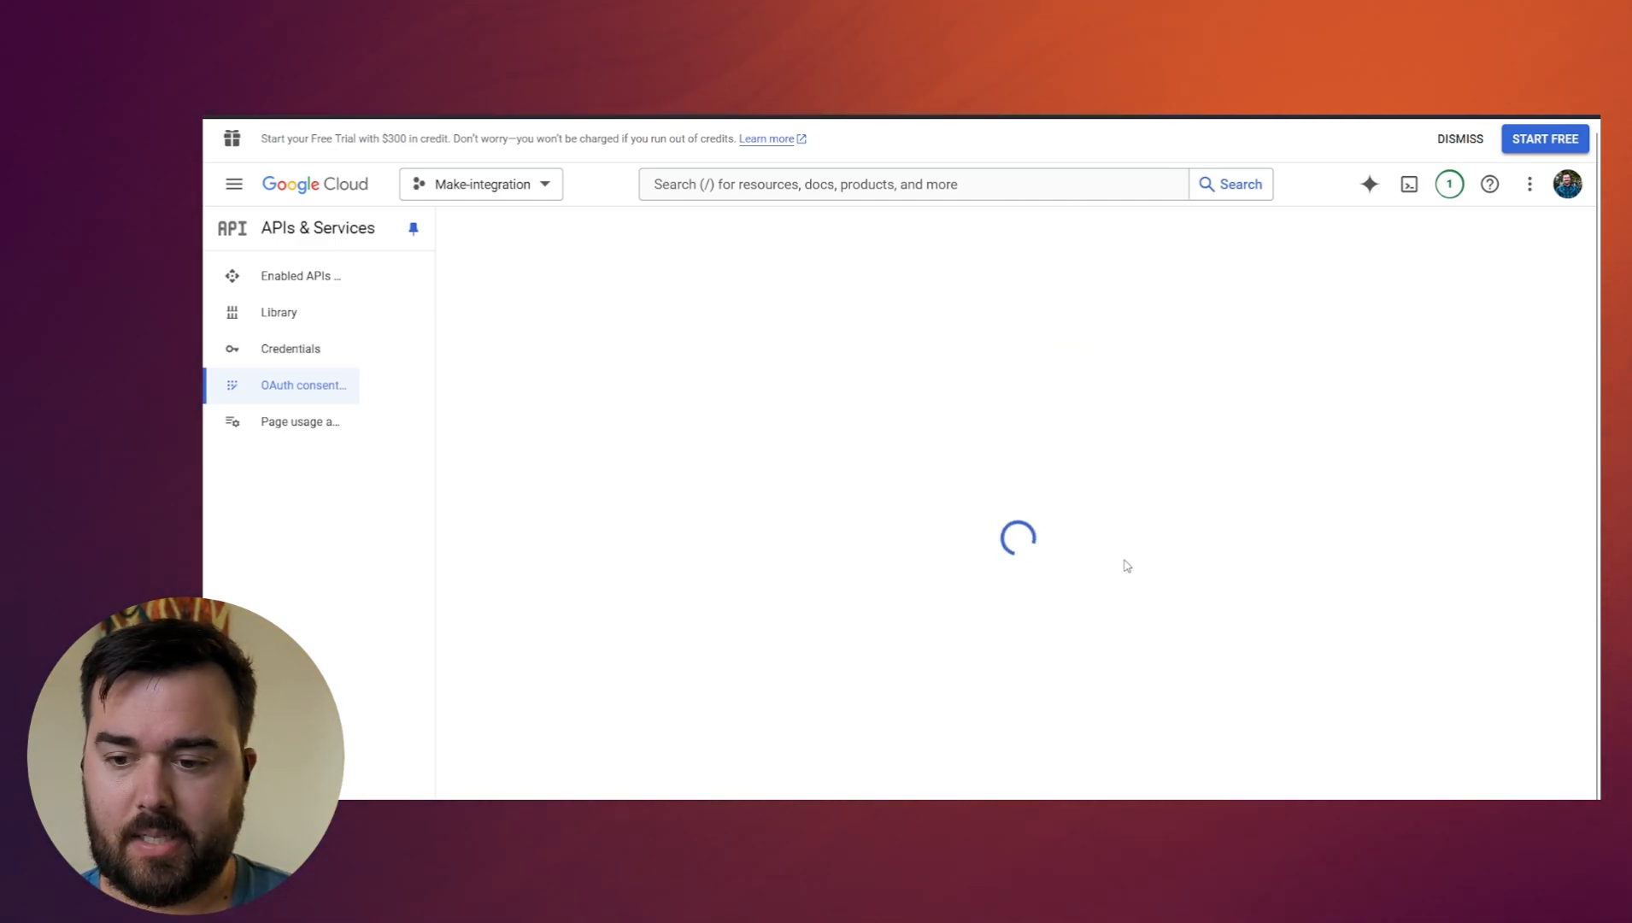
From Credentials, begin creating an OAuth client ID credential.
{"action": "left_click", "coordinate": [291, 348]}
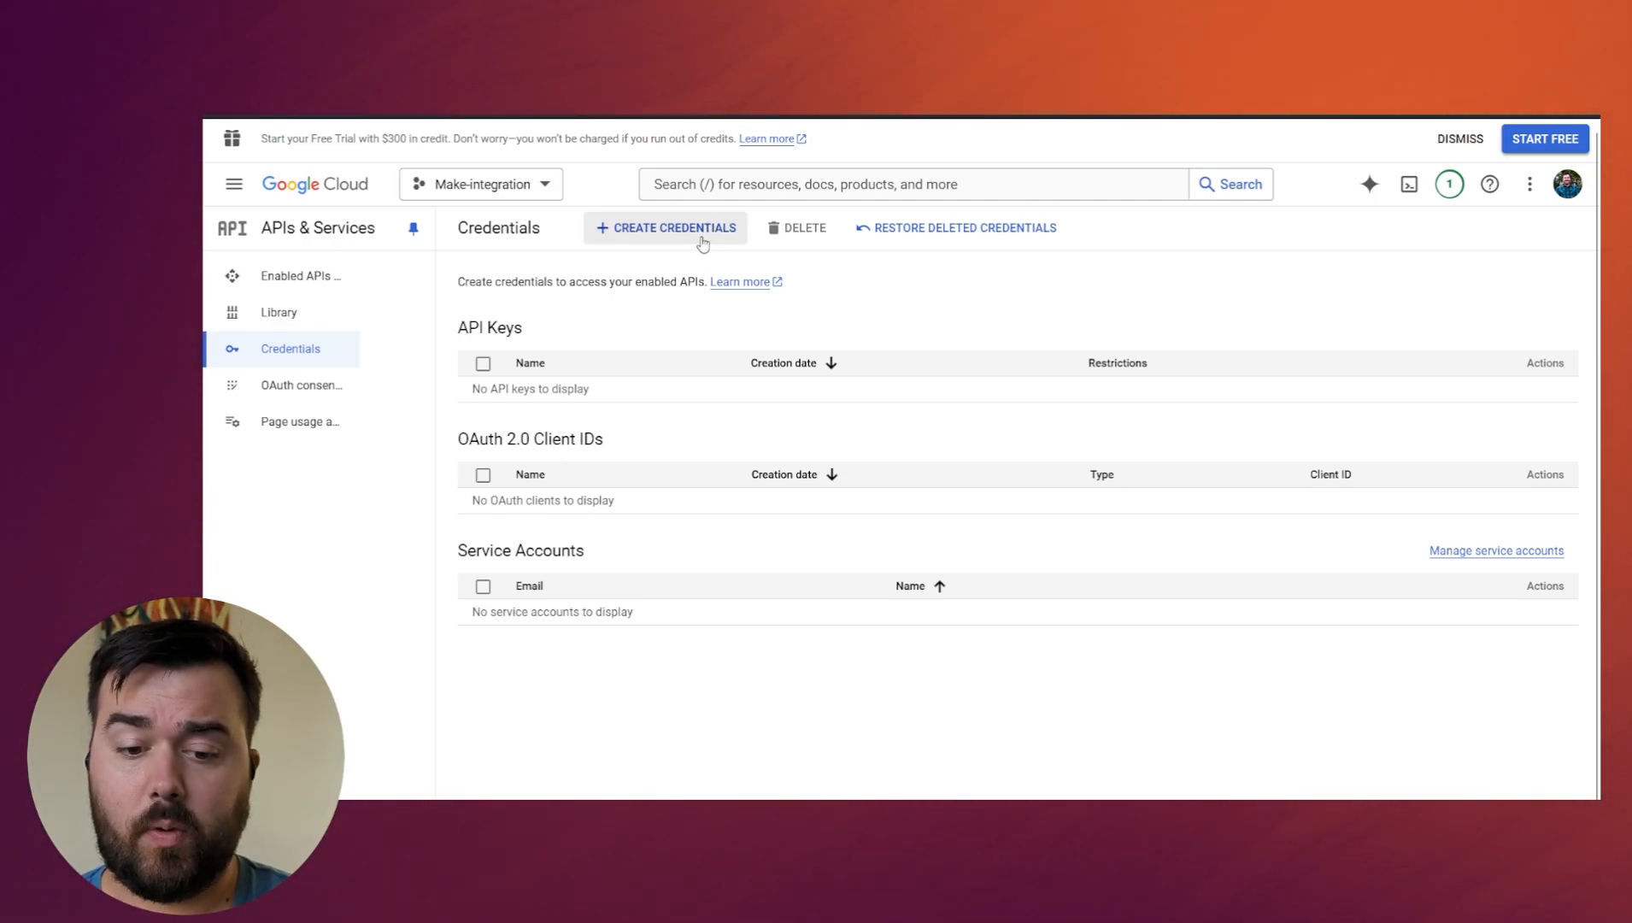
{"action": "left_click", "coordinate": [674, 227]}
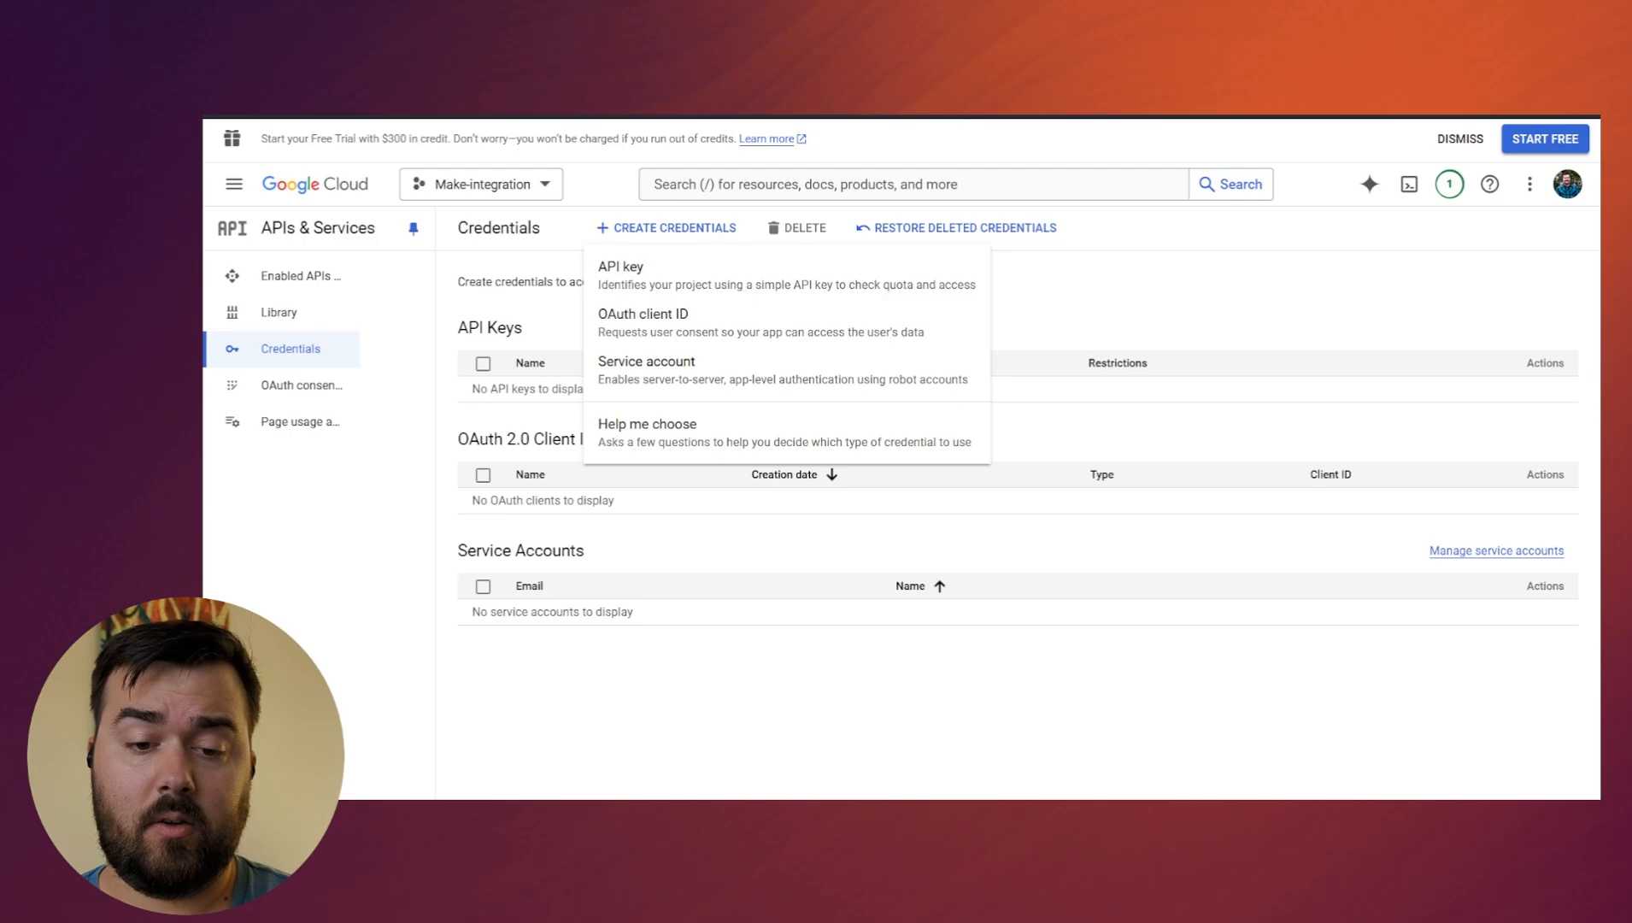
{"action": "mouse_move", "coordinate": [642, 323]}
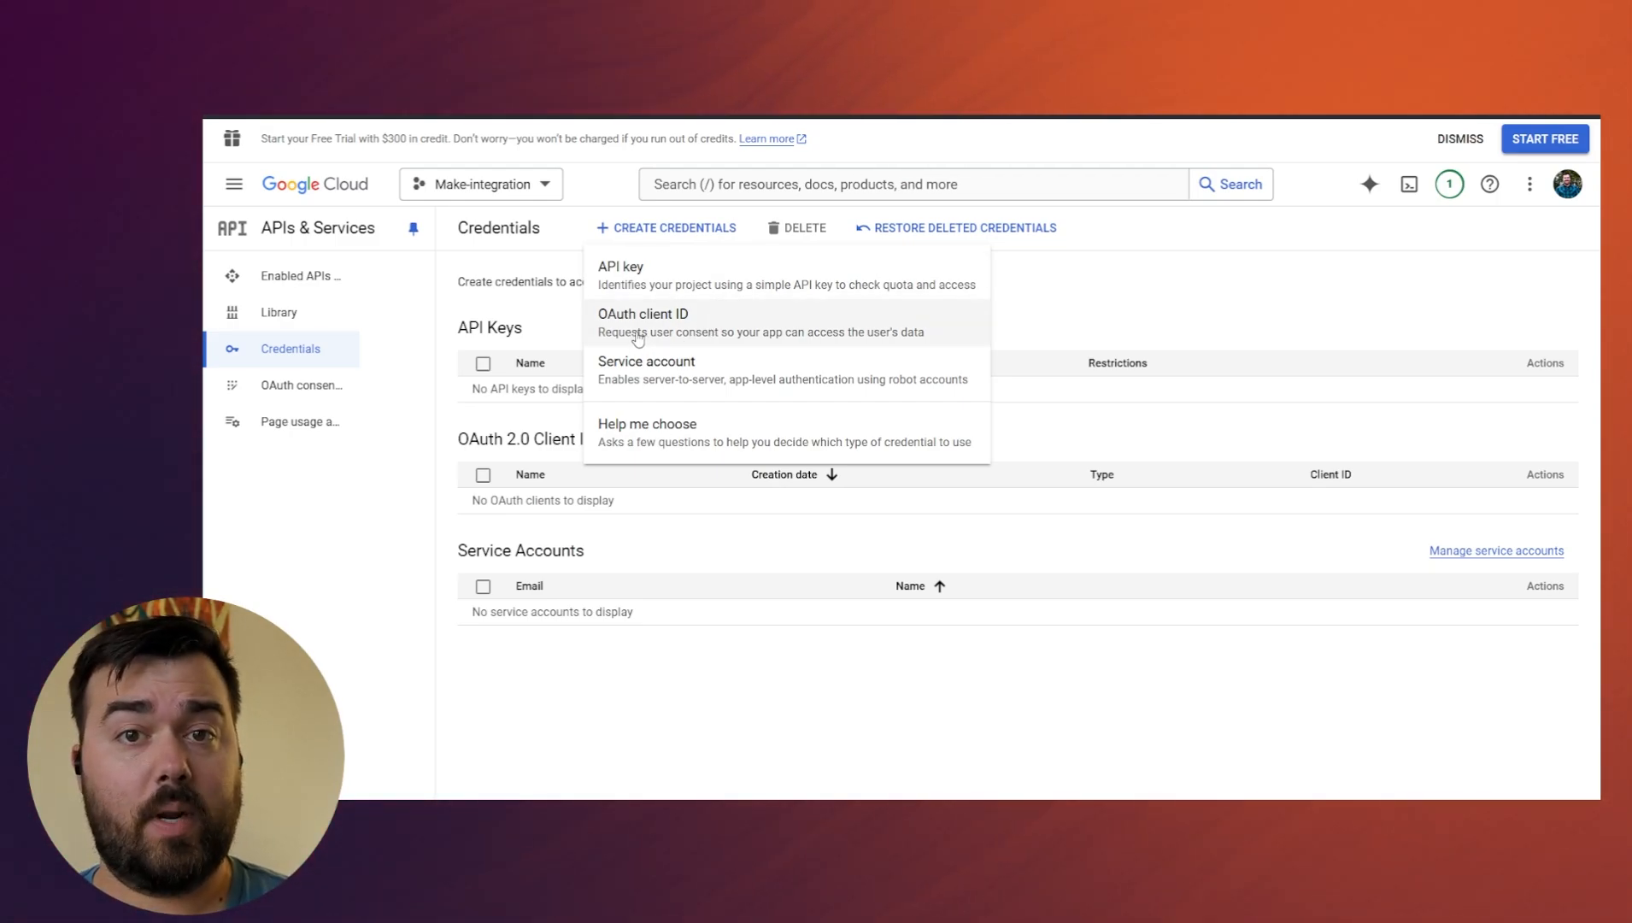
{"action": "left_click", "coordinate": [643, 323]}
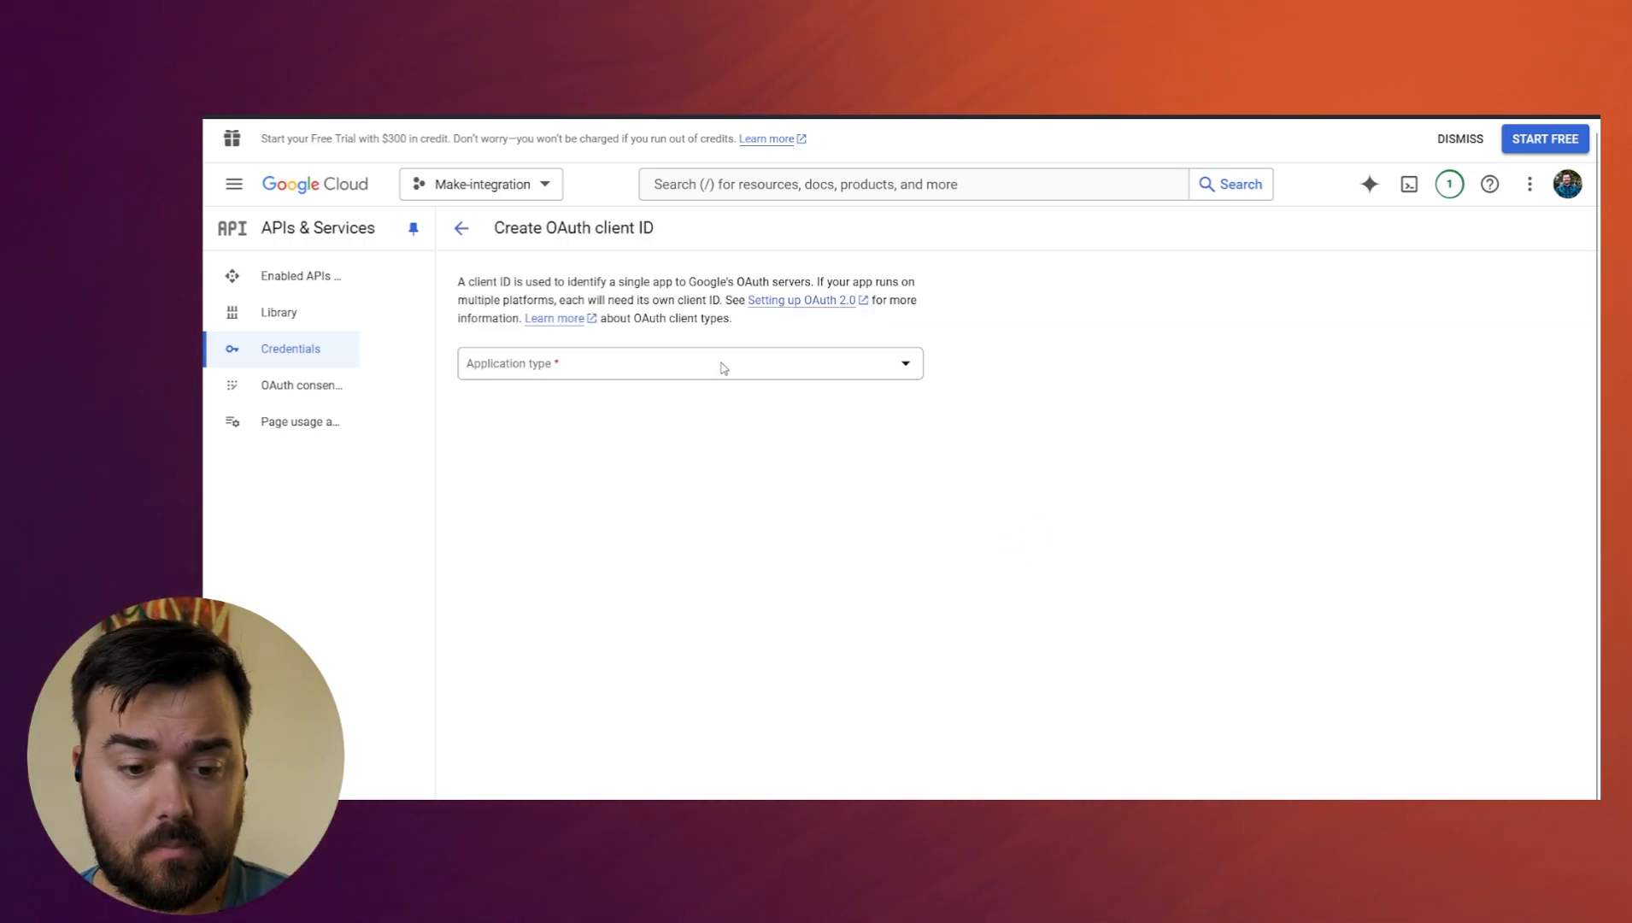
Set the application type to Web application and name the client Make Example.
{"action": "left_click", "coordinate": [689, 362]}
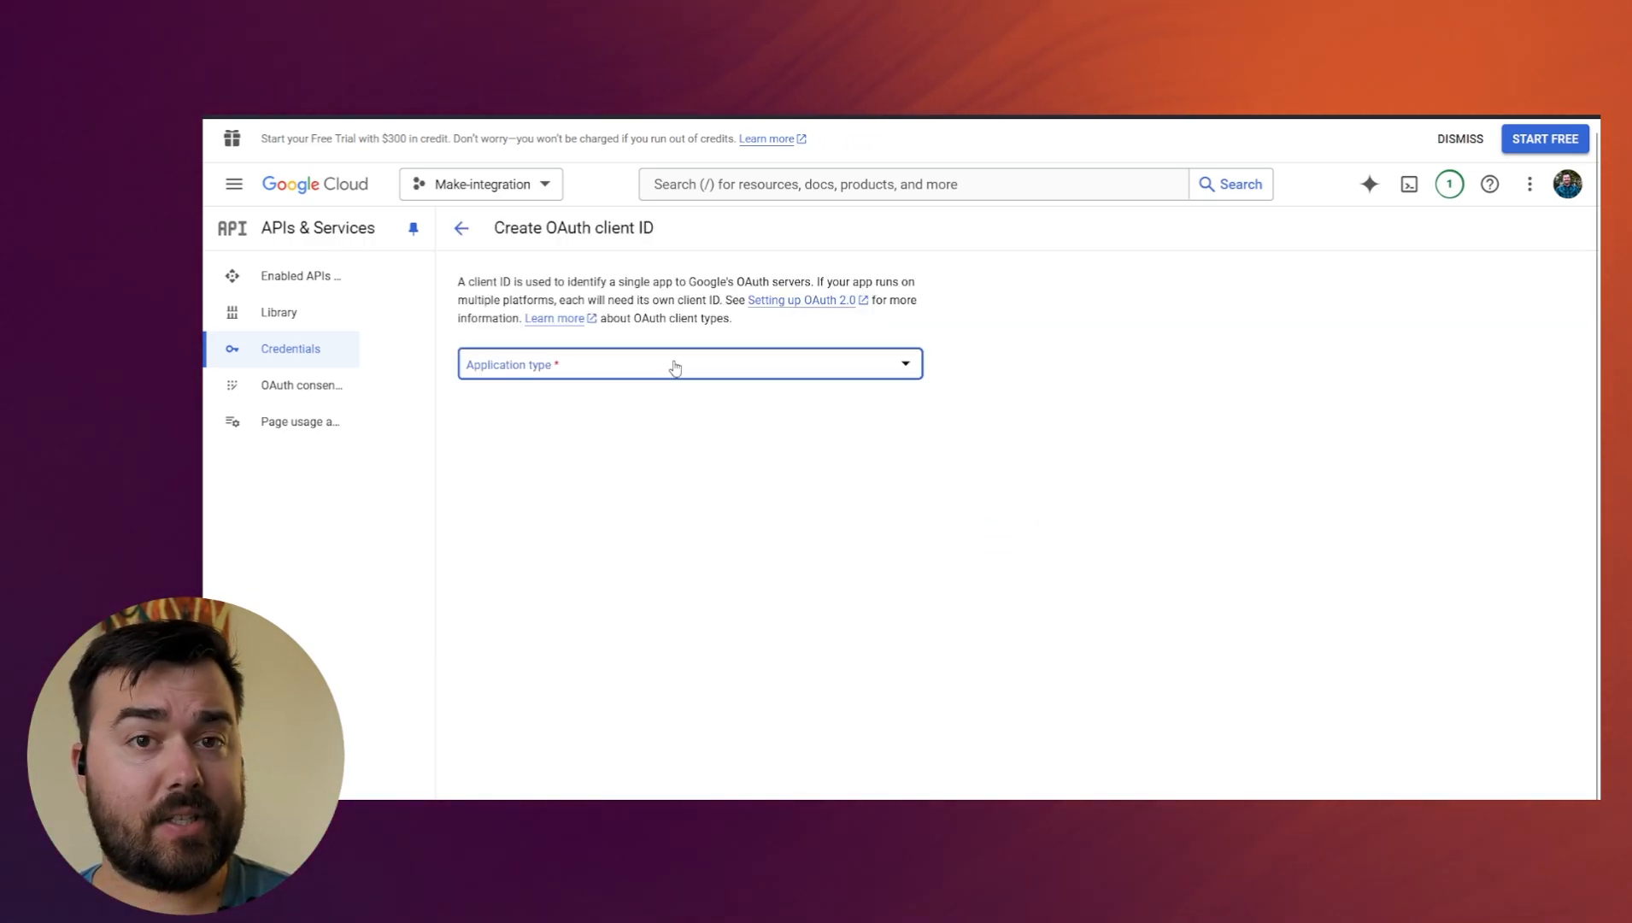
{"action": "left_click", "coordinate": [689, 362]}
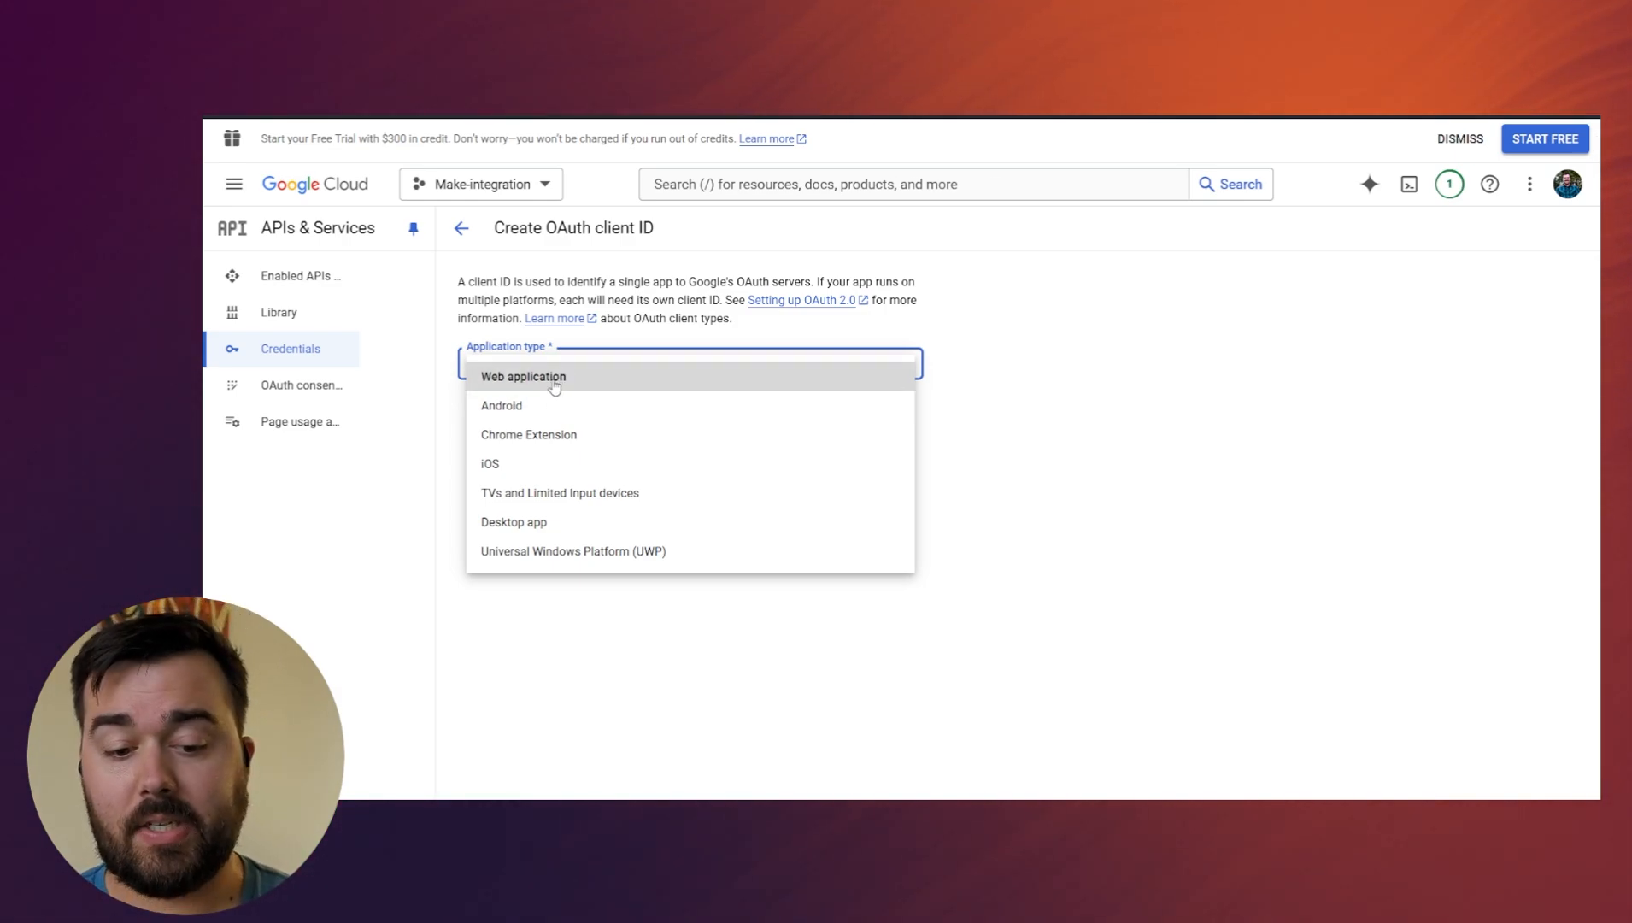
{"action": "left_click", "coordinate": [523, 376]}
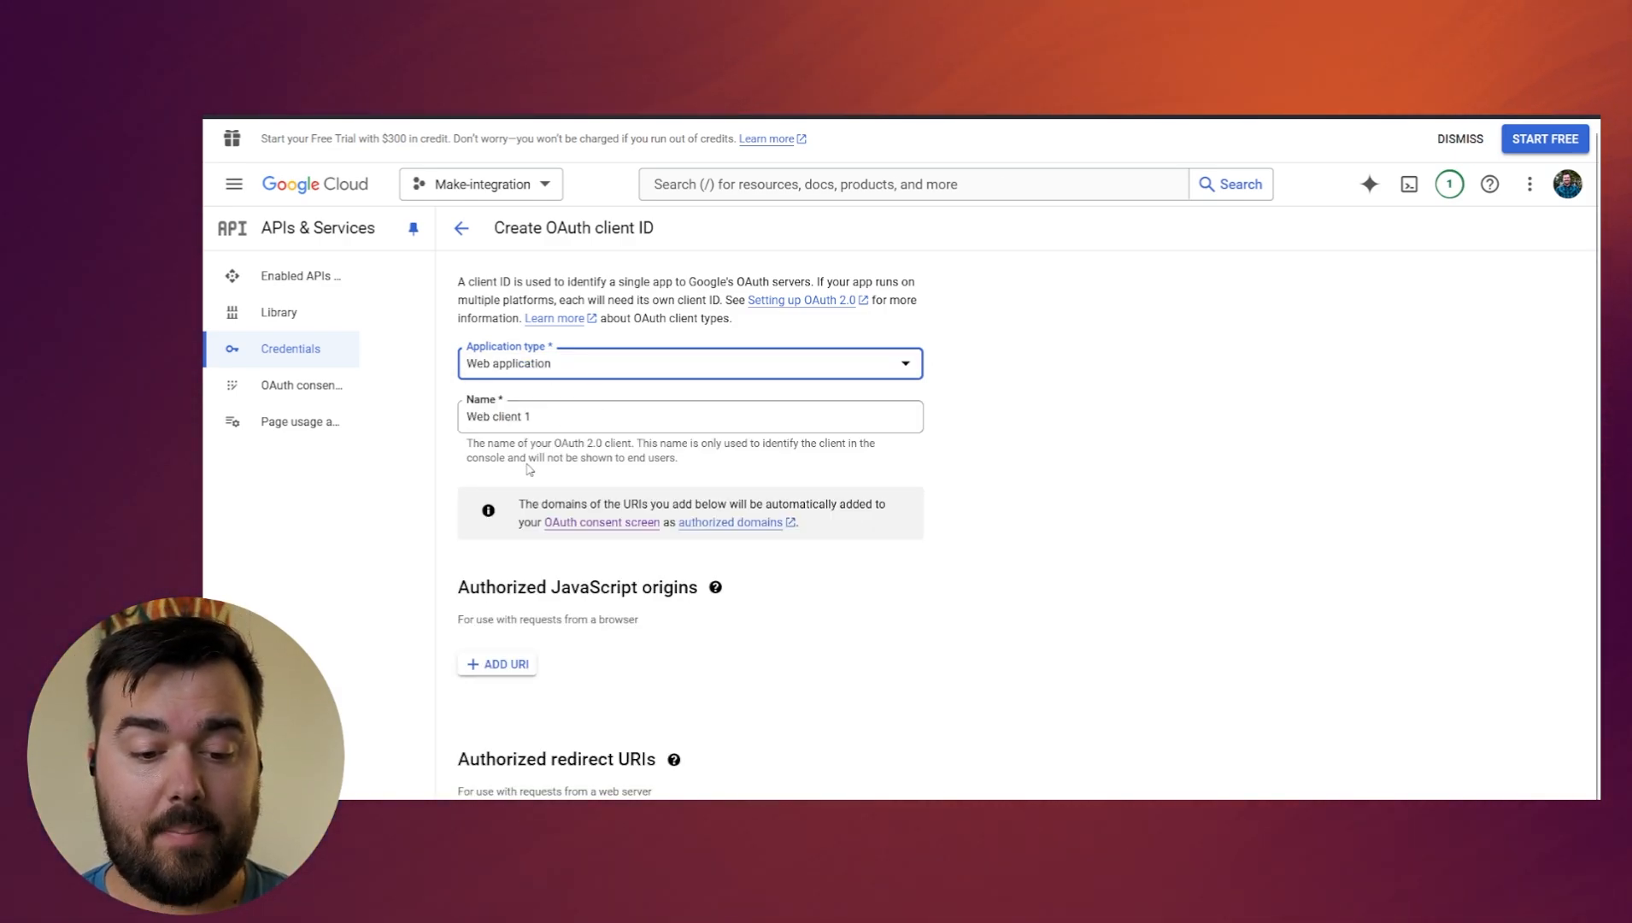
{"action": "type", "text": "Make Example"}
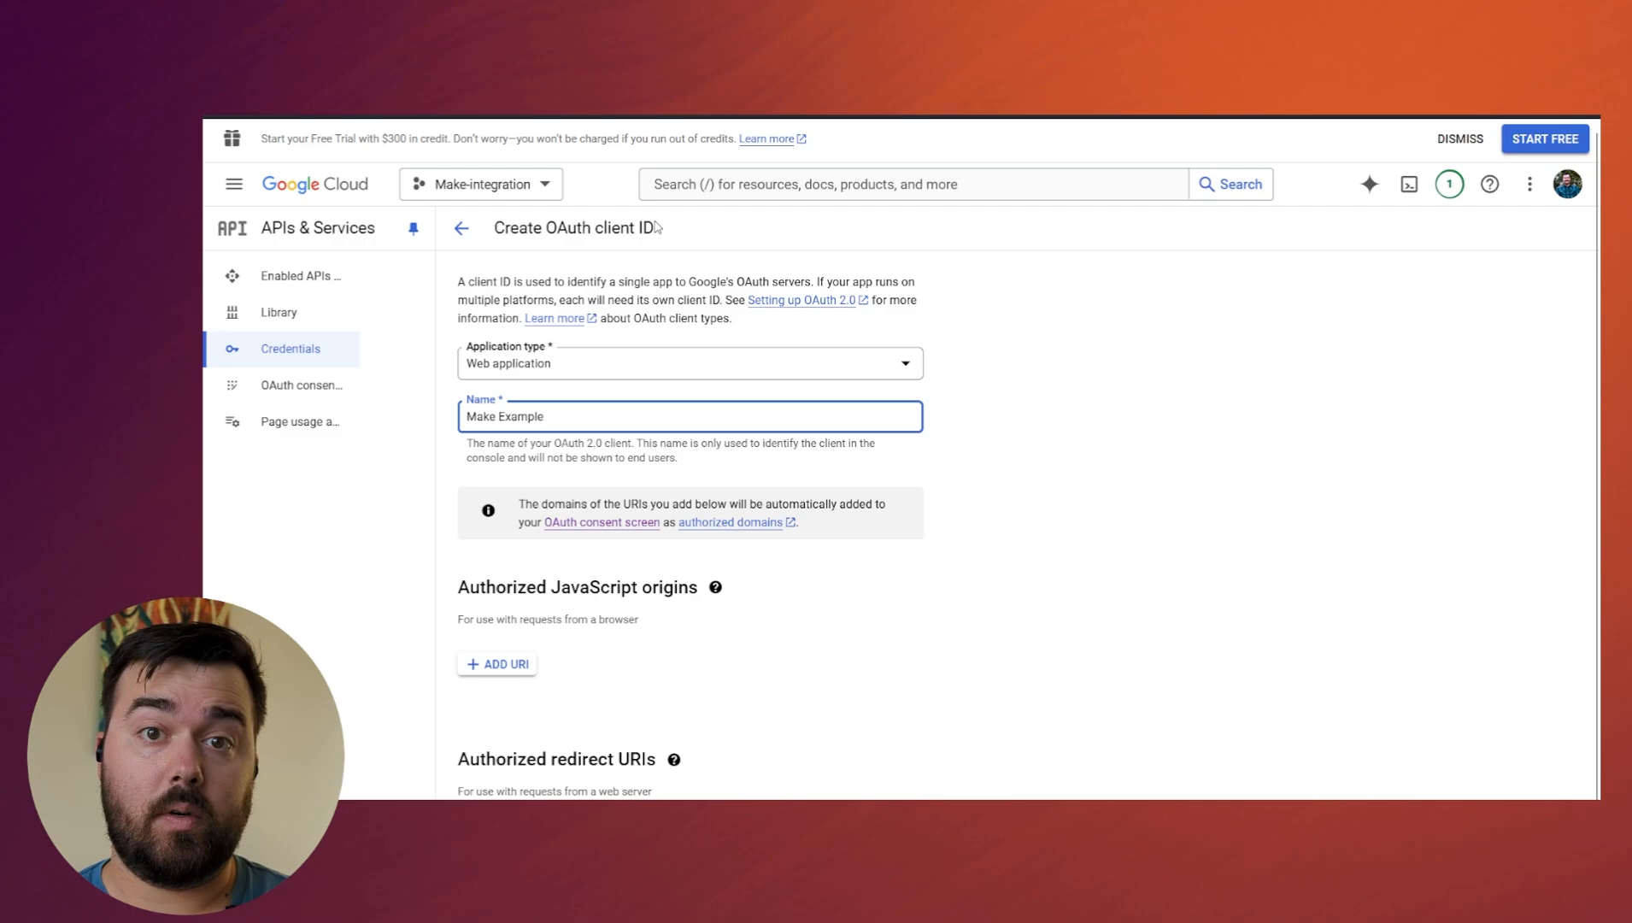
{"action": "scroll", "scroll_direction": "down", "scroll_amount": 3}
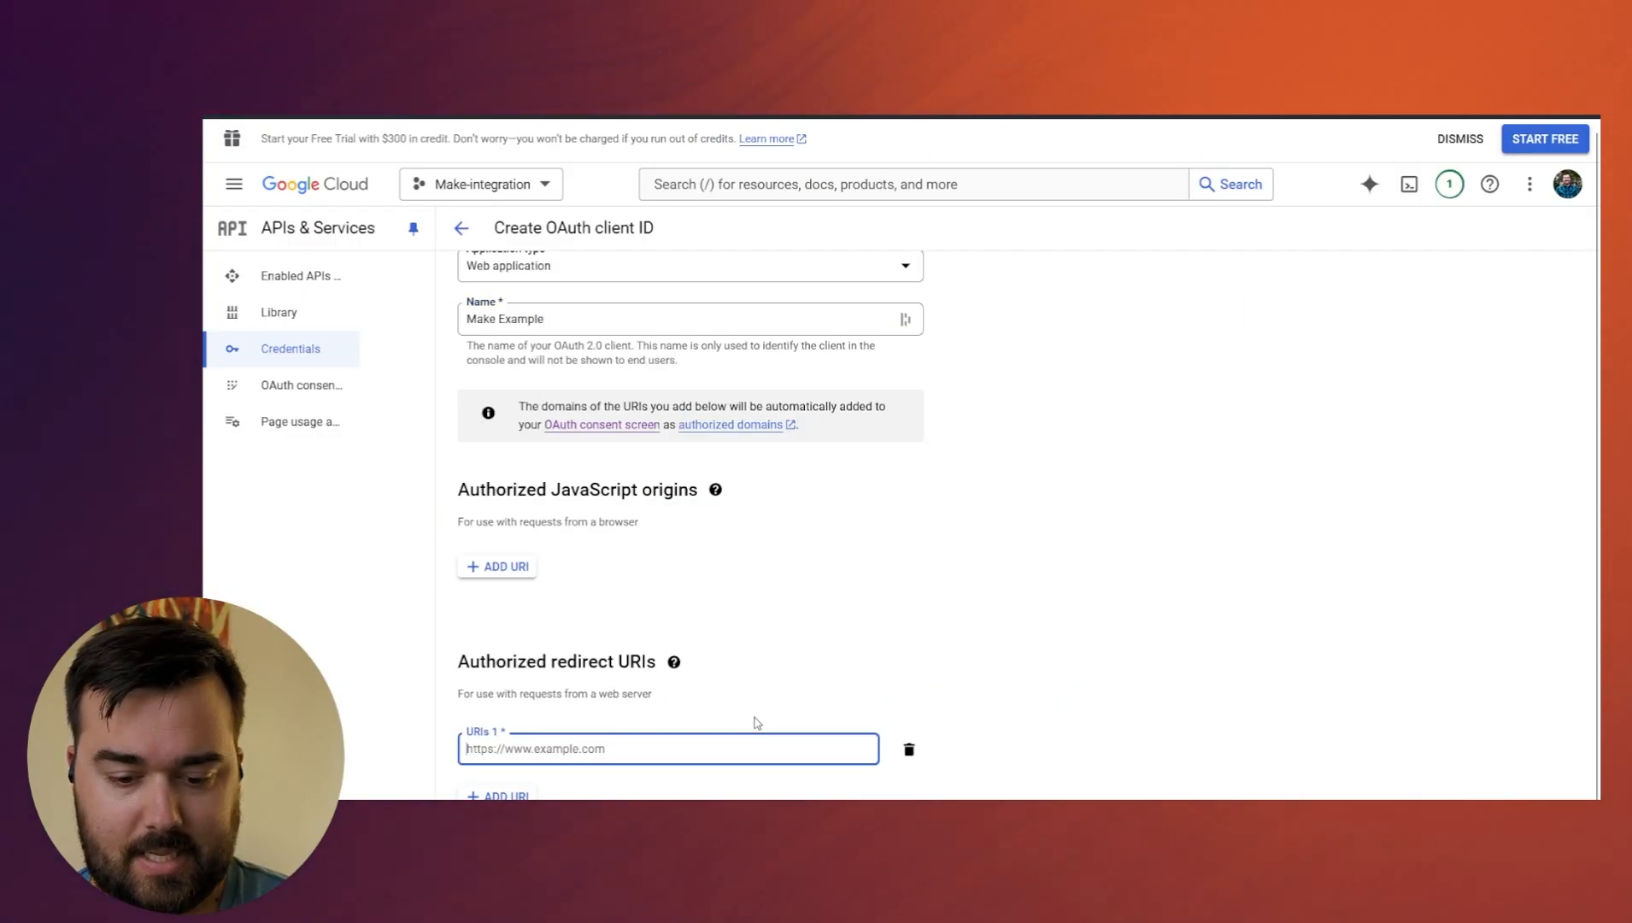
{"action": "type", "text": "https://www.integromat.com/oauth/cb/google"}
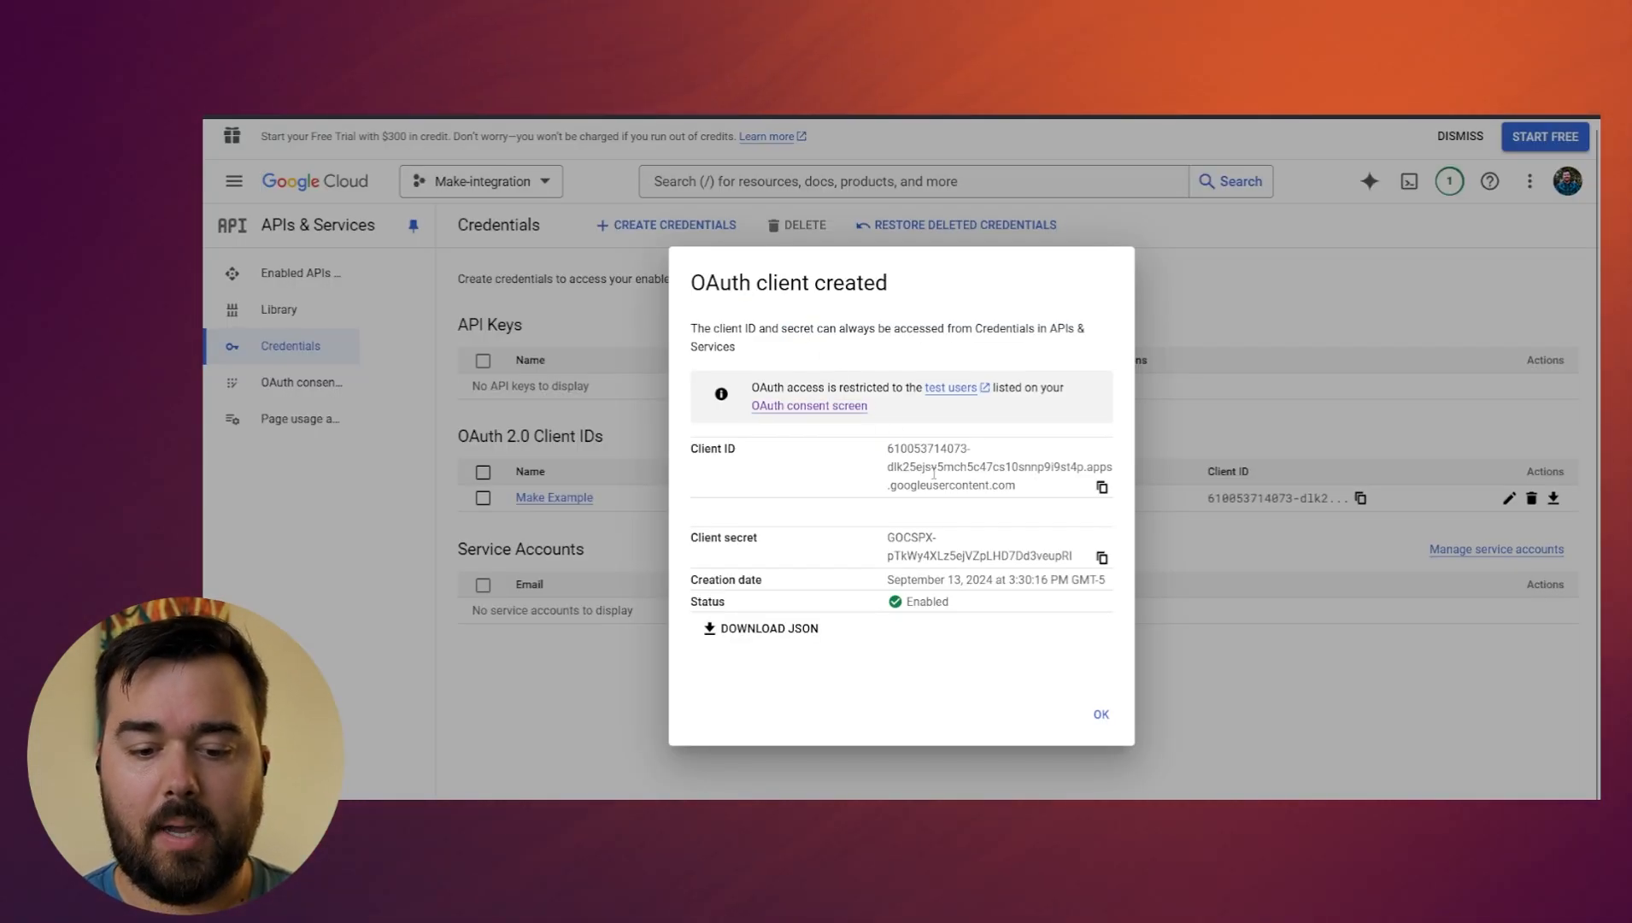
Select the new Make Example client ID and copy it to the clipboard.
{"action": "triple_click", "coordinate": [957, 467]}
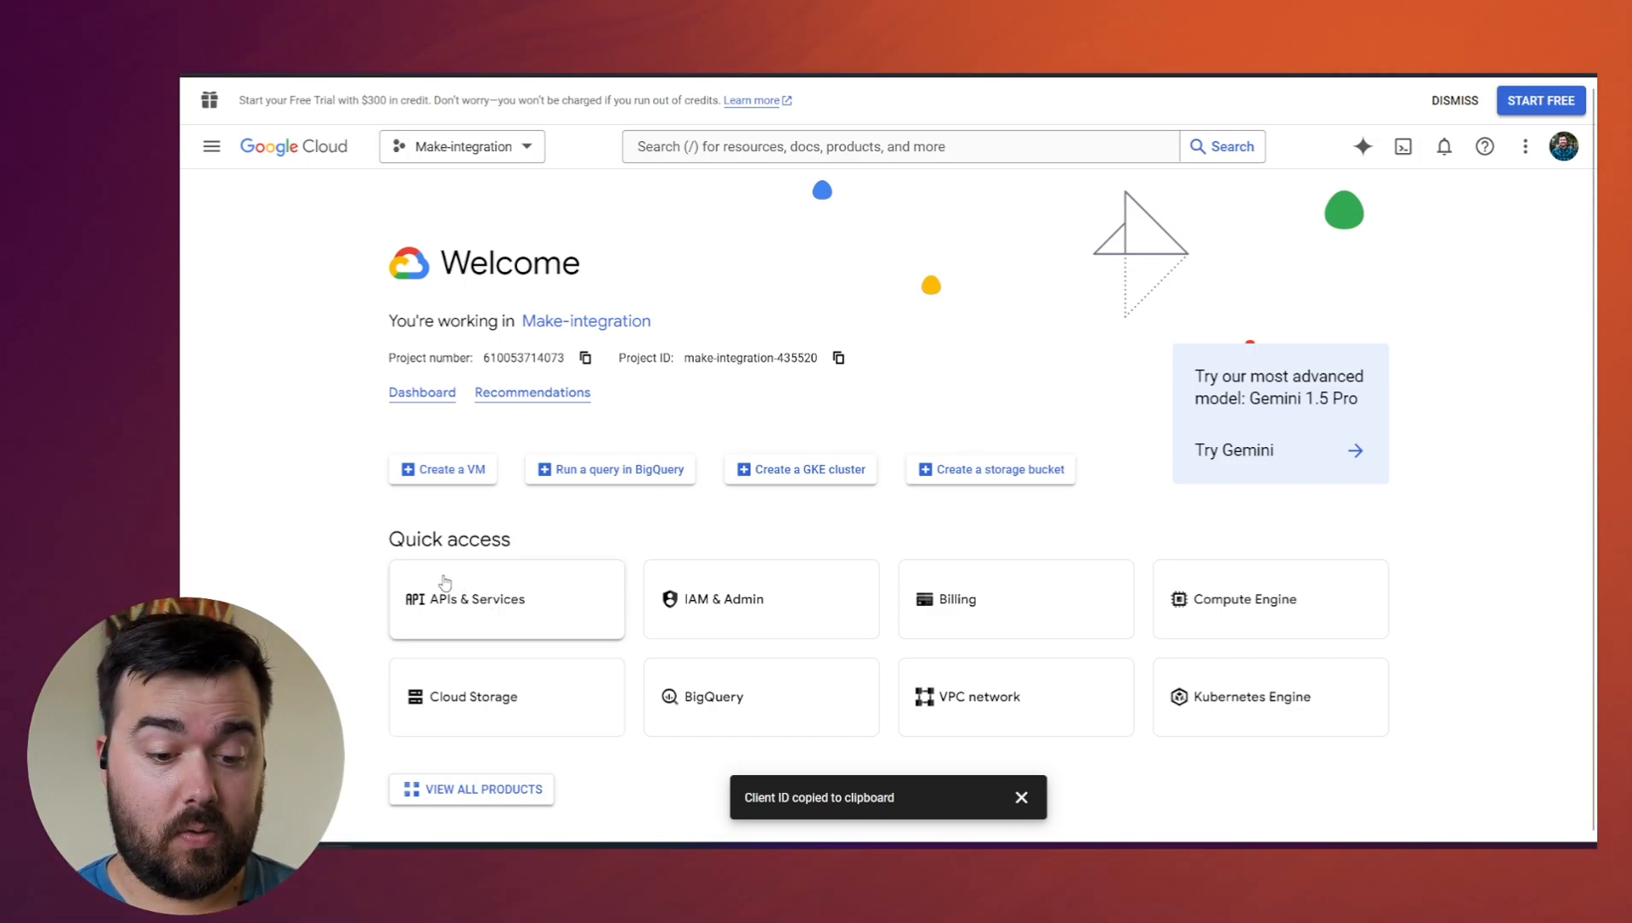
Find Google People API in the API Library and enable it for the project.
{"action": "left_click", "coordinate": [475, 598]}
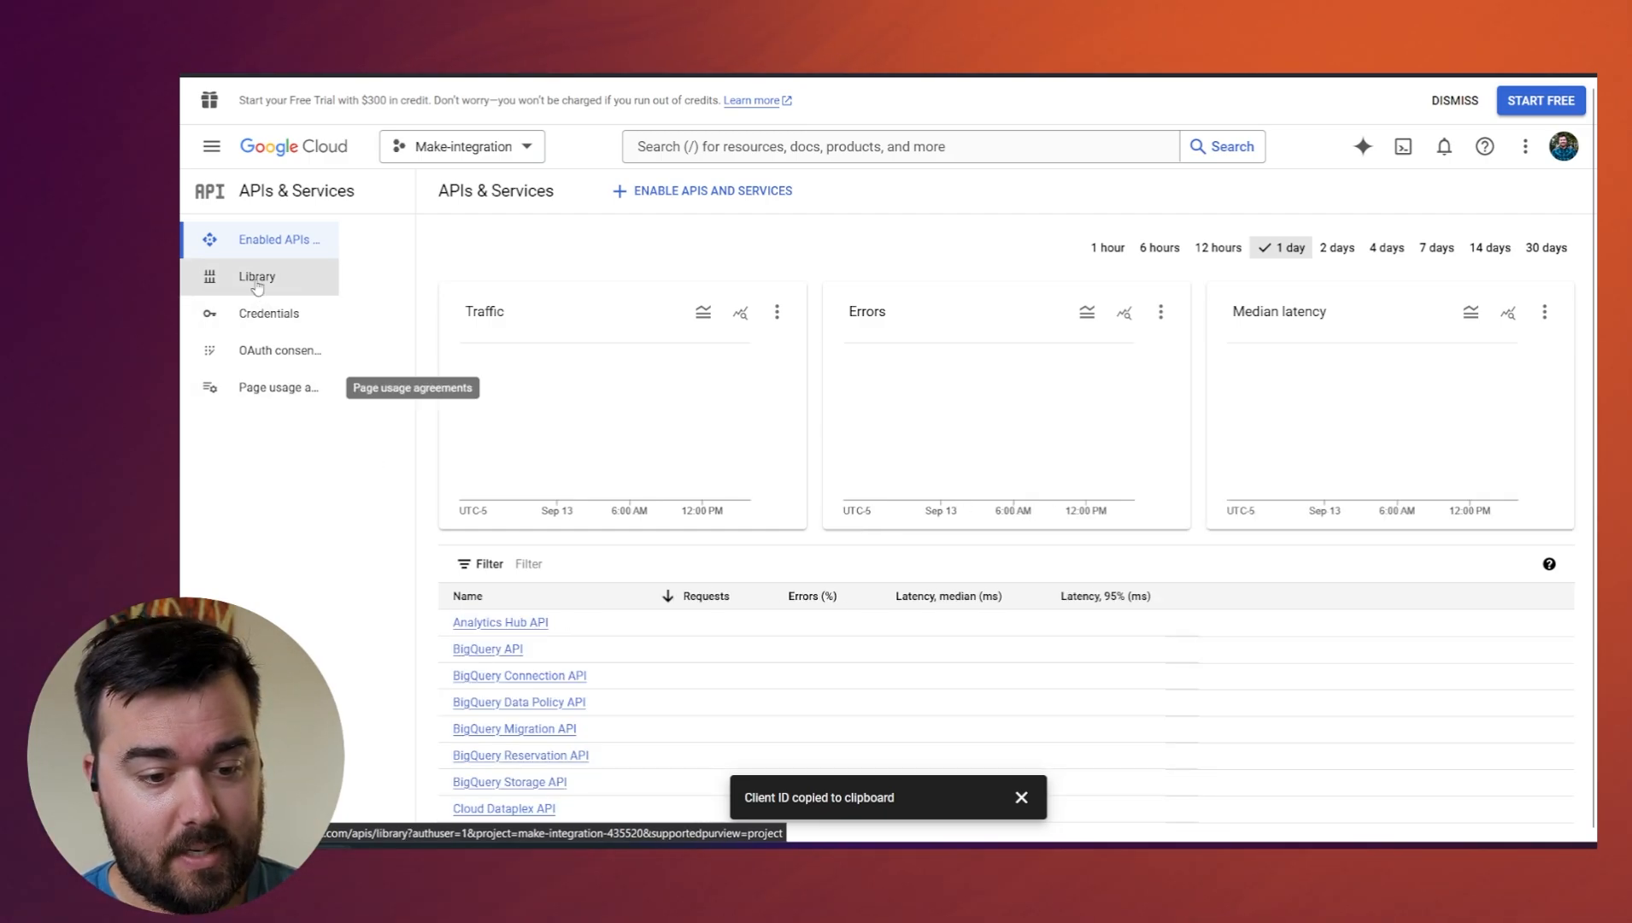
{"action": "left_click", "coordinate": [256, 276]}
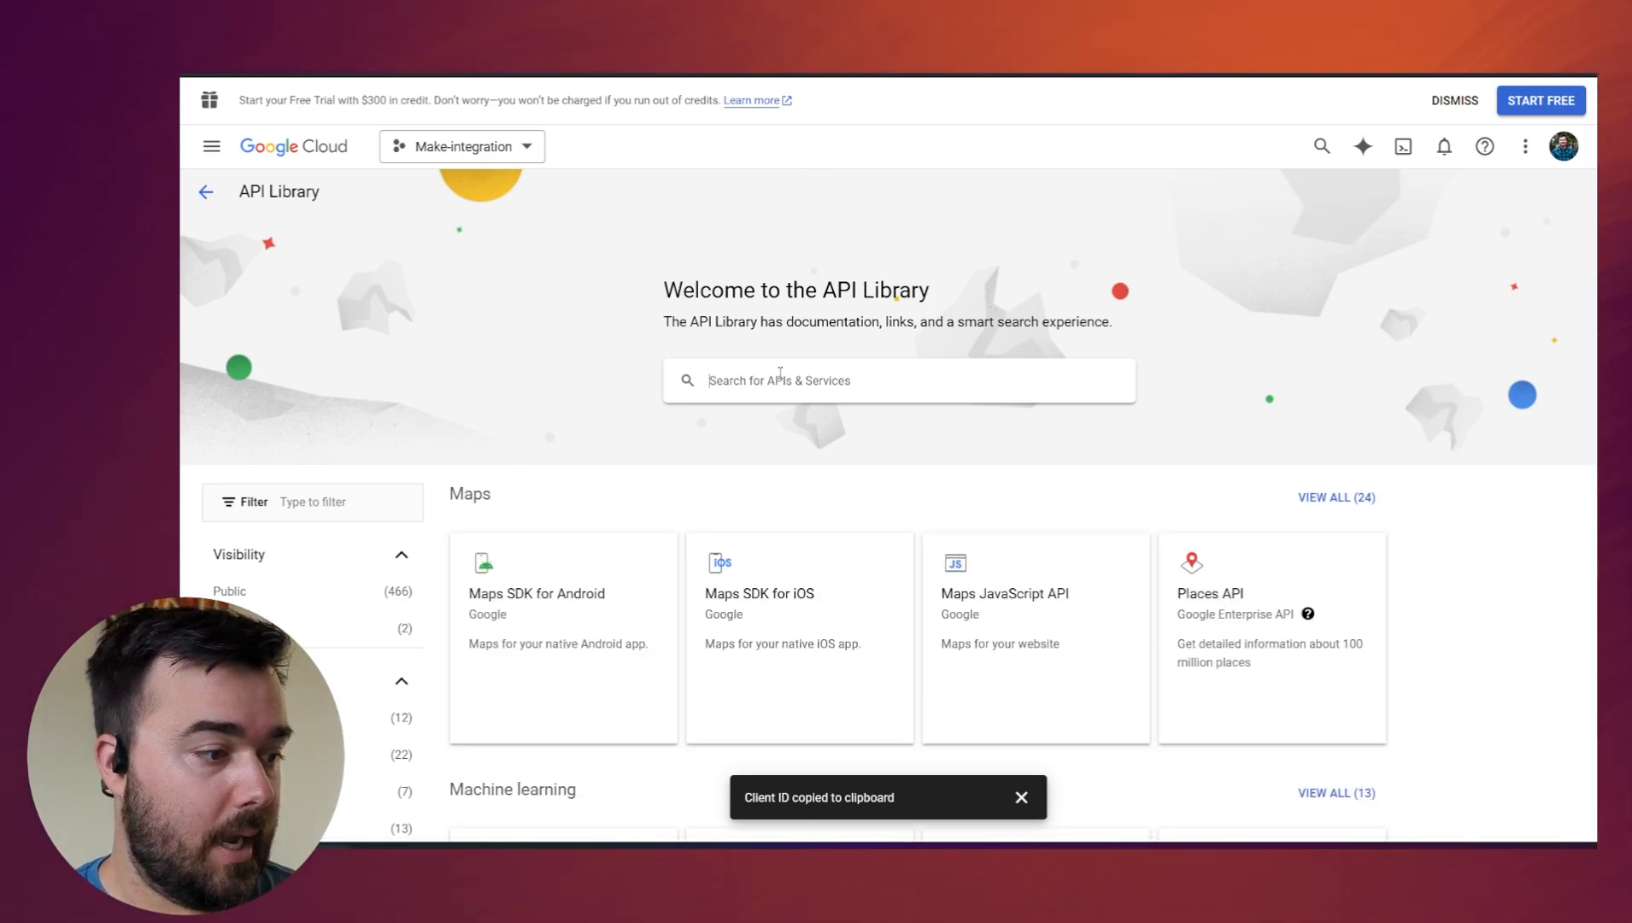
{"action": "type", "text": "Google People Api"}
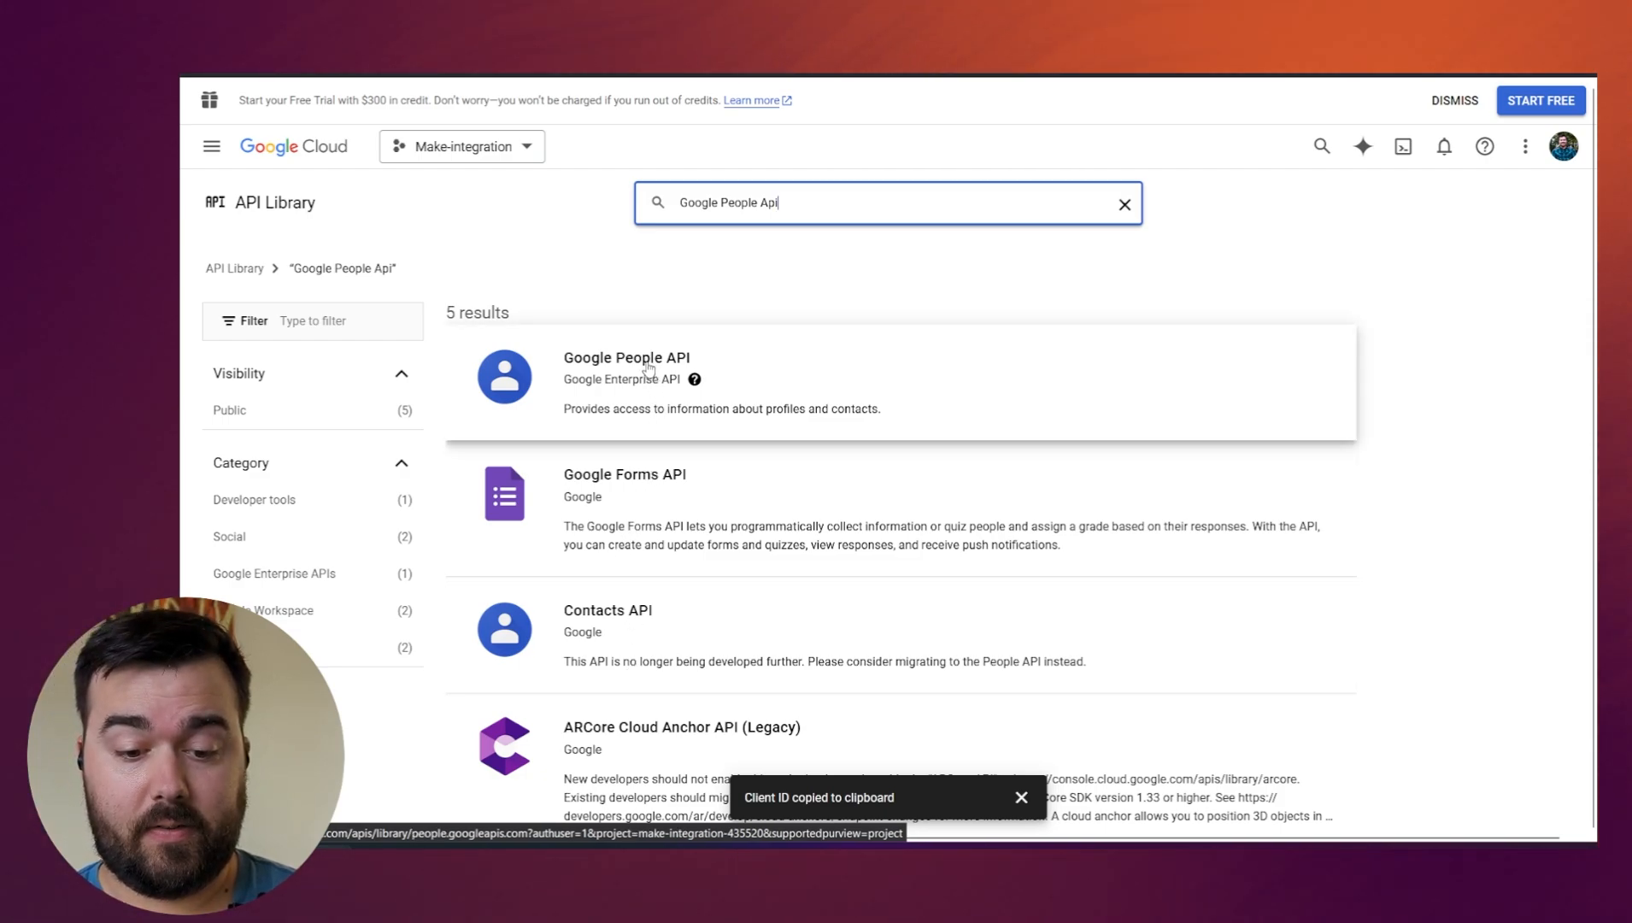
{"action": "left_click", "coordinate": [626, 357]}
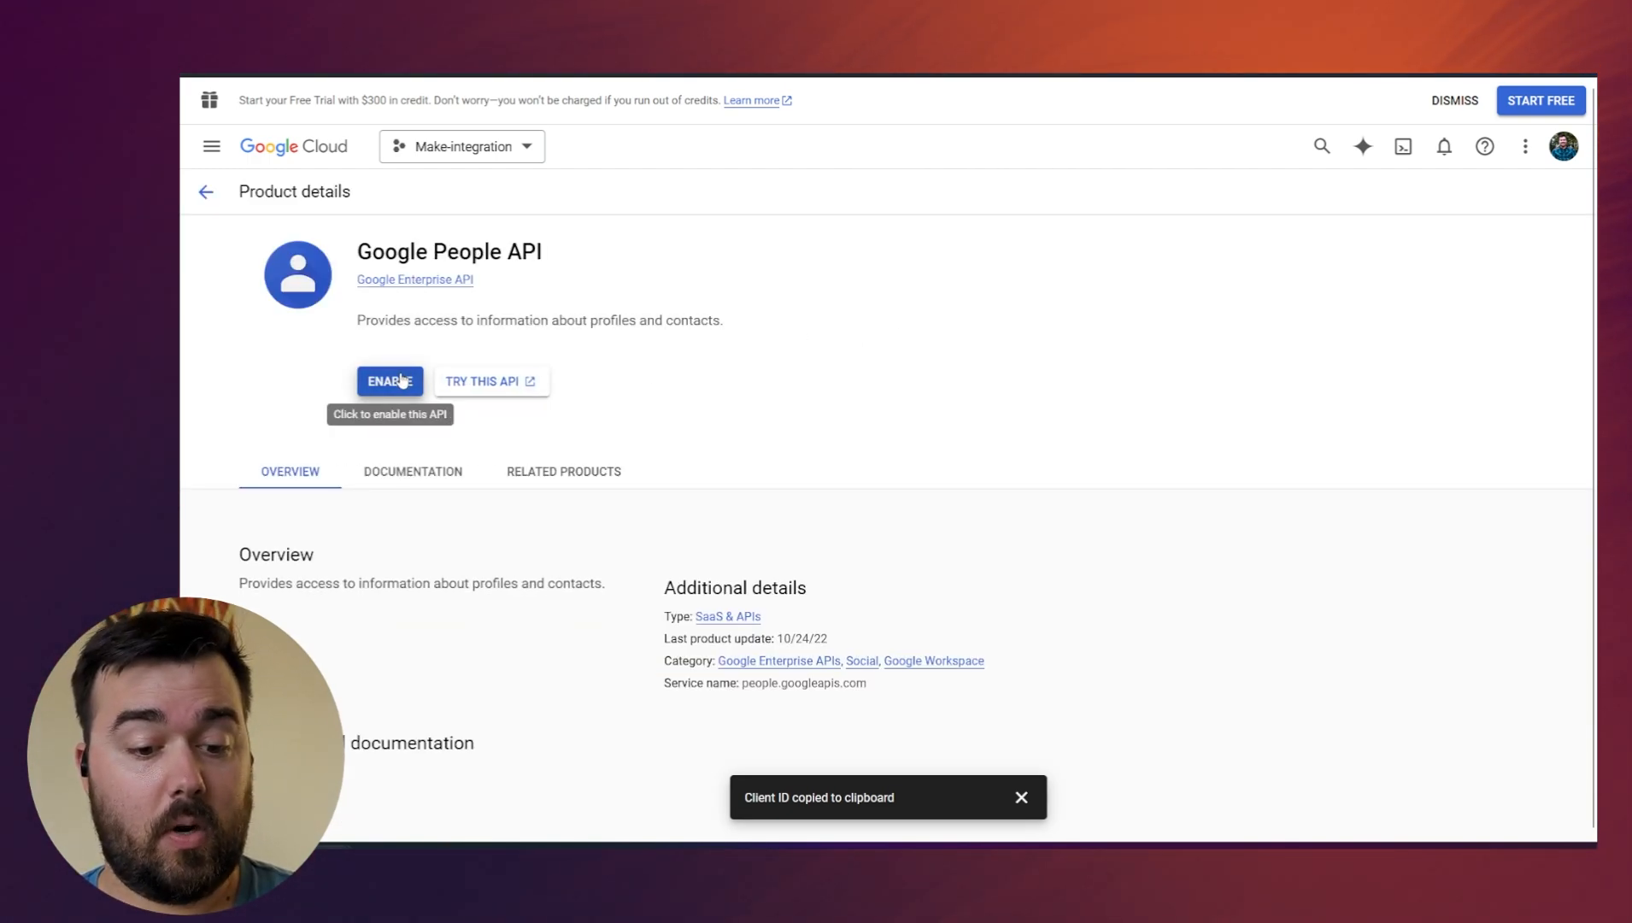
{"action": "left_click", "coordinate": [390, 381]}
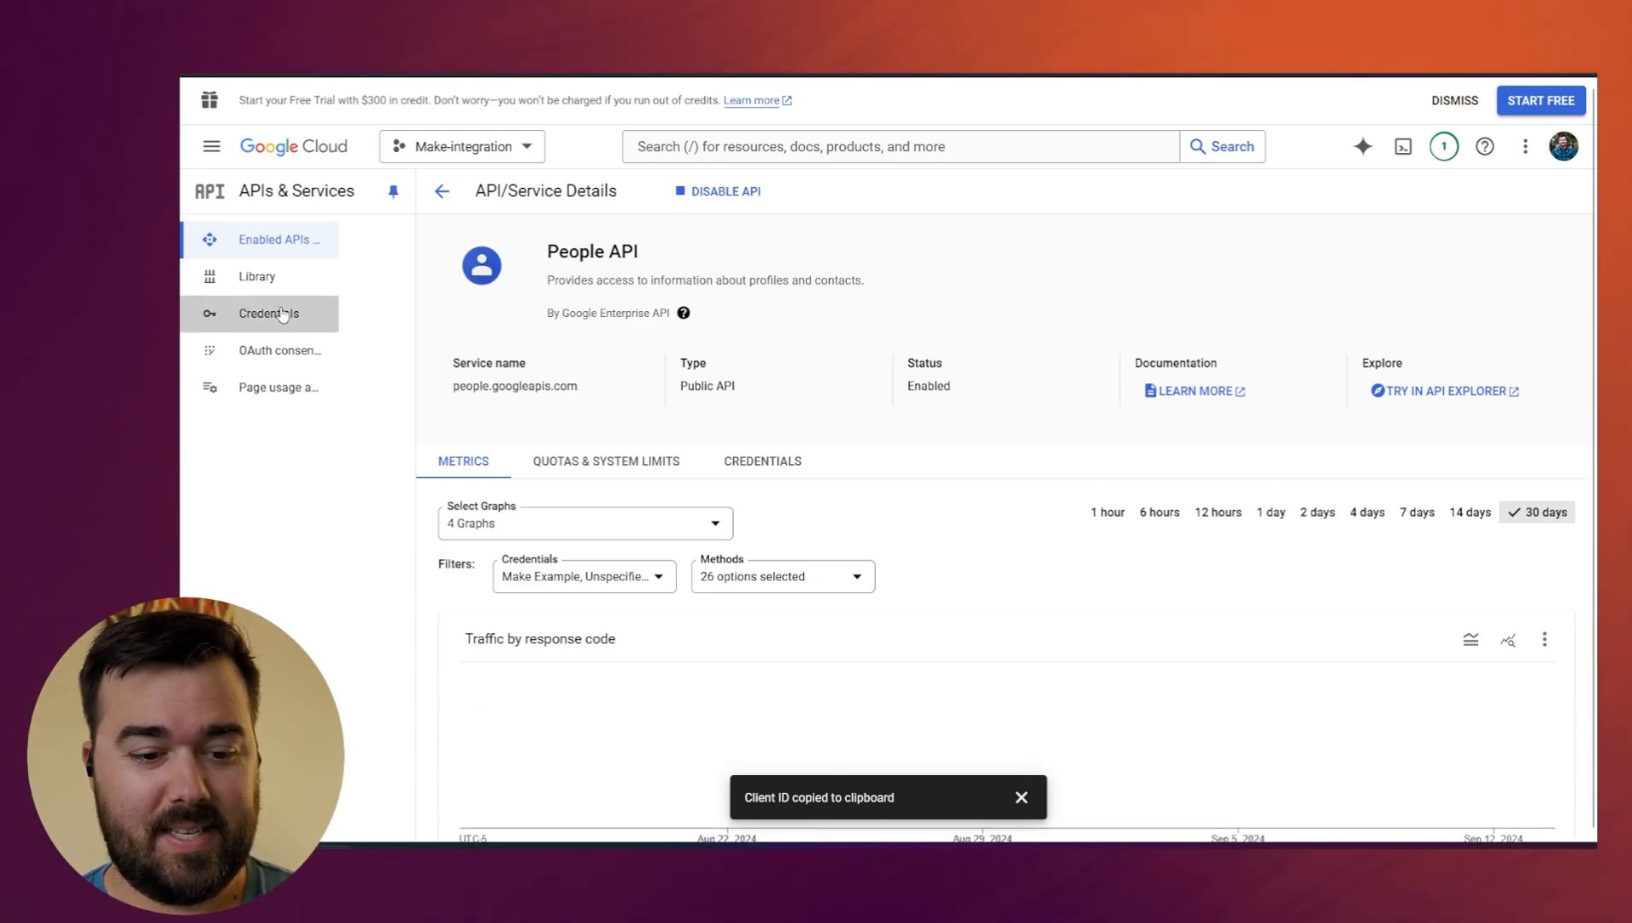
Reopen the Make Example OAuth client and review its Integromat callback redirect URI.
{"action": "left_click", "coordinate": [268, 313]}
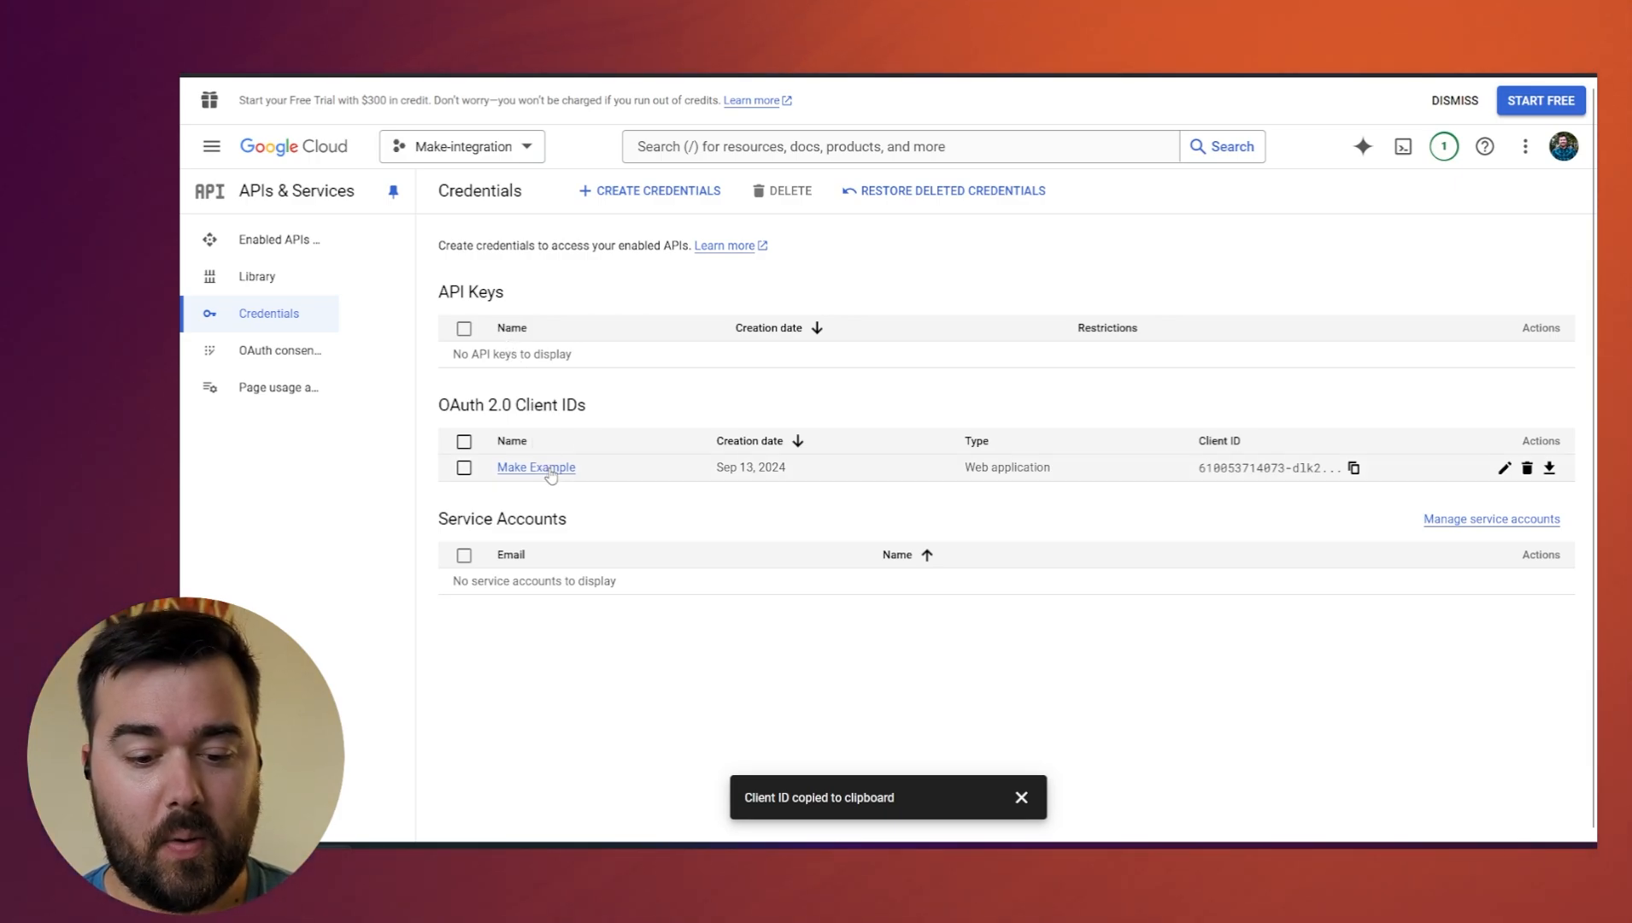
{"action": "left_click", "coordinate": [535, 466]}
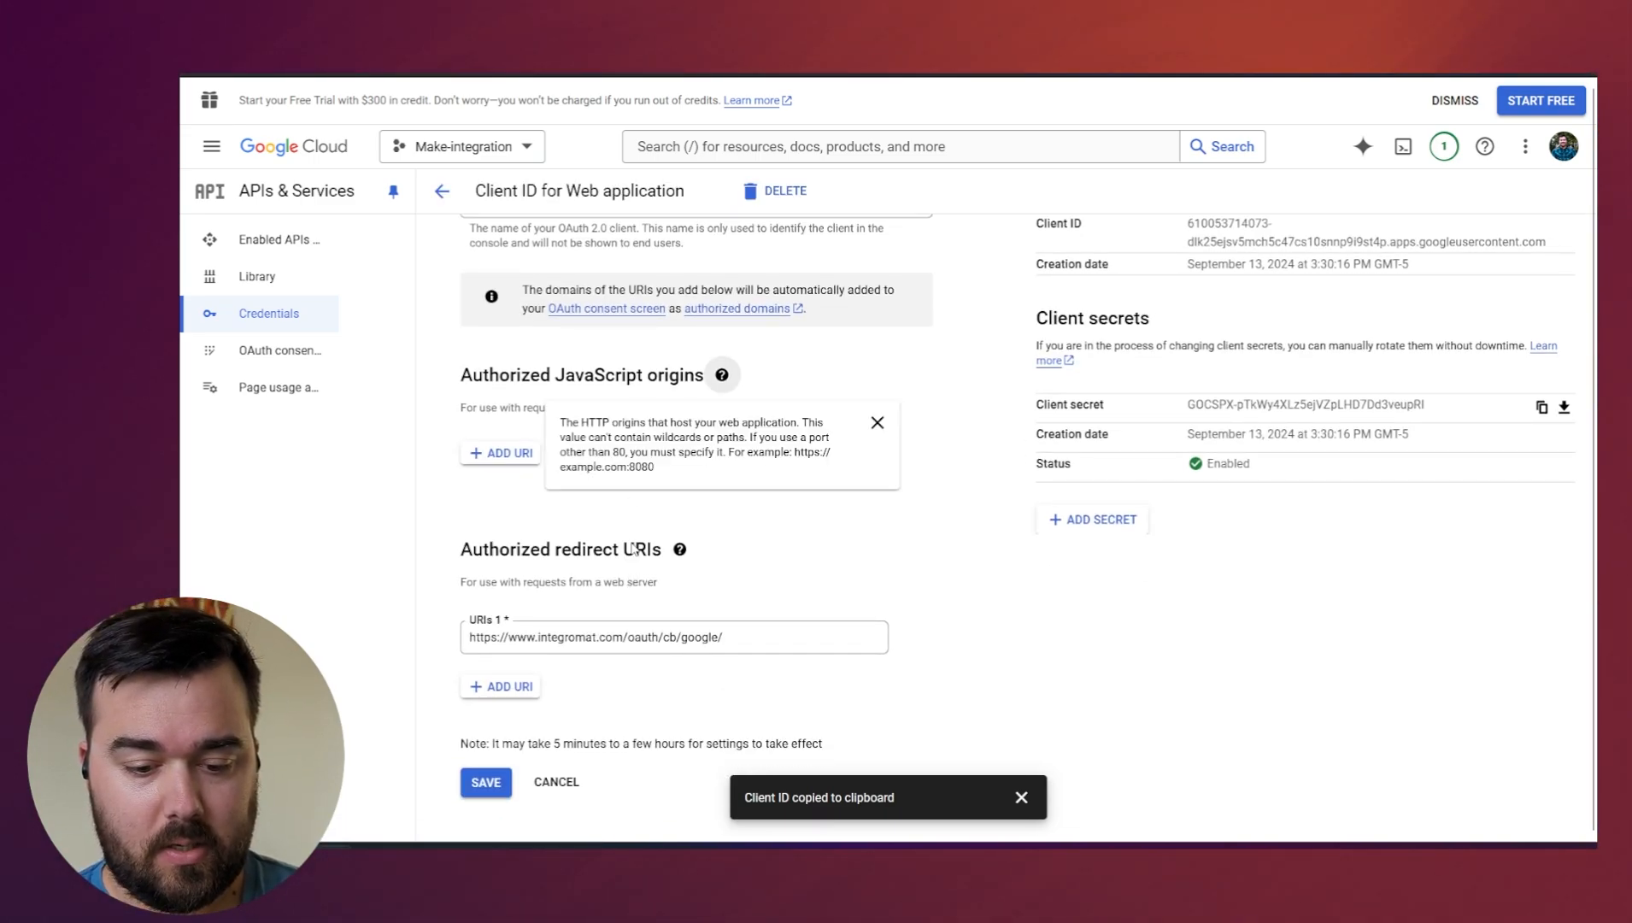
{"action": "left_click", "coordinate": [673, 638]}
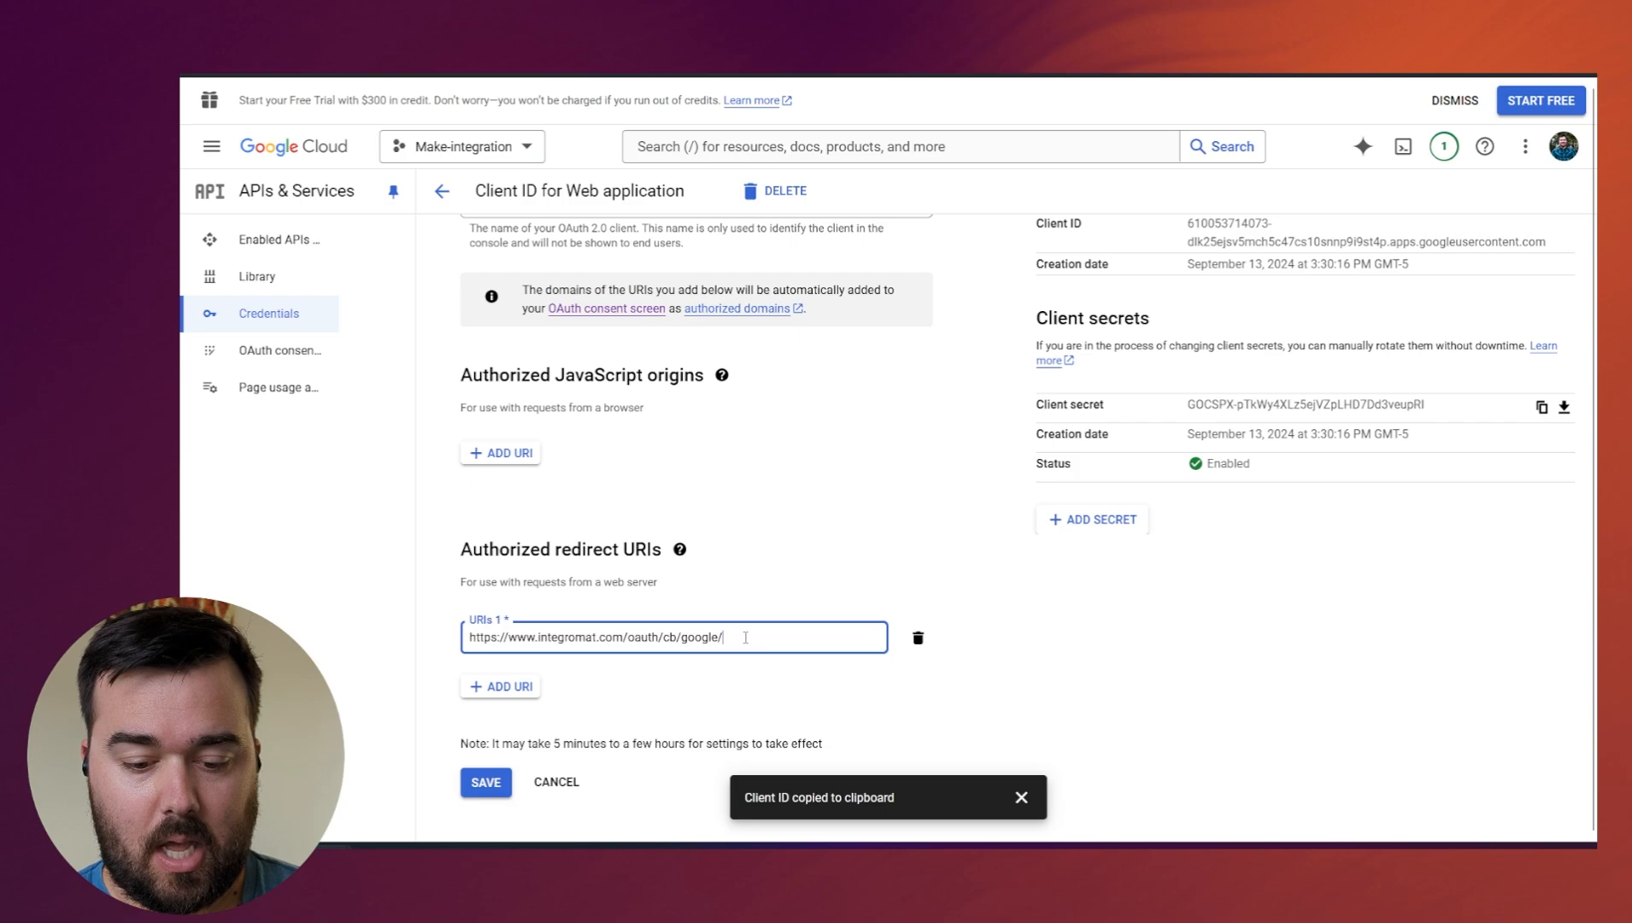
{"action": "triple_click", "coordinate": [674, 638]}
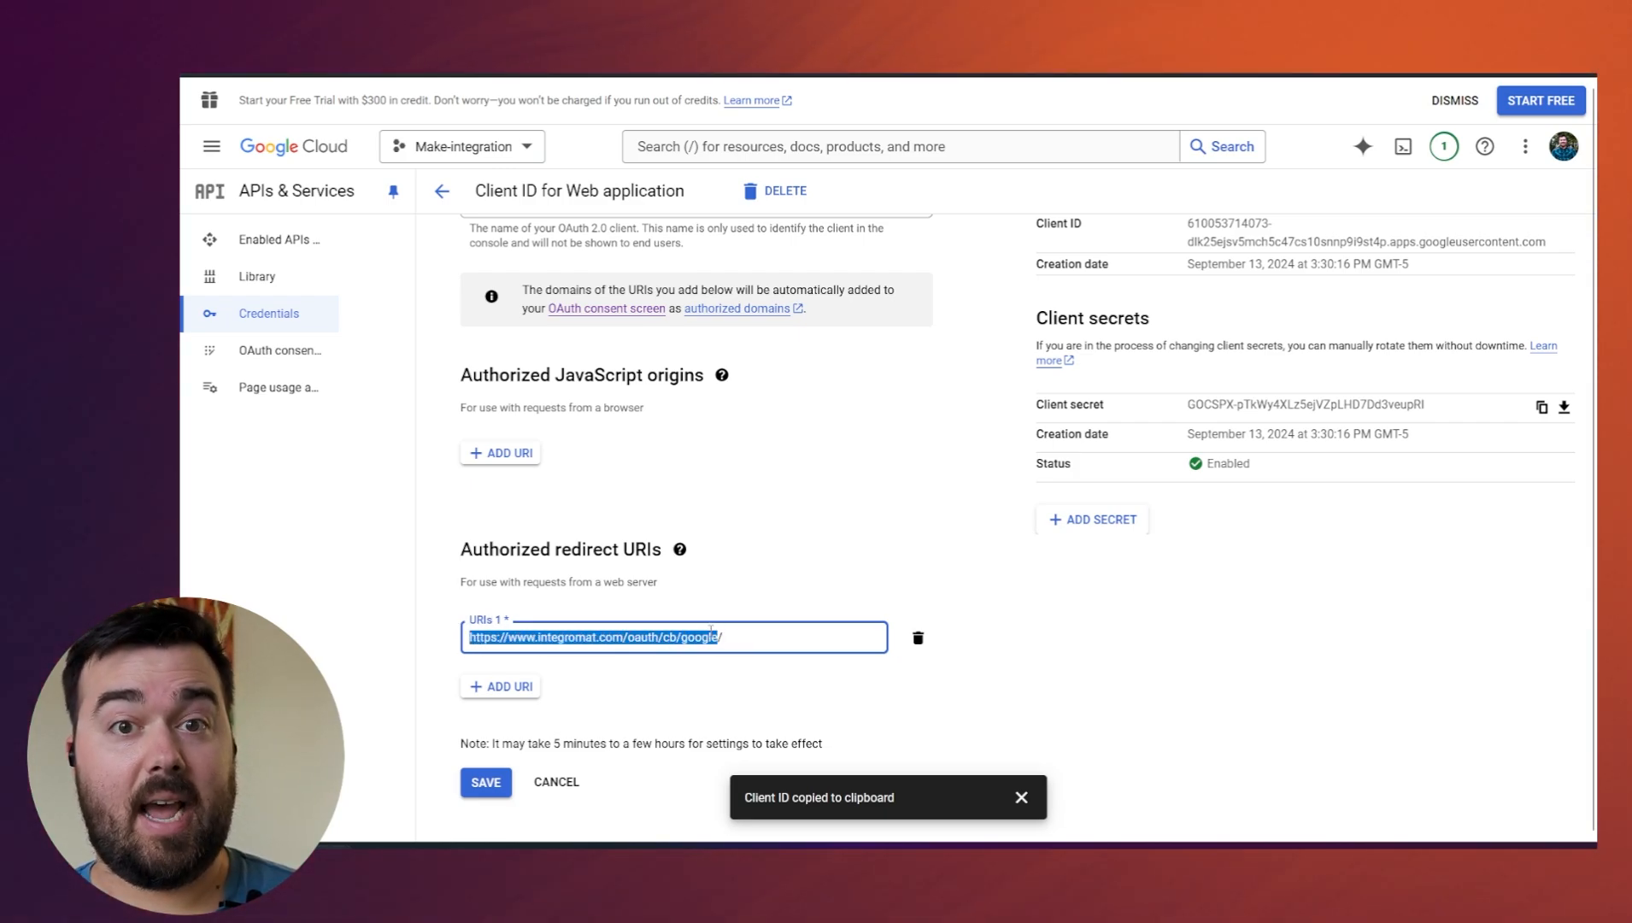
{"action": "left_click", "coordinate": [1145, 661]}
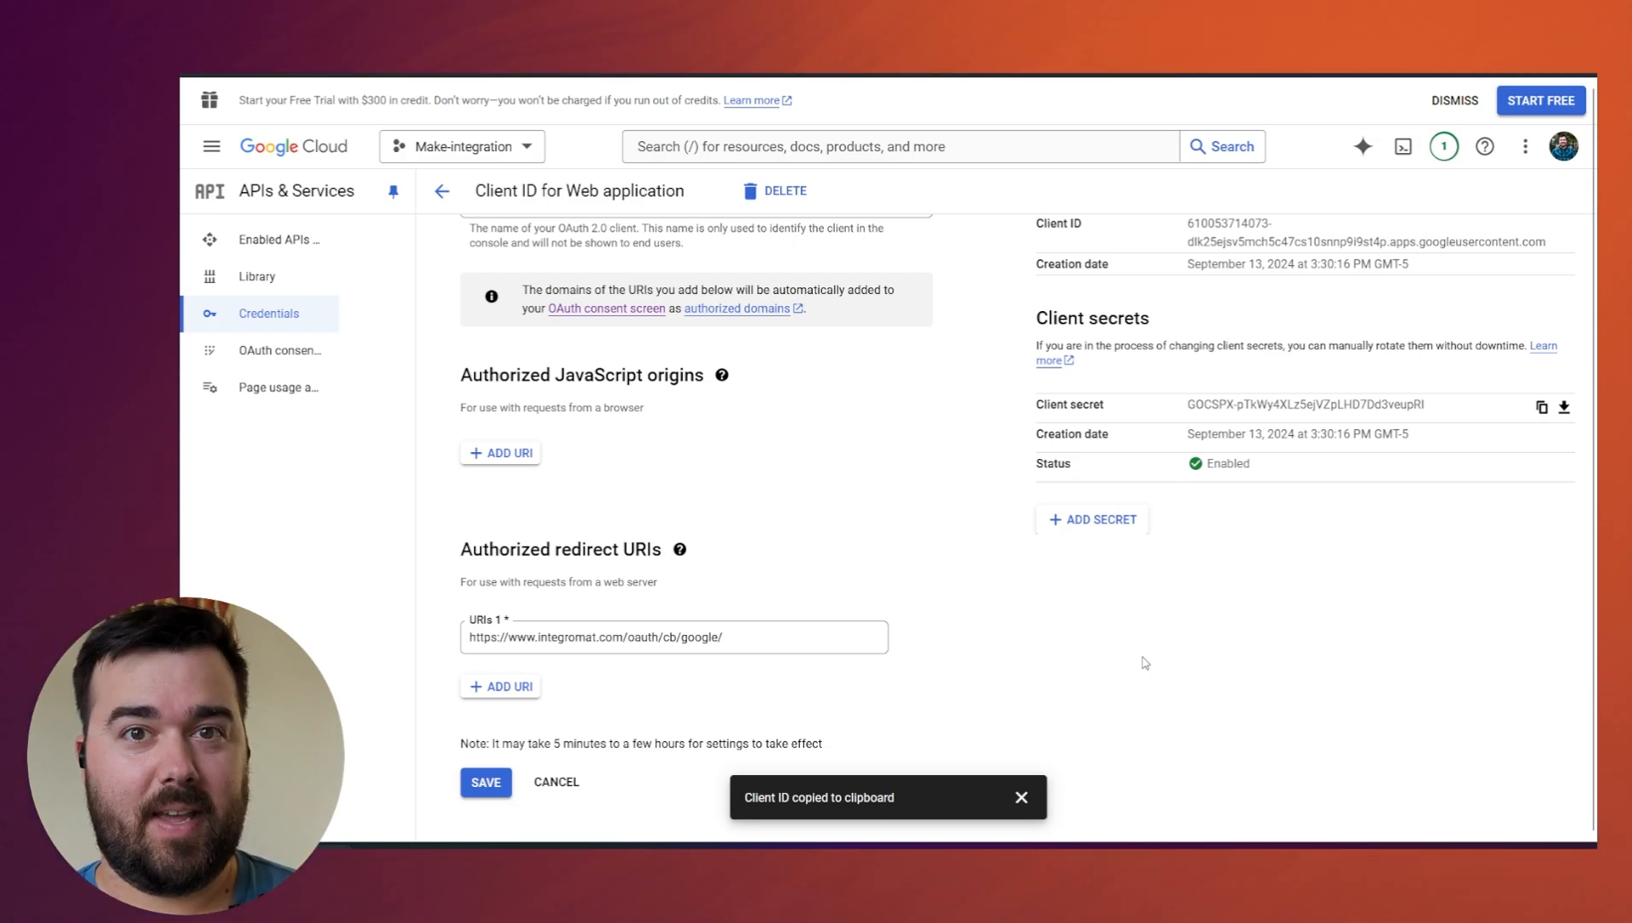
{"action": "mouse_move", "coordinate": [829, 496]}
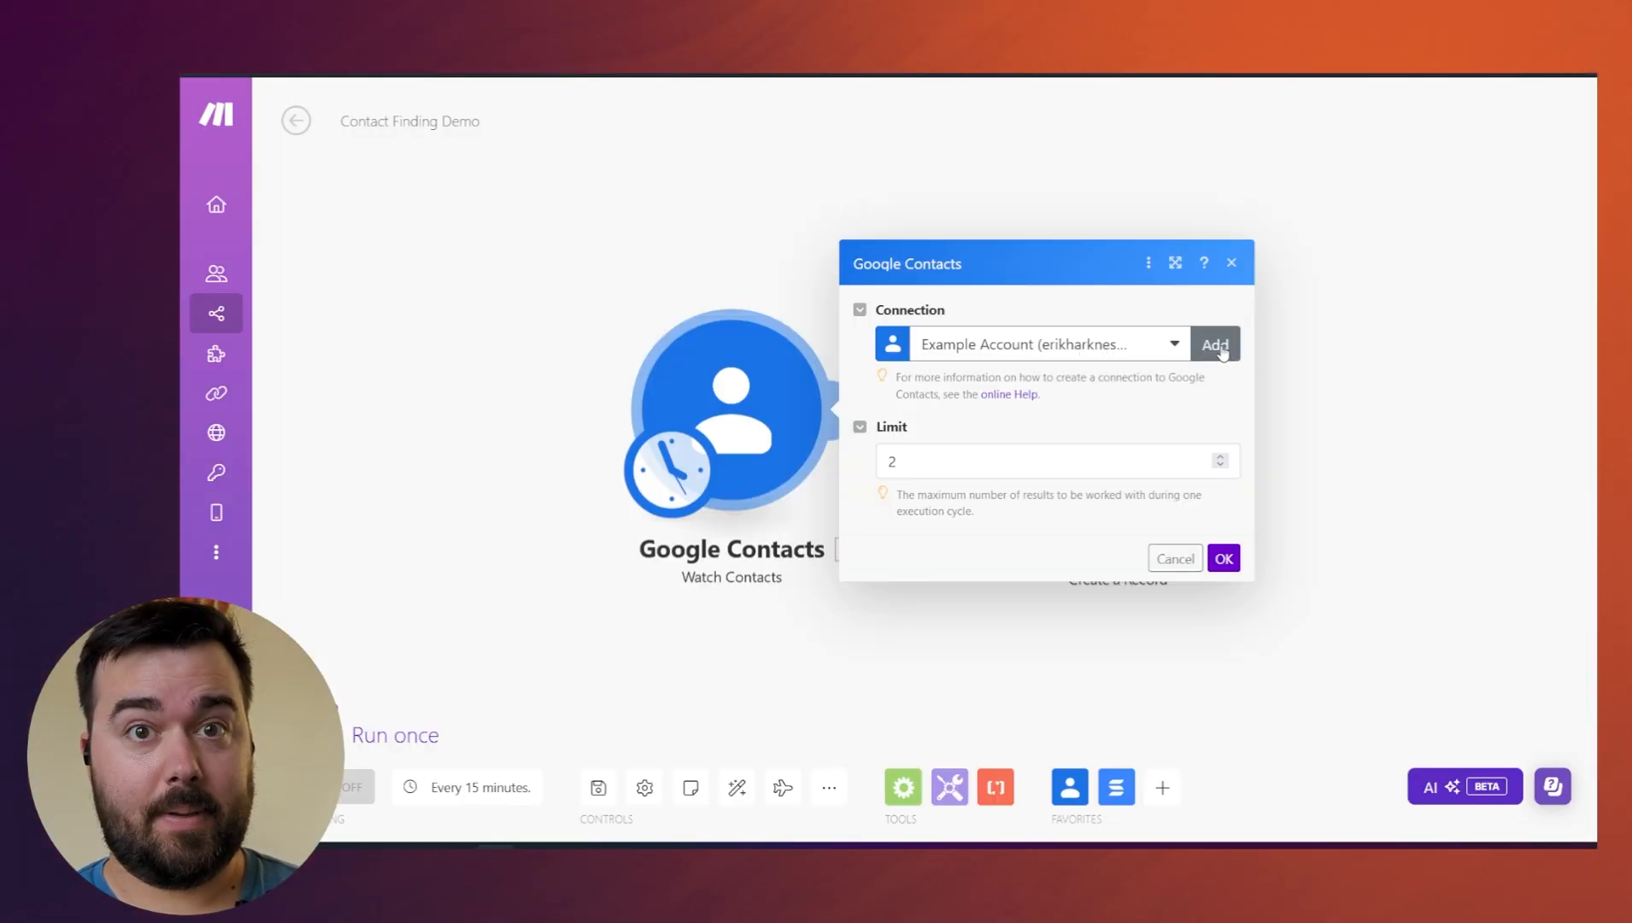
Add a Google connection named Example - harknessworks and show its advanced Client ID/Secret fields.
{"action": "left_click", "coordinate": [1046, 462]}
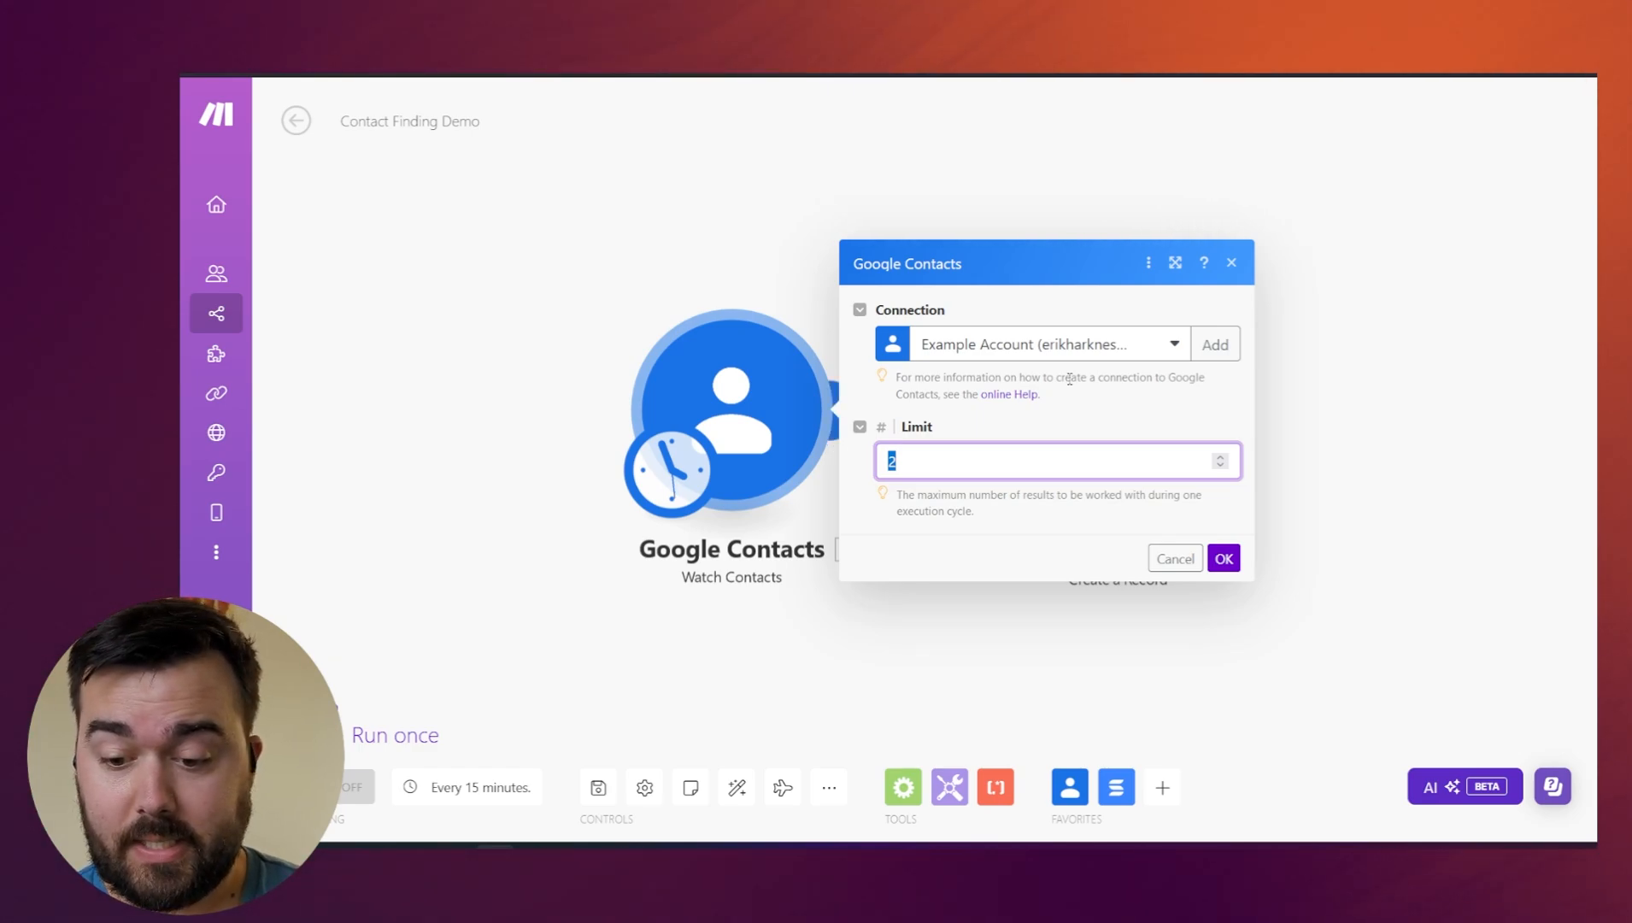
{"action": "left_click", "coordinate": [1214, 345]}
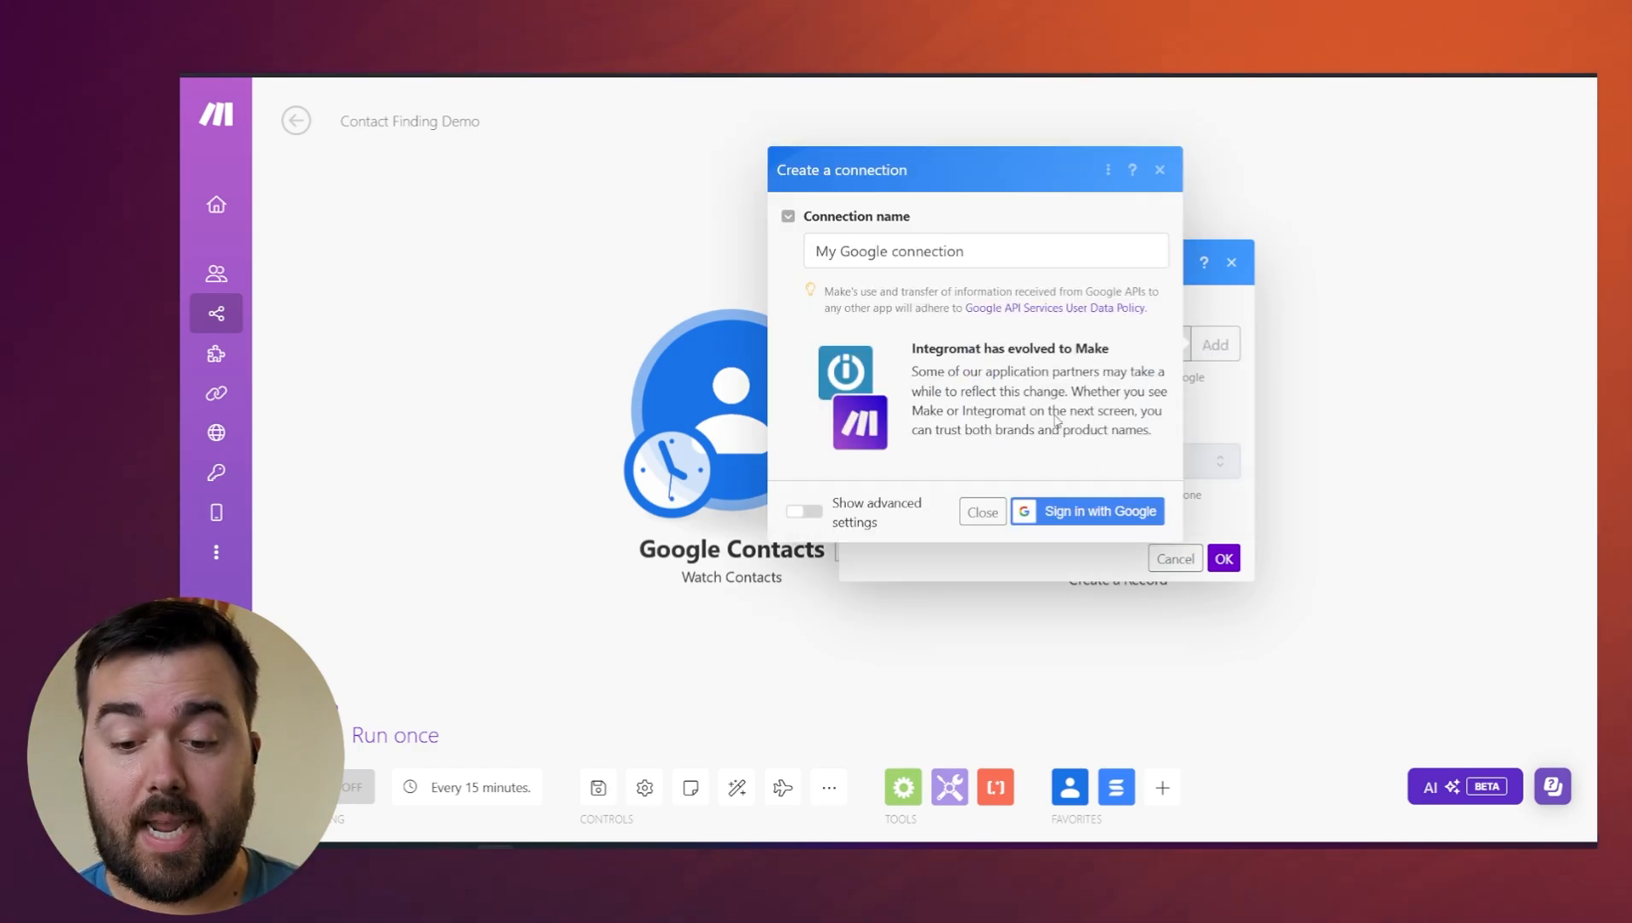
{"action": "left_click", "coordinate": [985, 251]}
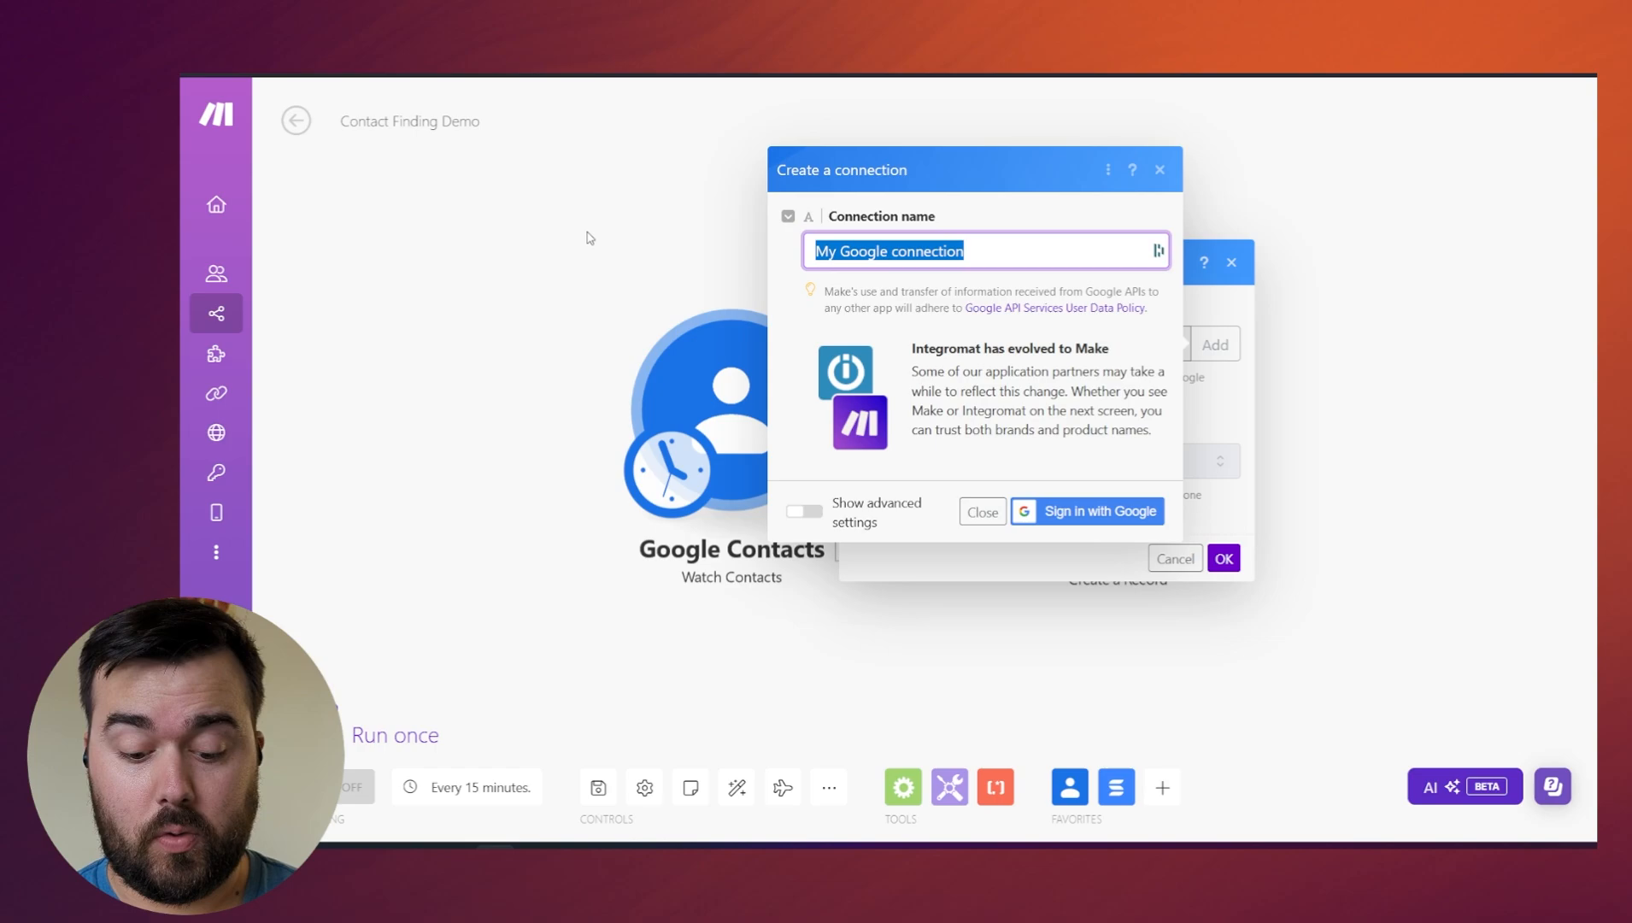
{"action": "type", "text": "Example - harkne"}
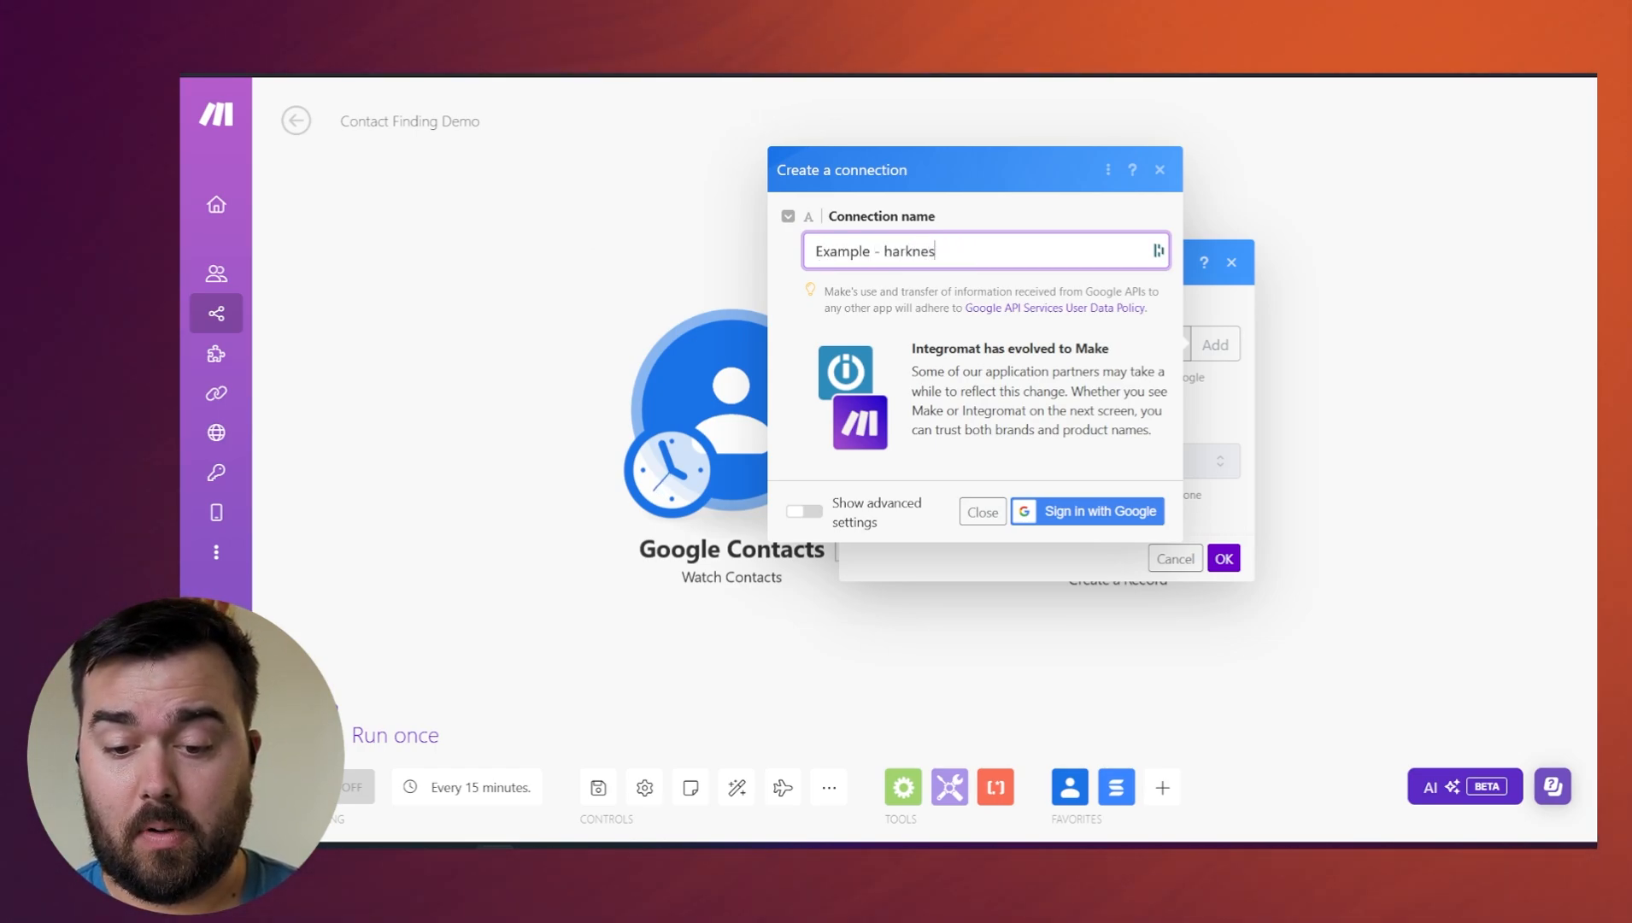
{"action": "type", "text": "sworks"}
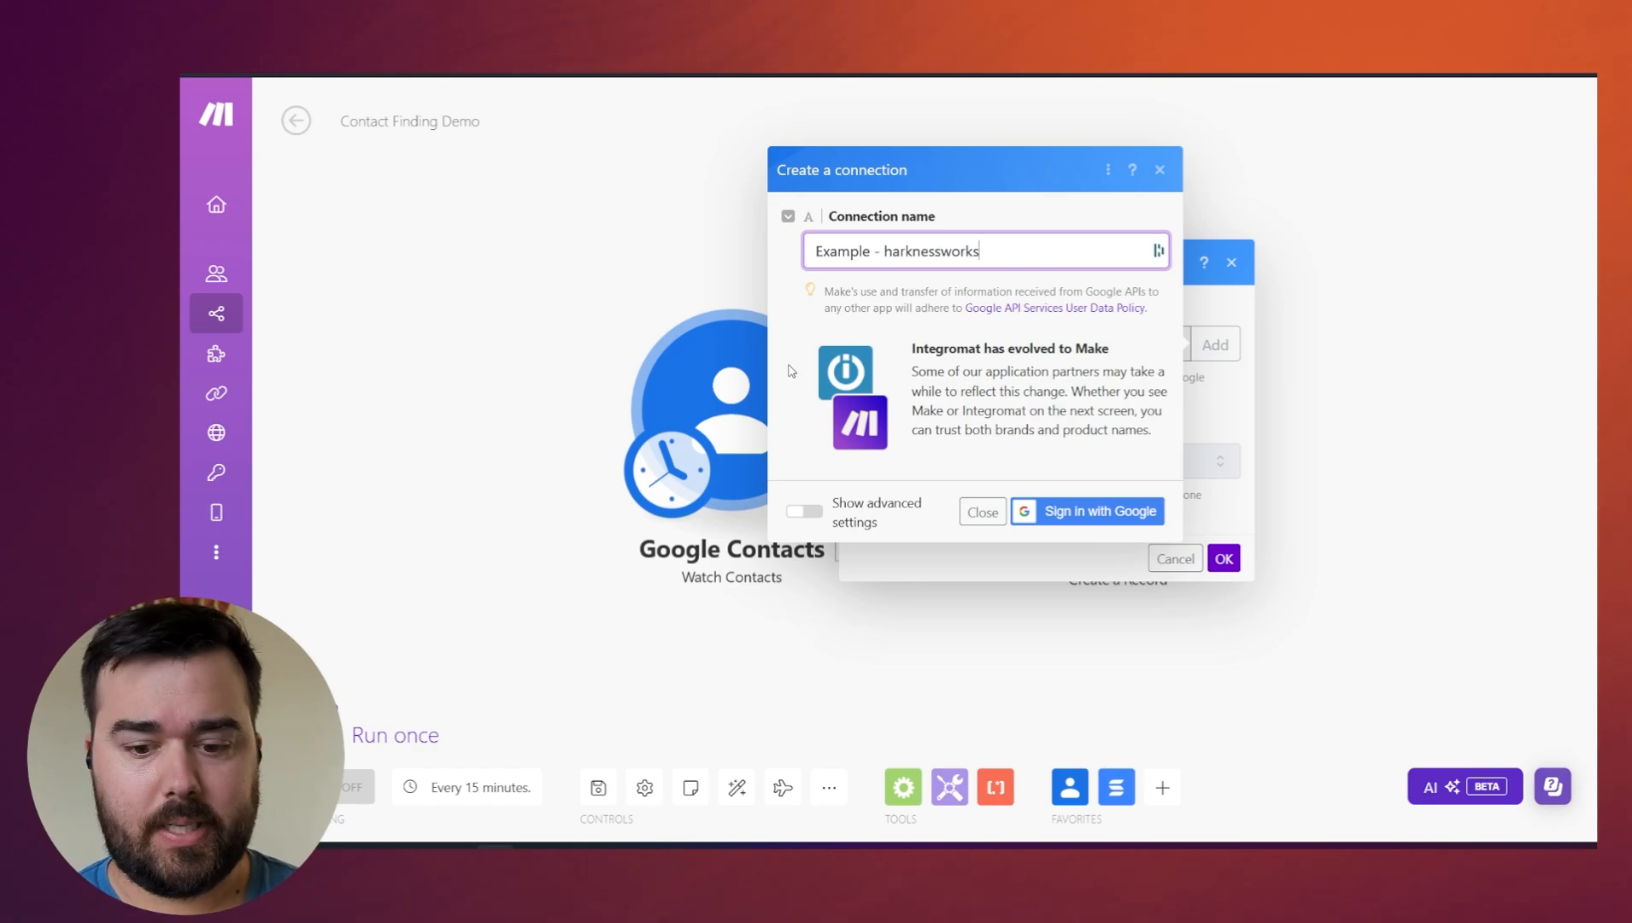
{"action": "left_click", "coordinate": [801, 511]}
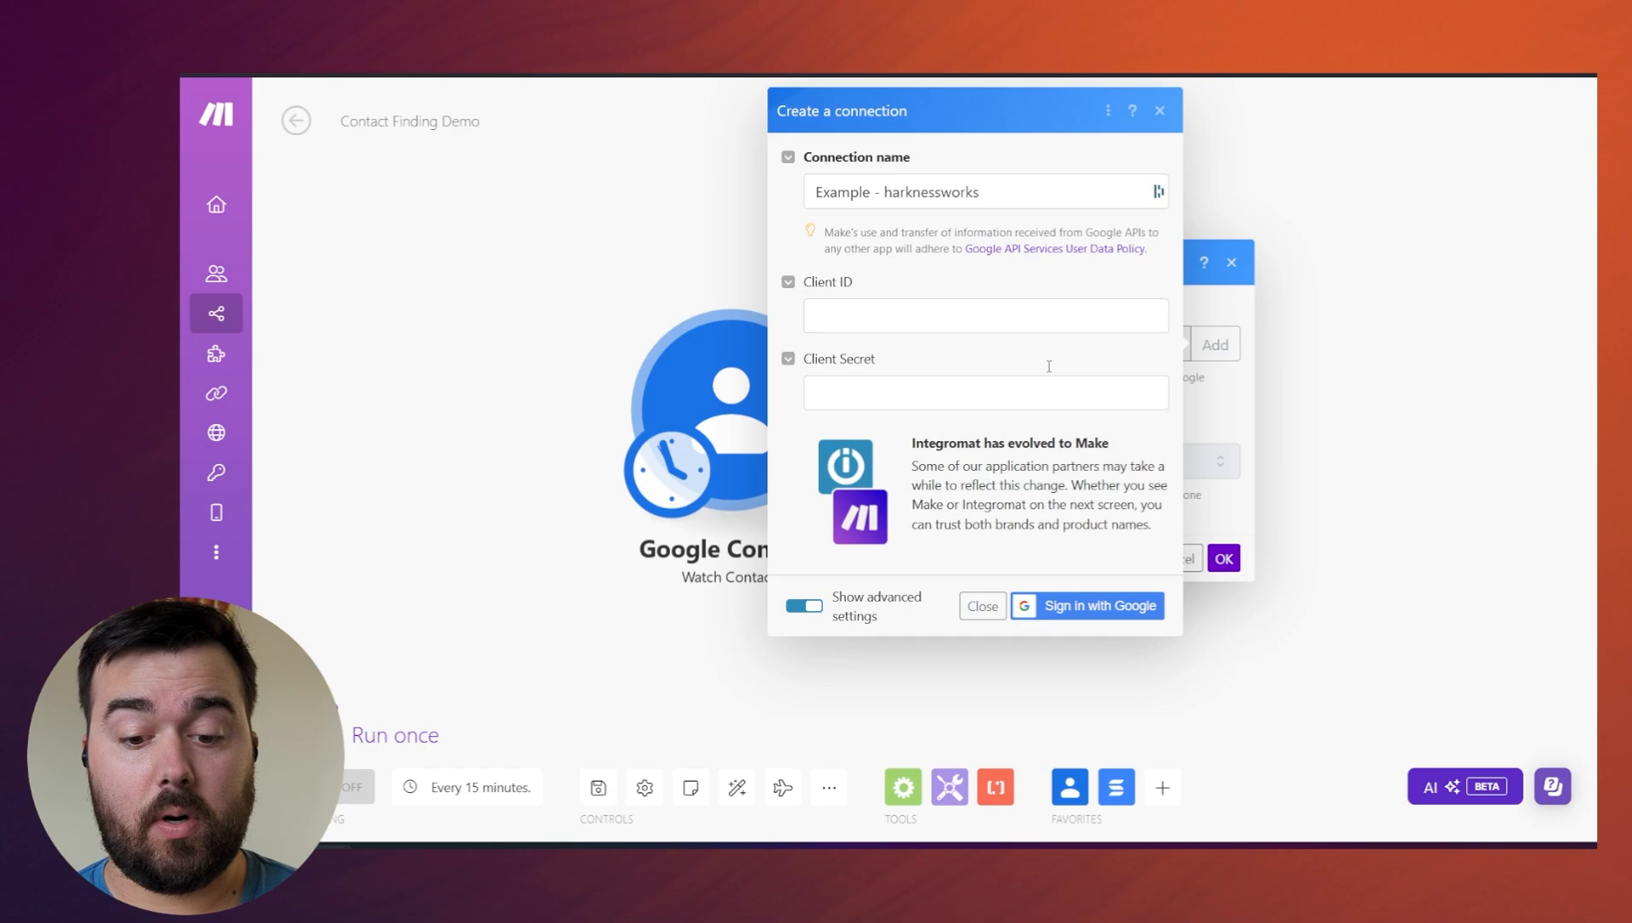
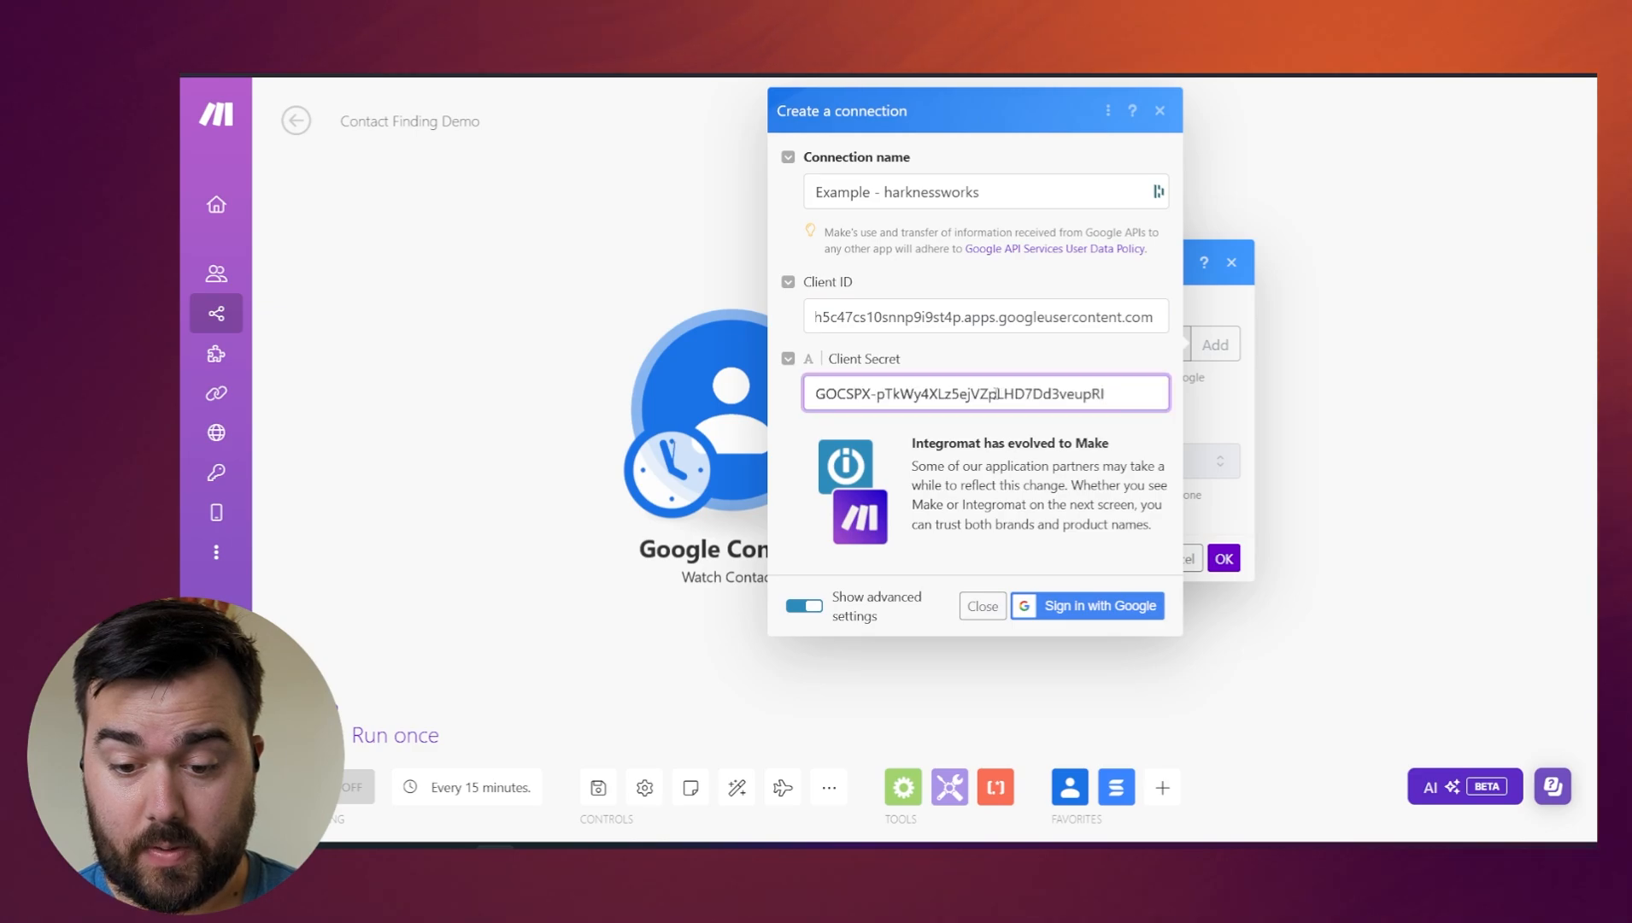
Enter the client ID and GOCSPX client secret, then sign in with Google to authorize.
{"action": "left_click", "coordinate": [984, 317]}
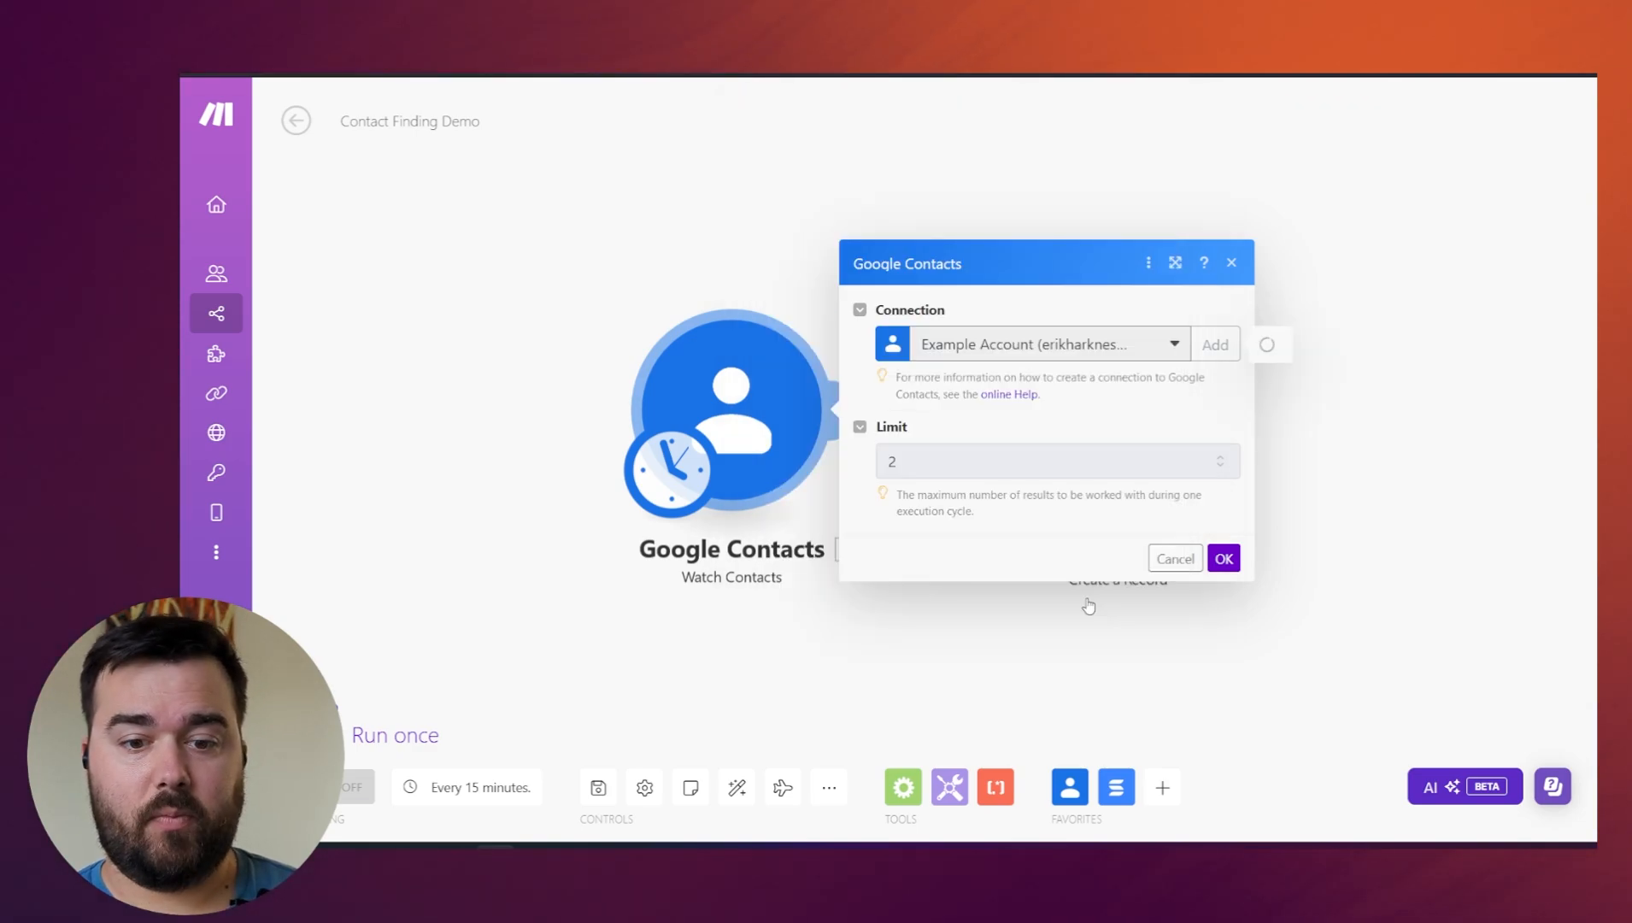
{"action": "left_click", "coordinate": [1214, 343]}
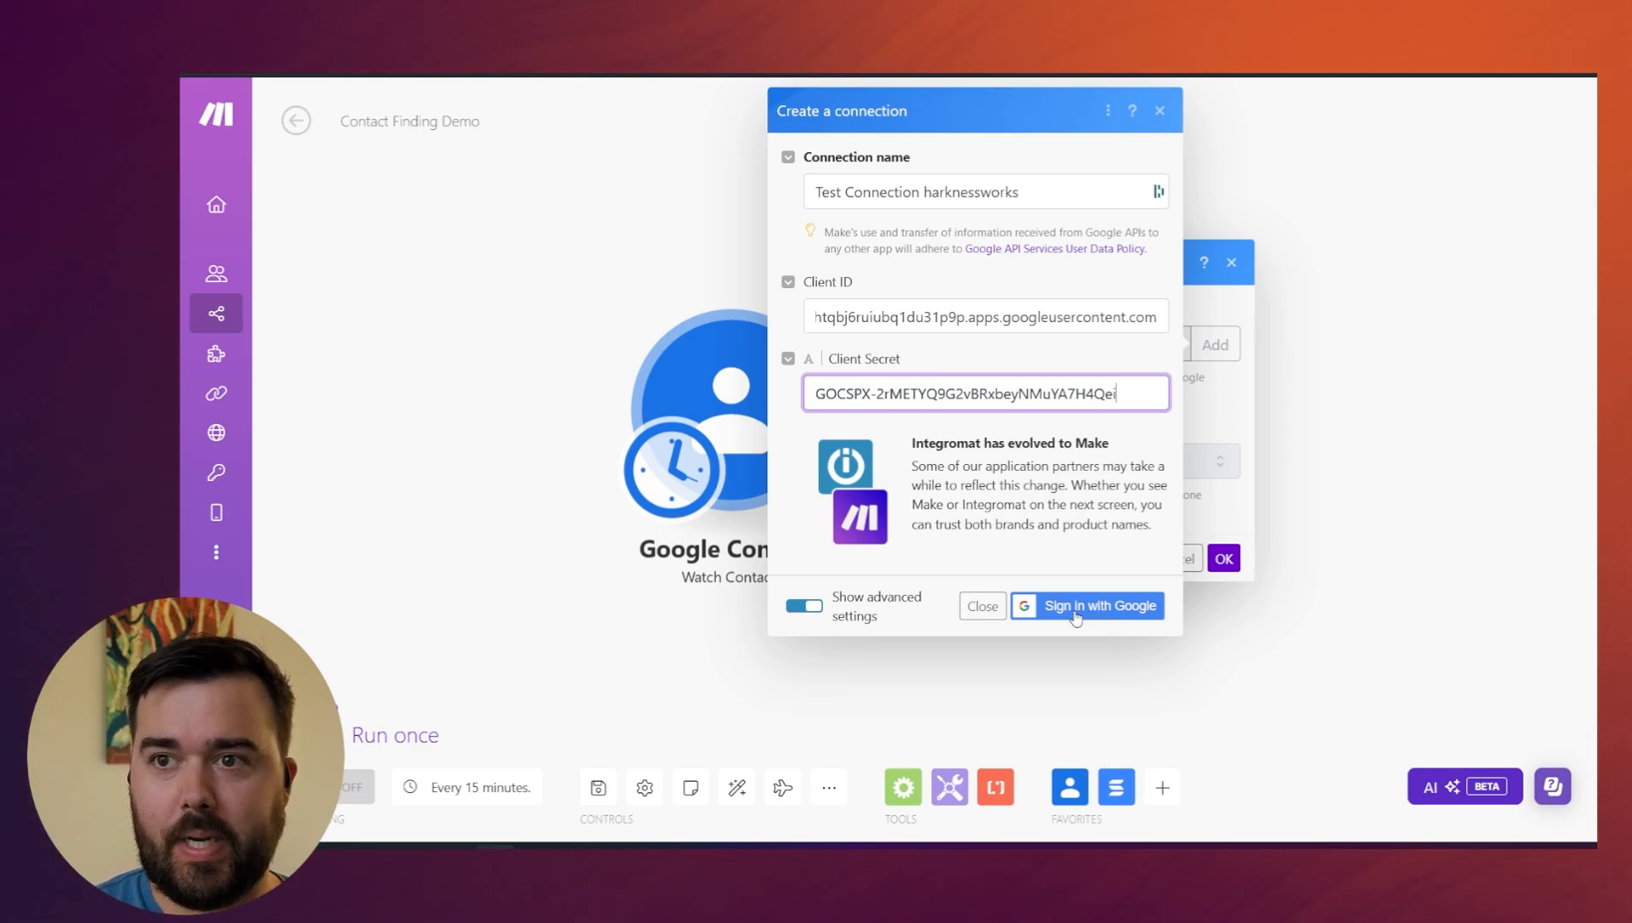
{"action": "mouse_move", "coordinate": [1051, 605]}
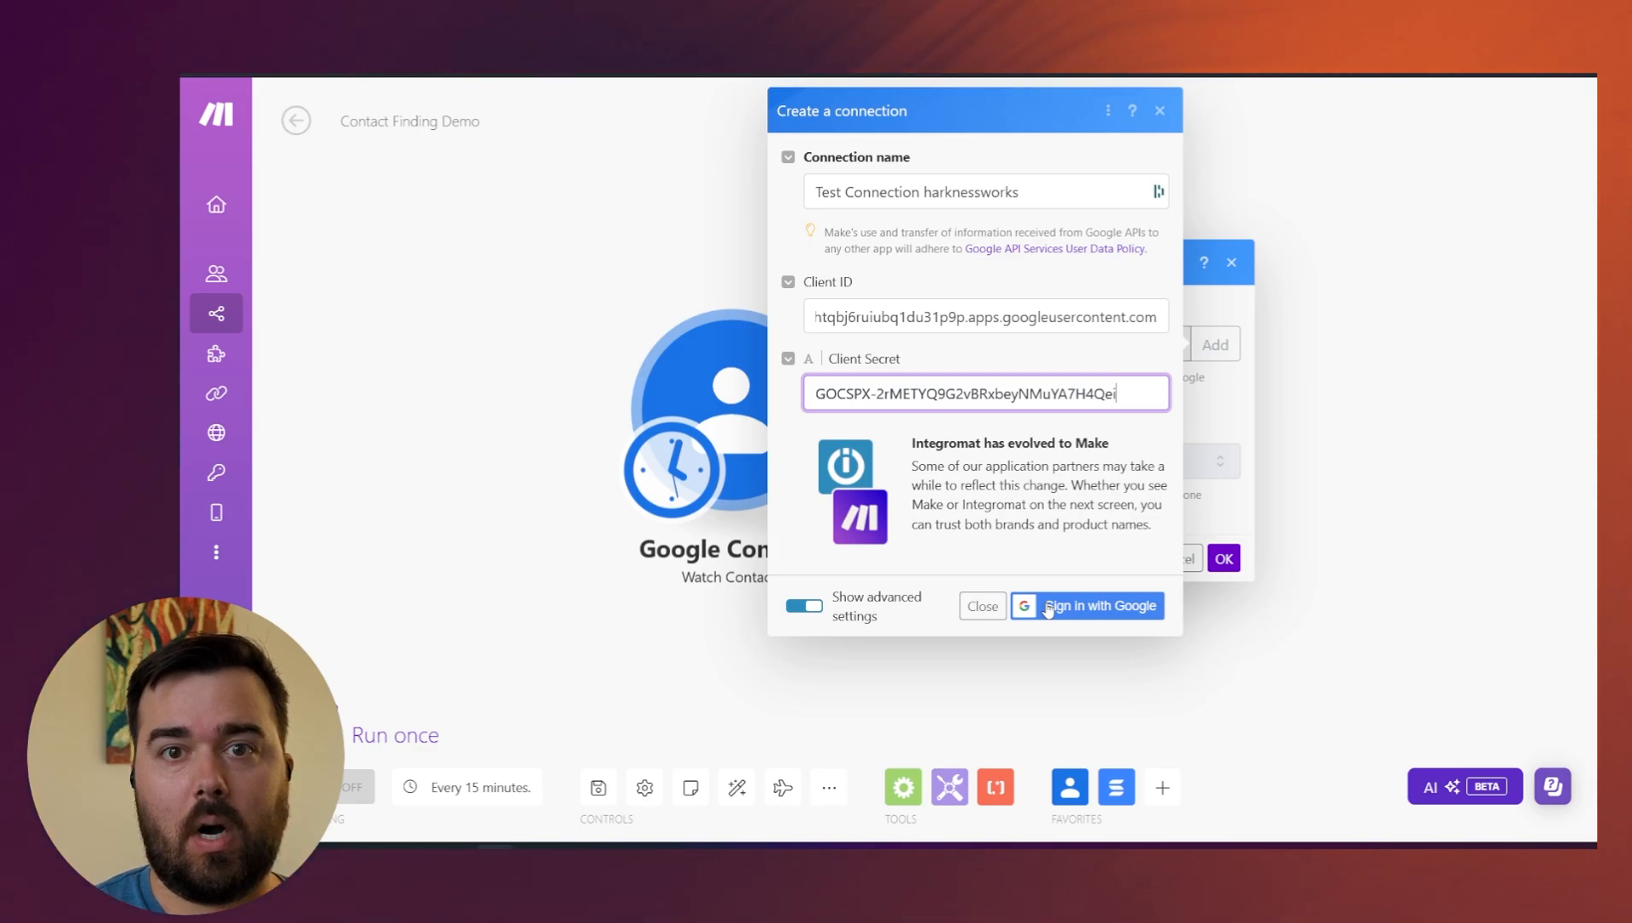
{"action": "left_click", "coordinate": [1099, 605]}
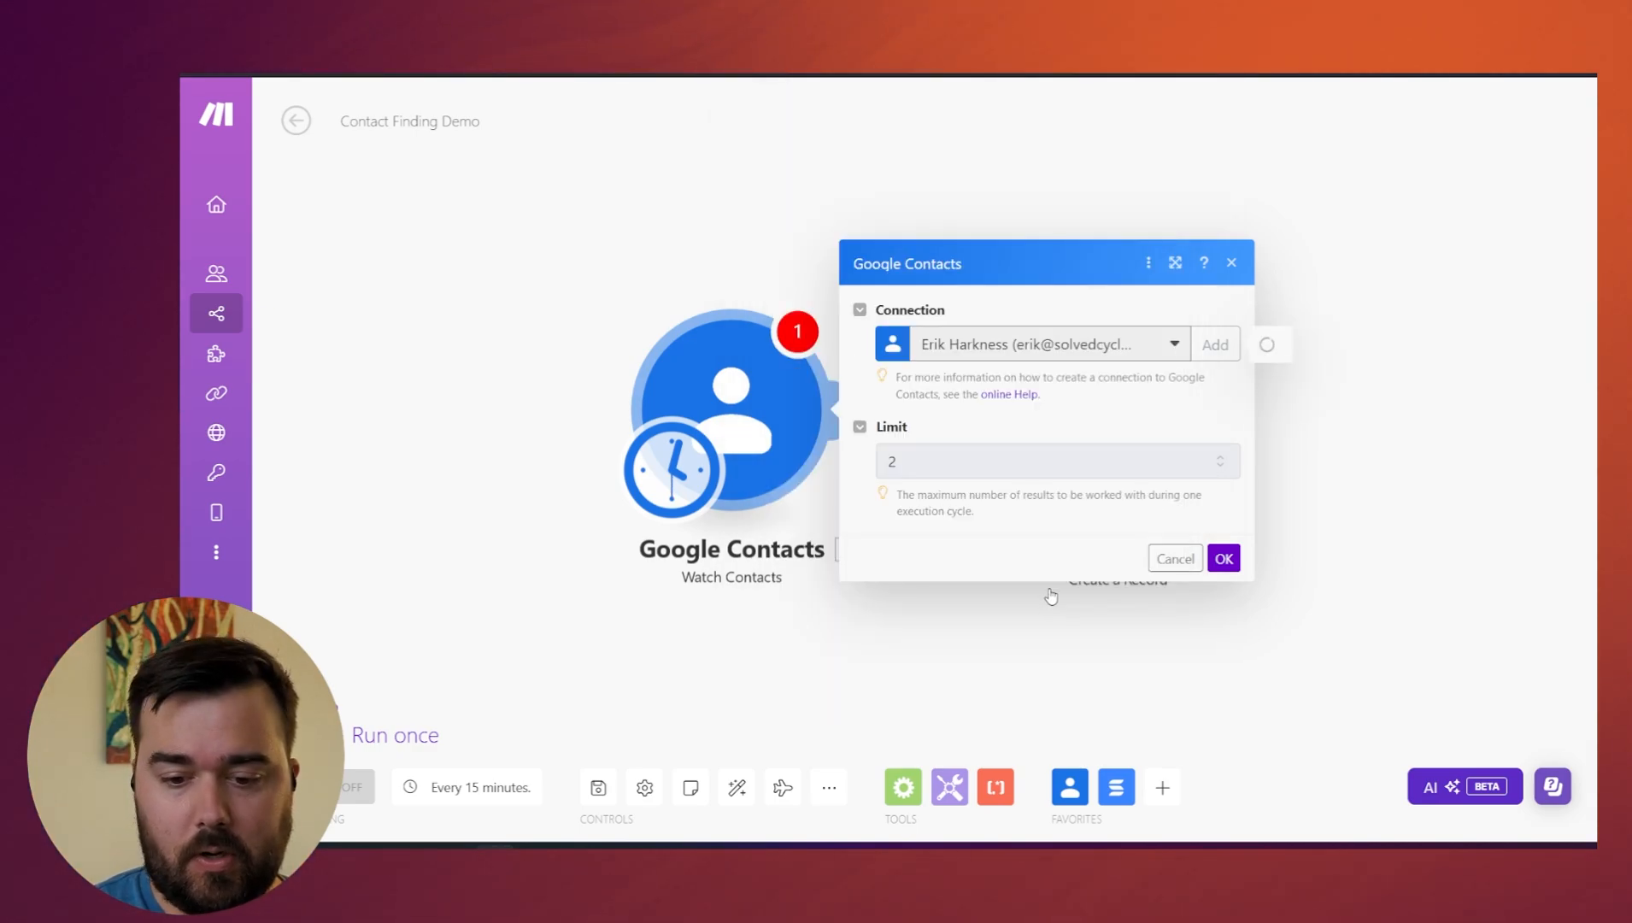
{"action": "left_click", "coordinate": [1214, 345]}
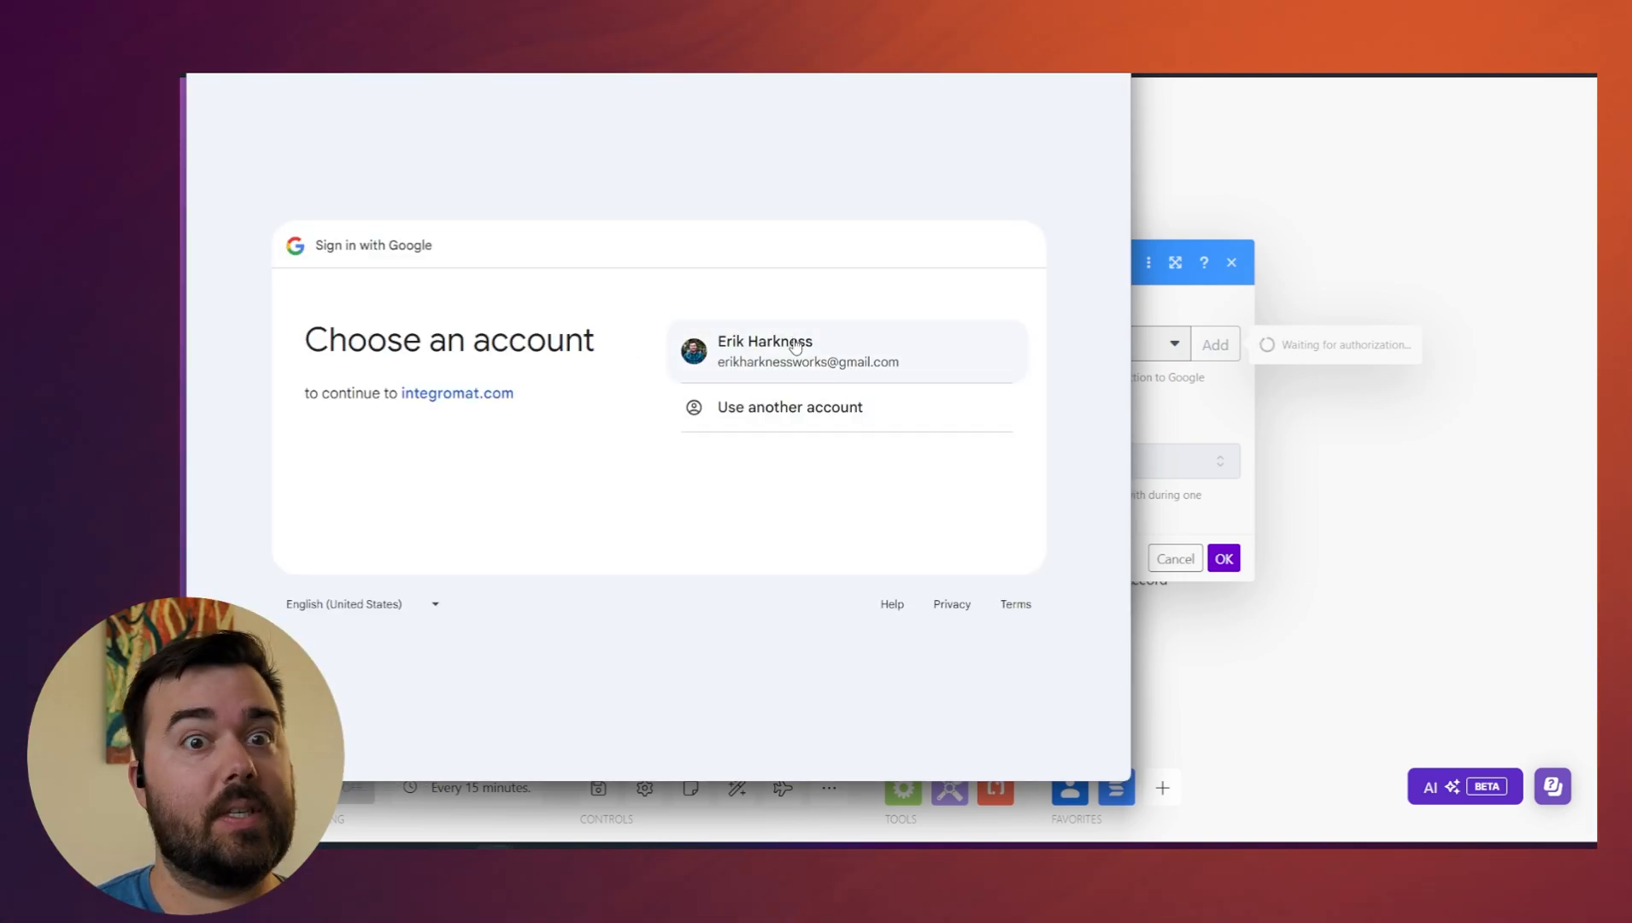
Choose the Google account and continue to integromat.com past the unverified-app warning.
{"action": "left_click", "coordinate": [843, 351]}
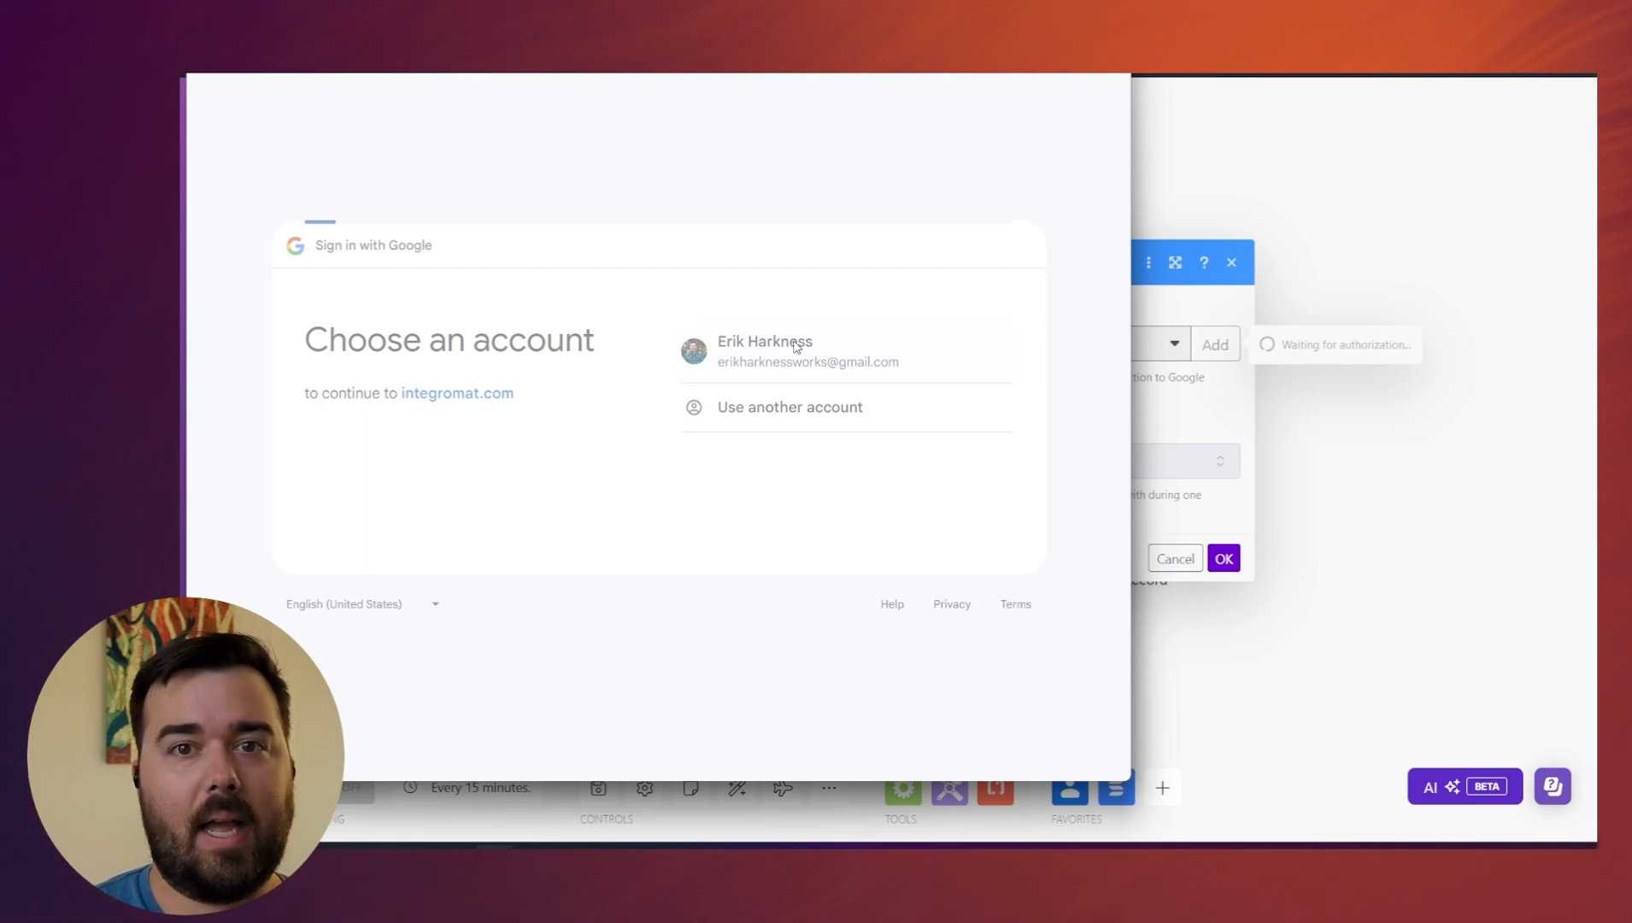
{"action": "left_click", "coordinate": [766, 351]}
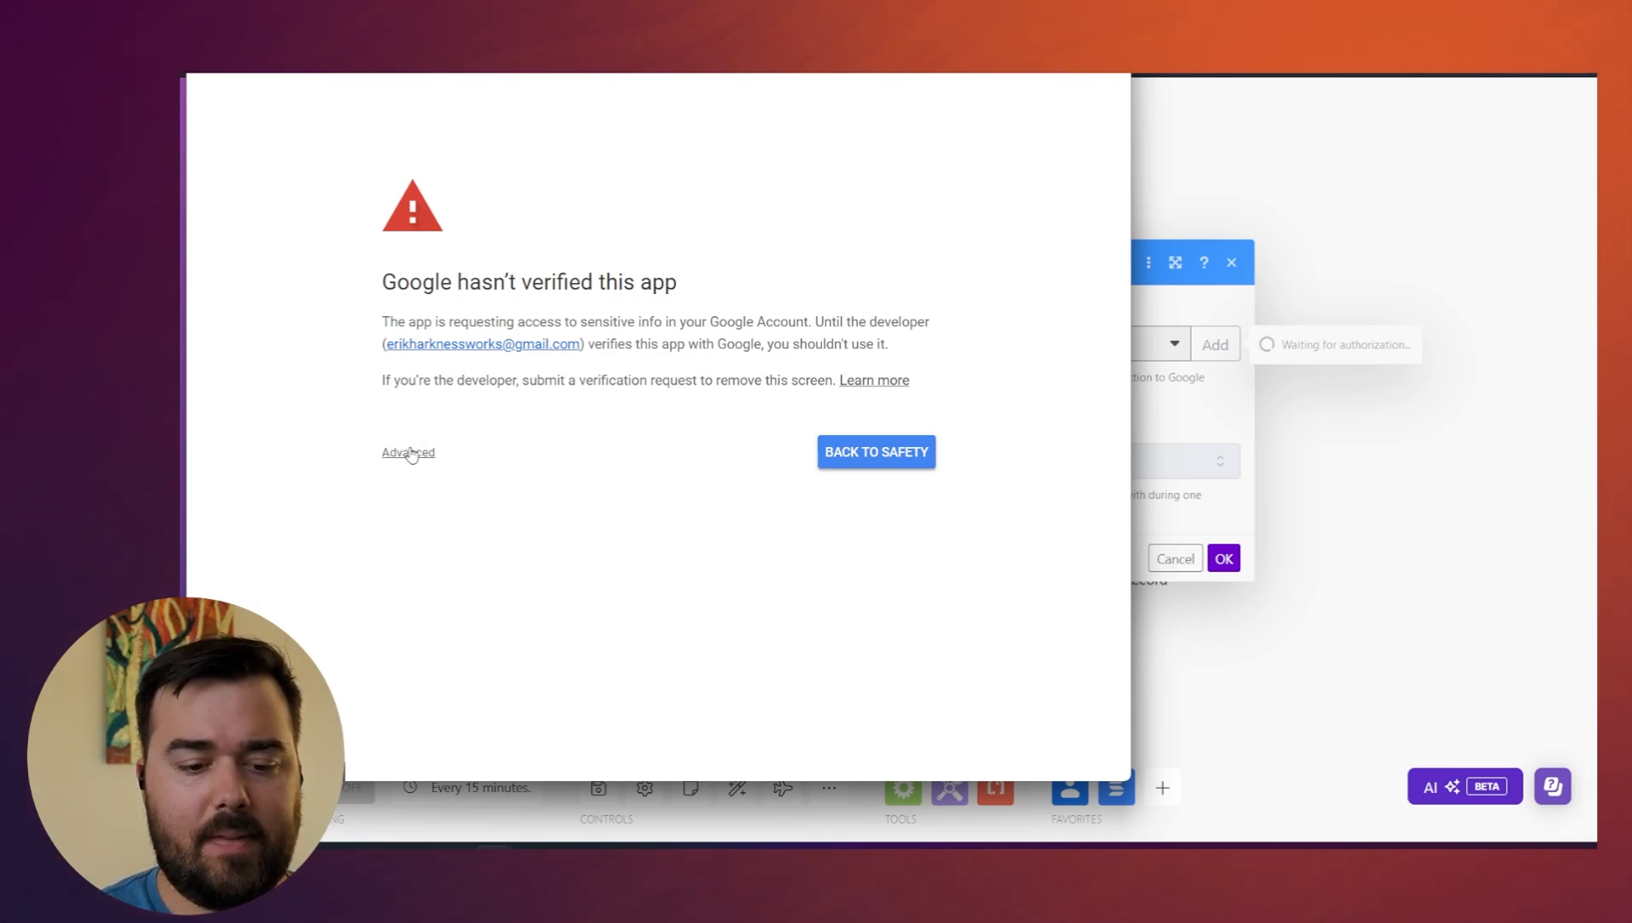
{"action": "left_click", "coordinate": [407, 451]}
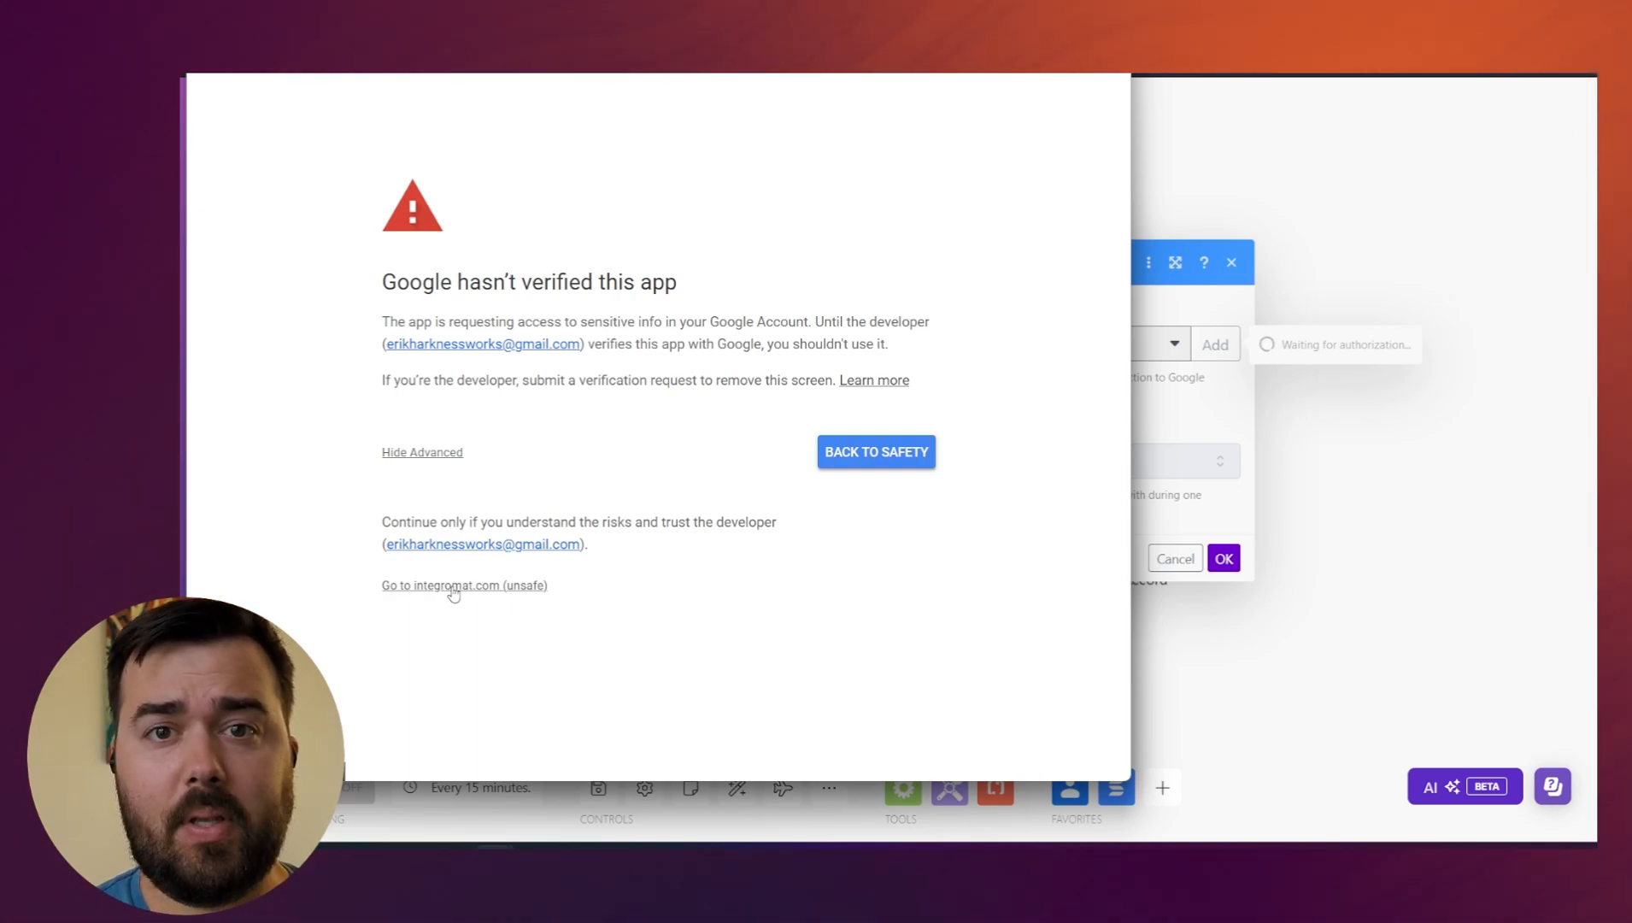
{"action": "left_click", "coordinate": [464, 584]}
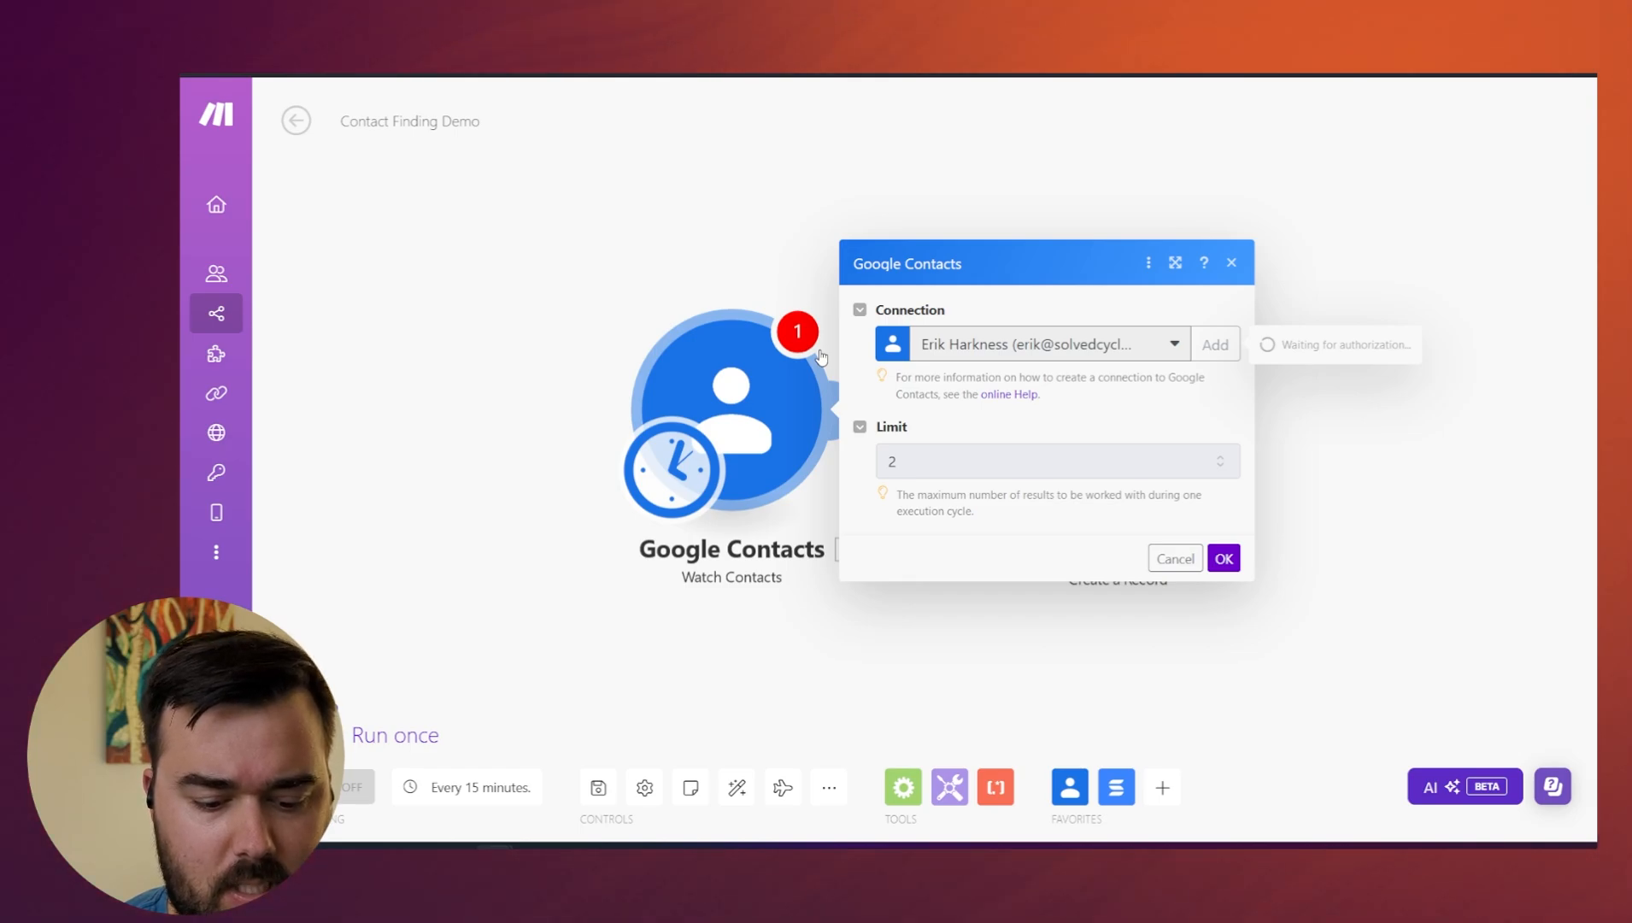
{"action": "mouse_move", "coordinate": [825, 95]}
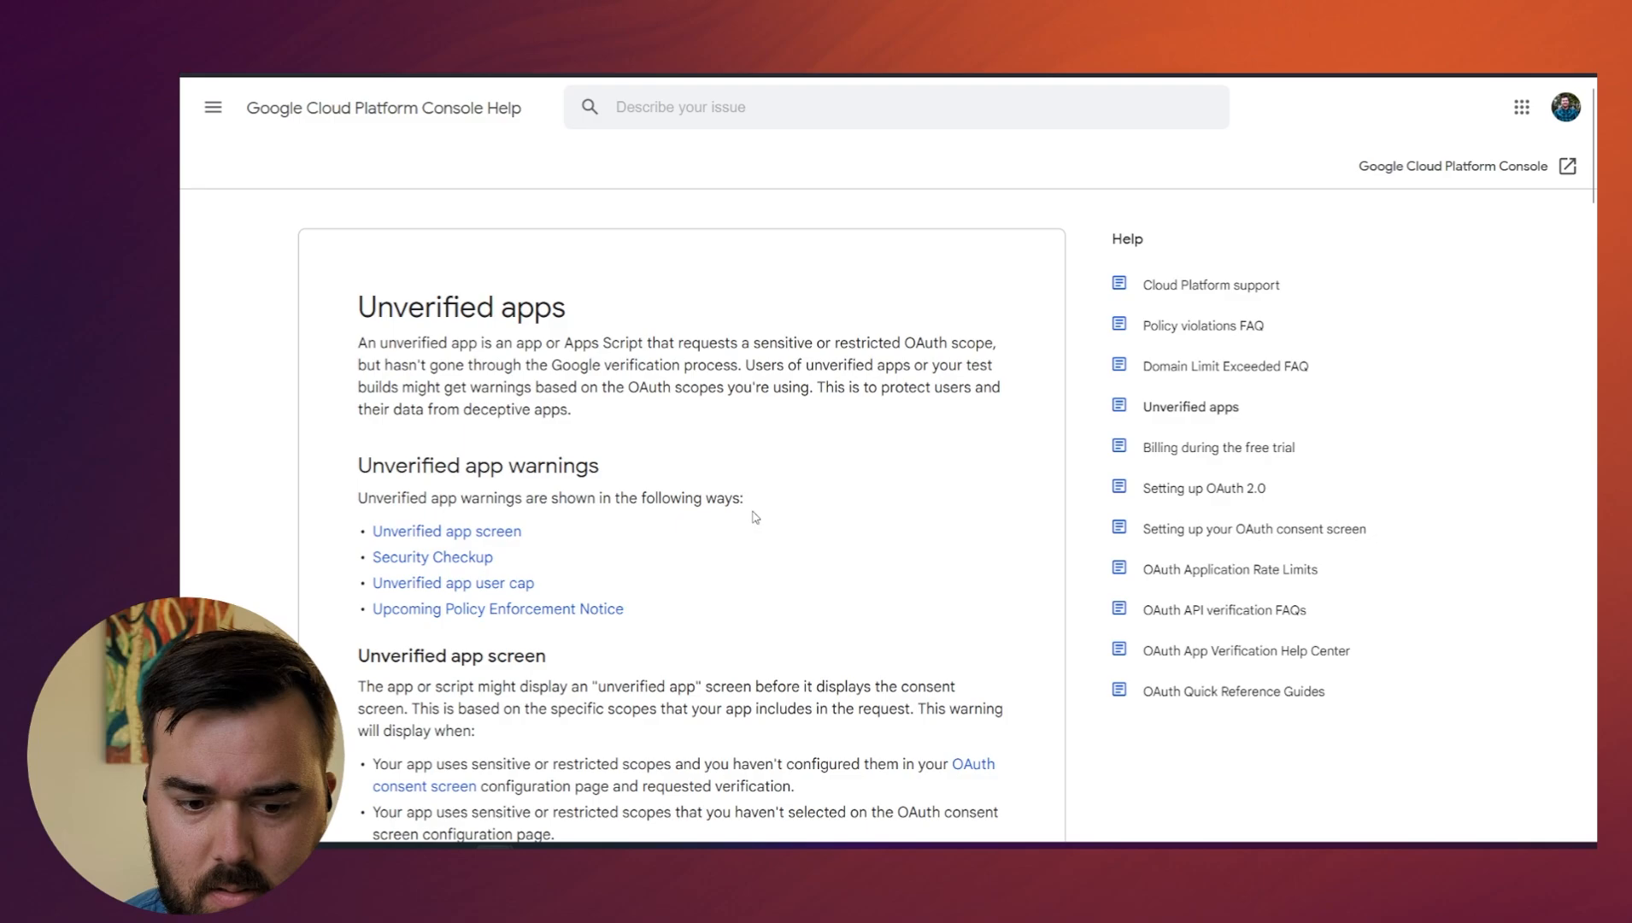
Scroll the Unverified apps help article down to the Unverified app screen section.
{"action": "scroll", "scroll_direction": "down", "scroll_amount": 3}
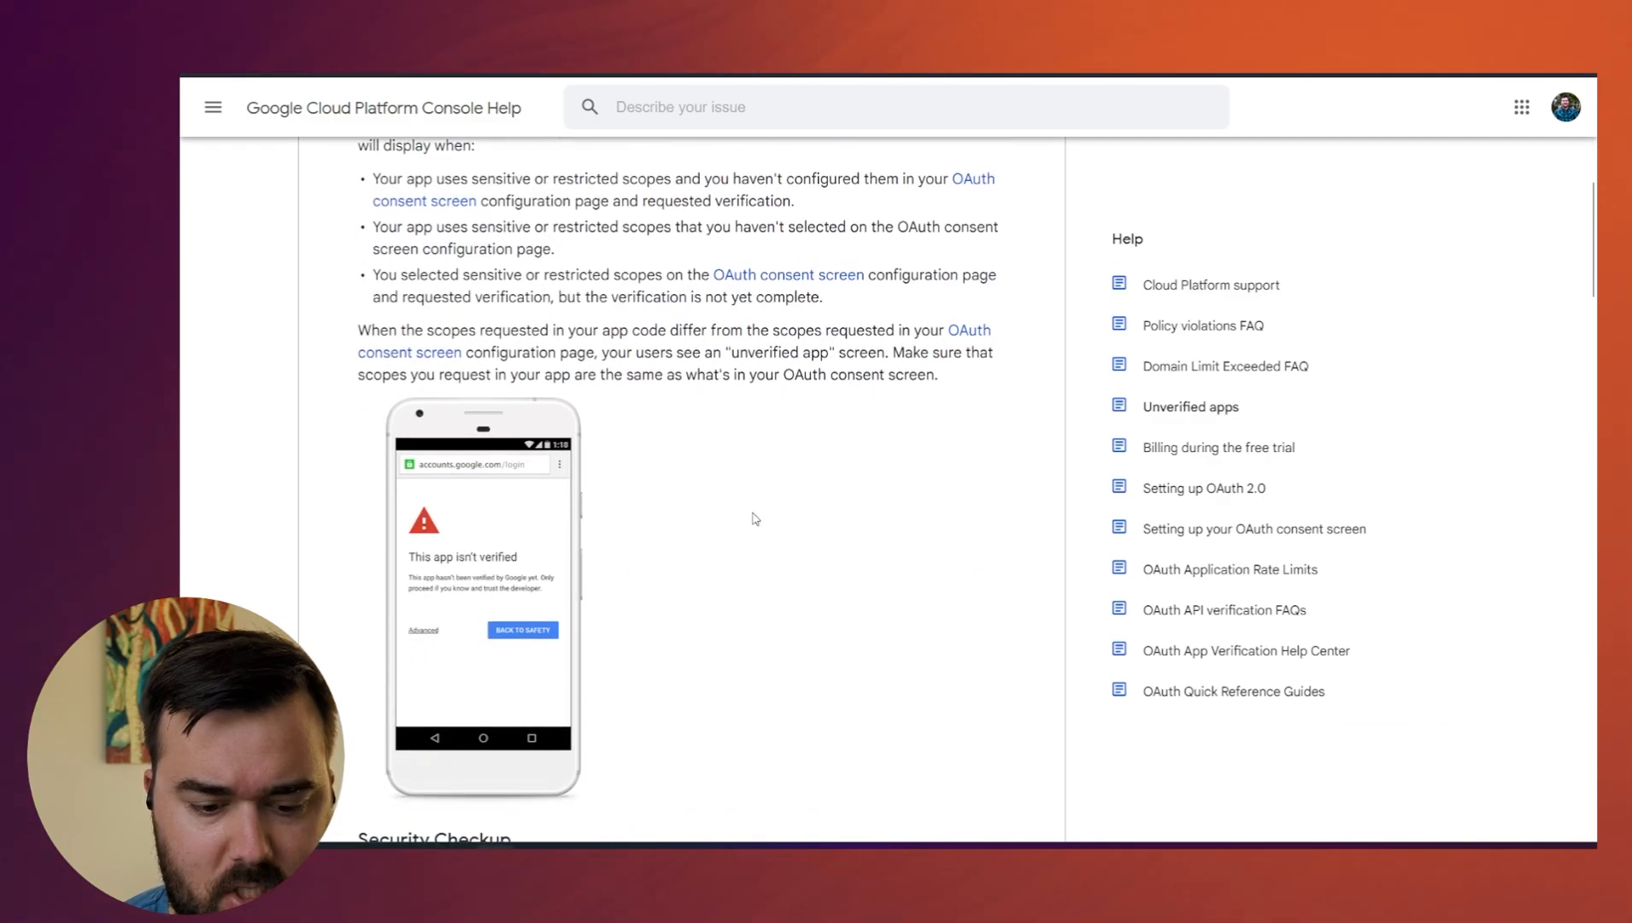
{"action": "scroll", "scroll_direction": "down", "scroll_amount": 3}
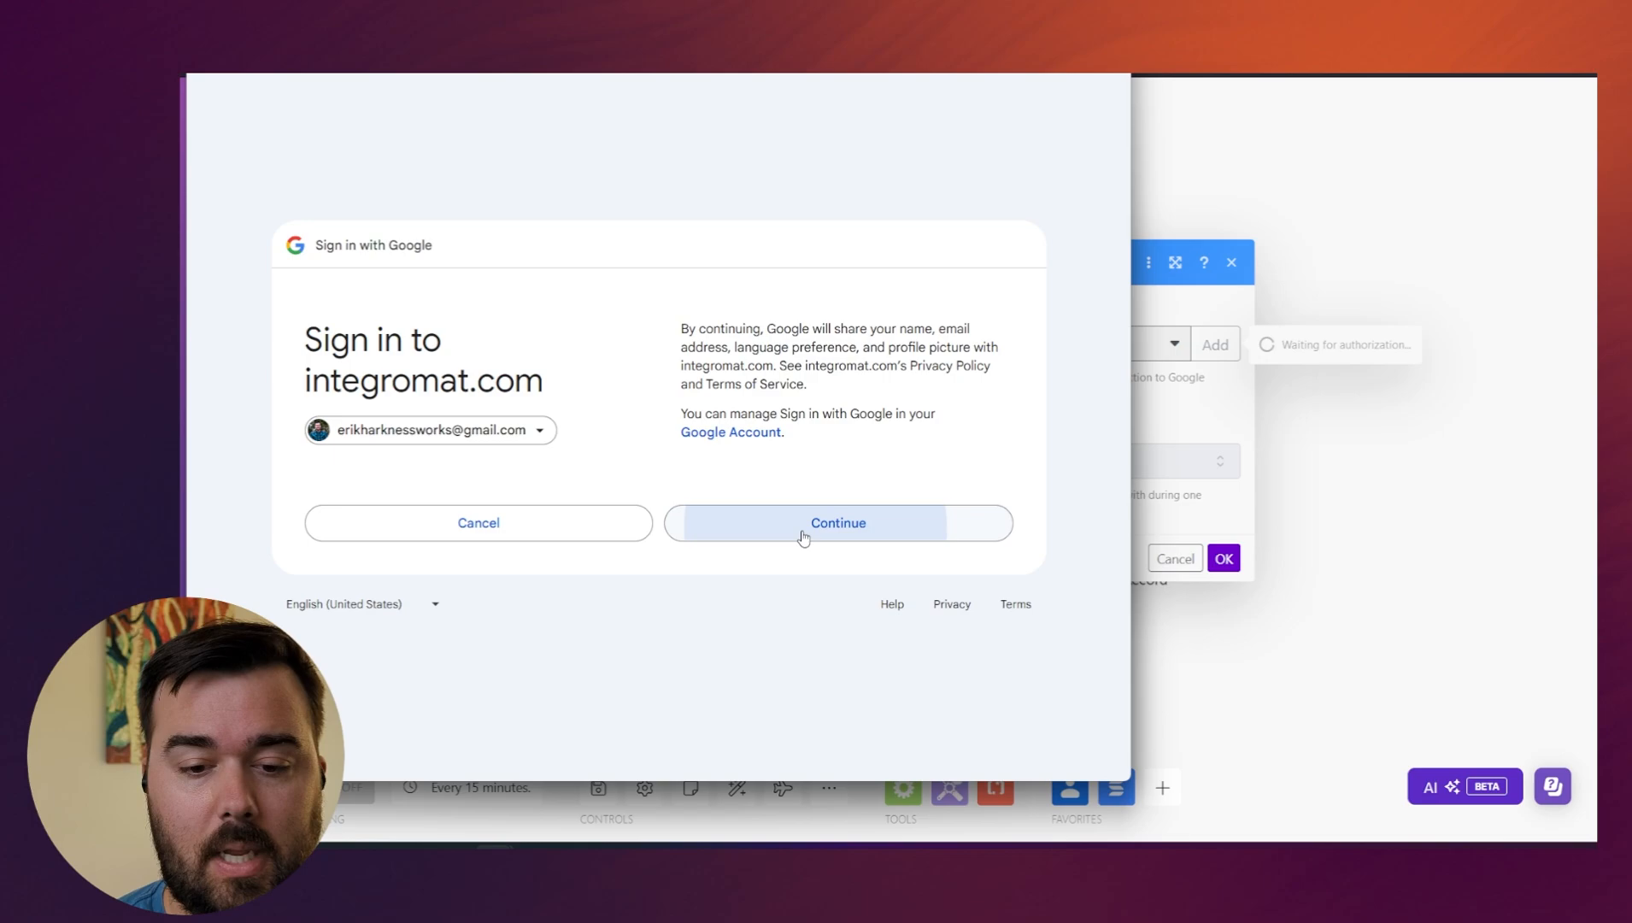
Grant integromat.com permission to see and download the account's contacts and complete sign-in.
{"action": "left_click", "coordinate": [837, 523]}
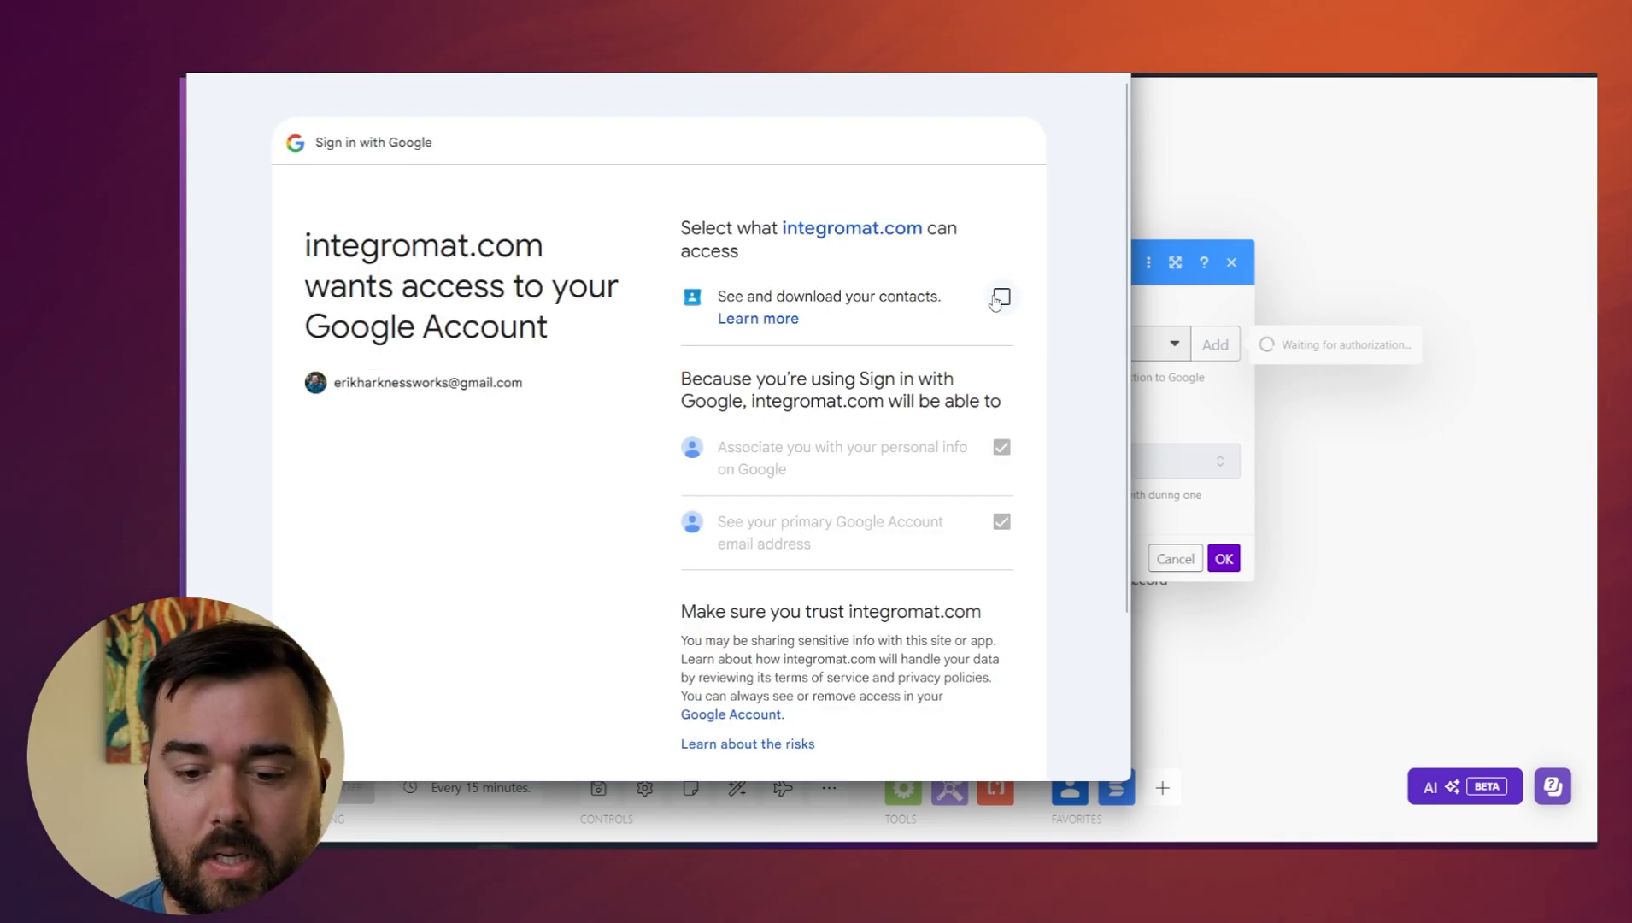
{"action": "left_click", "coordinate": [1000, 297]}
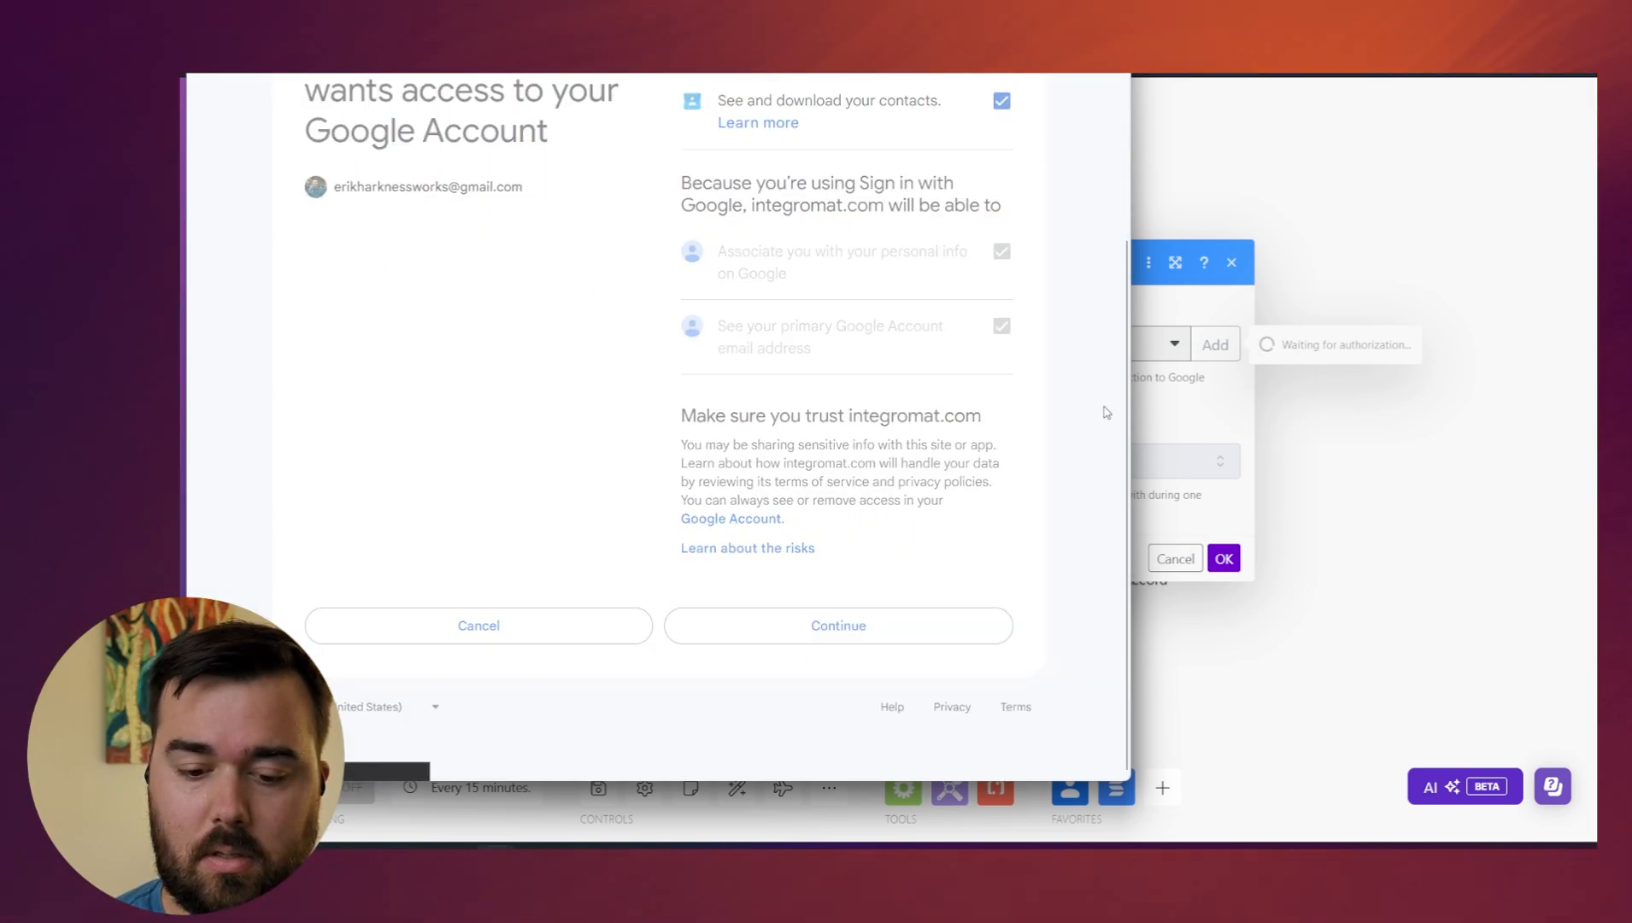
{"action": "left_click", "coordinate": [838, 626]}
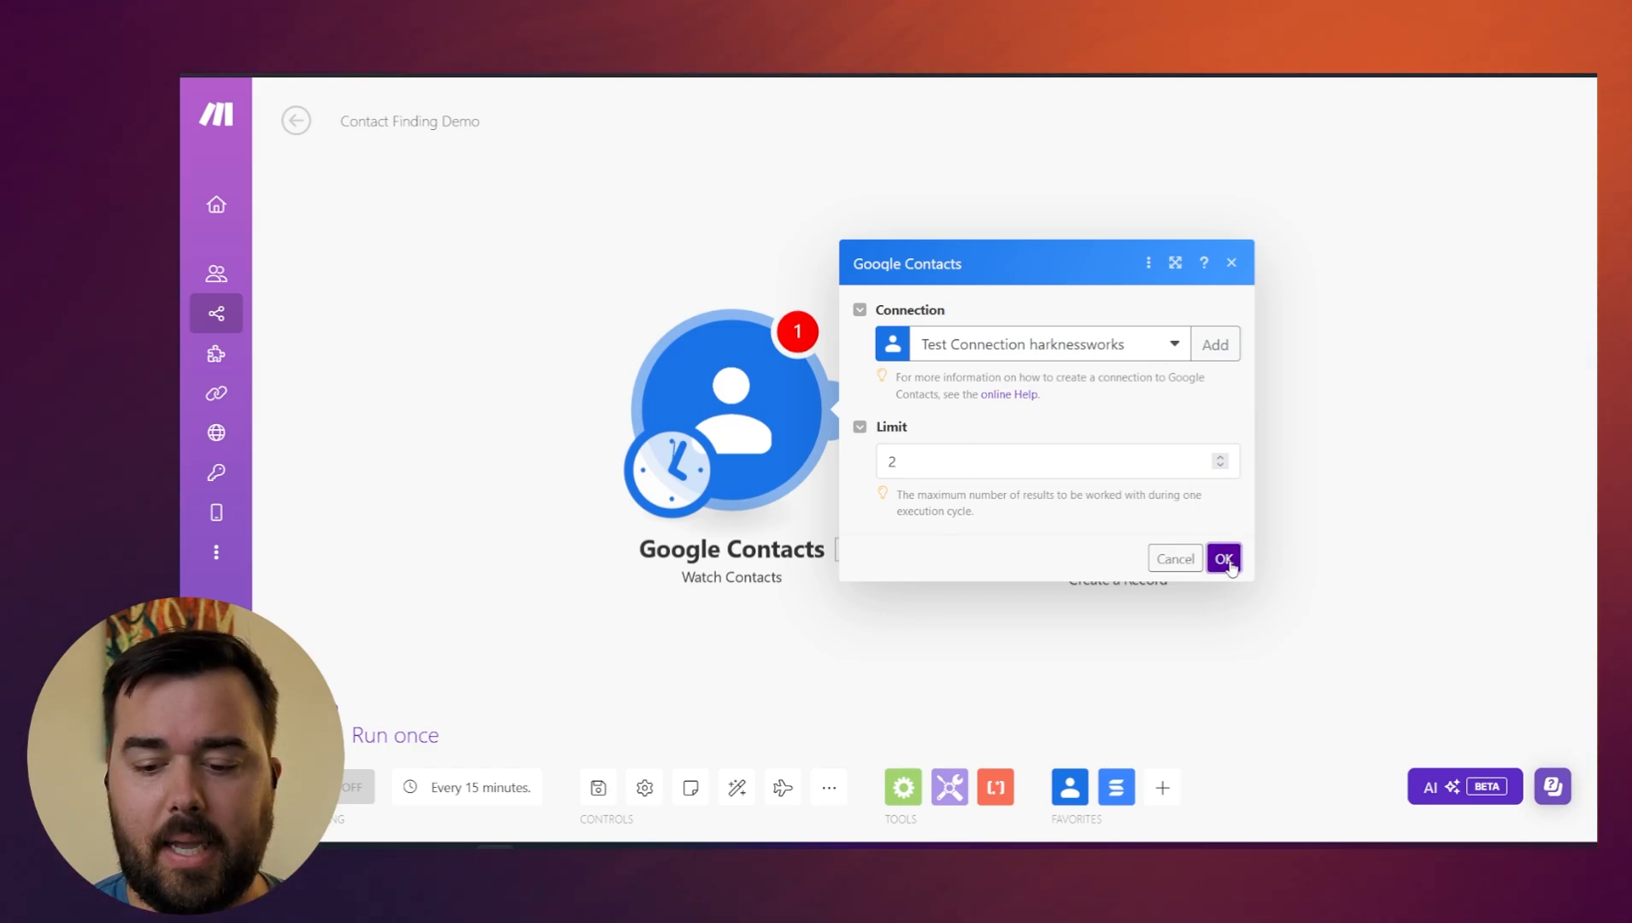
Accept the connection and start the trigger from contacts since 09/12/2024 4:04 PM.
{"action": "left_click", "coordinate": [1224, 559]}
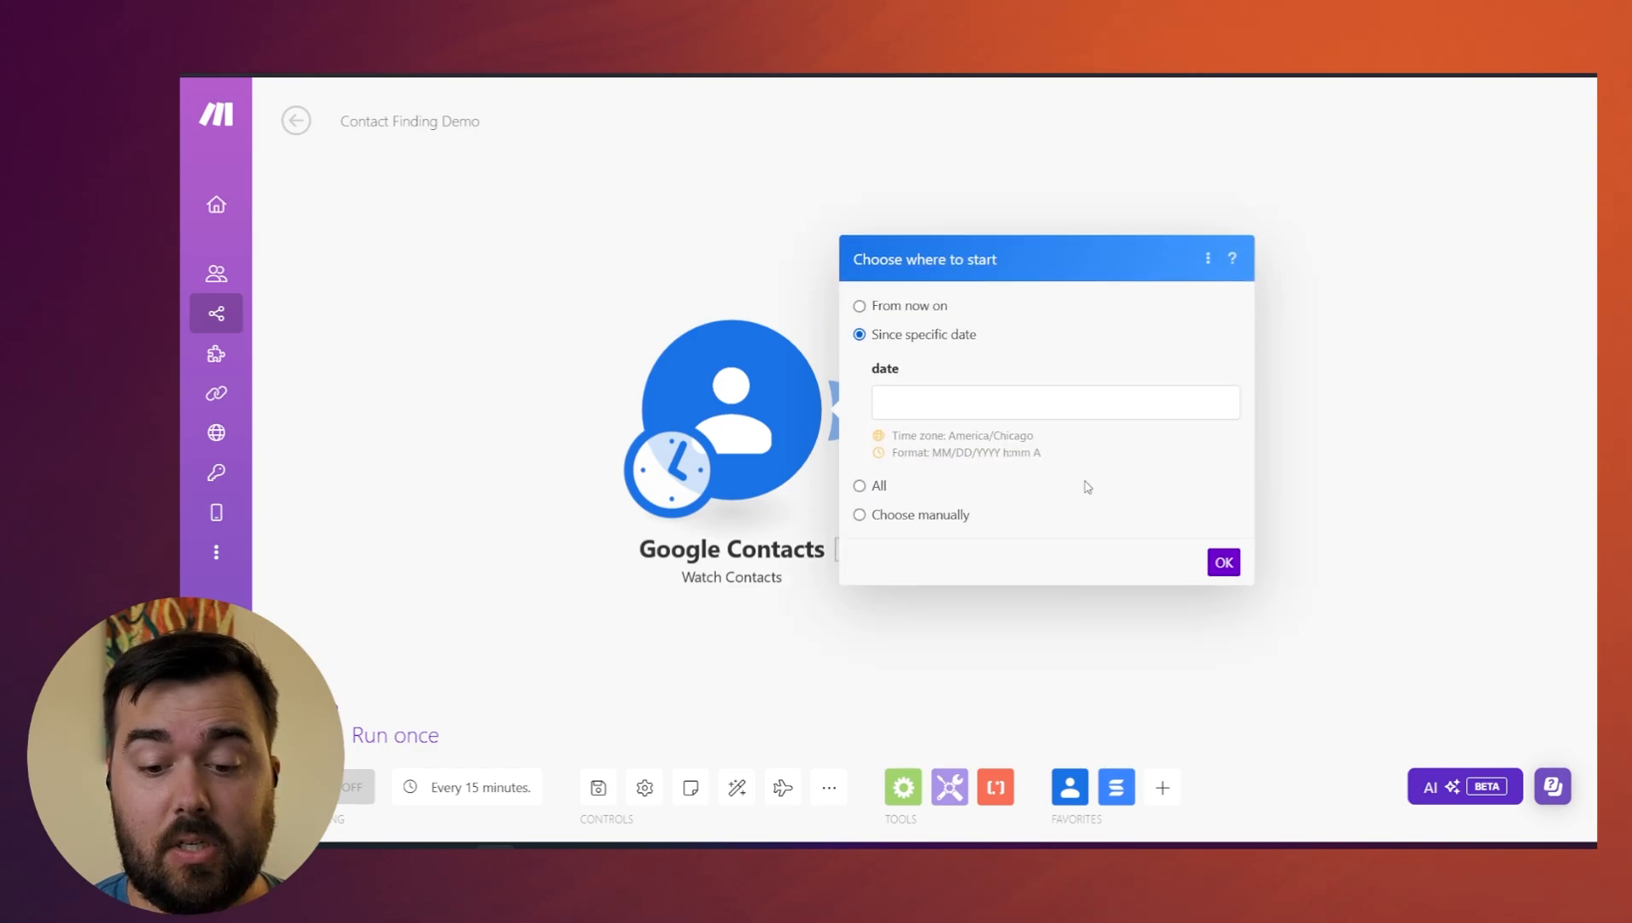
{"action": "left_click", "coordinate": [1053, 403]}
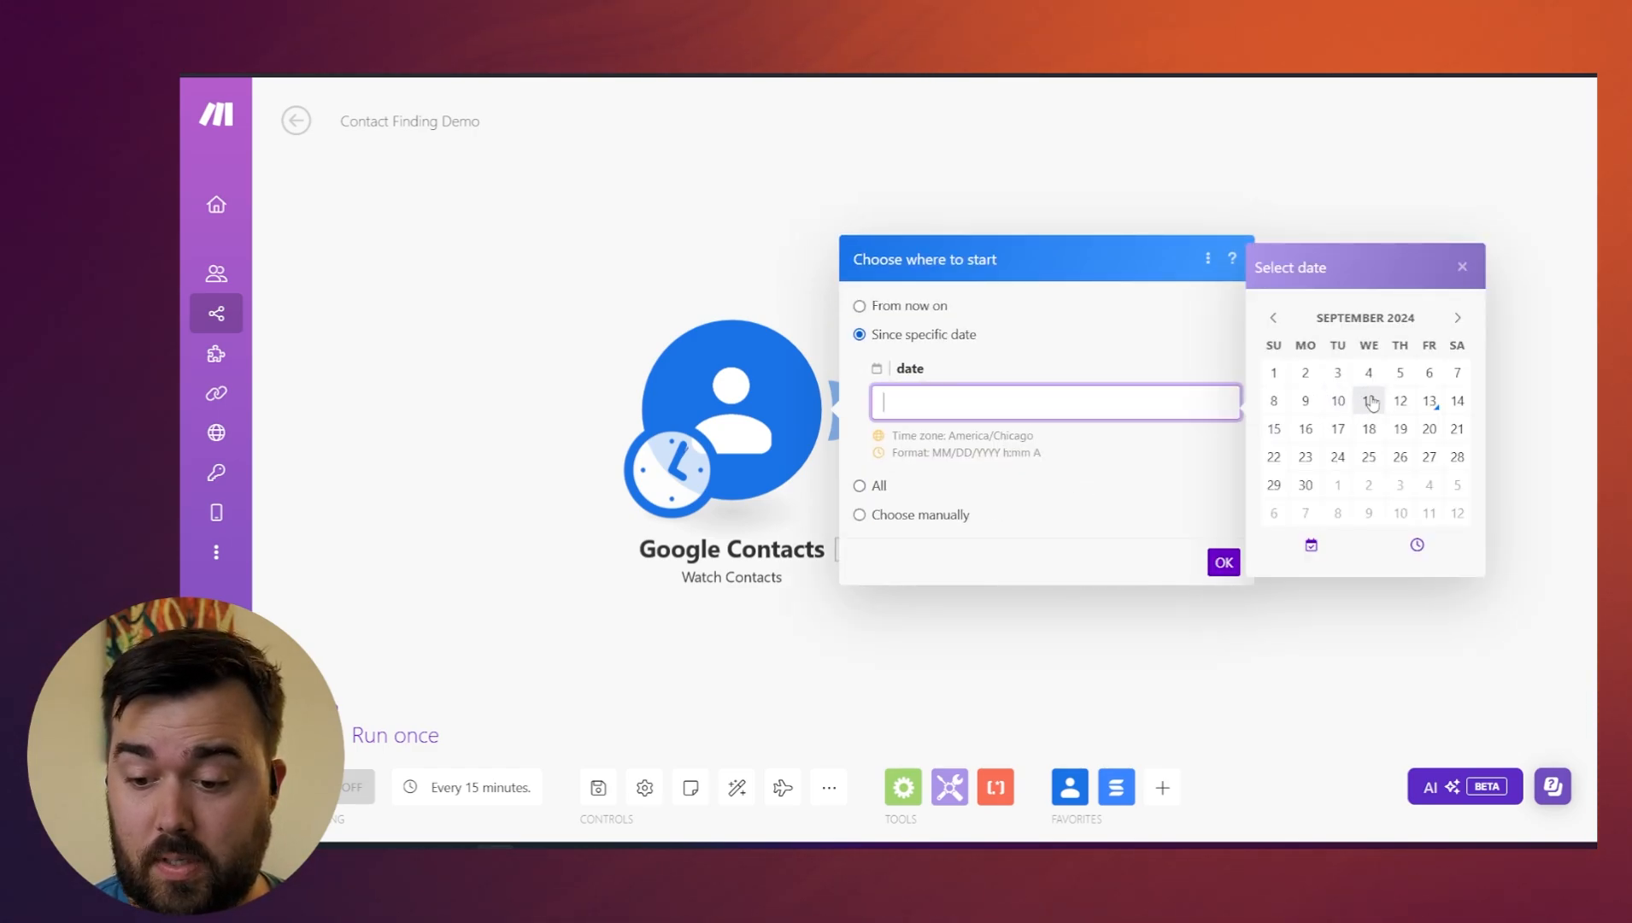
{"action": "left_click", "coordinate": [1400, 400]}
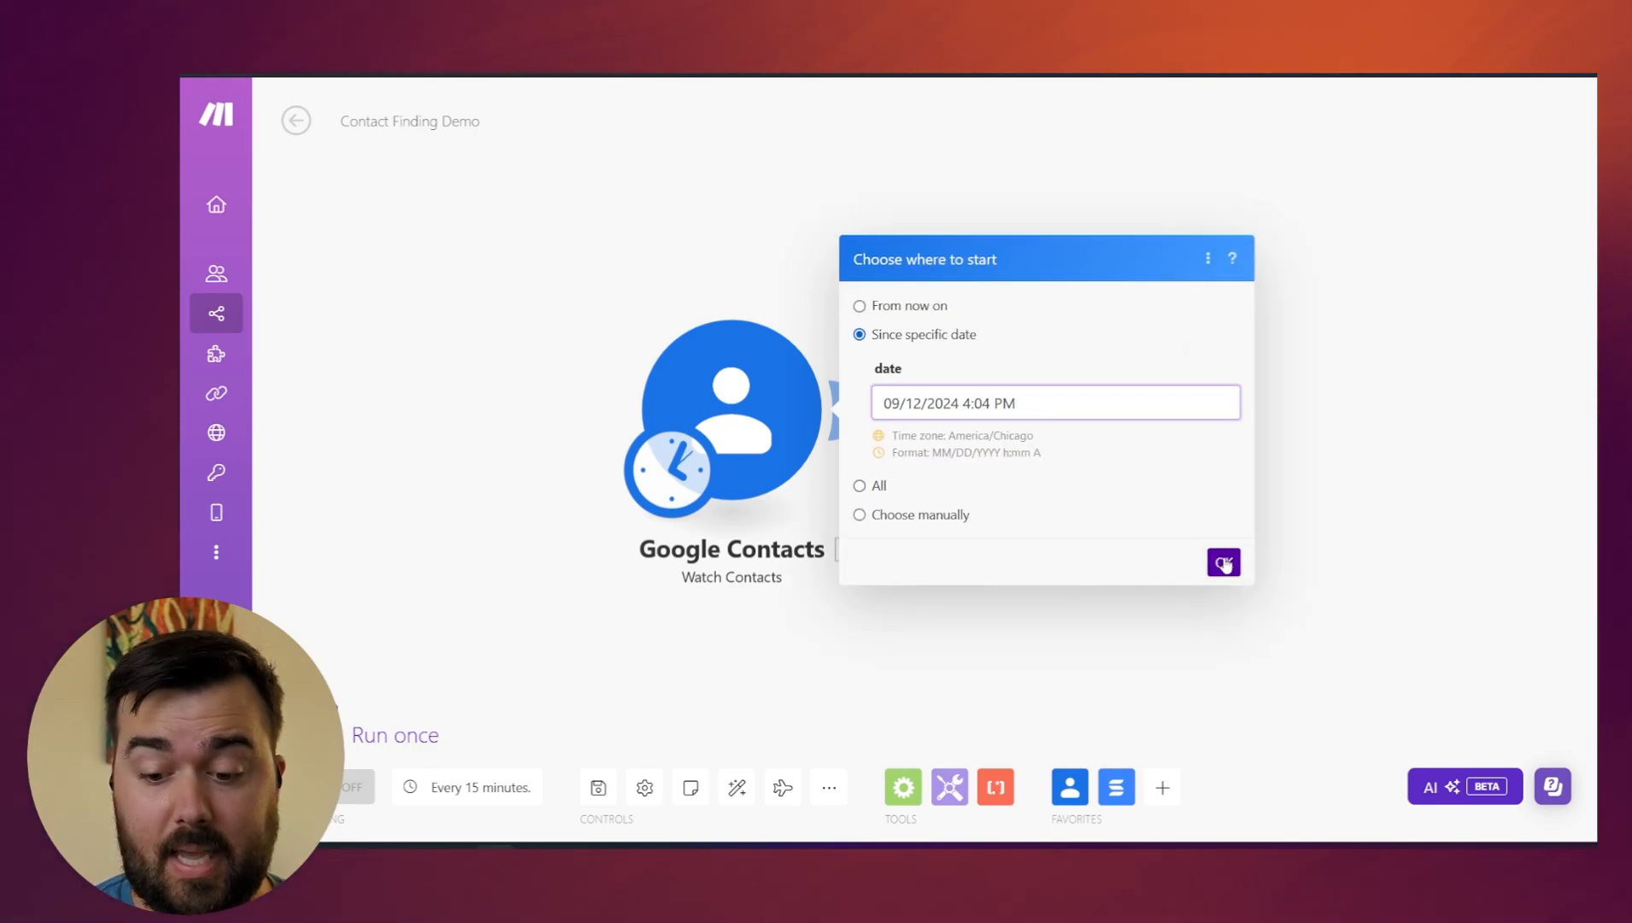
{"action": "left_click", "coordinate": [1224, 563]}
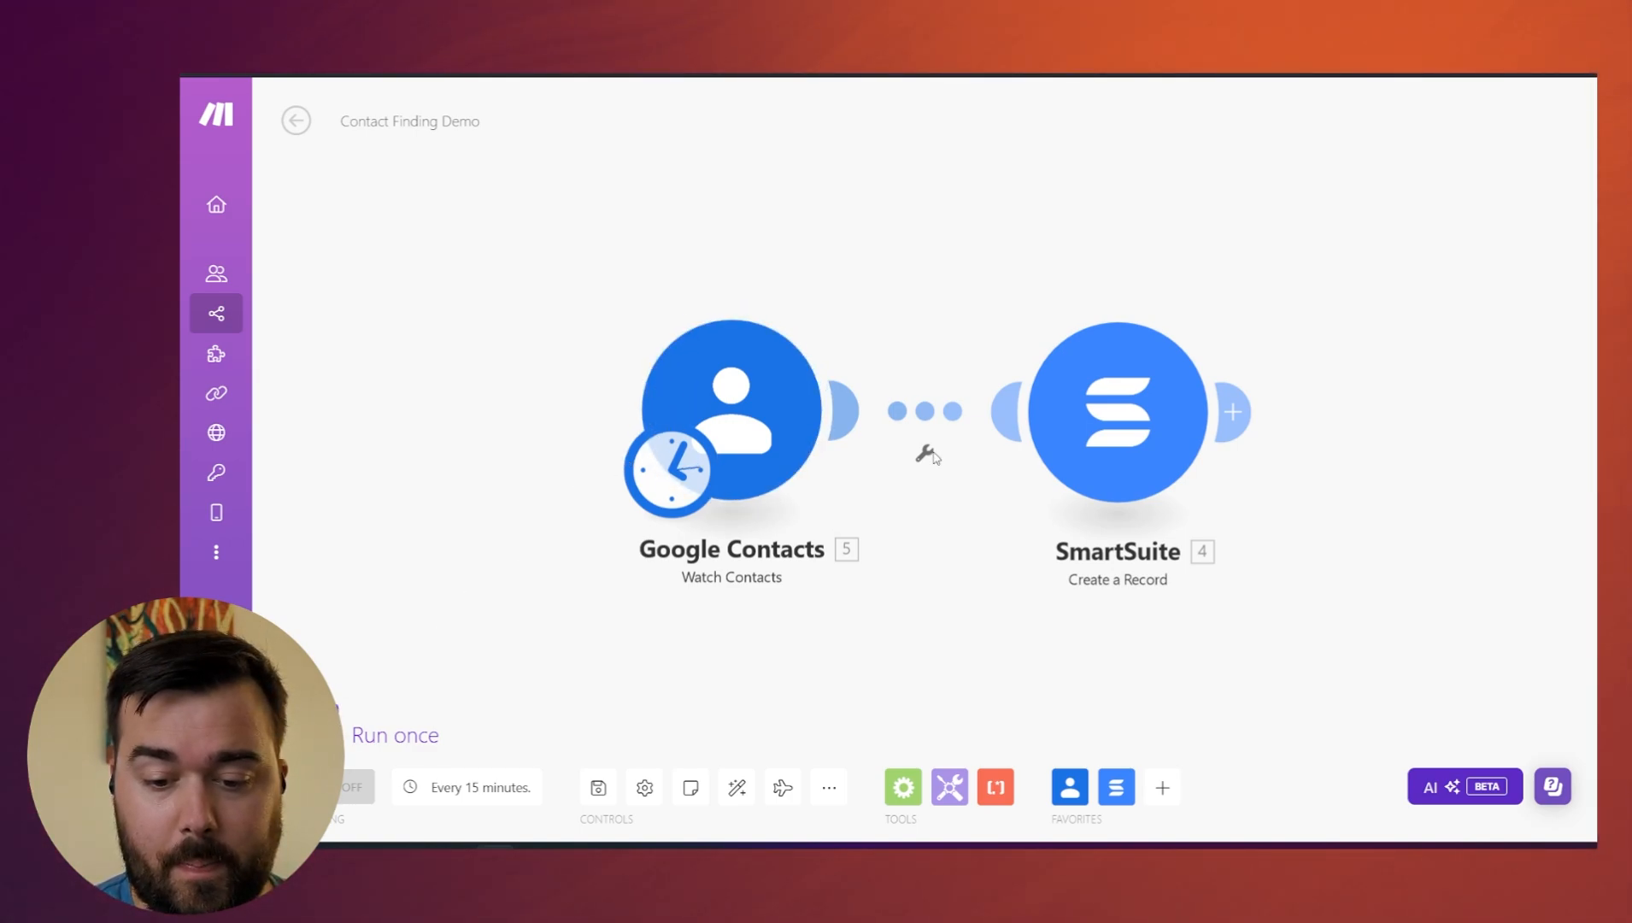
{"action": "left_click", "coordinate": [1118, 408]}
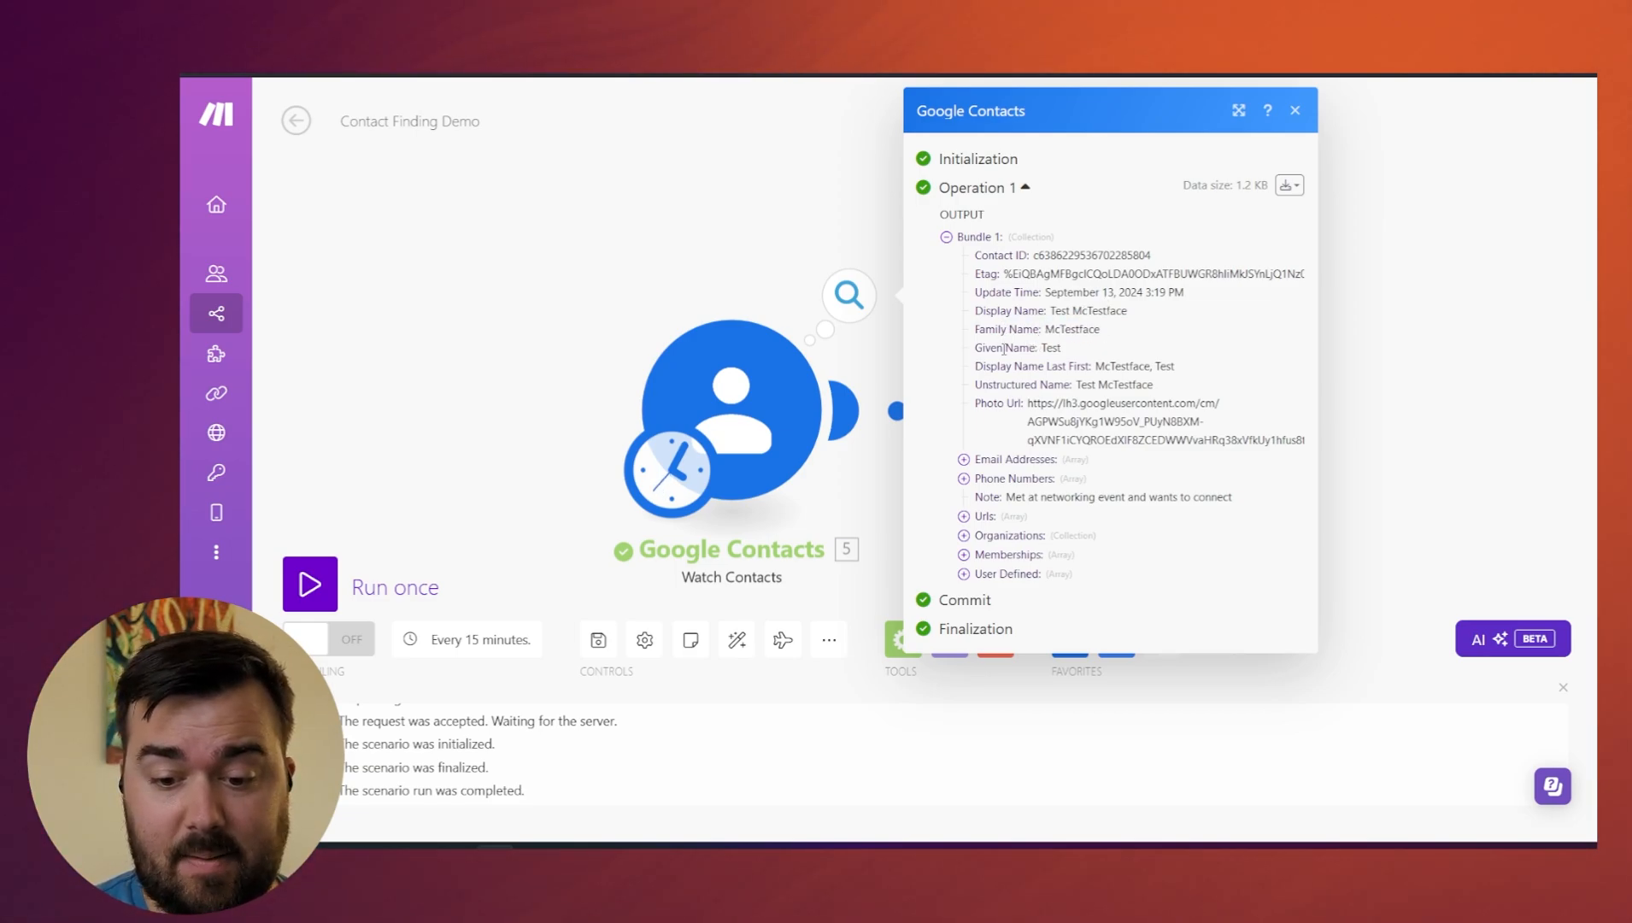
{"action": "double_click", "coordinate": [1031, 347]}
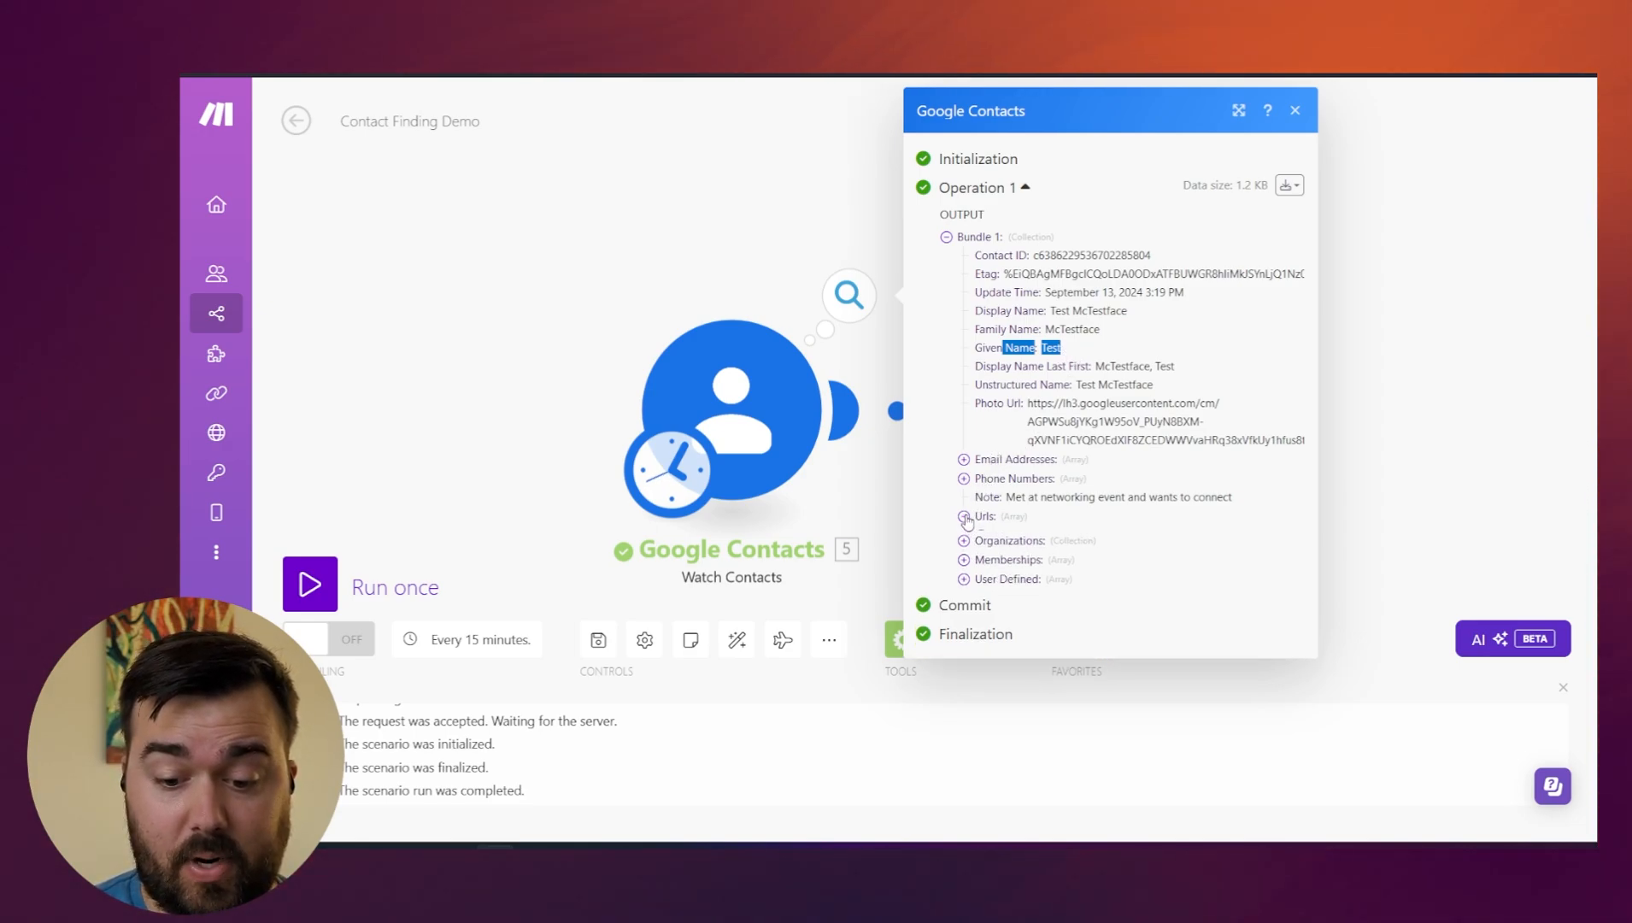
{"action": "left_click", "coordinate": [962, 516]}
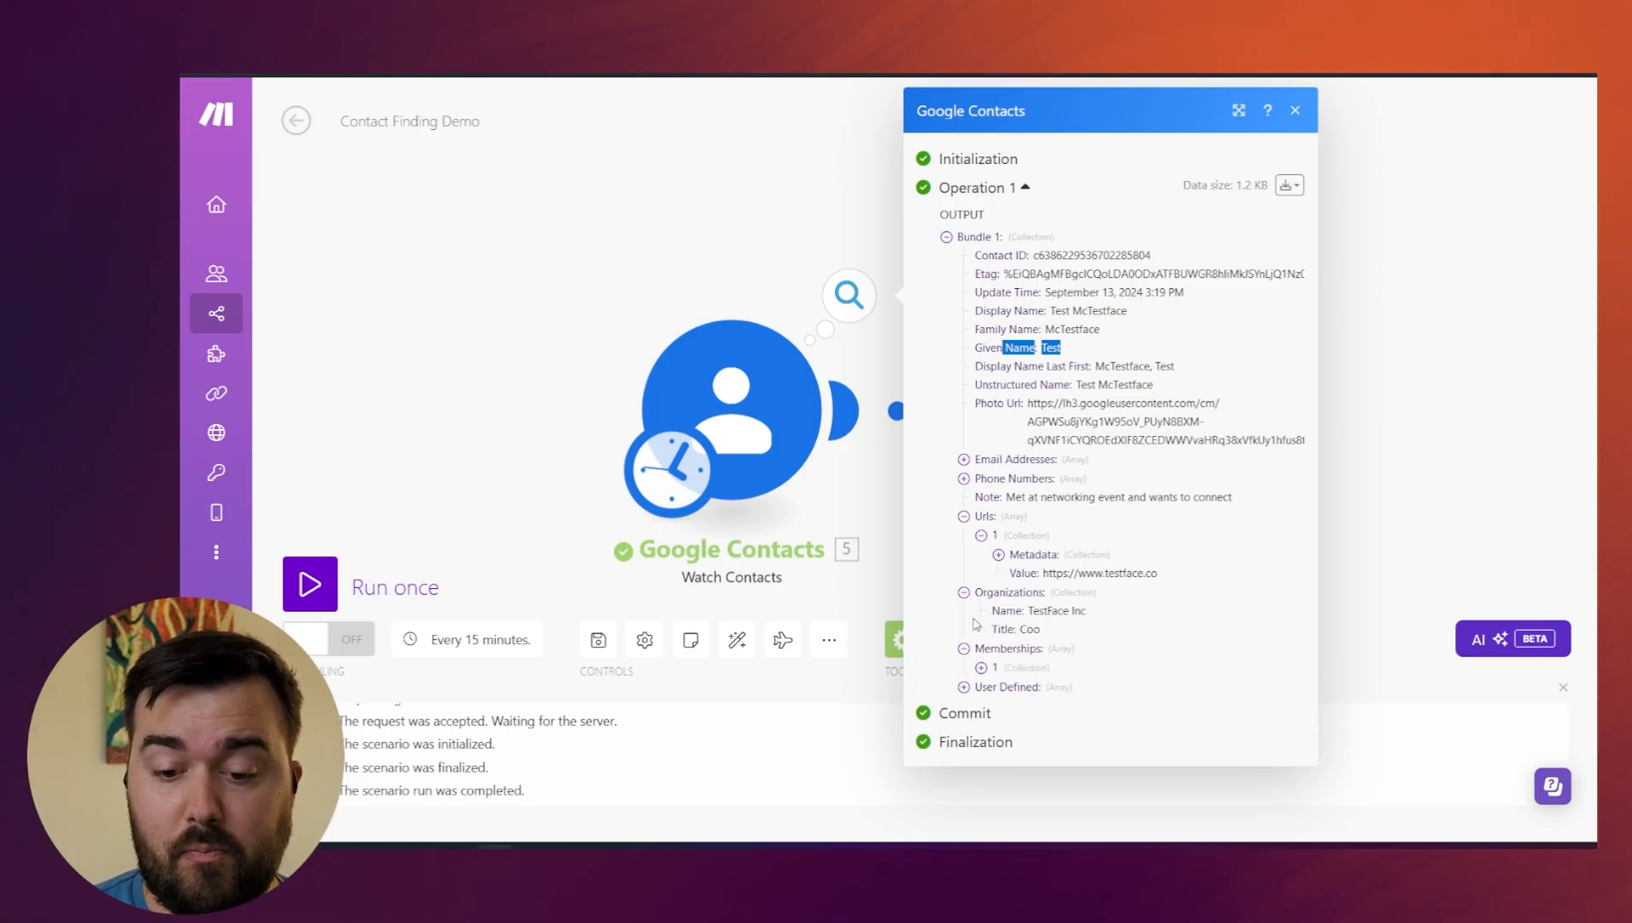
{"action": "left_click", "coordinate": [1295, 111]}
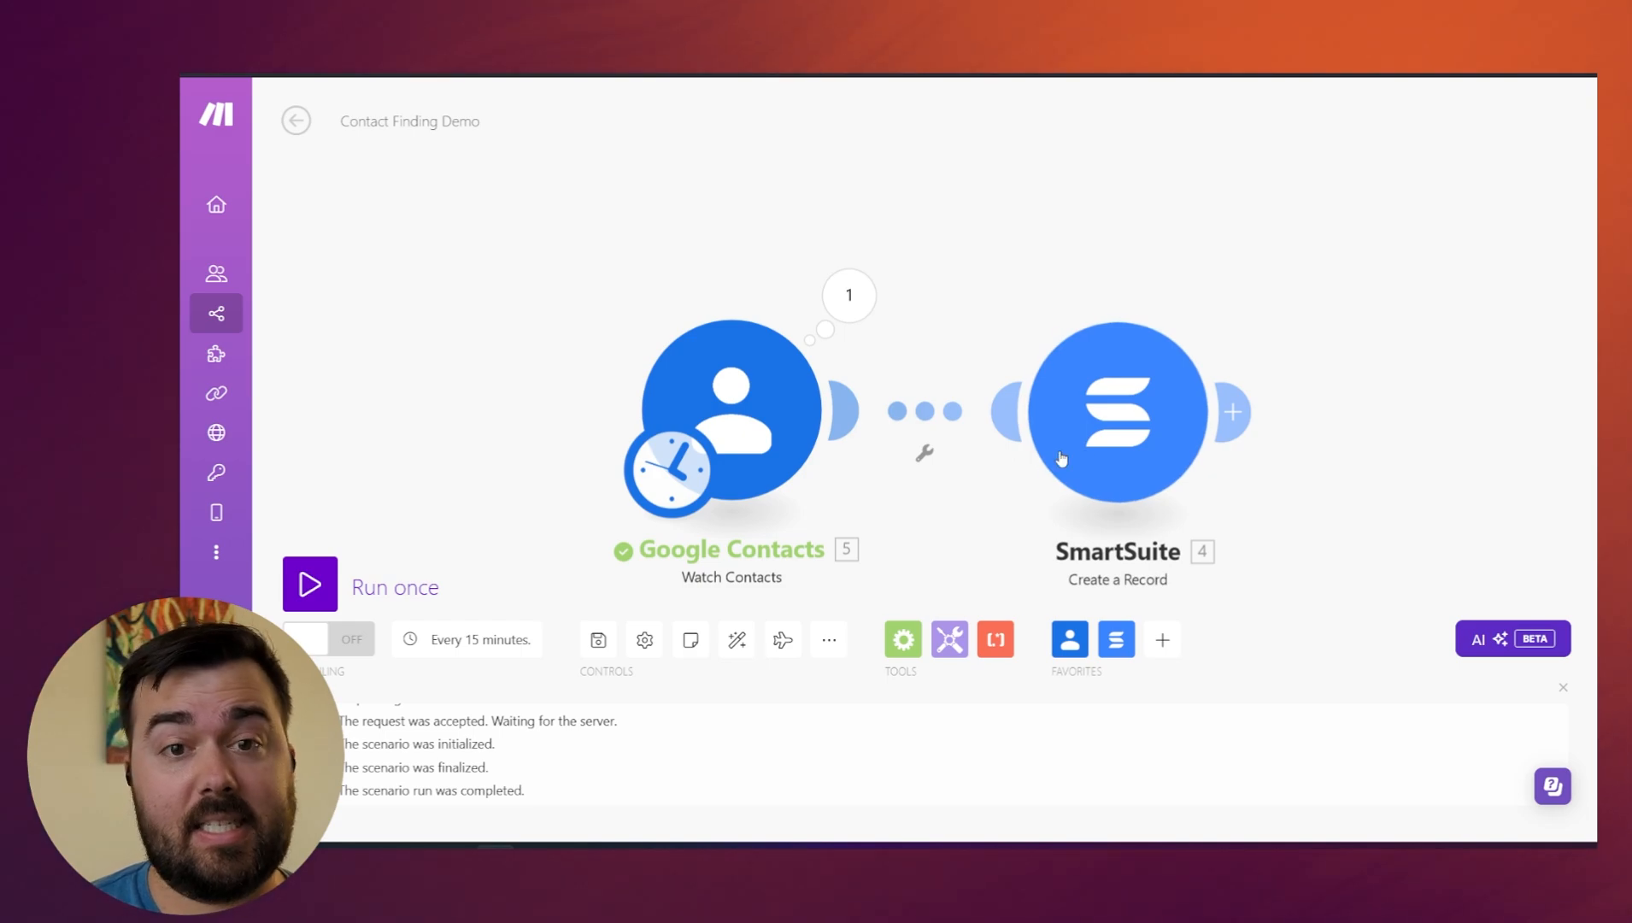
{"action": "left_click", "coordinate": [1118, 409]}
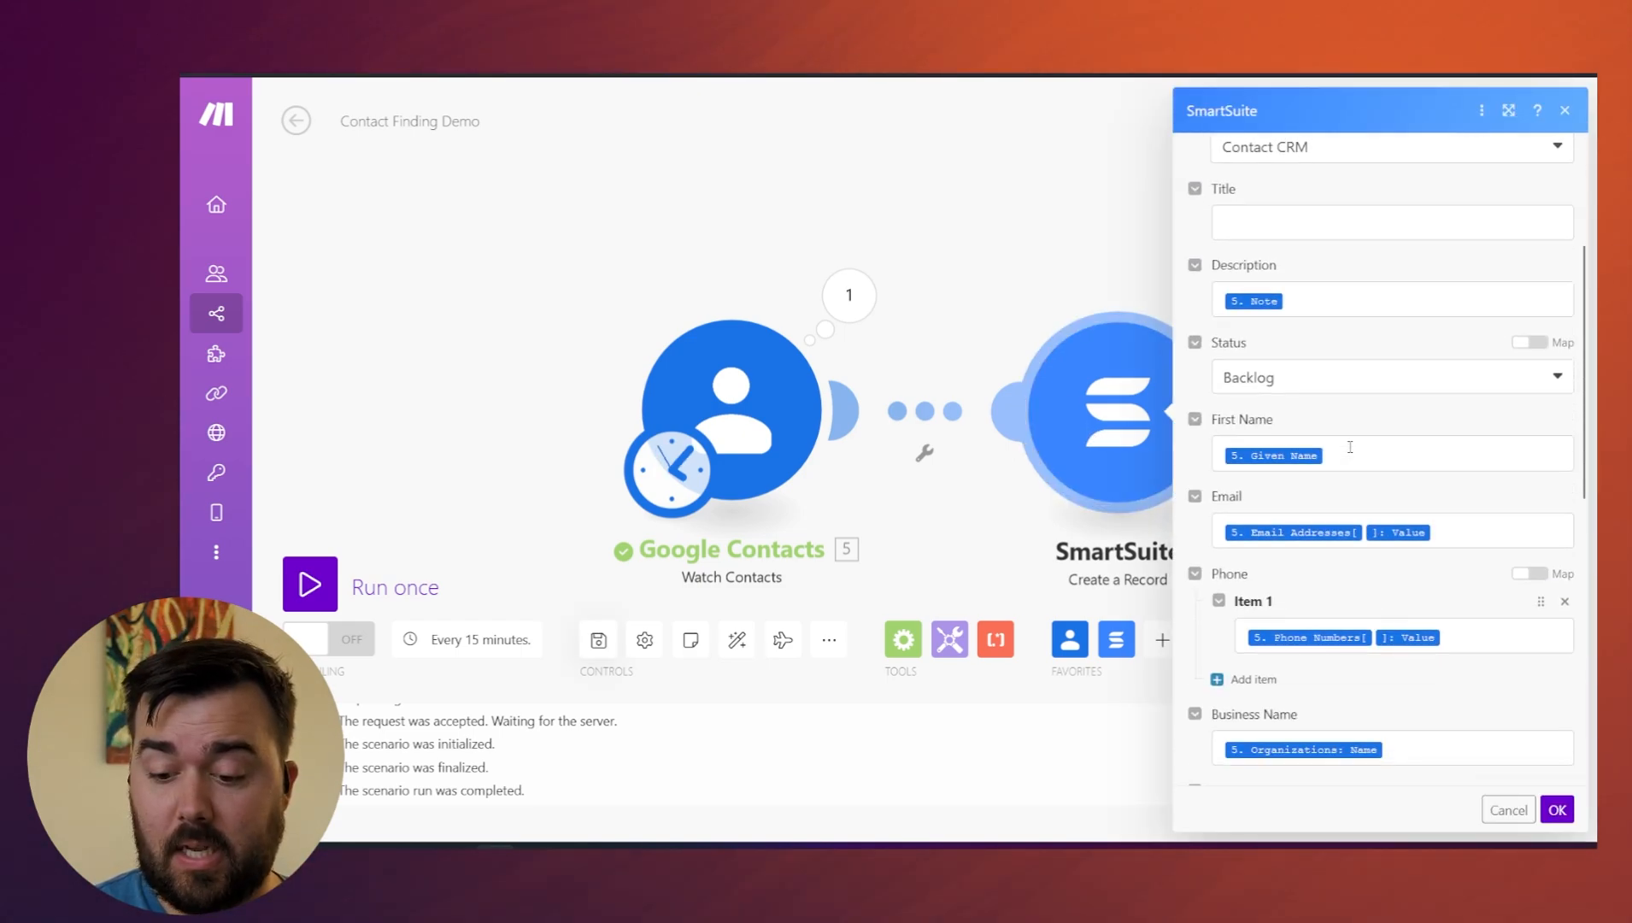
{"action": "scroll", "scroll_direction": "down", "scroll_amount": 3}
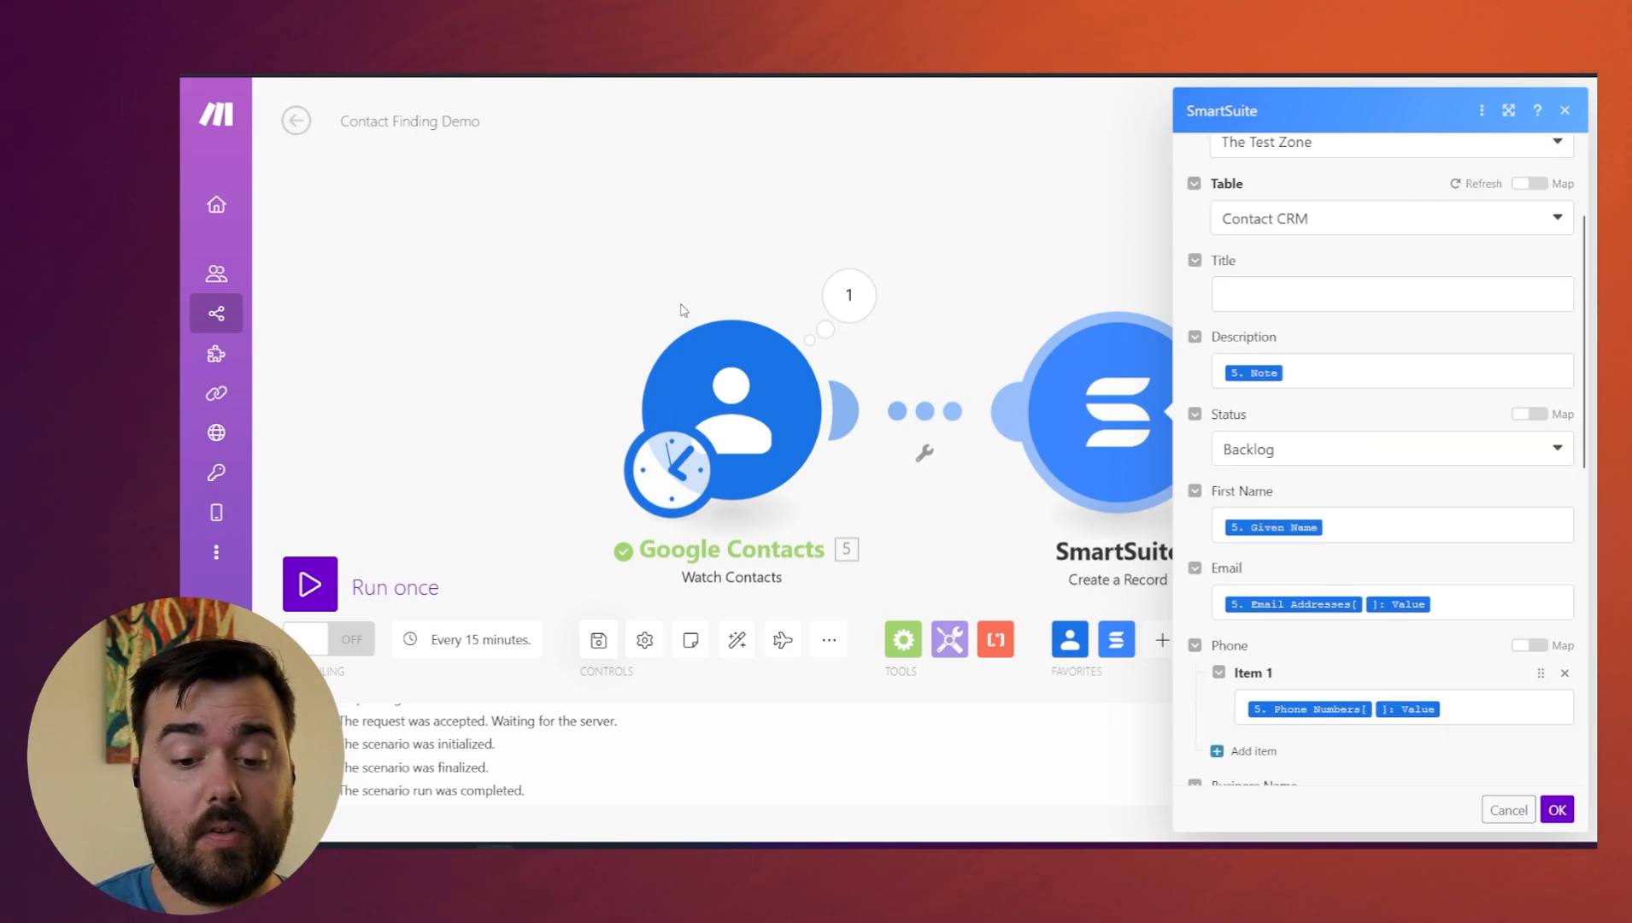
{"action": "left_click", "coordinate": [1557, 810]}
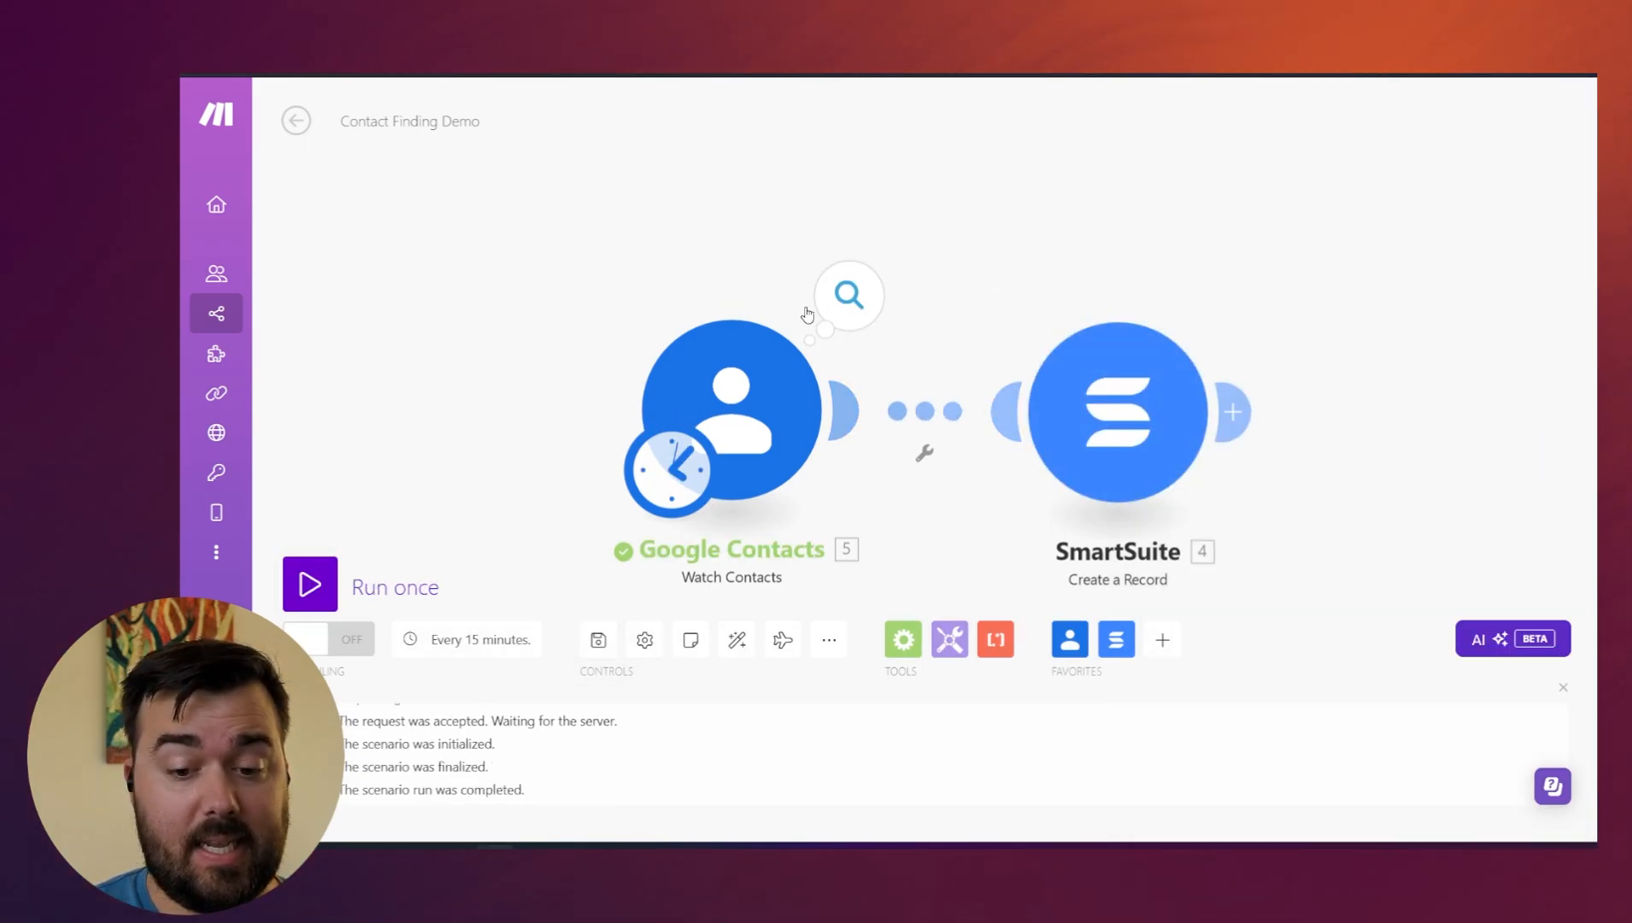
{"action": "left_click", "coordinate": [848, 294]}
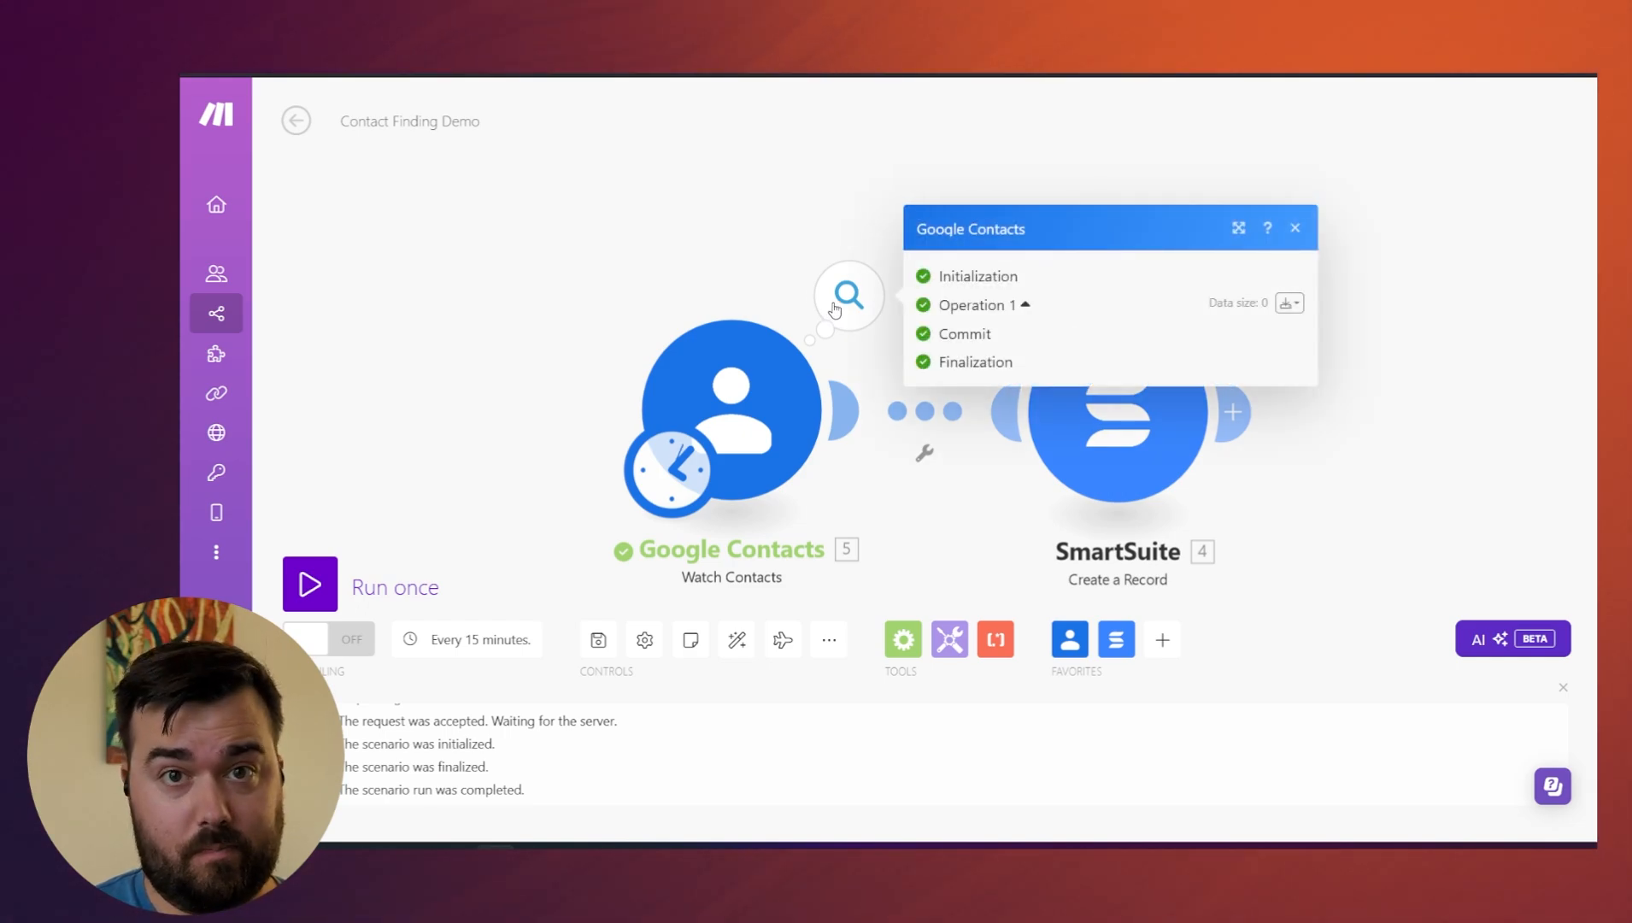
{"action": "left_click", "coordinate": [1296, 227]}
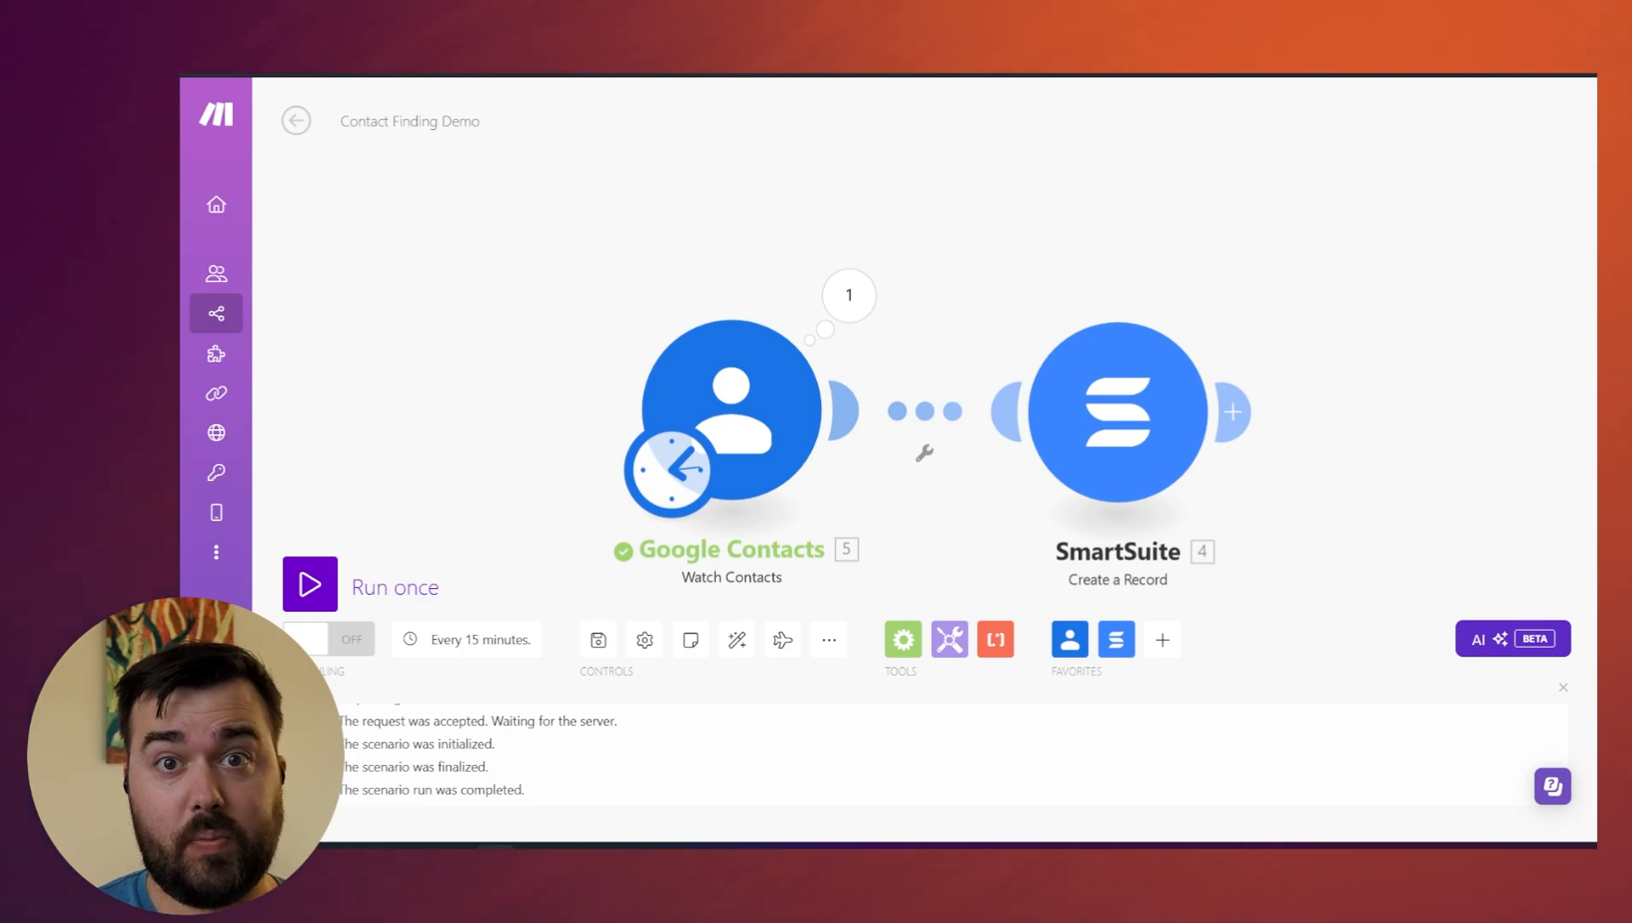
{"action": "mouse_move", "coordinate": [682, 468]}
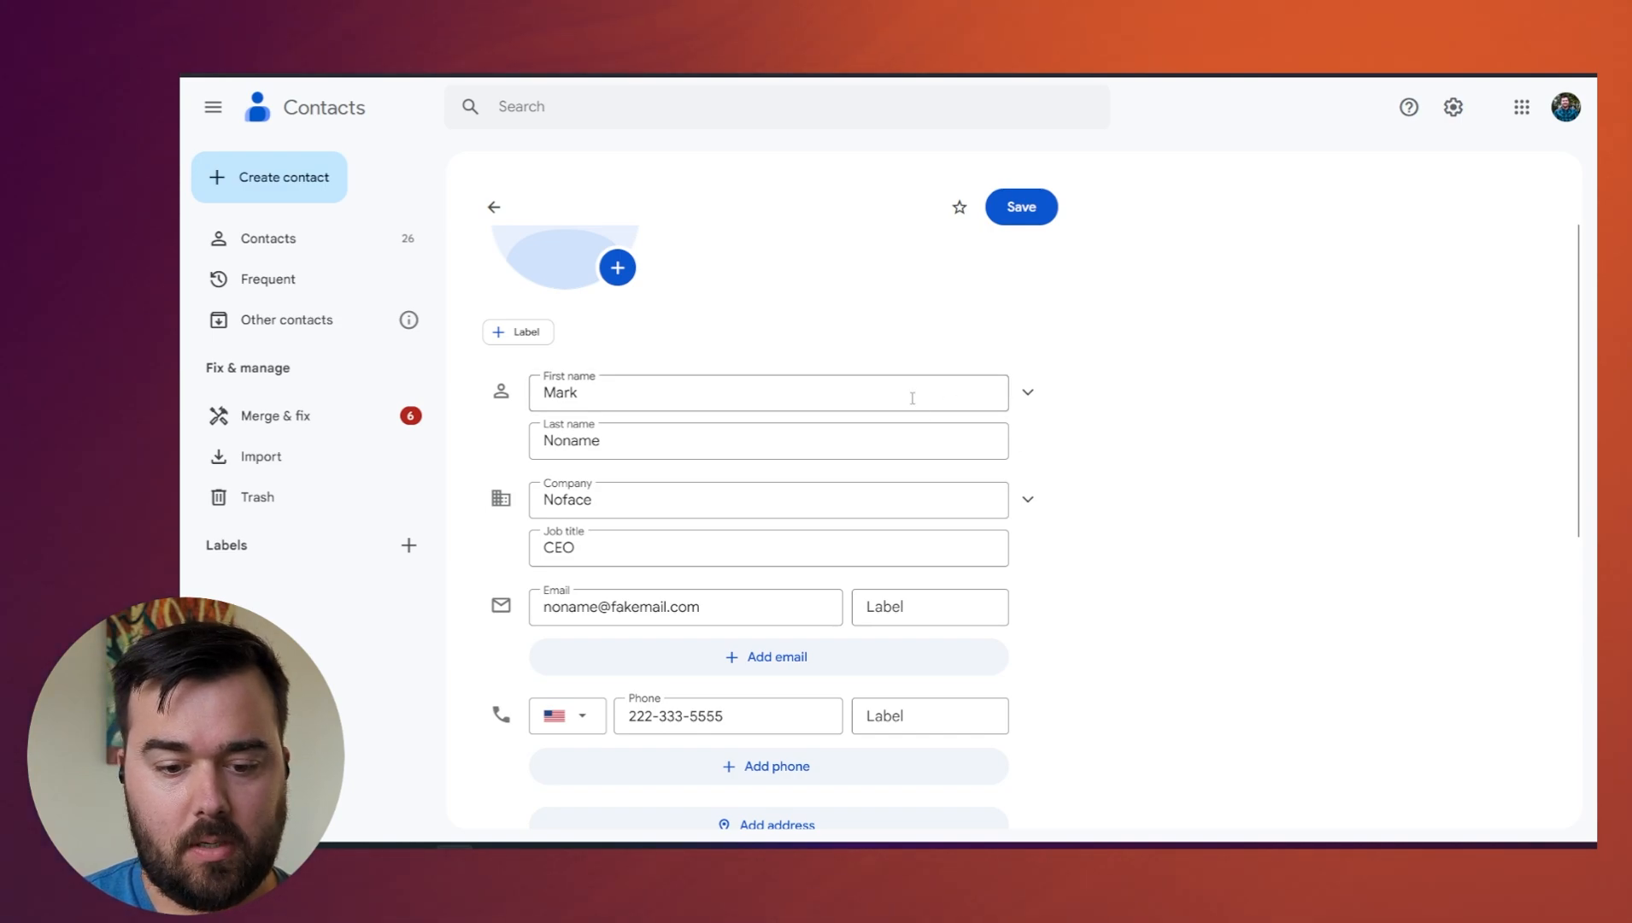
Save the drafted contact Mark Noname, CEO at Noface, with his email, phone, website and note.
{"action": "scroll", "scroll_direction": "down", "scroll_amount": 3}
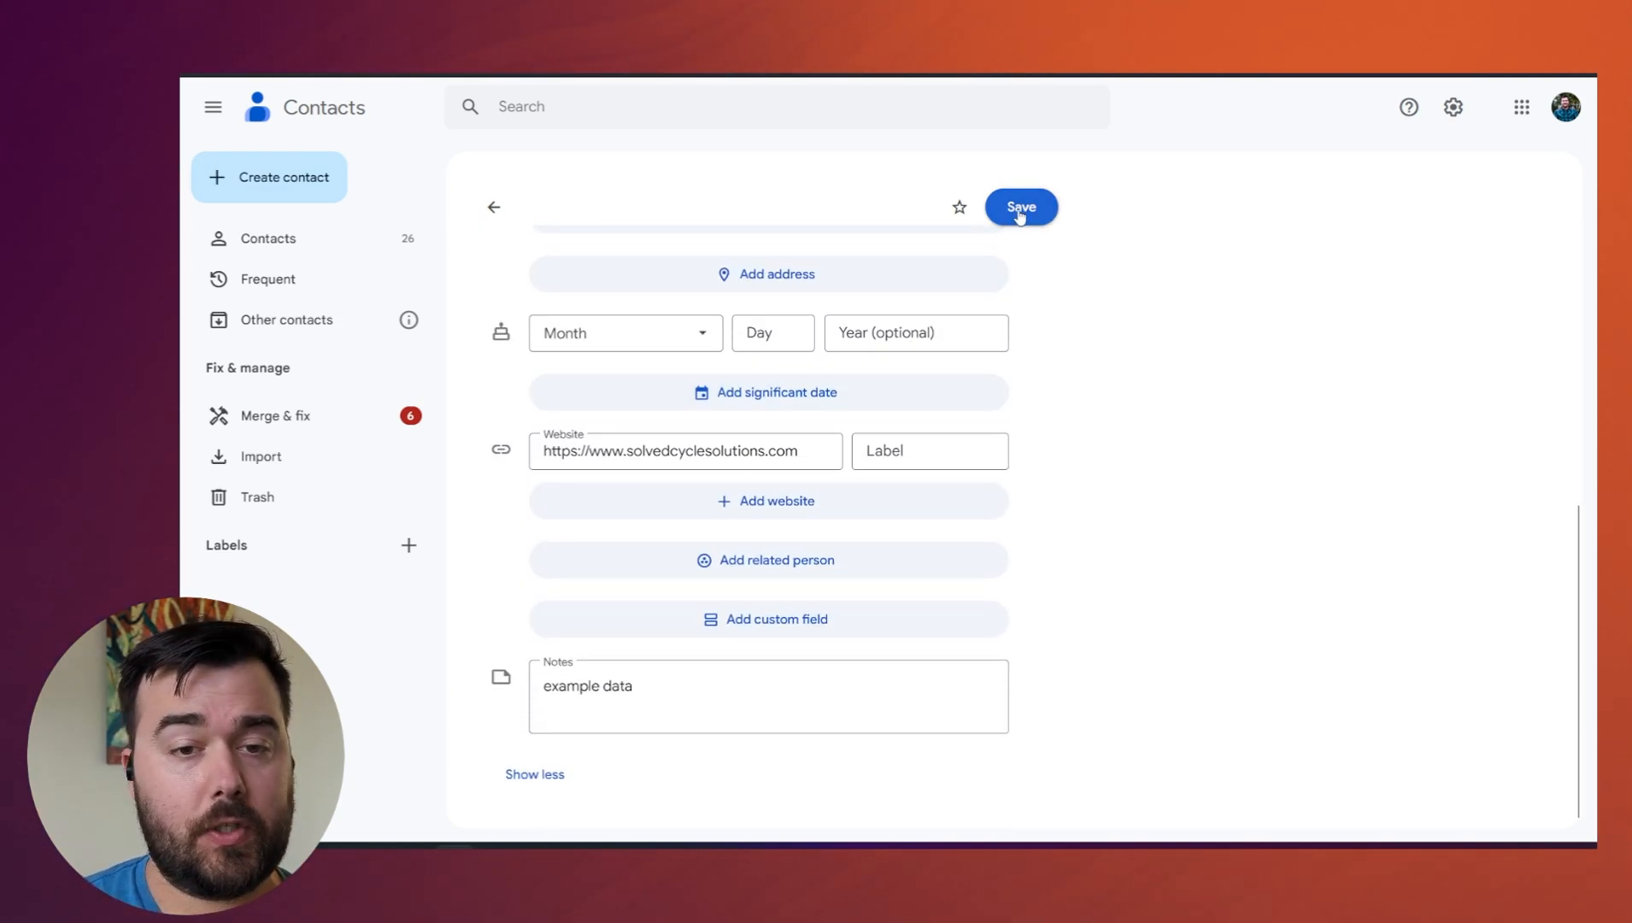
{"action": "left_click", "coordinate": [1020, 207]}
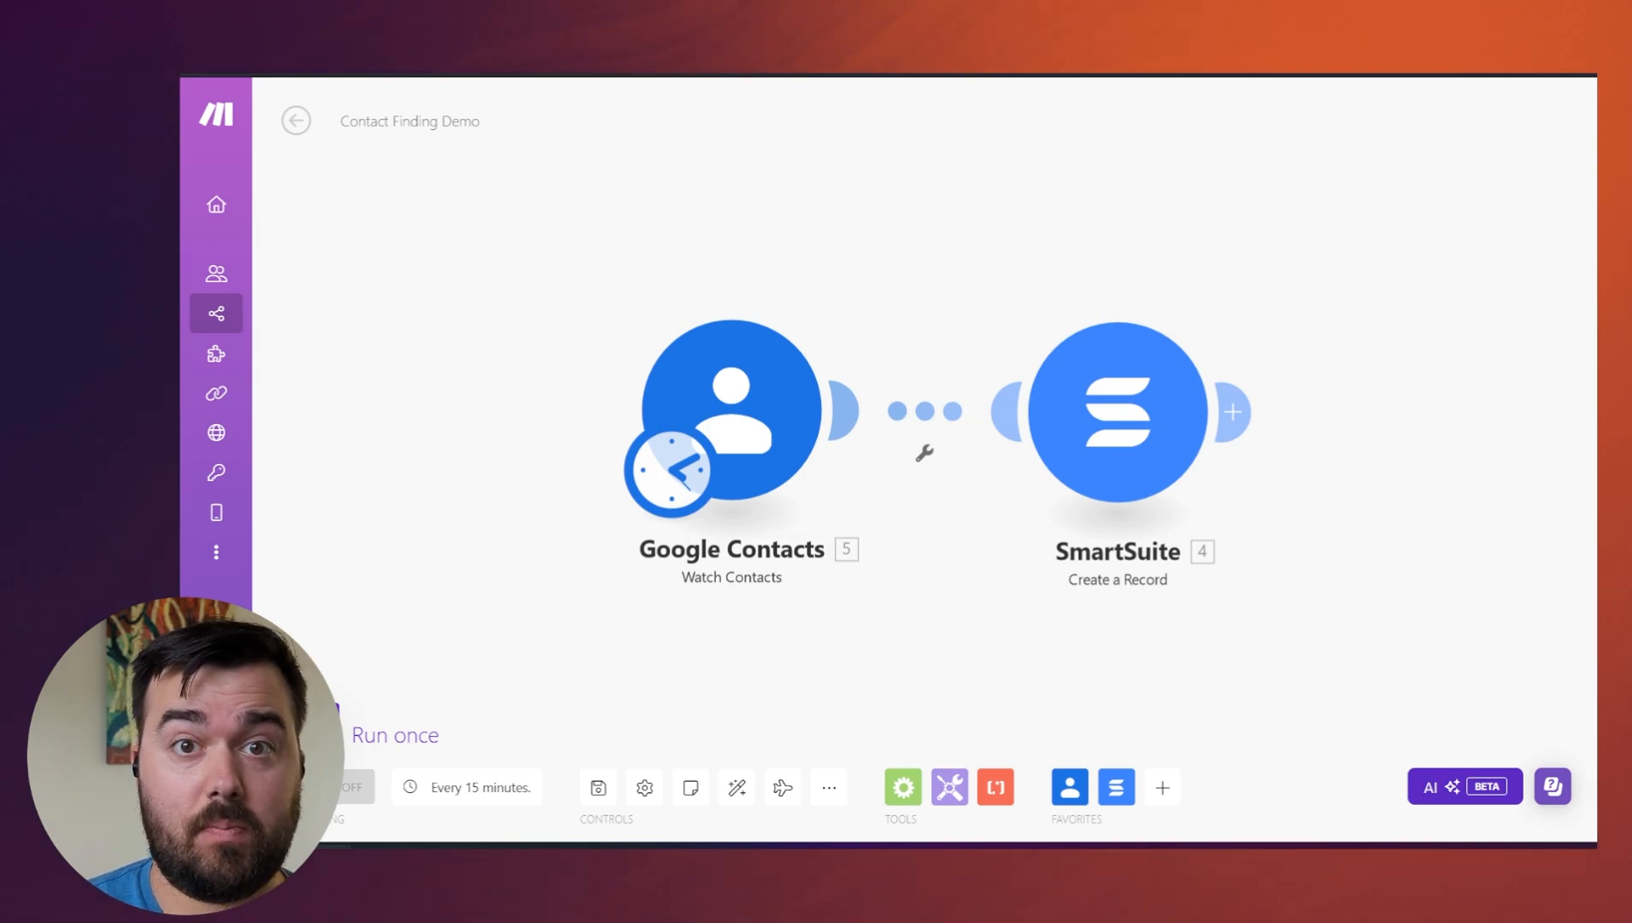
Rerun the scenario so Mark Noname is fetched and view the created SmartSuite record output.
{"action": "left_click", "coordinate": [395, 735]}
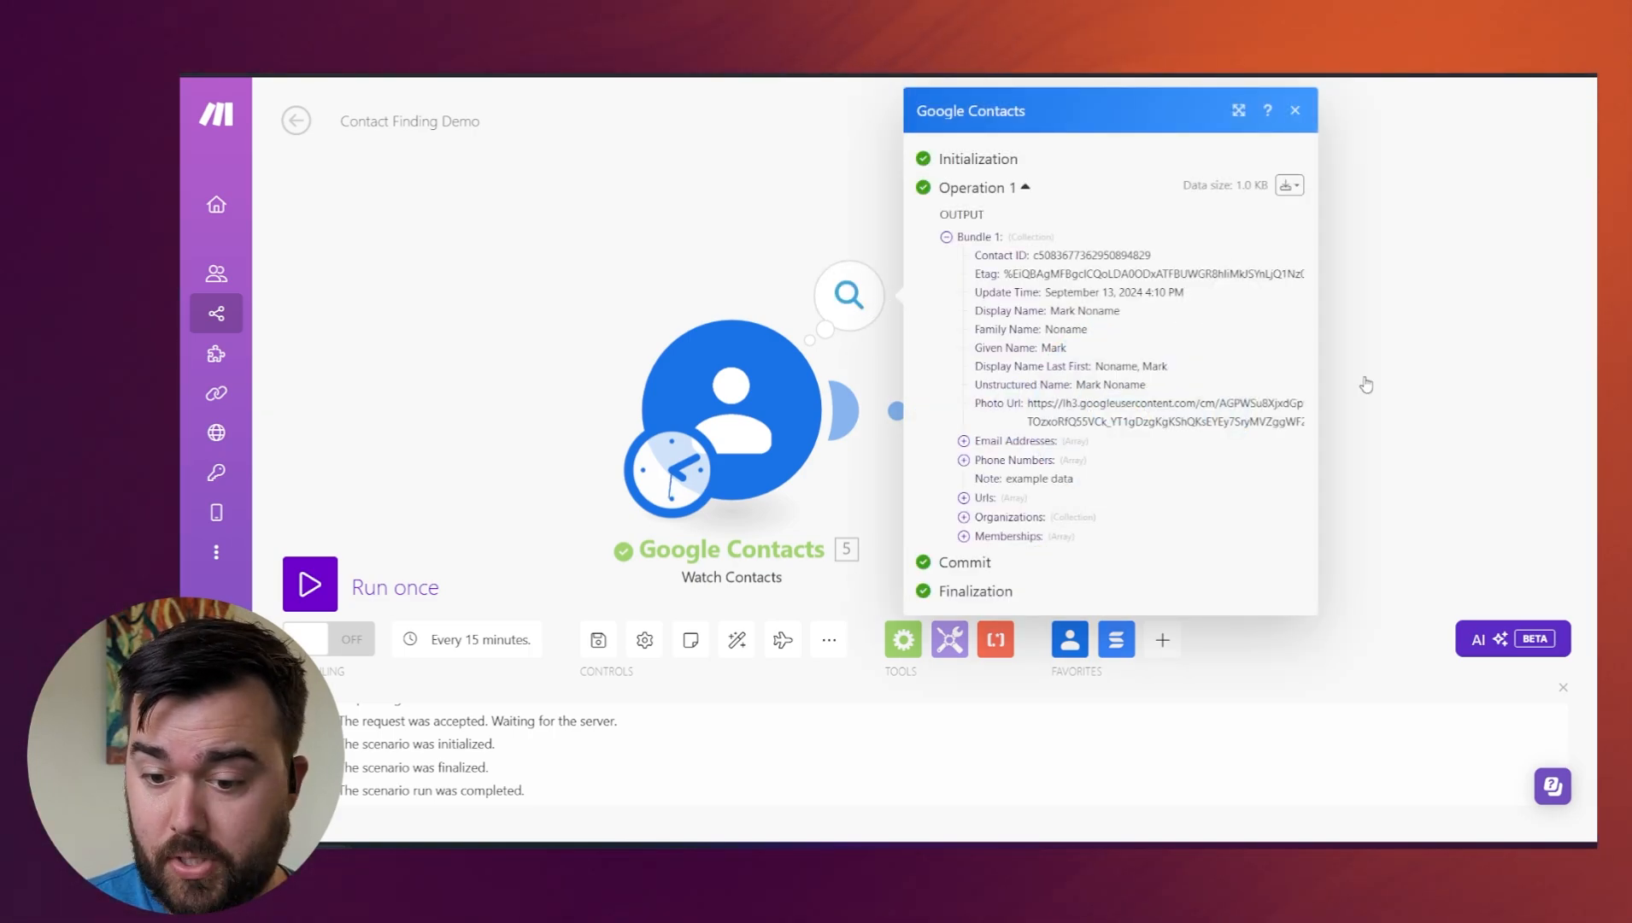
{"action": "left_click", "coordinate": [1296, 111]}
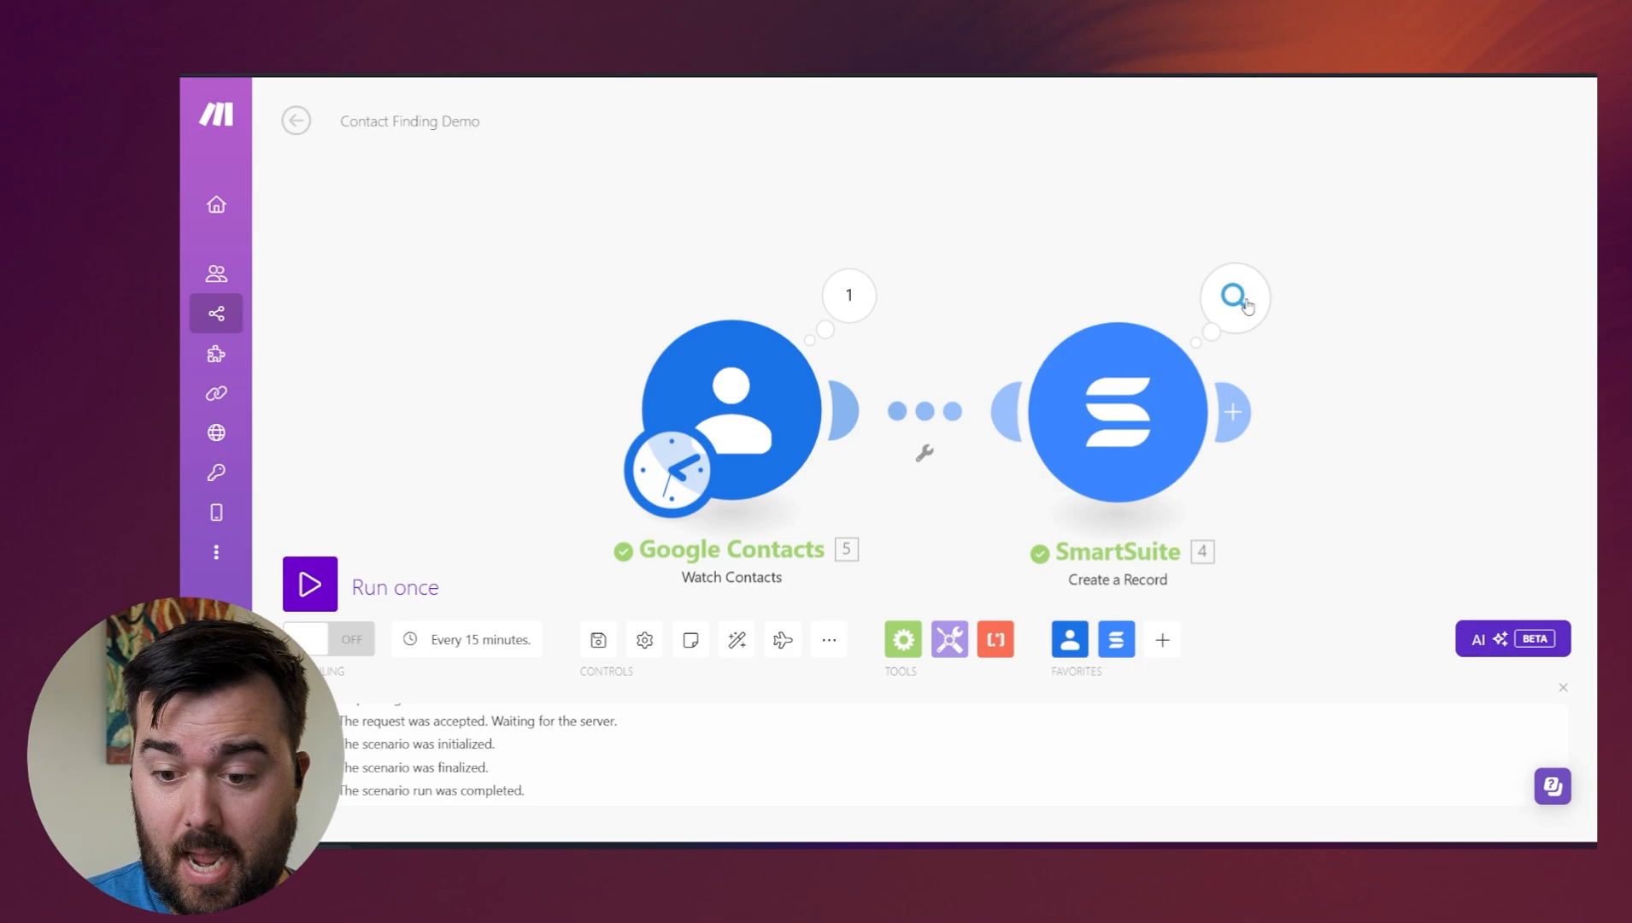
{"action": "left_click", "coordinate": [1234, 298]}
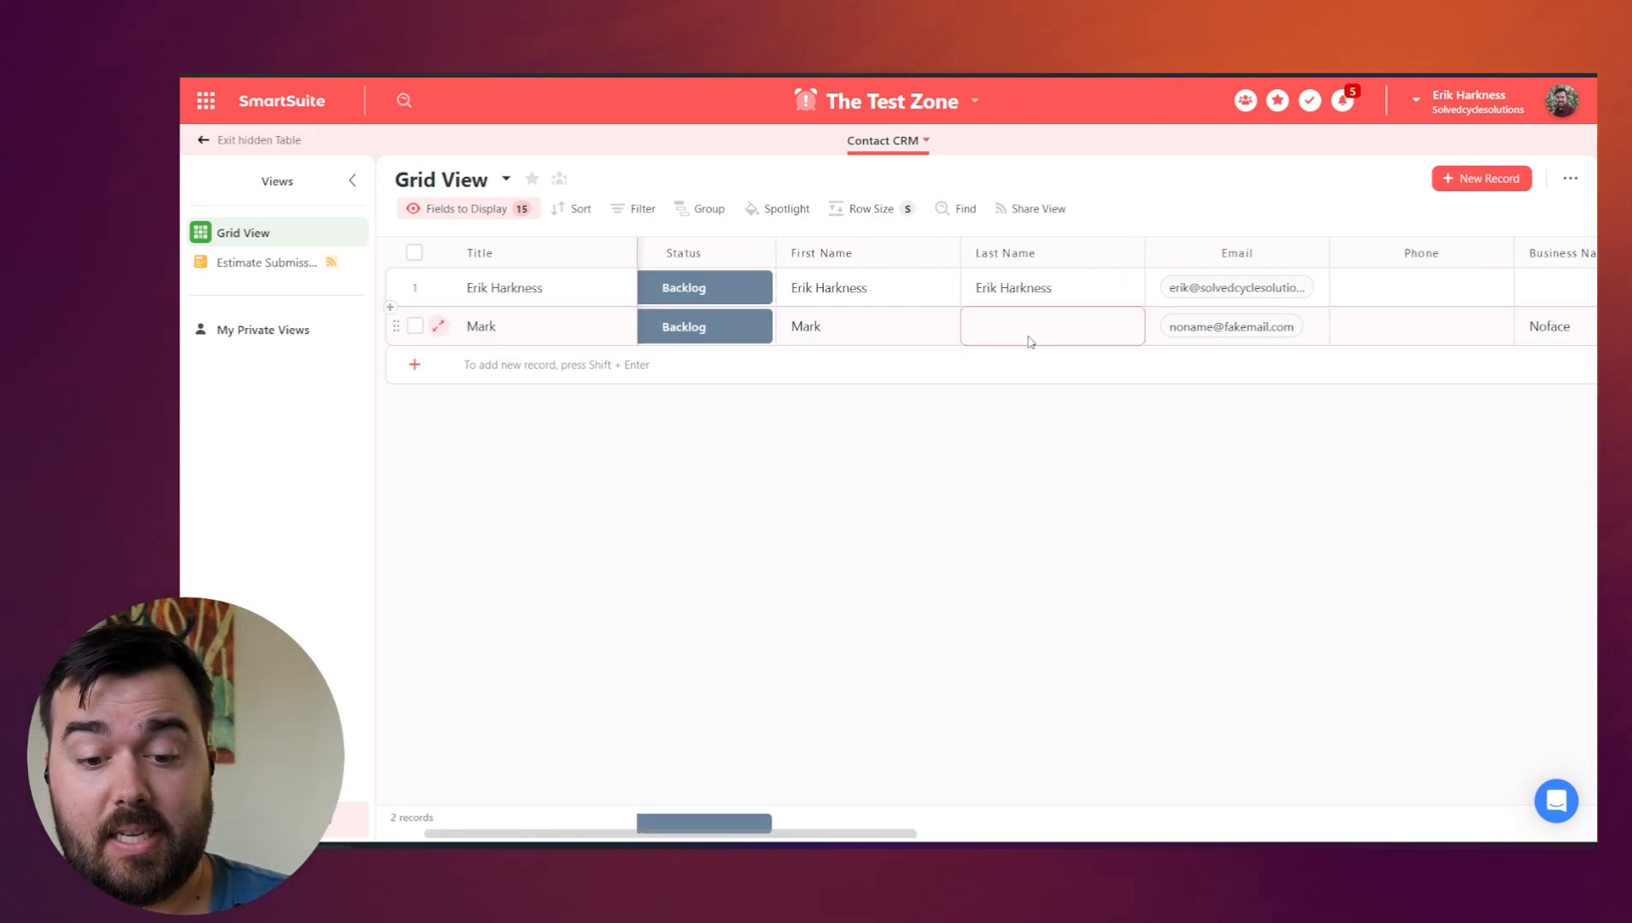
{"action": "scroll", "scroll_direction": "right", "scroll_amount": 3}
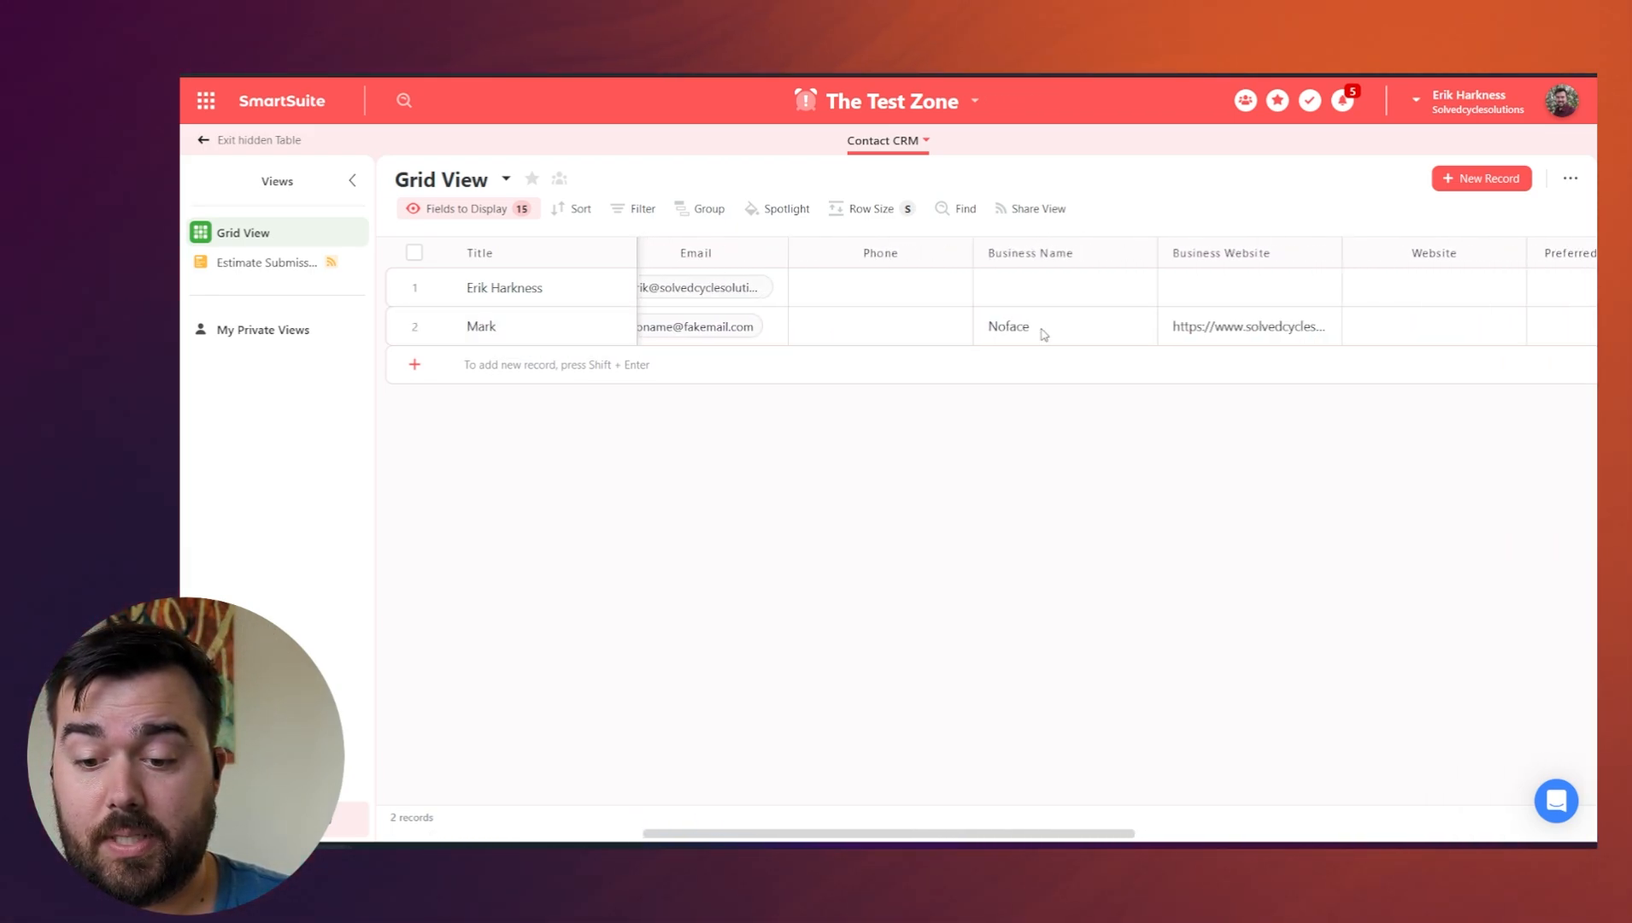
{"action": "scroll", "scroll_direction": "right", "scroll_amount": 3}
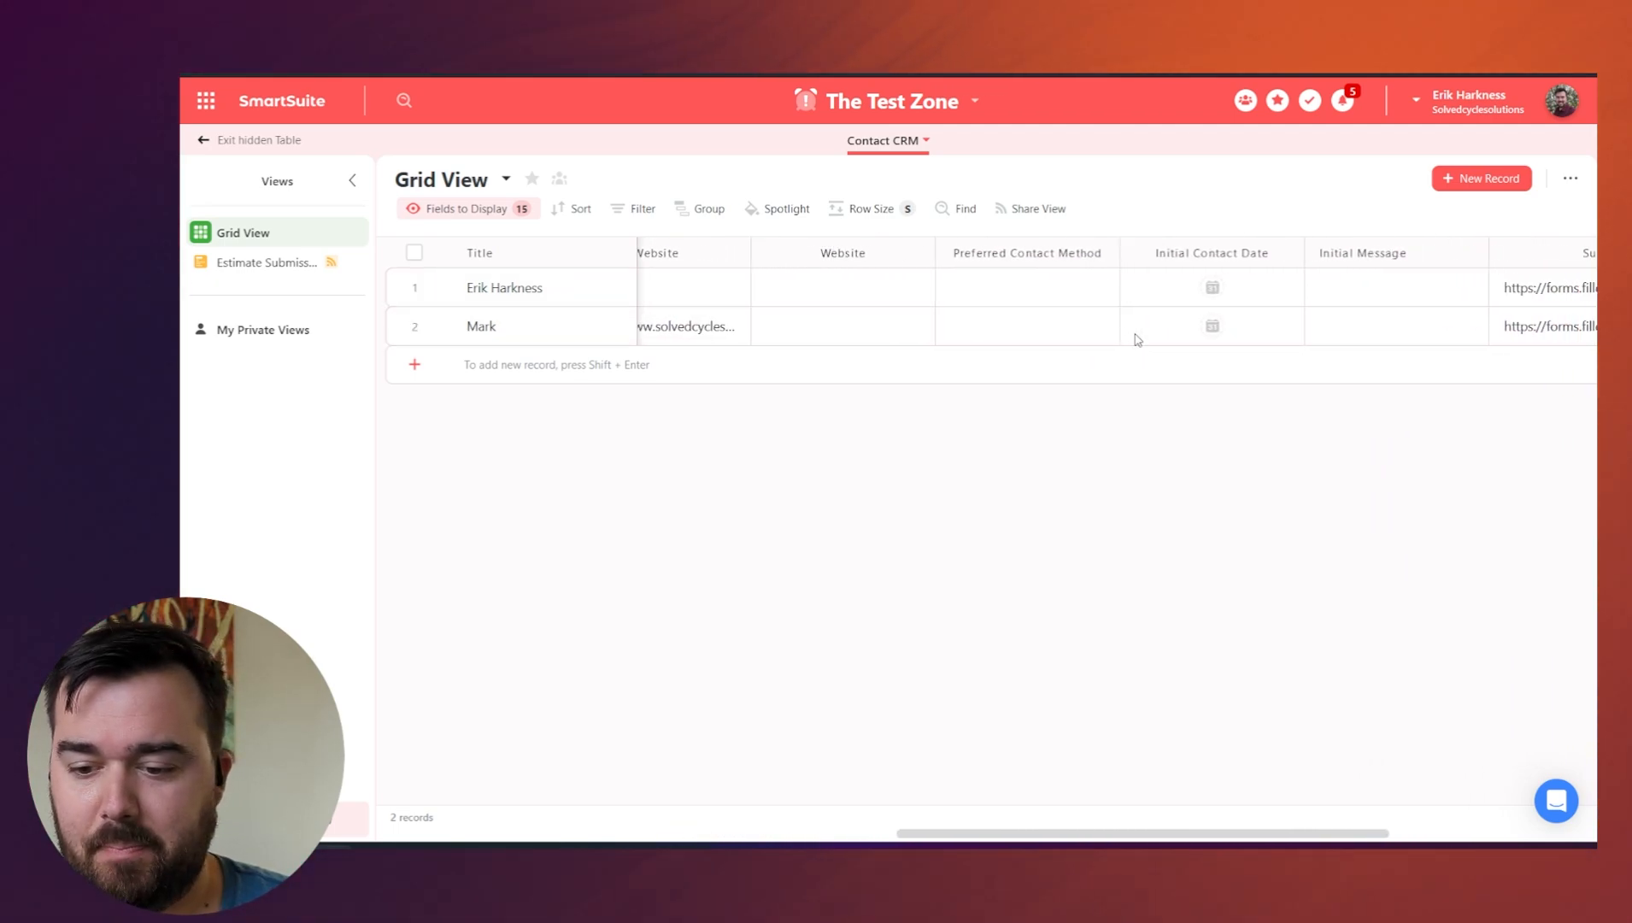
{"action": "scroll", "scroll_direction": "right", "scroll_amount": 3}
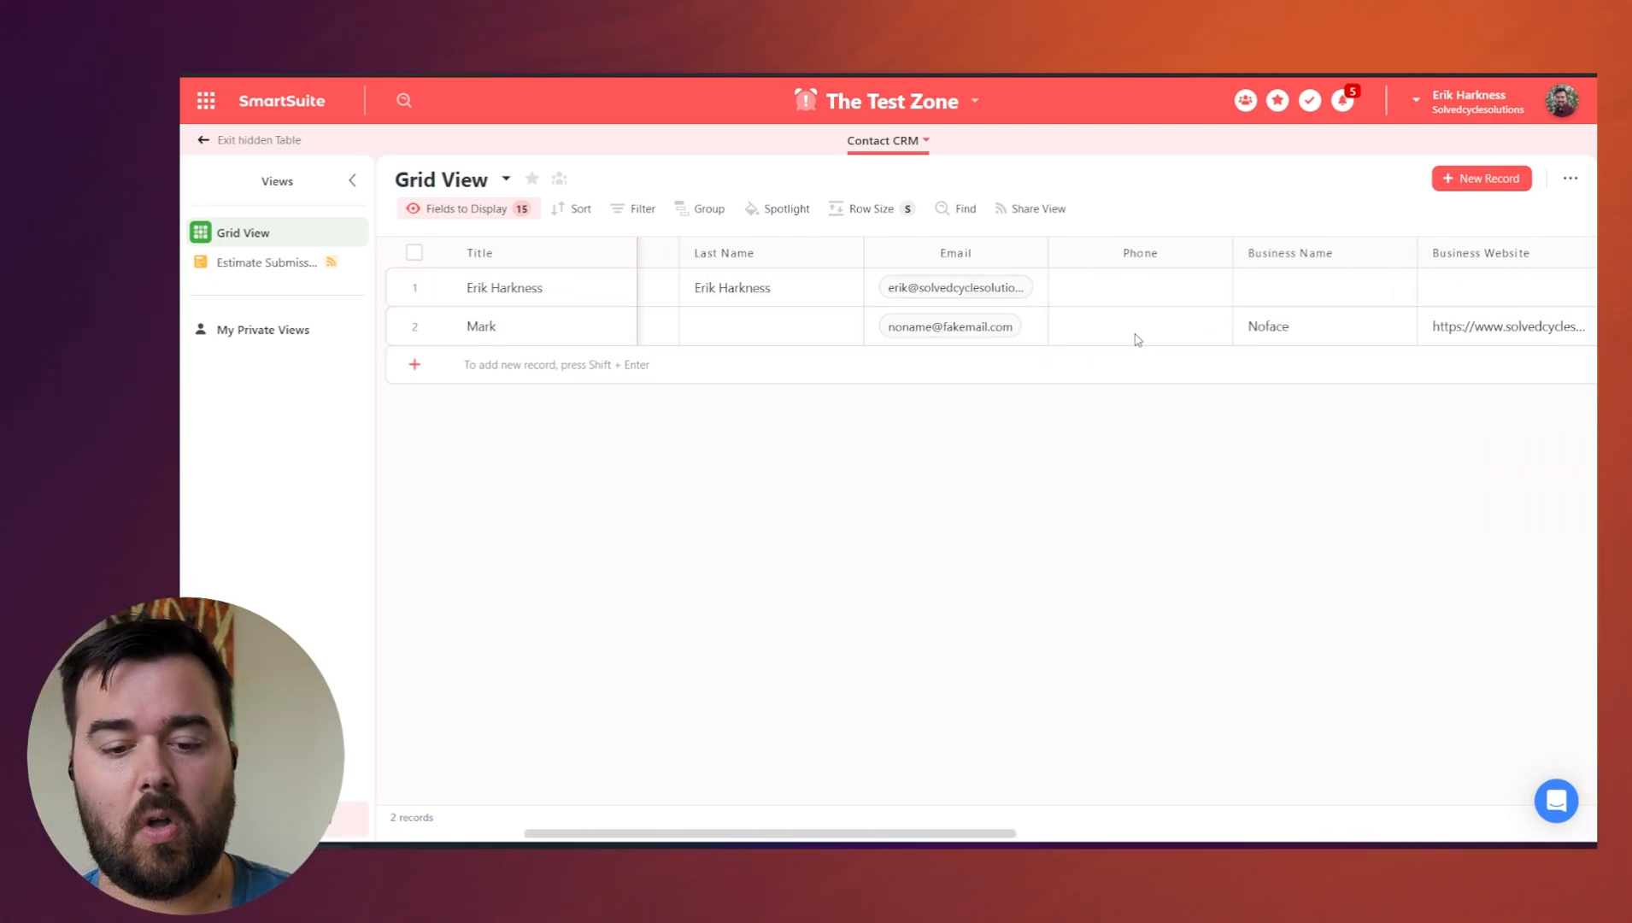